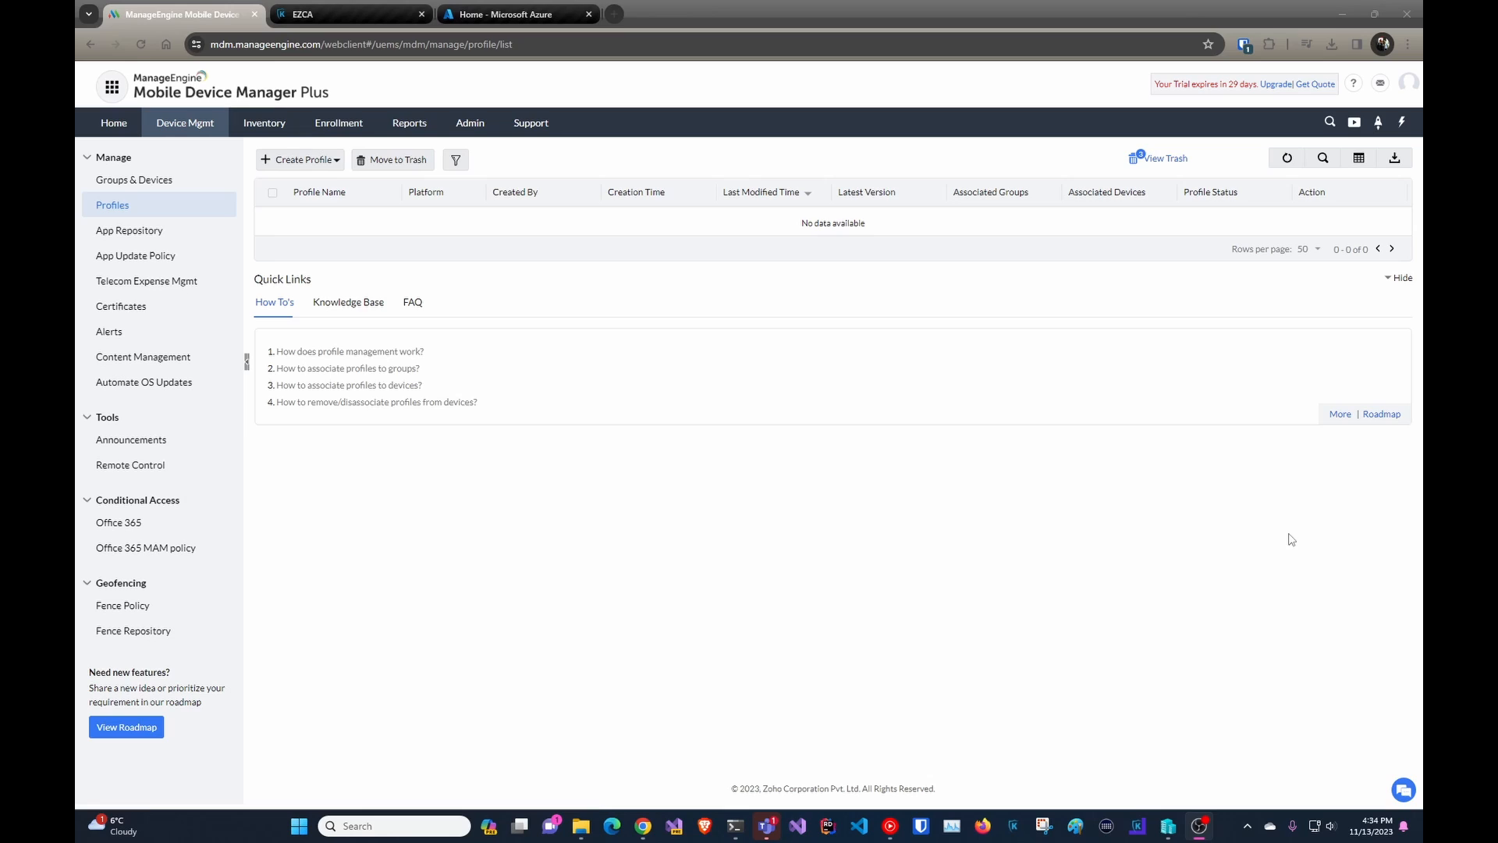
pyautogui.moveTo(876, 426)
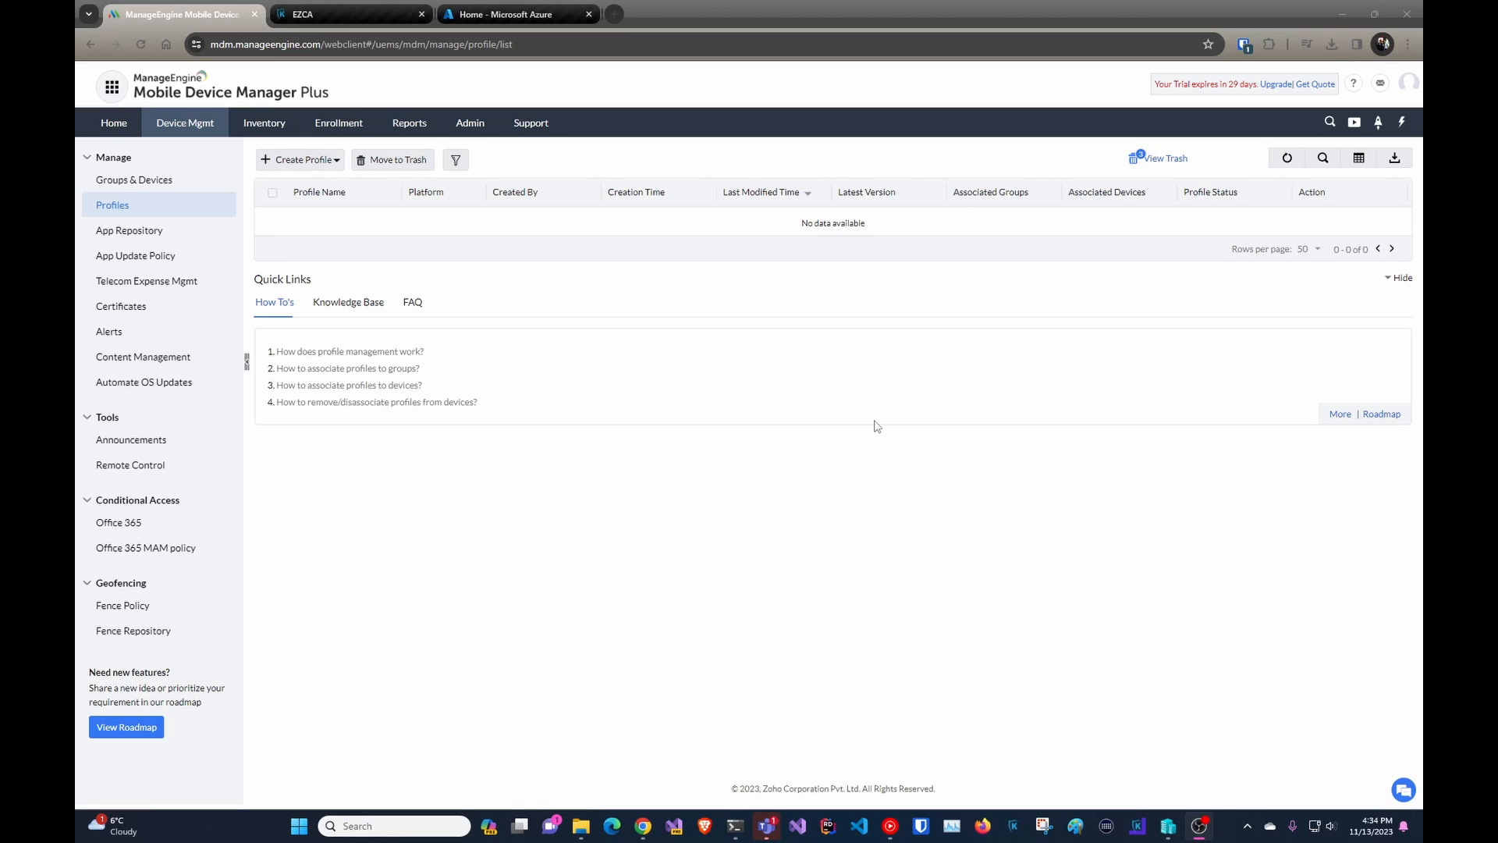
pyautogui.moveTo(818, 370)
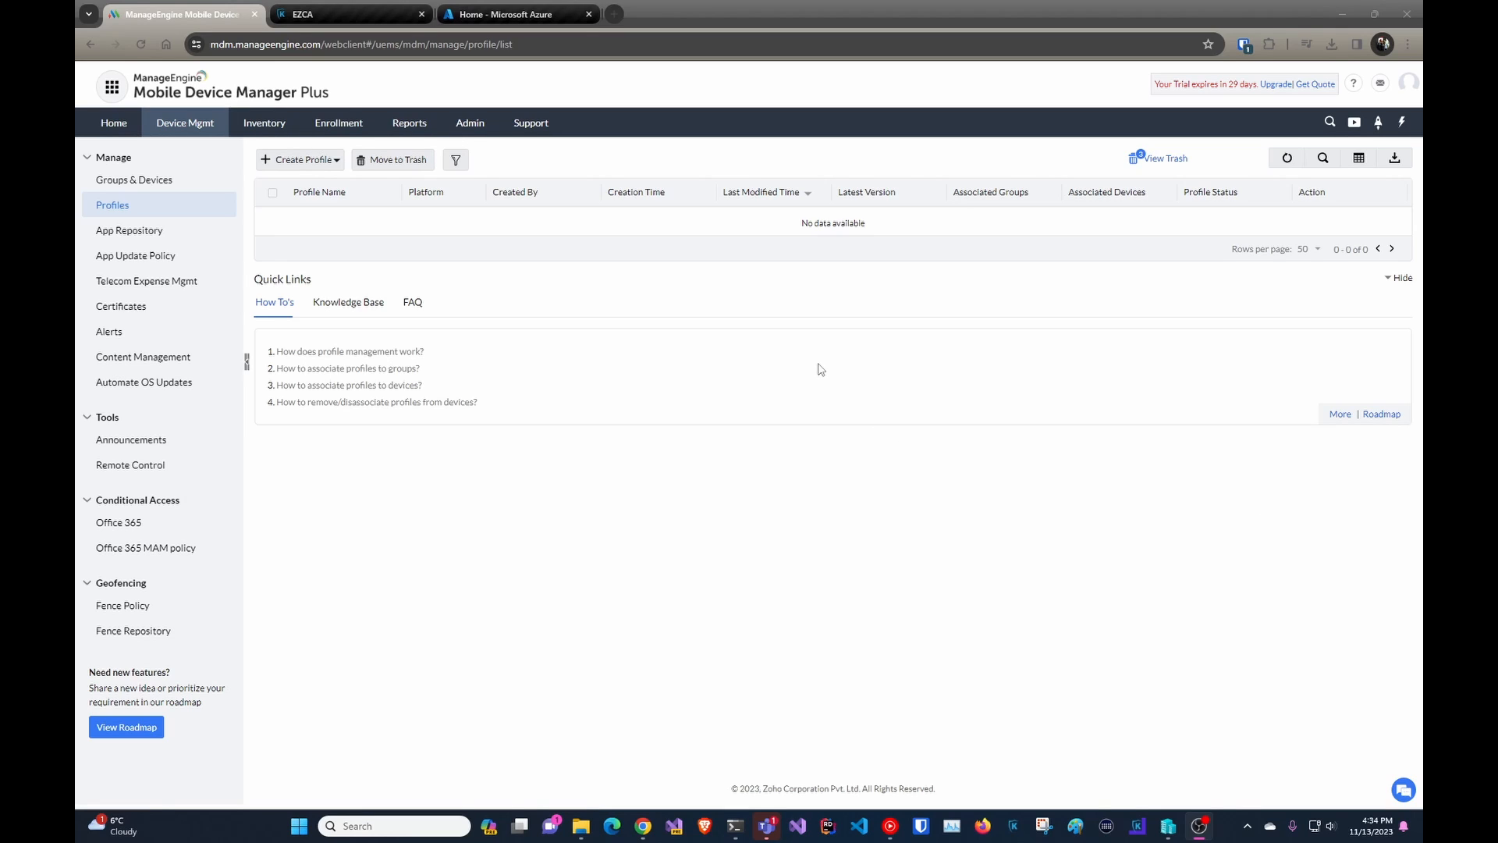
pyautogui.moveTo(637, 184)
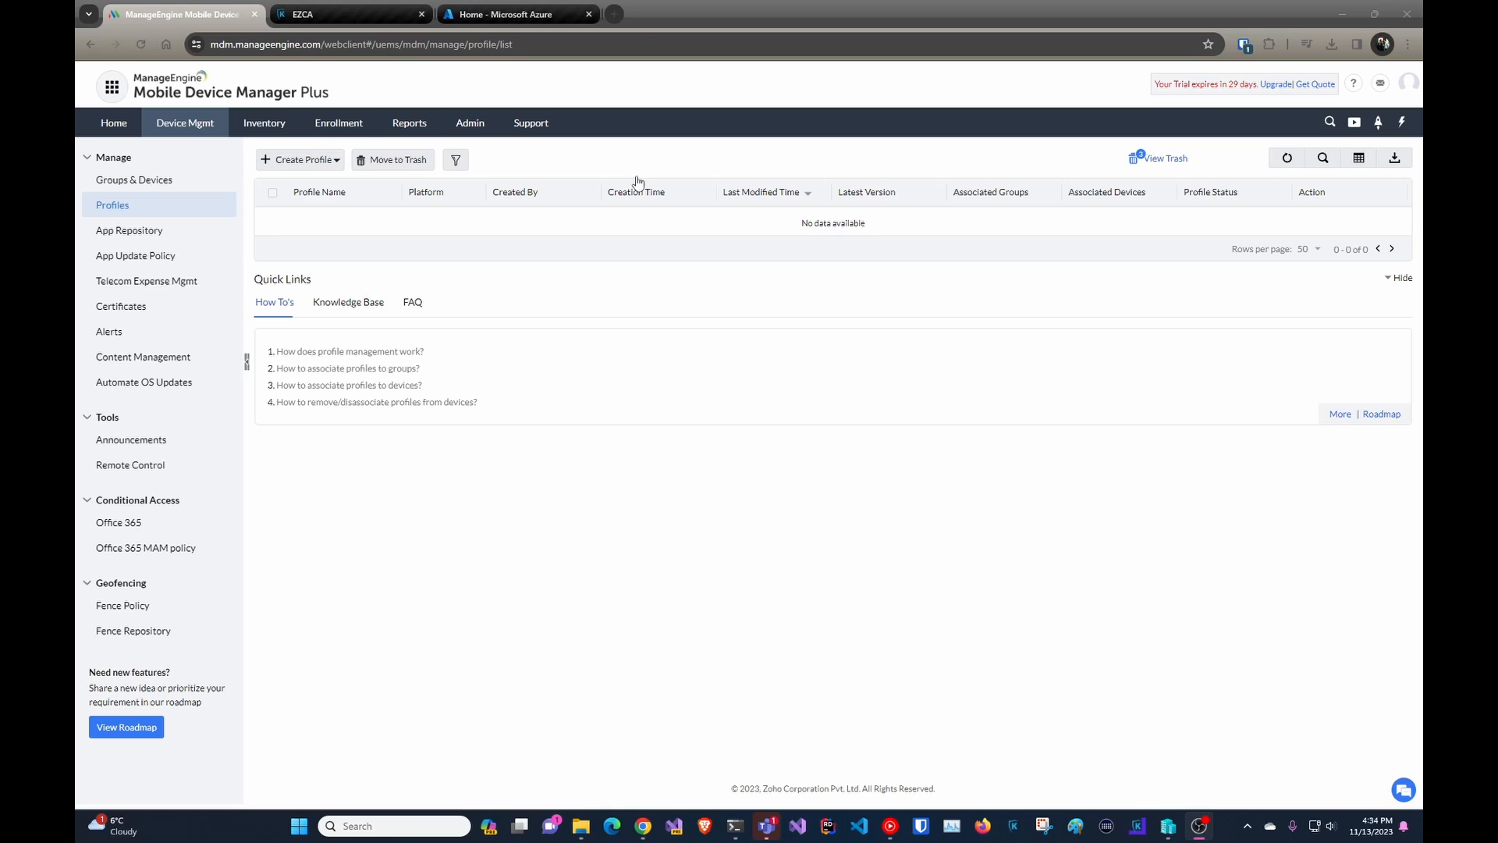
pyautogui.moveTo(517, 14)
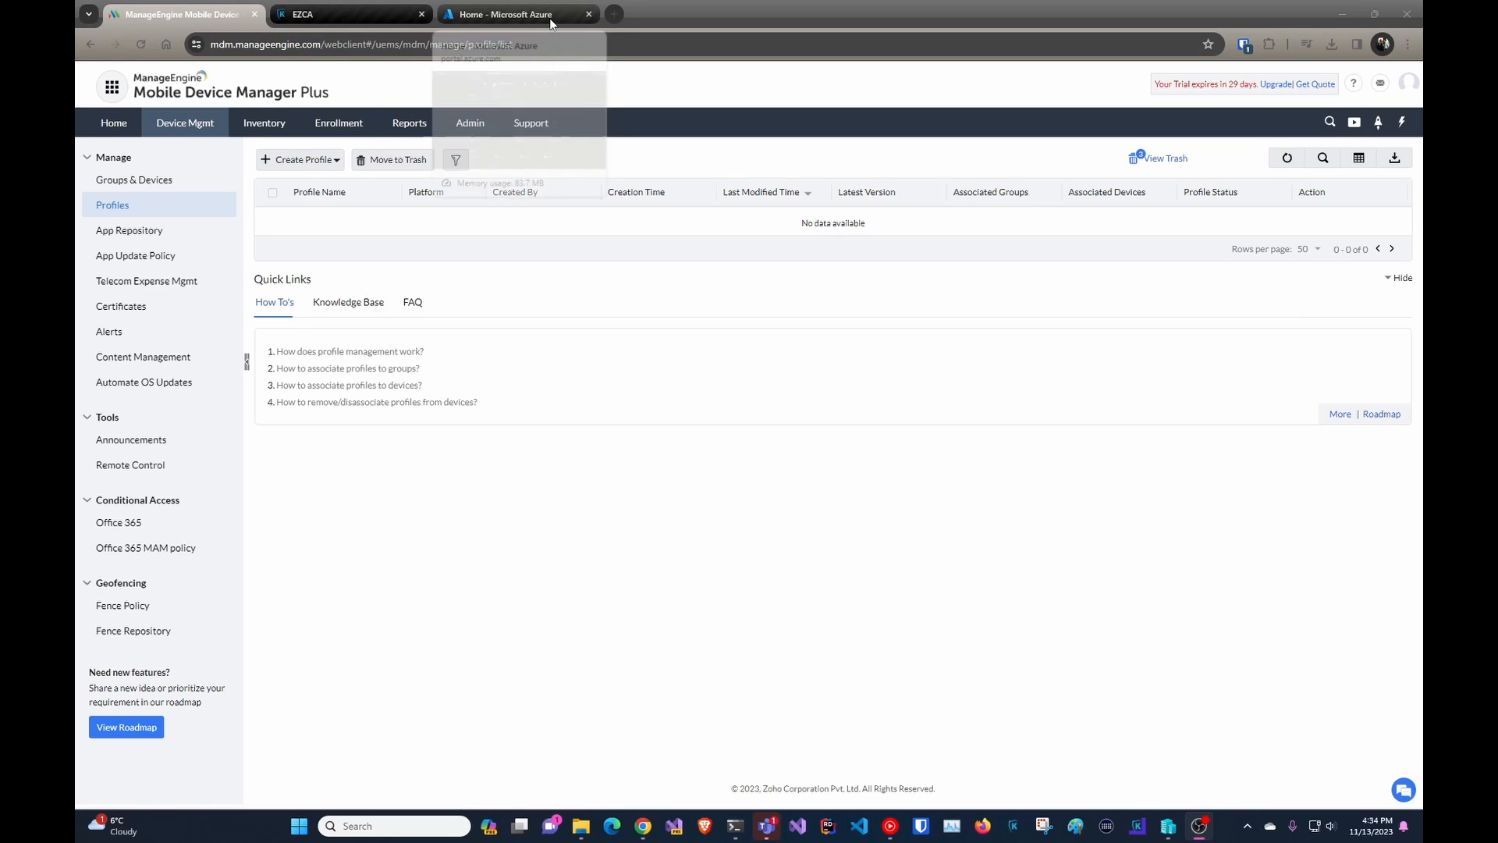
# Step: In Azure, search the Marketplace for 'ezca' and bring up the EZCA PKI SaaS For Azure offer
pyautogui.click(517, 14)
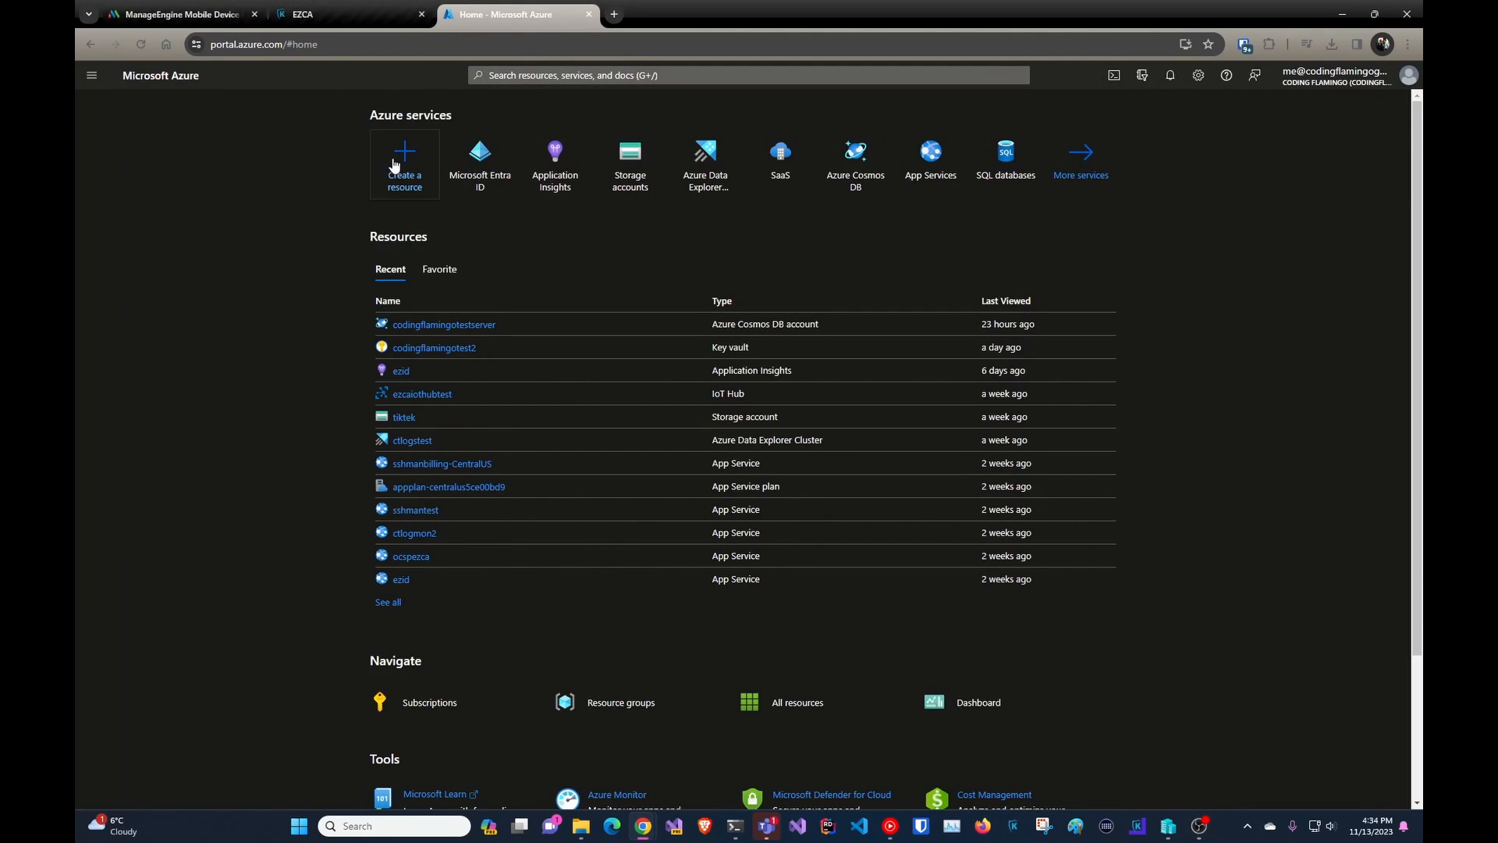
pyautogui.click(402, 162)
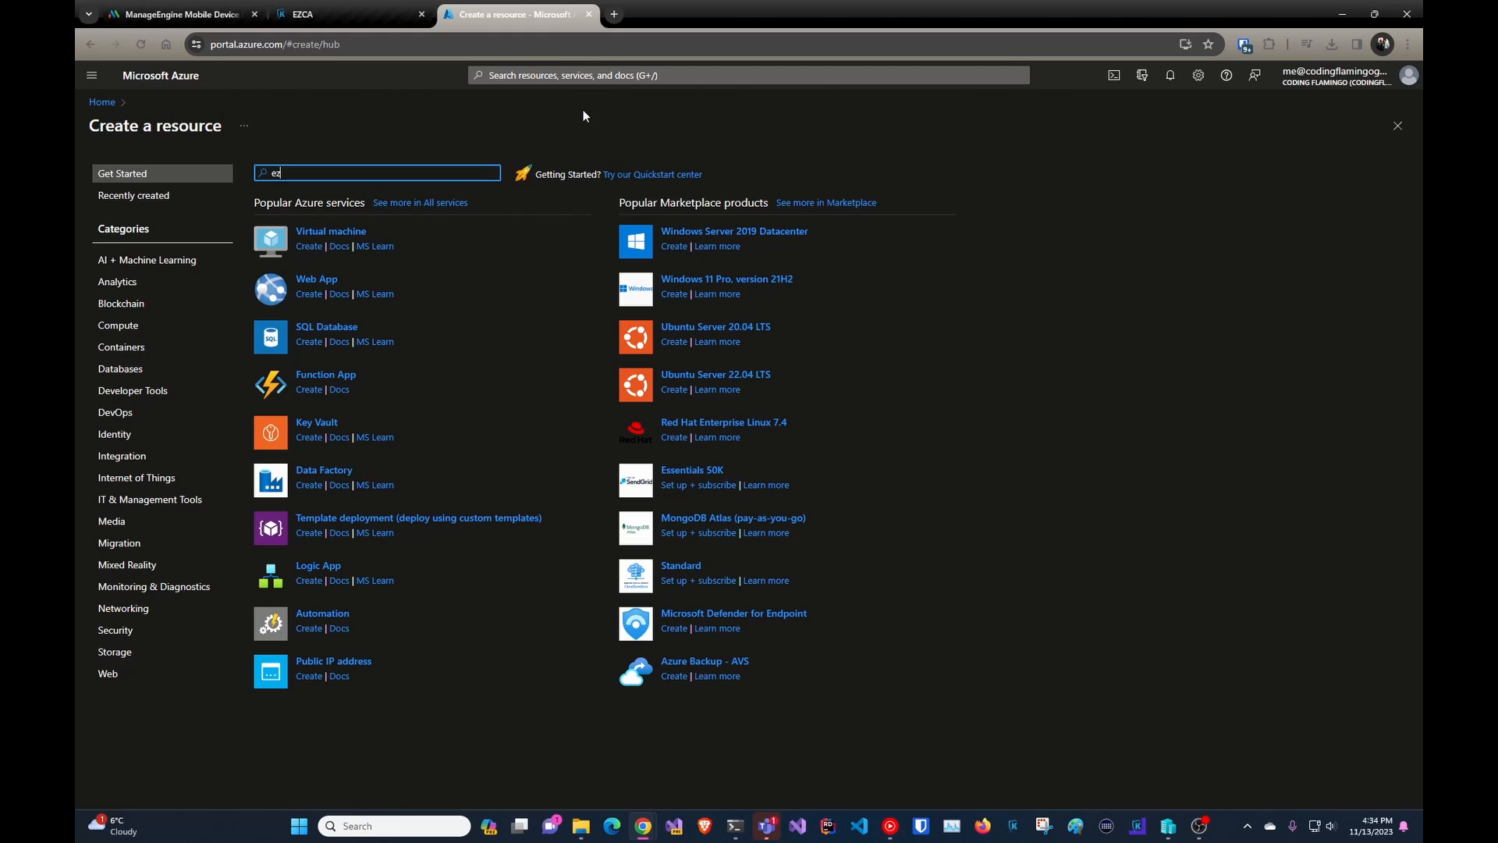
pyautogui.press('Enter')
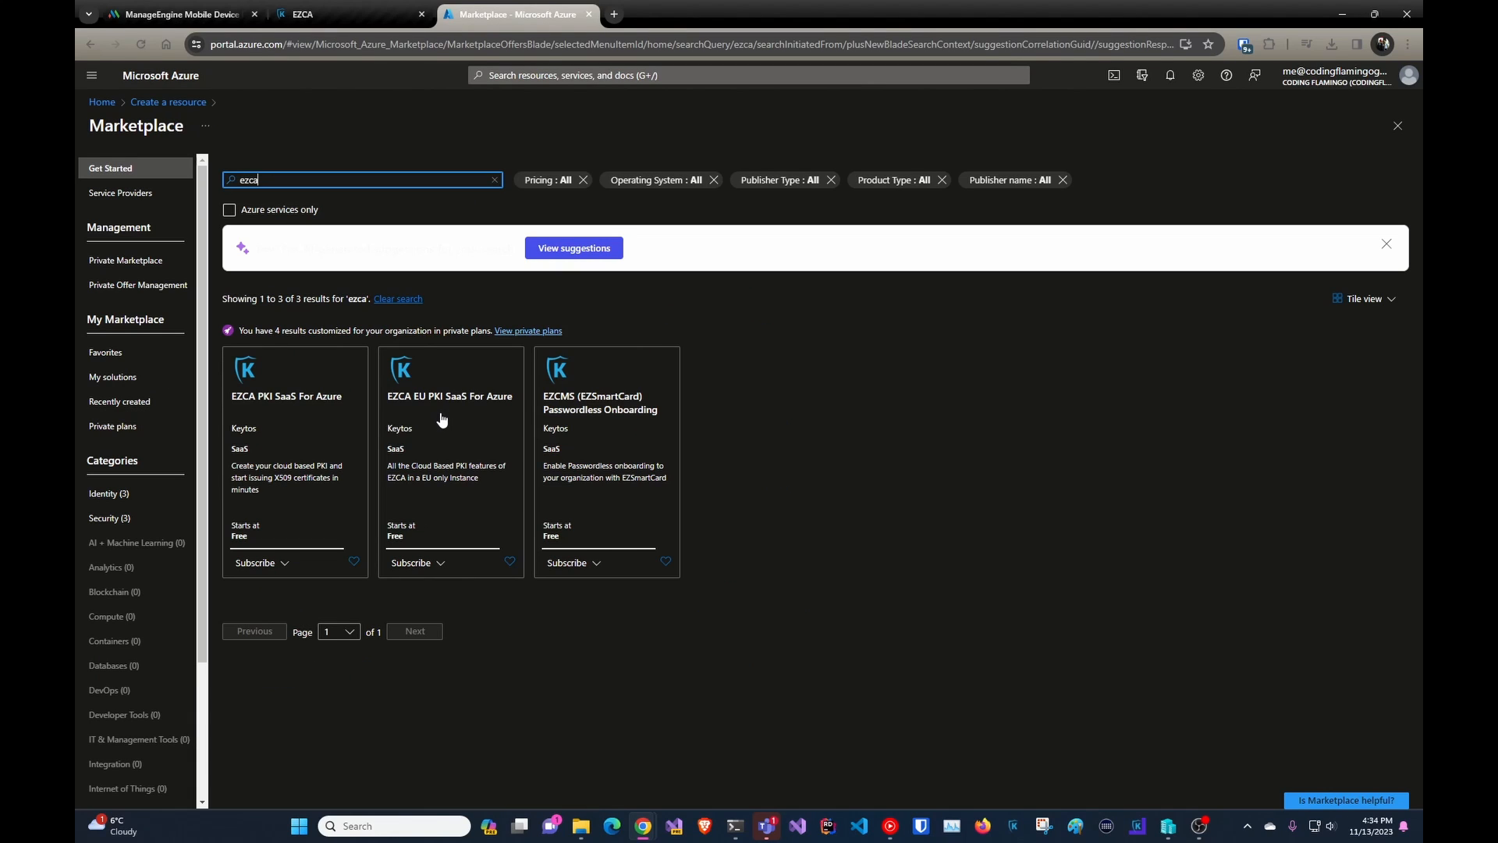
pyautogui.moveTo(437, 402)
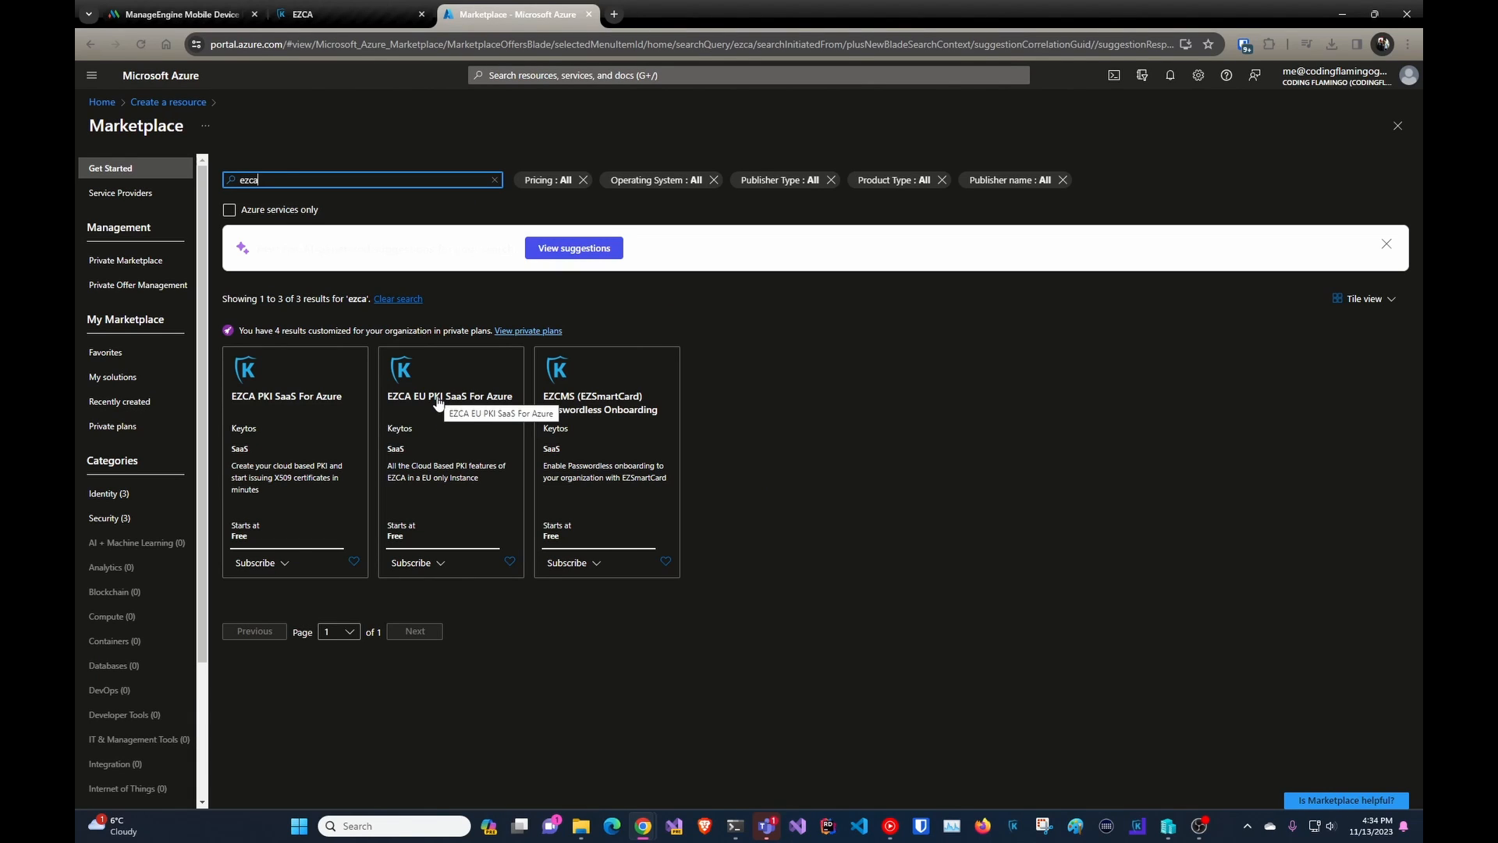
pyautogui.moveTo(428, 408)
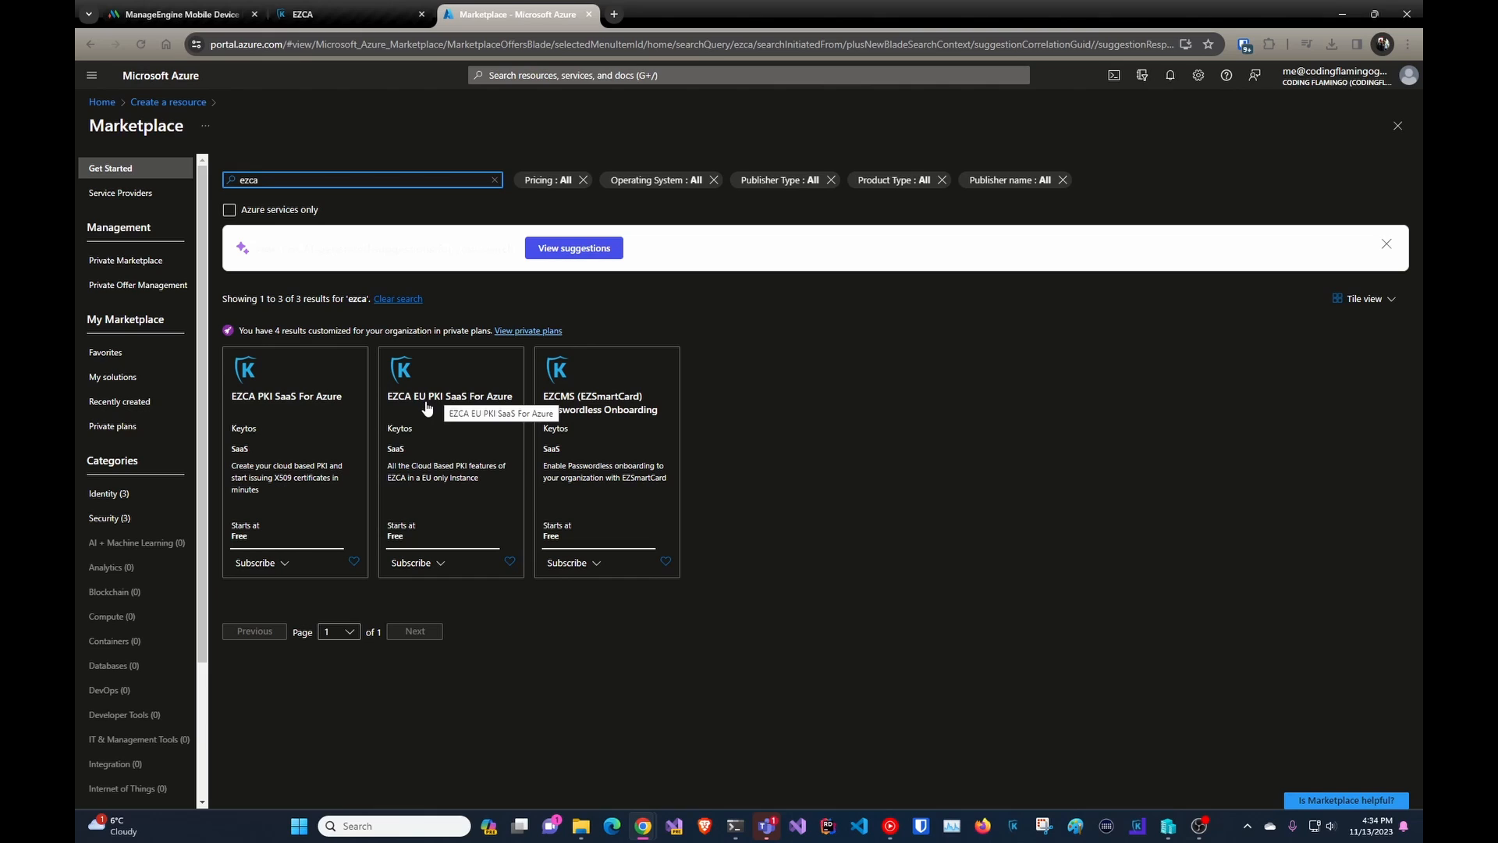
pyautogui.moveTo(330, 419)
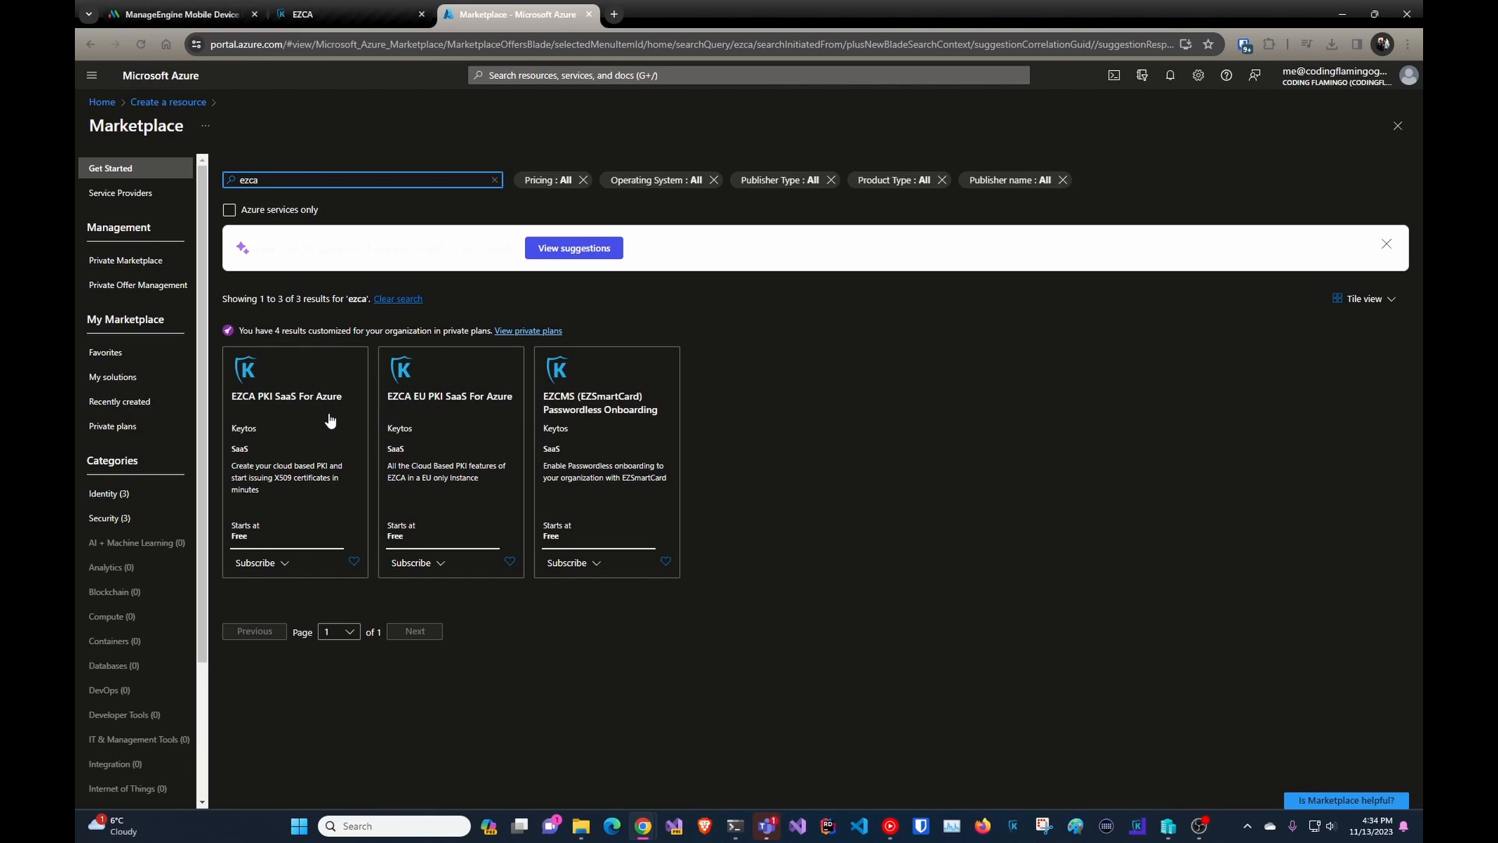
pyautogui.click(285, 394)
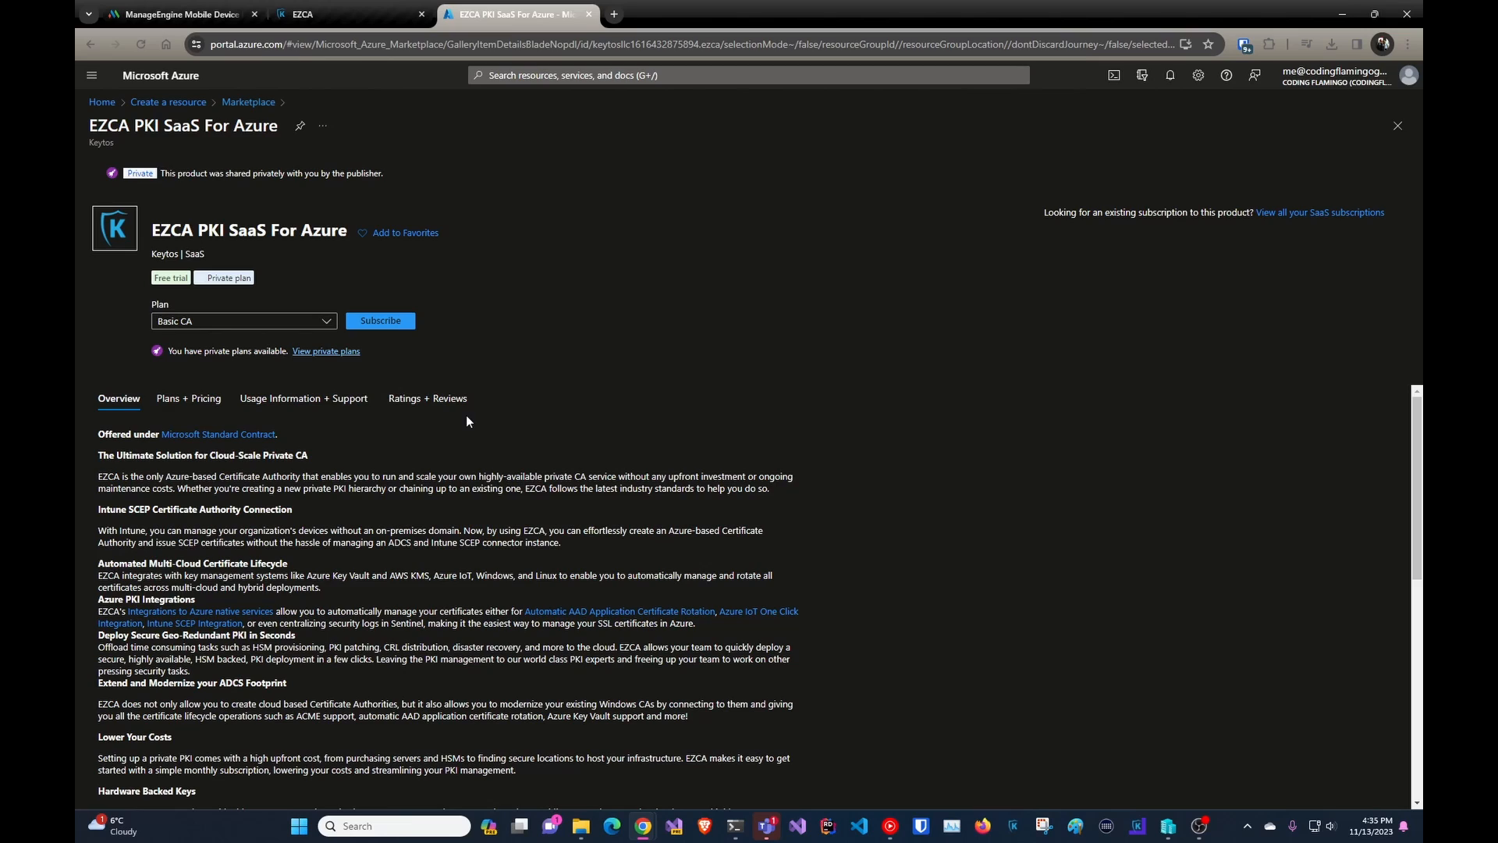
pyautogui.moveTo(465, 418)
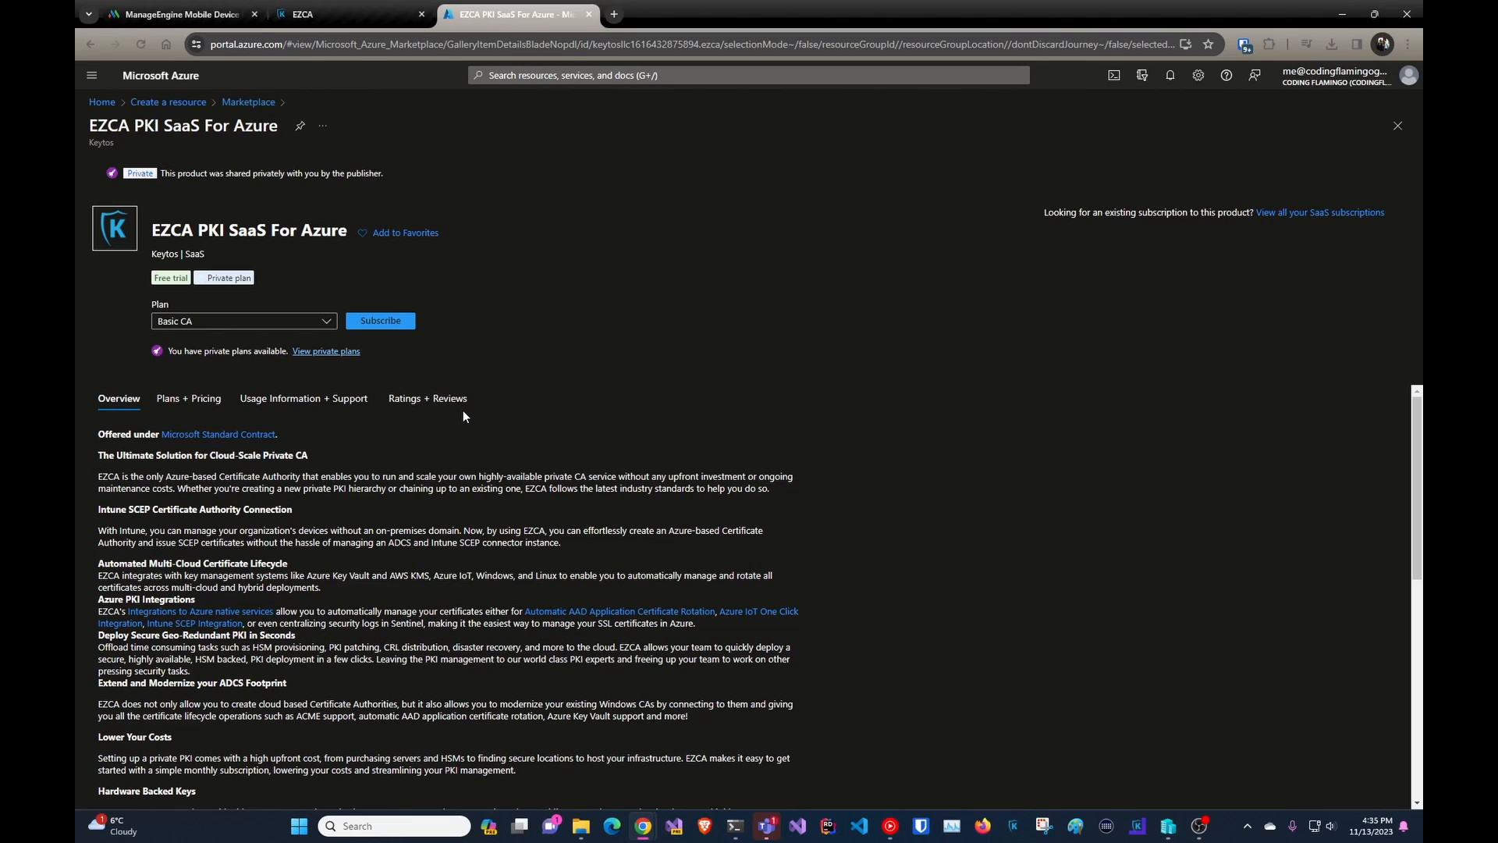
pyautogui.moveTo(468, 426)
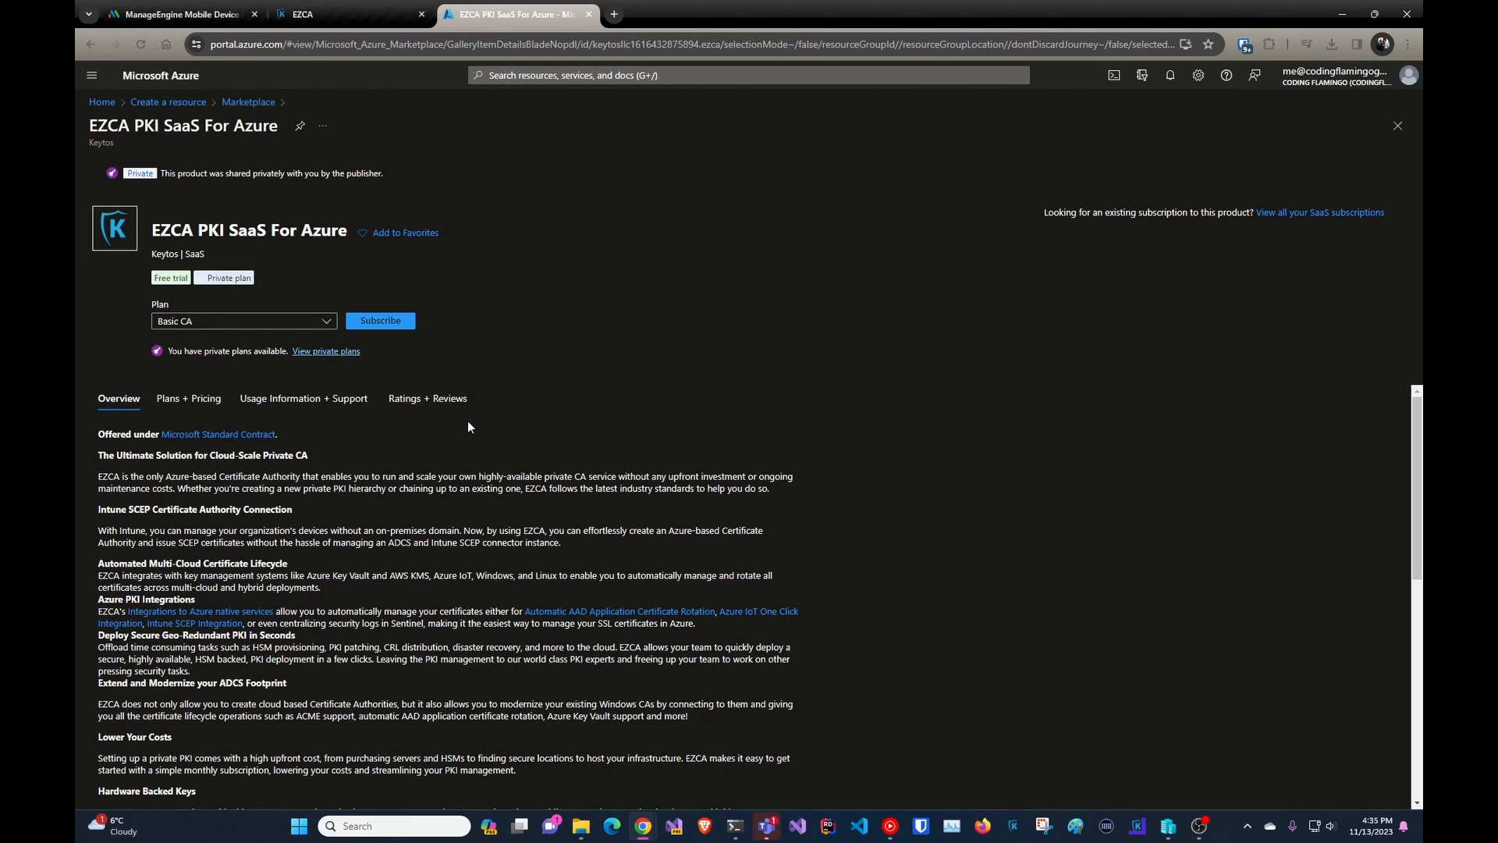
pyautogui.moveTo(440, 289)
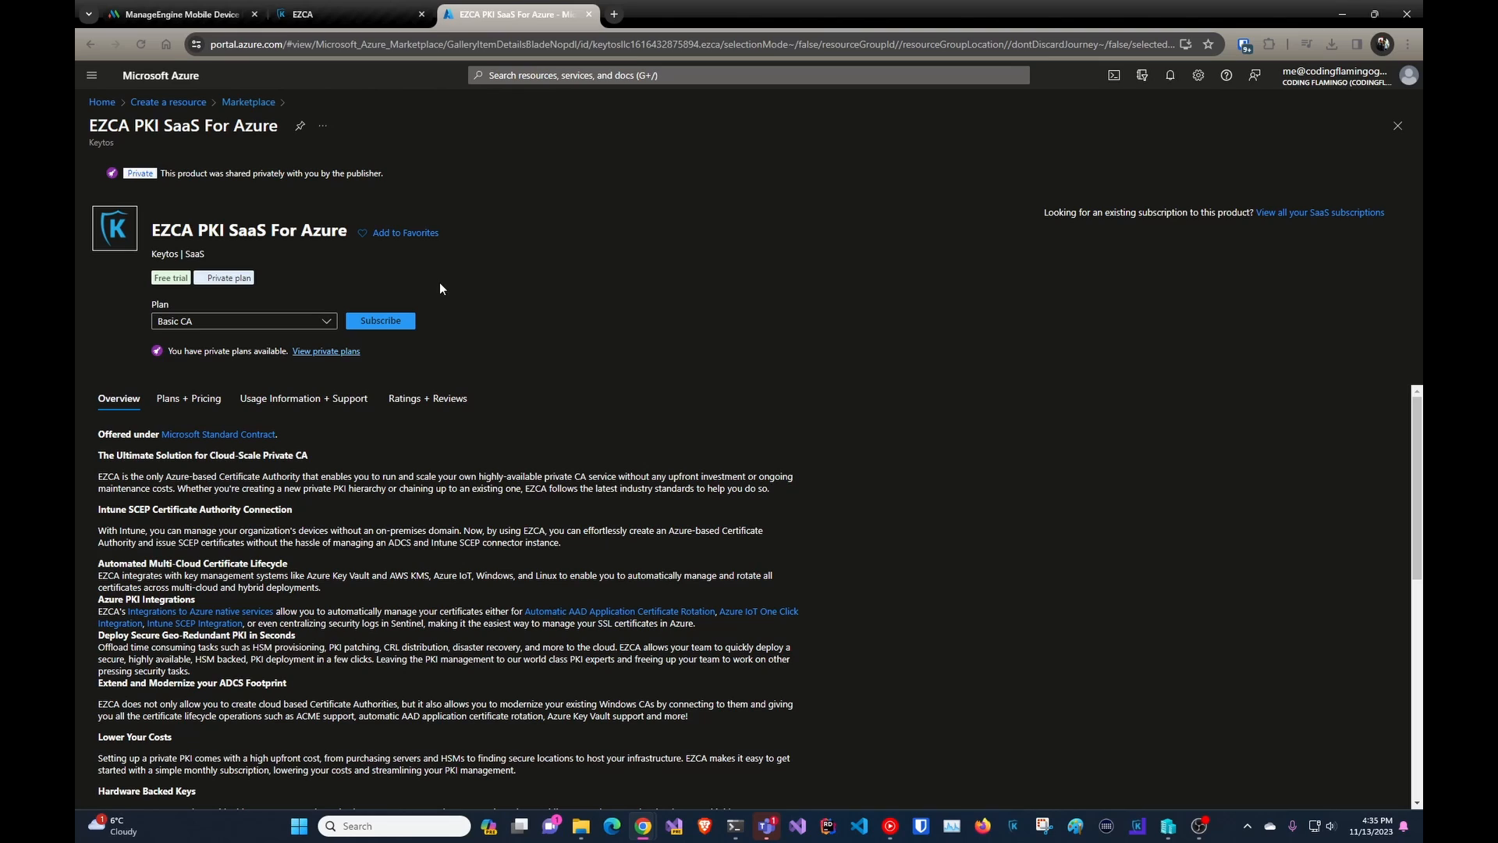
pyautogui.moveTo(431, 304)
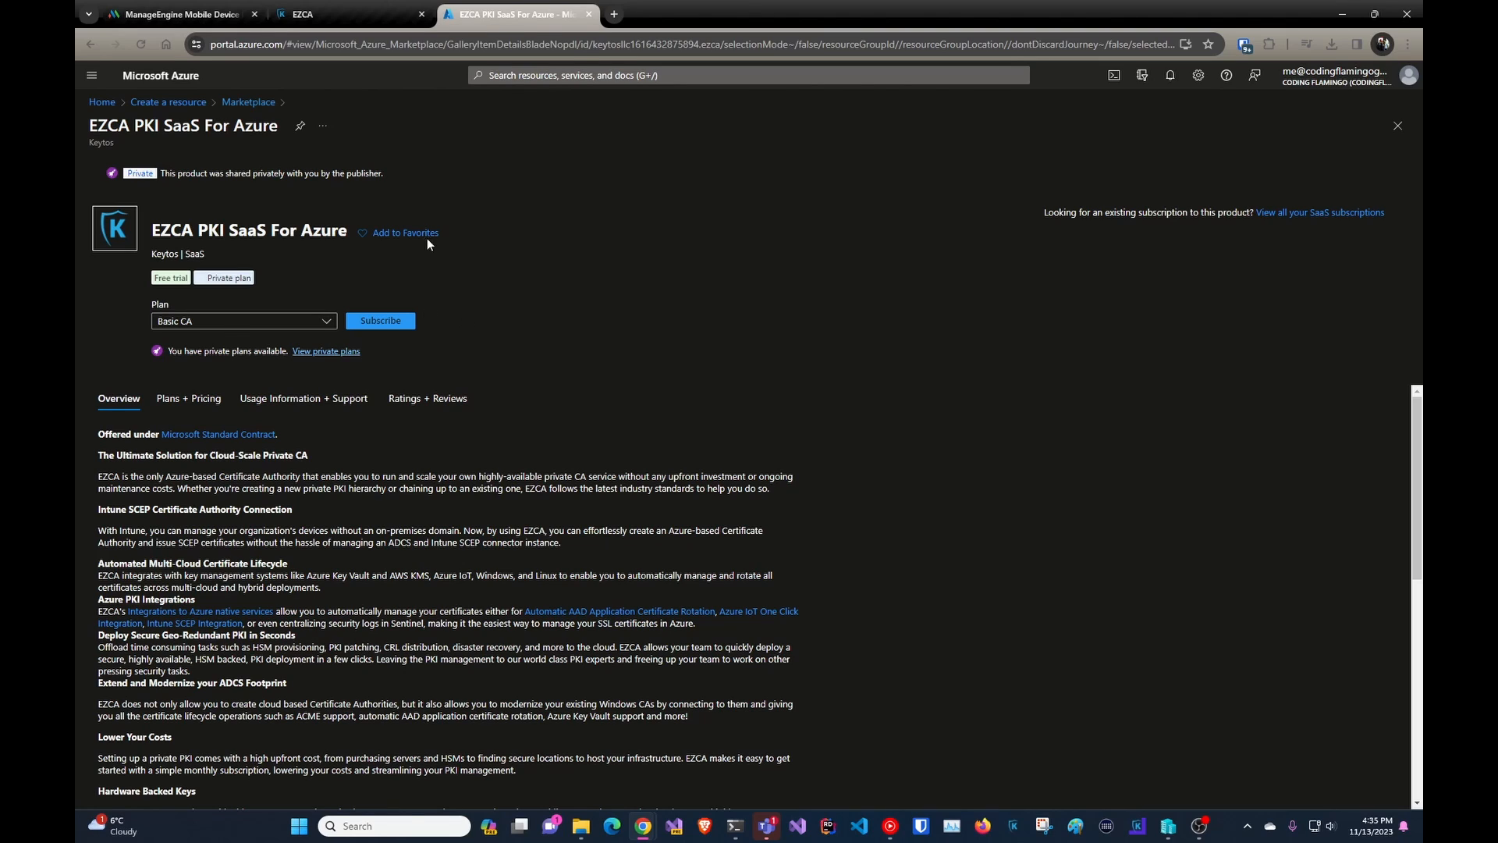
# Step: From the EZCA dashboard, go to Certificate Authorities and start the Create CA wizard
pyautogui.click(176, 14)
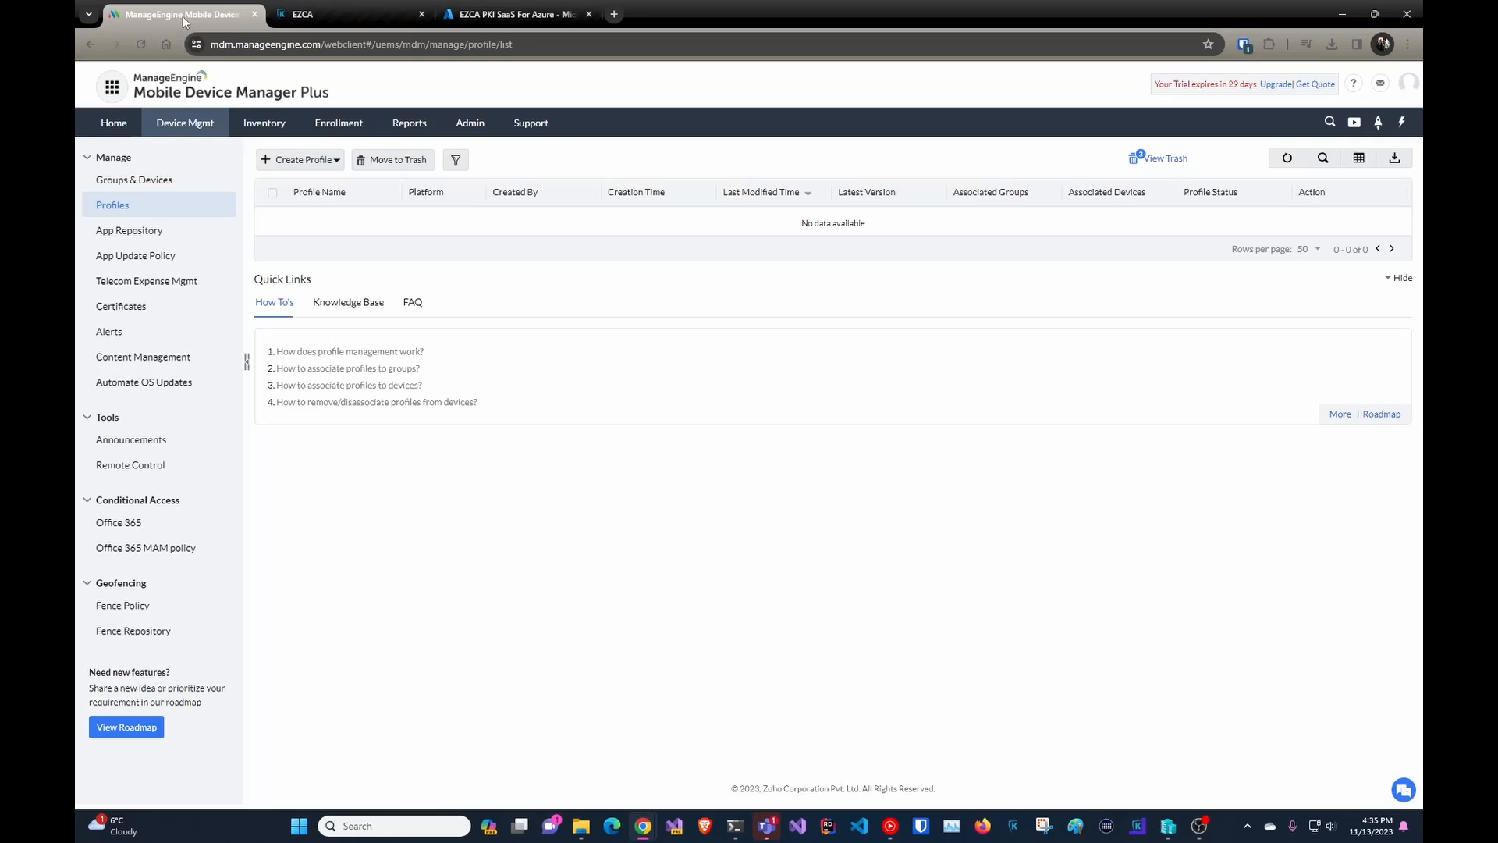
pyautogui.click(351, 14)
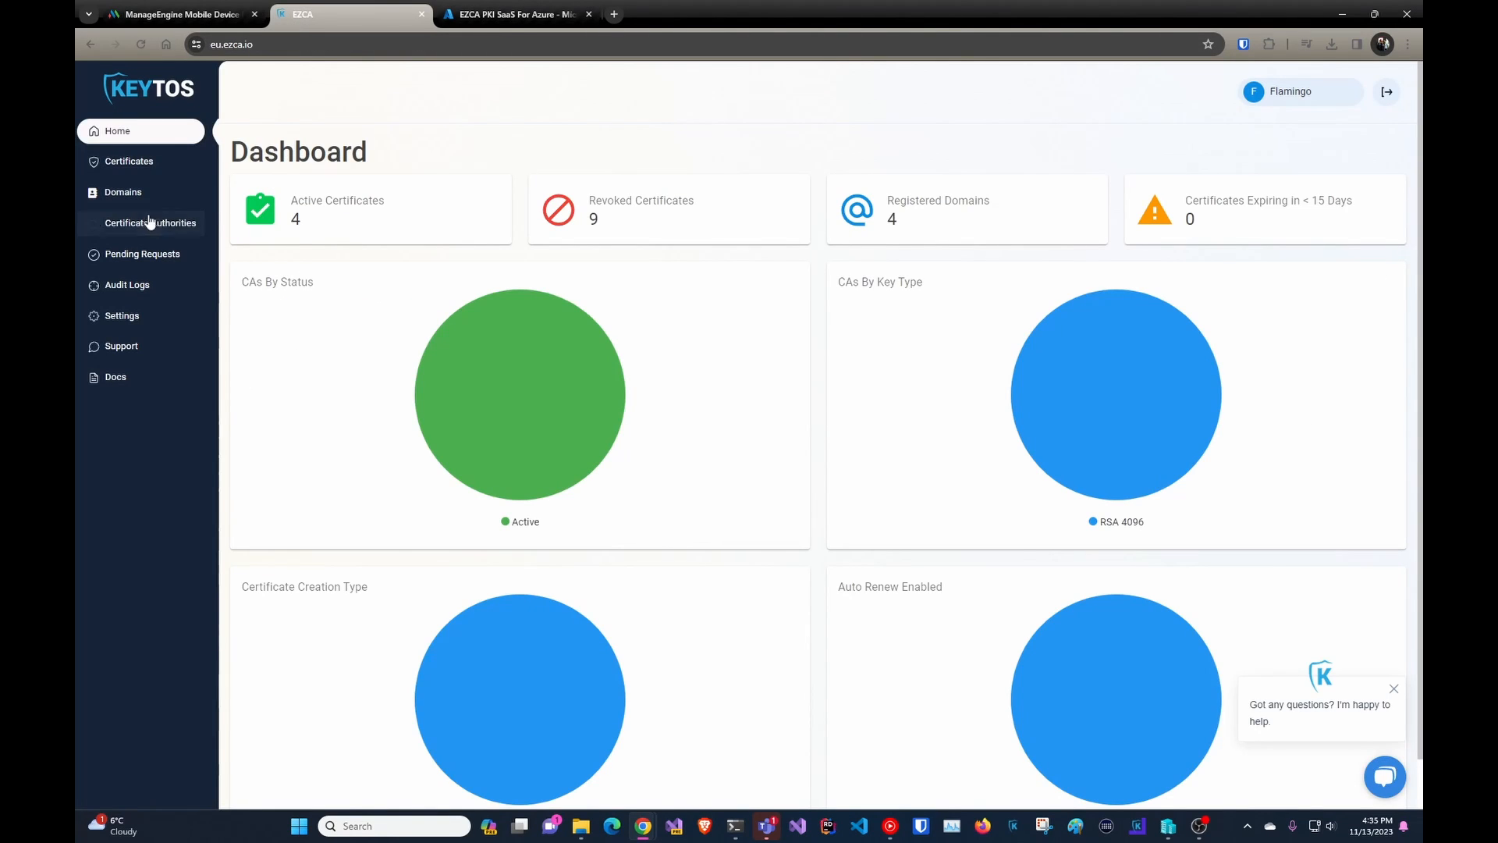
pyautogui.click(150, 223)
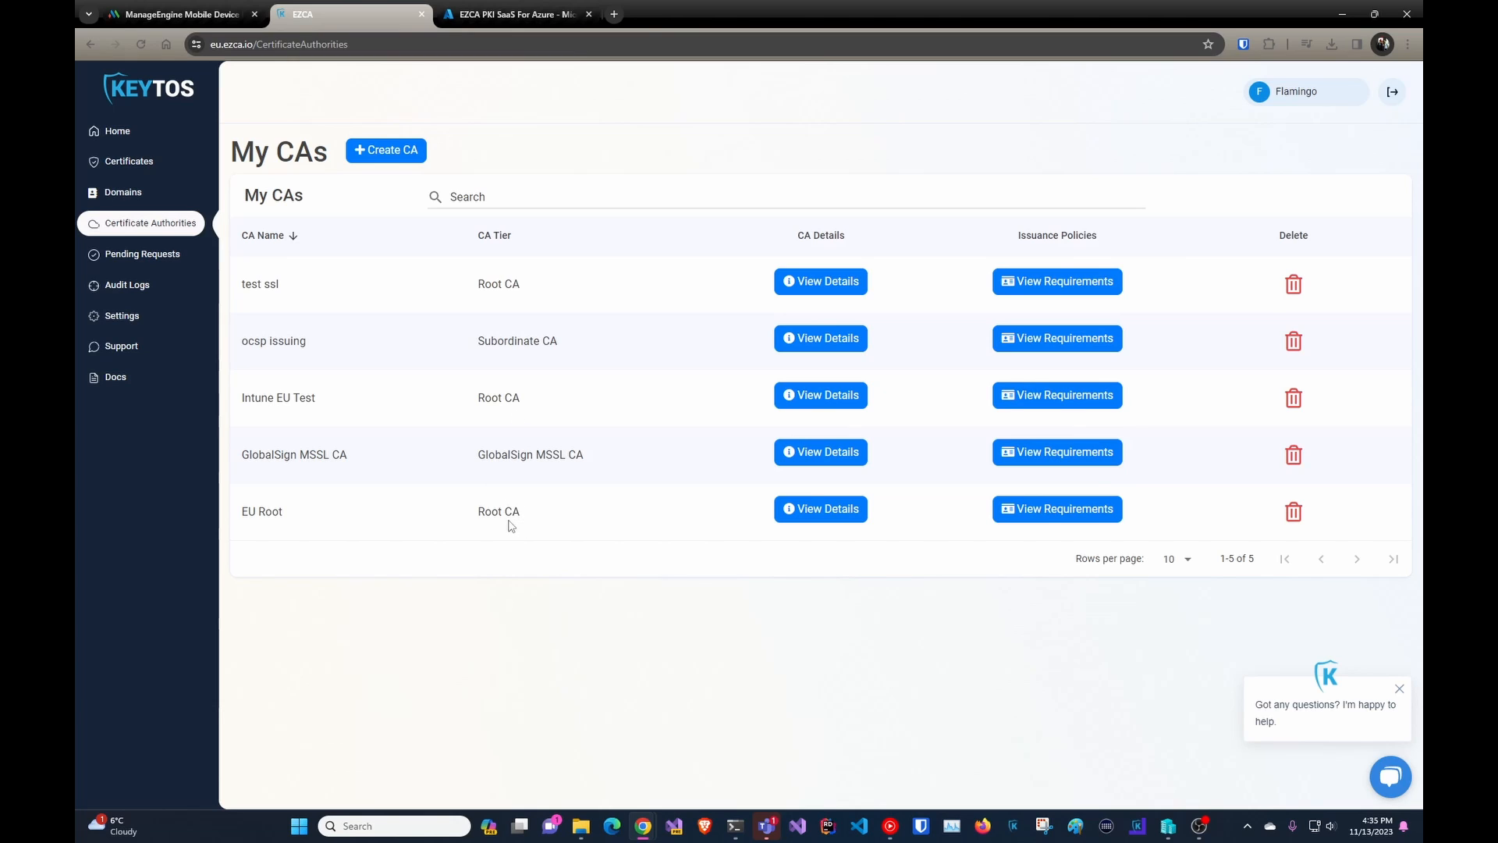
pyautogui.moveTo(507, 413)
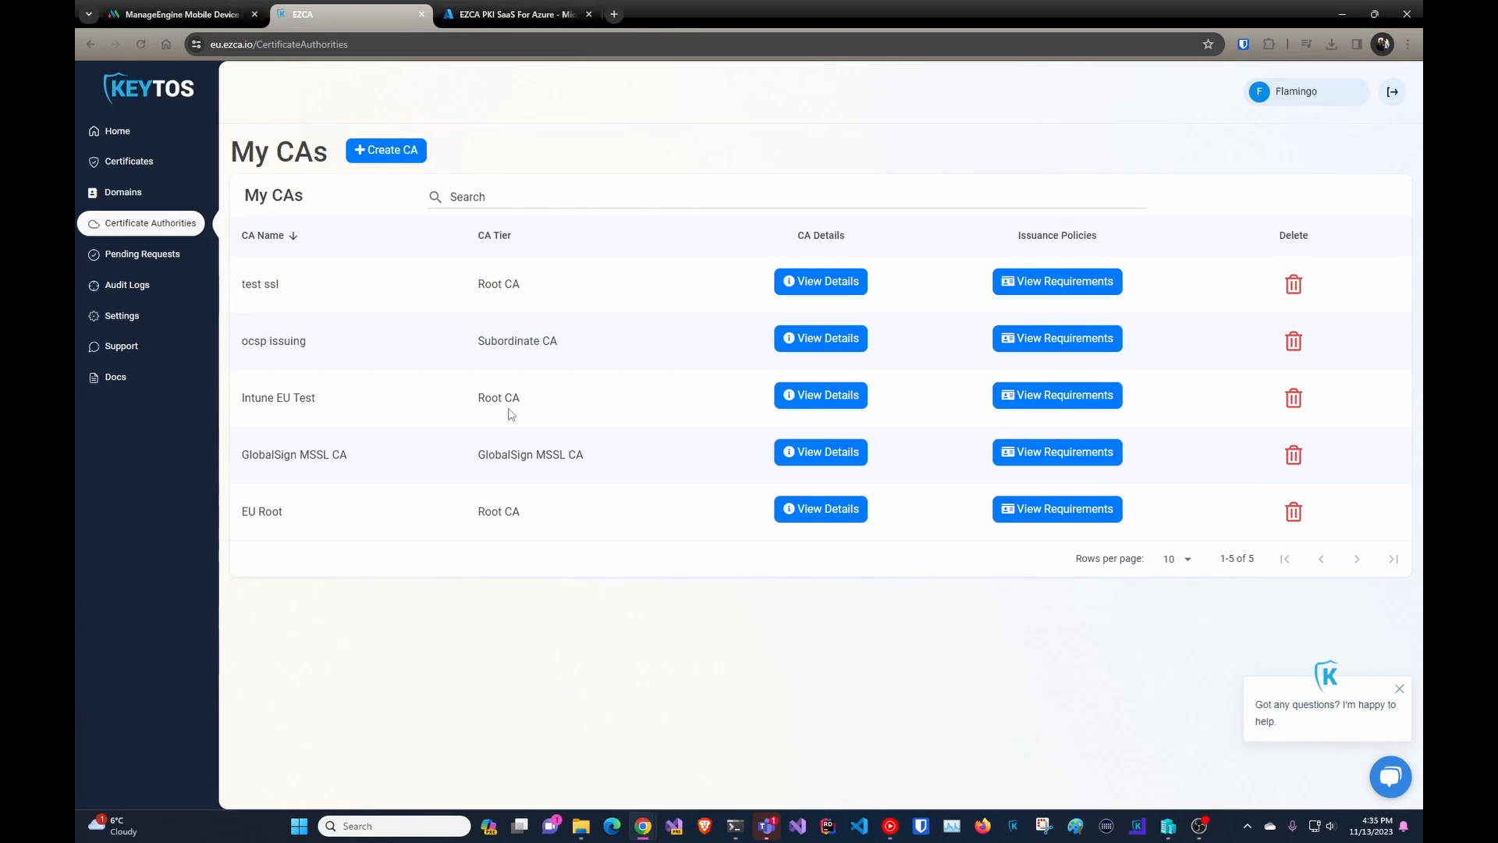
pyautogui.click(385, 150)
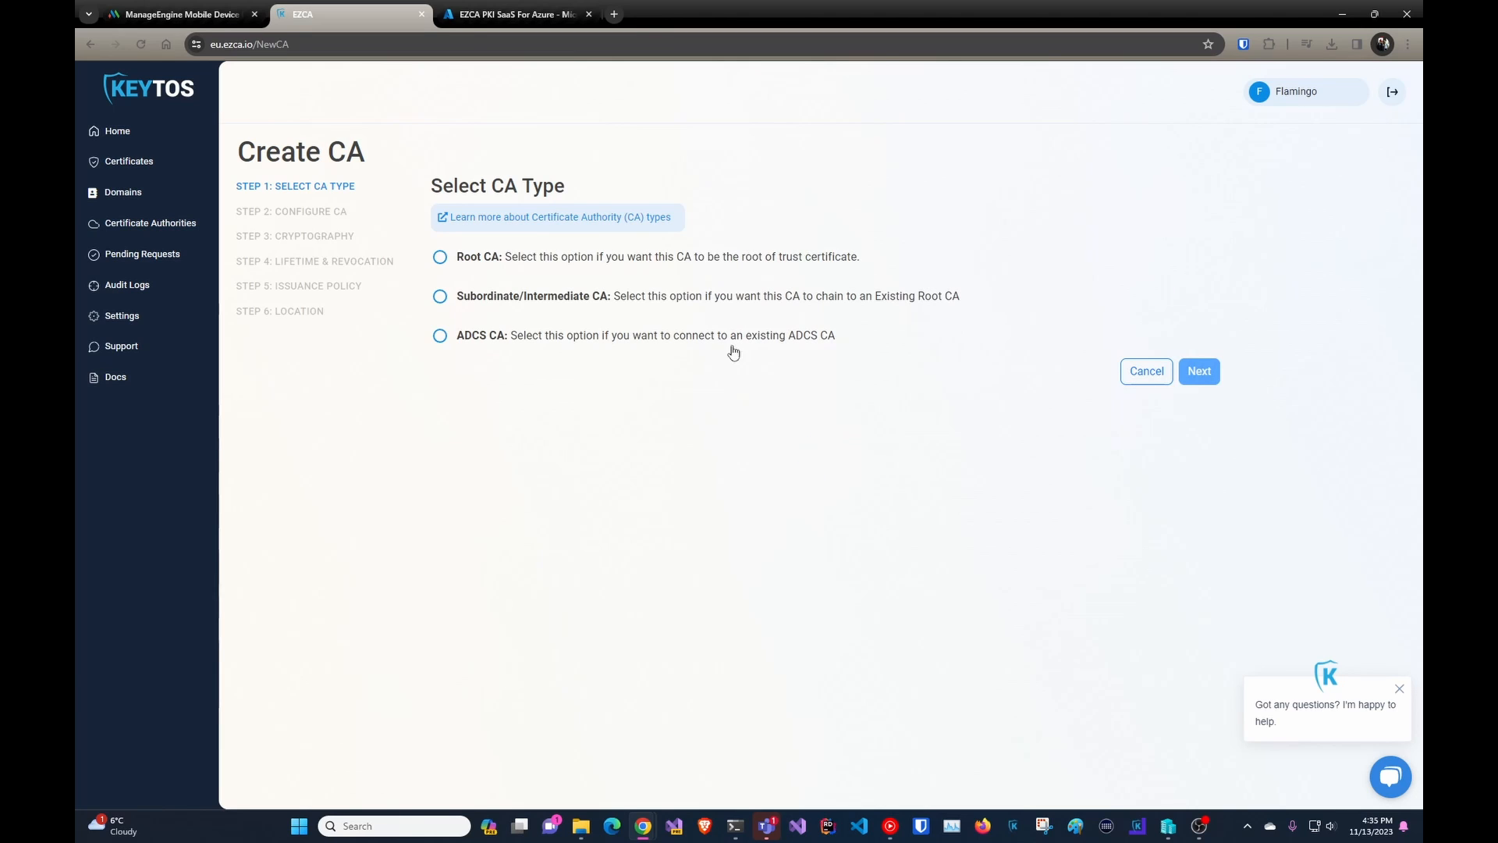
pyautogui.click(1198, 371)
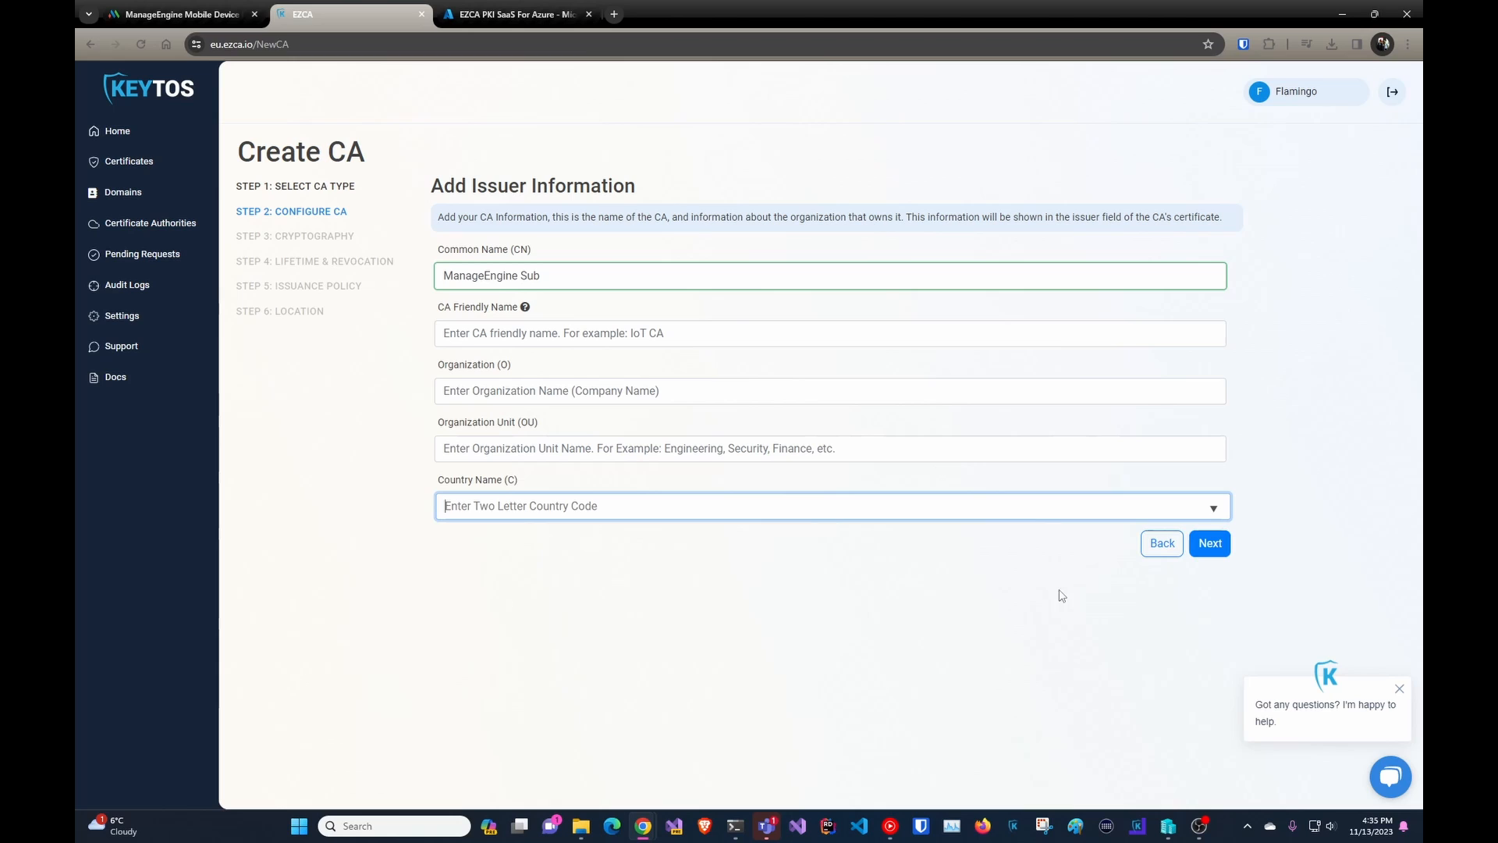
pyautogui.click(1208, 543)
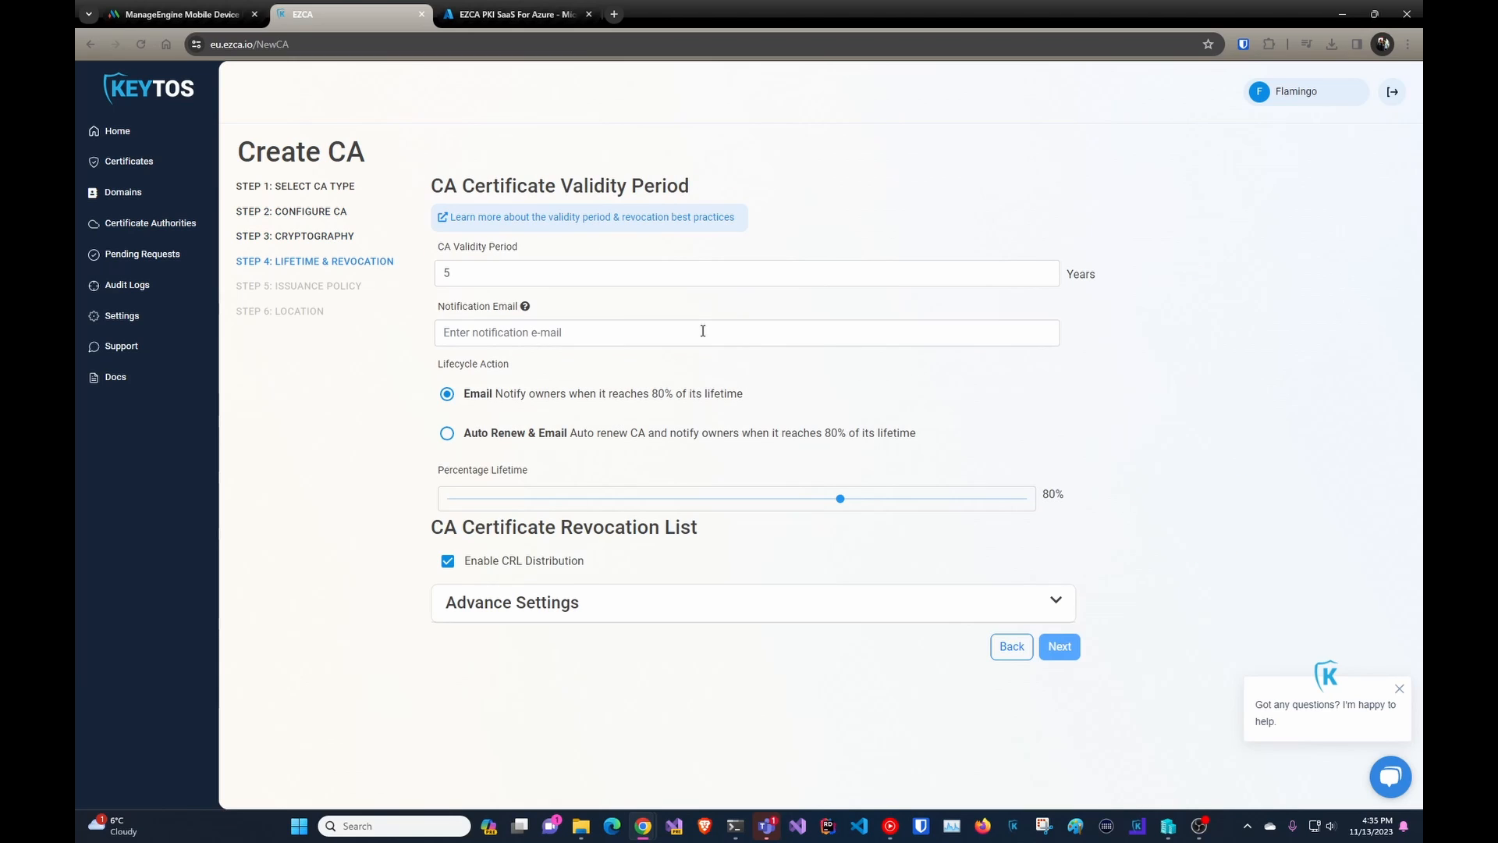
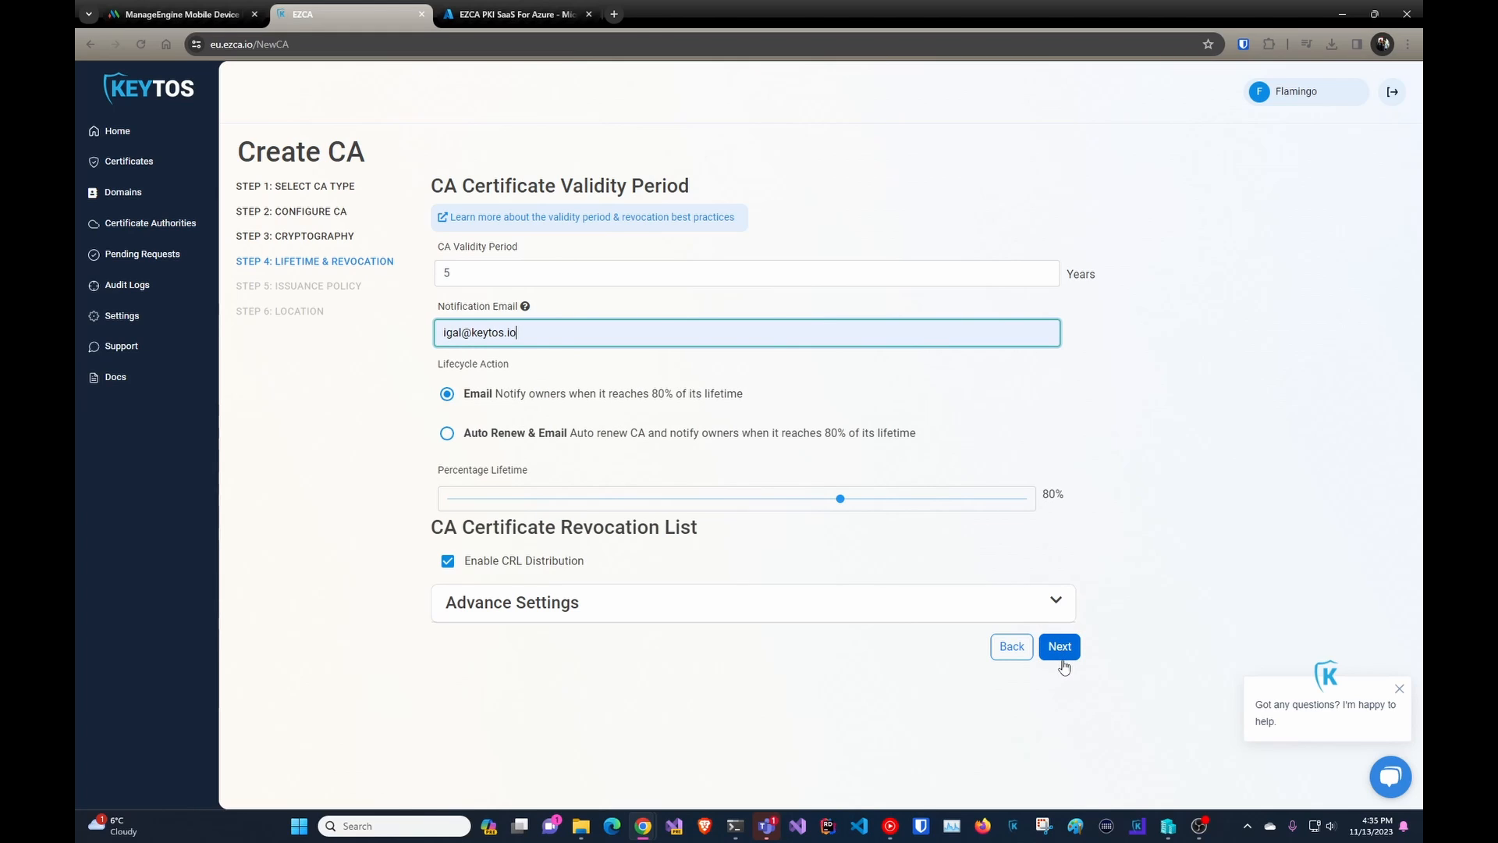
pyautogui.moveTo(1045, 605)
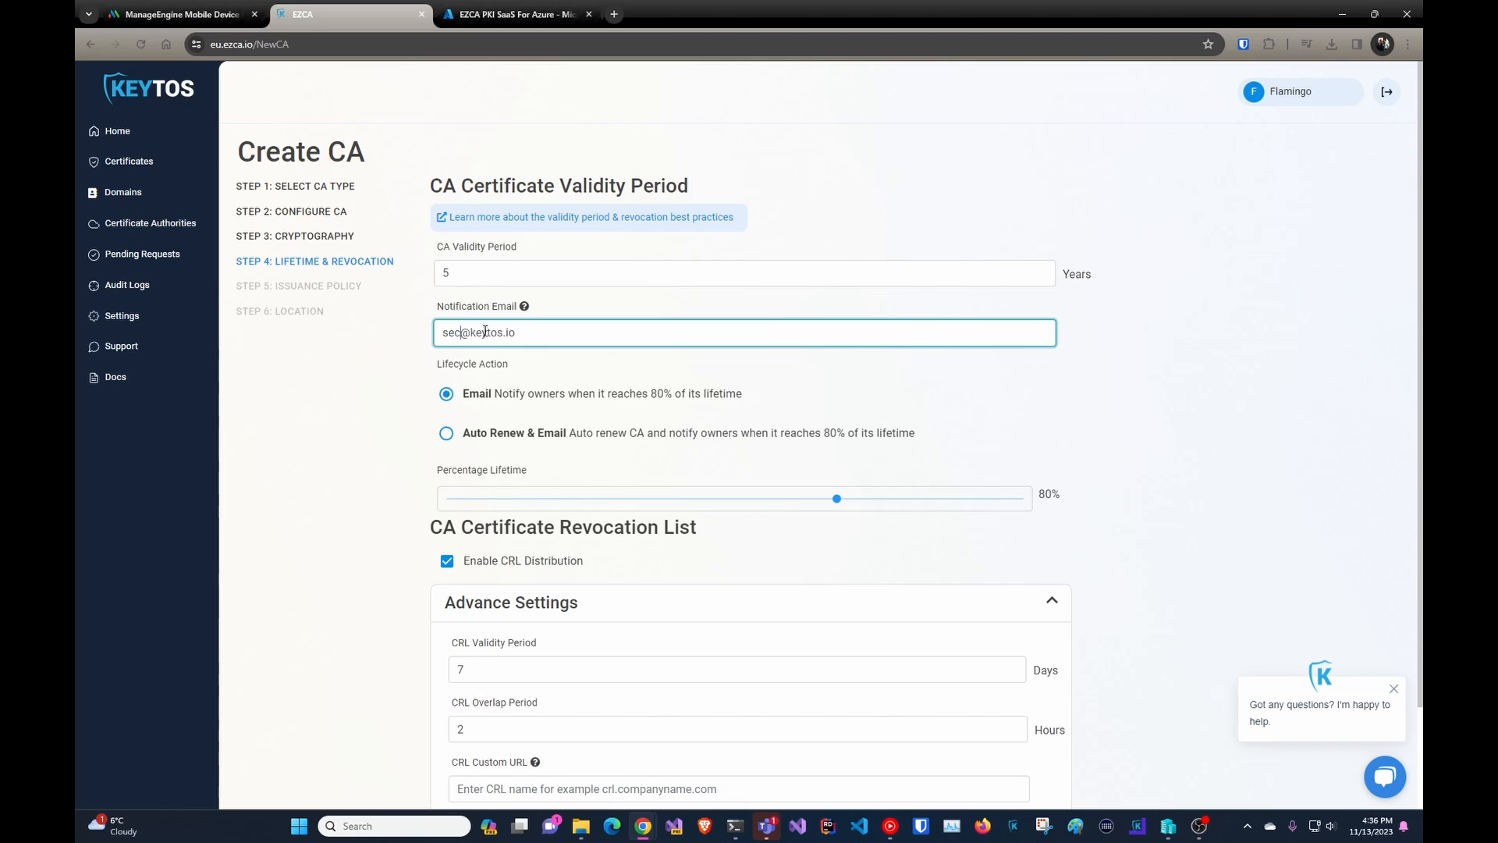
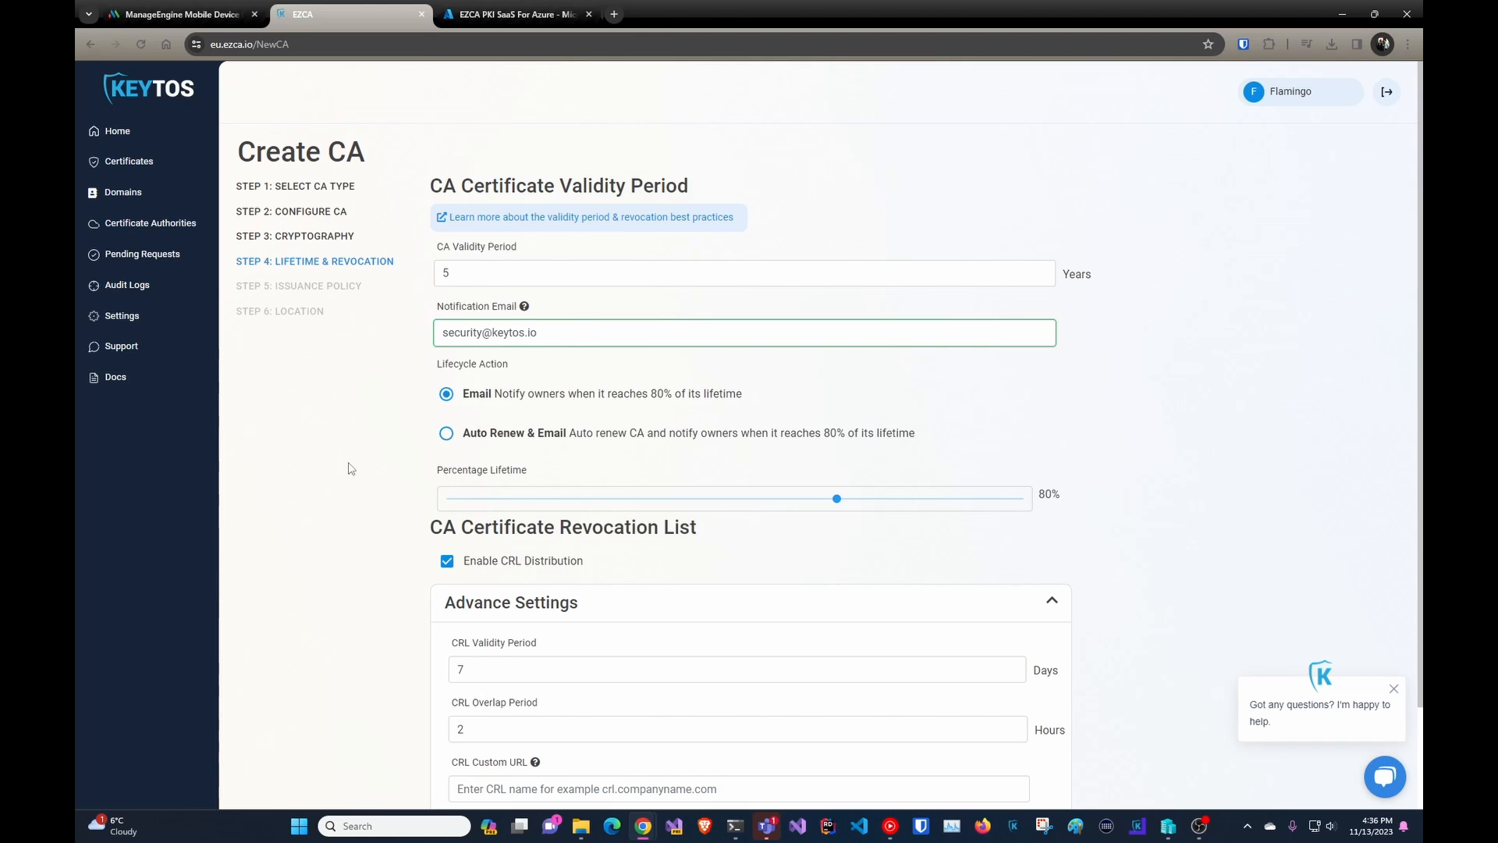
pyautogui.scroll(-3)
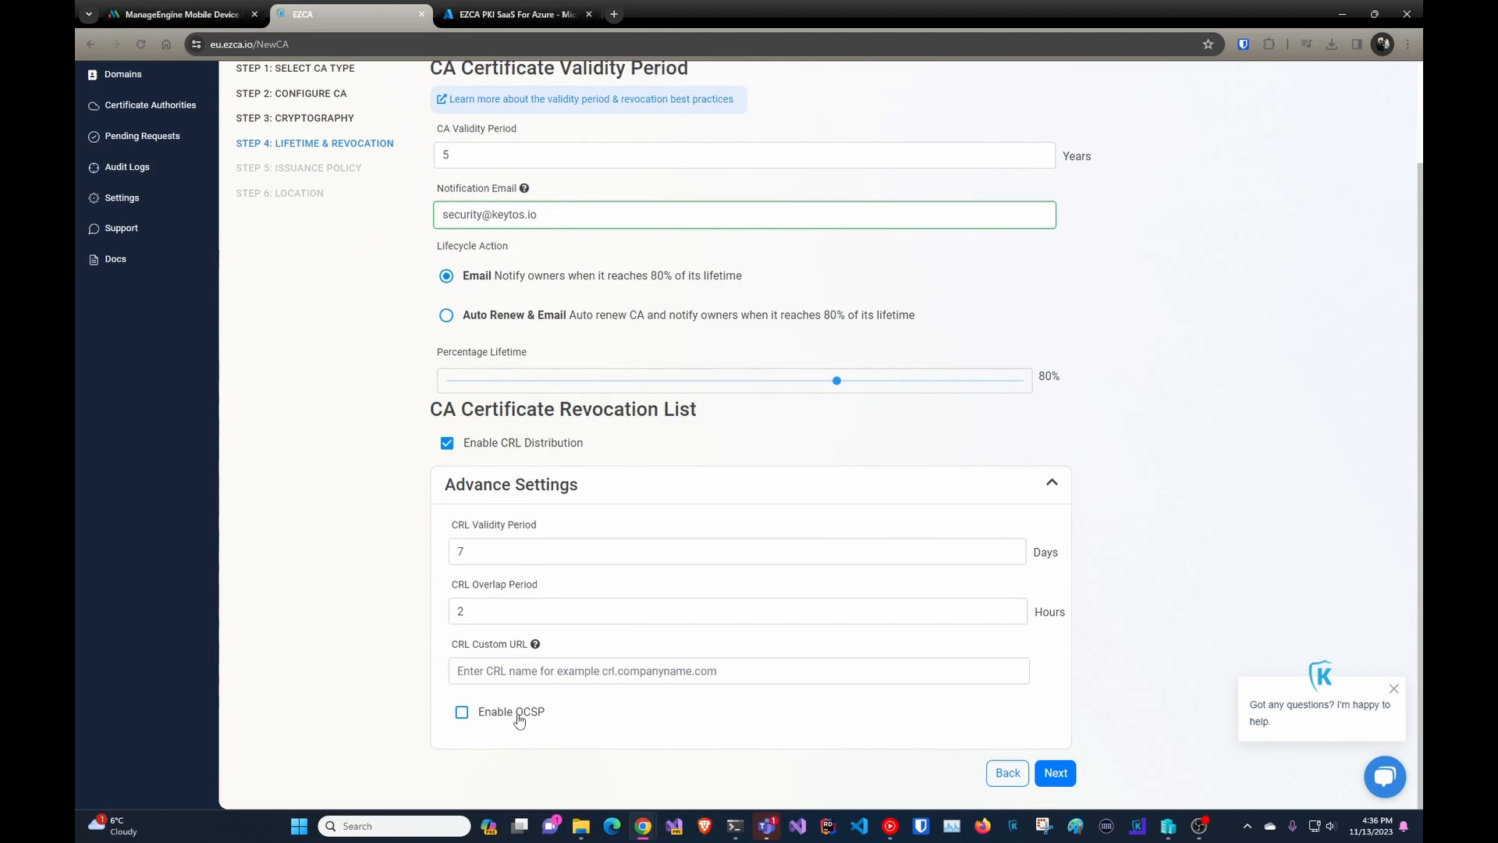
pyautogui.moveTo(521, 716)
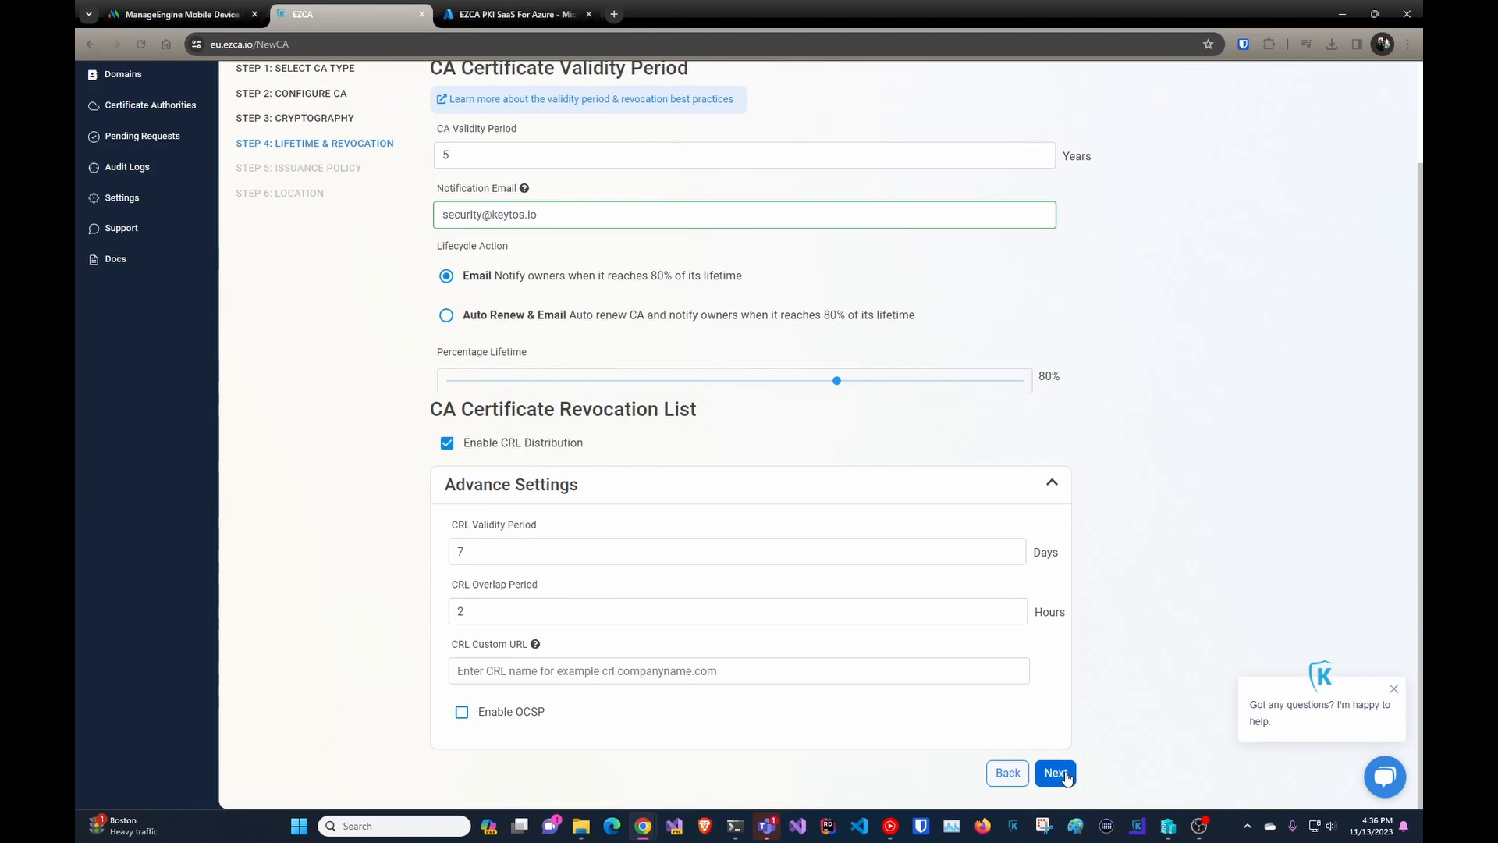
# Step: Set the issuance policy to the SCEP Template with static challenge enabled and continue to Location
pyautogui.click(1055, 772)
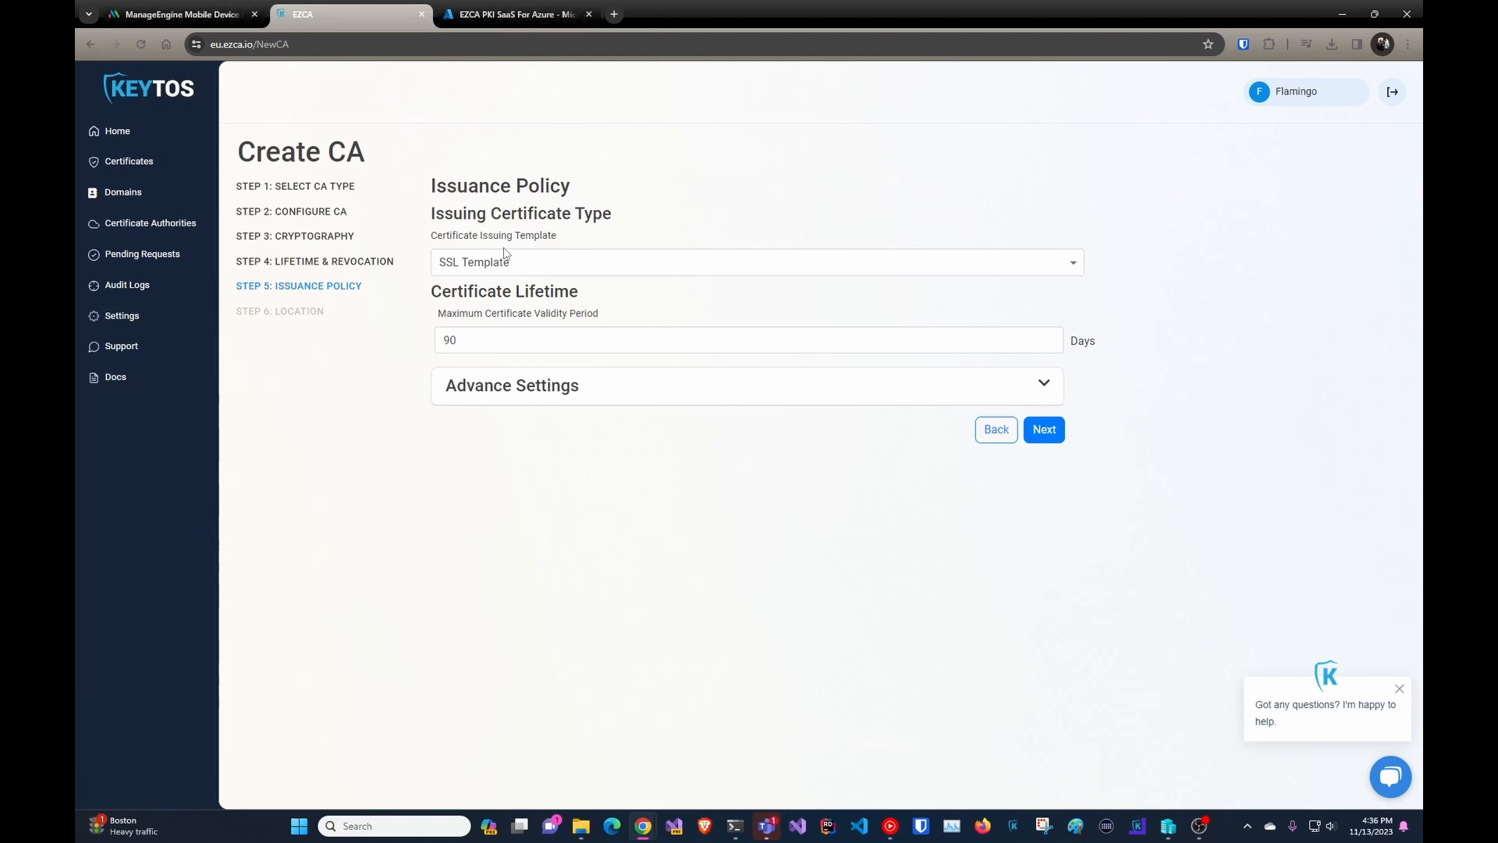
pyautogui.click(755, 262)
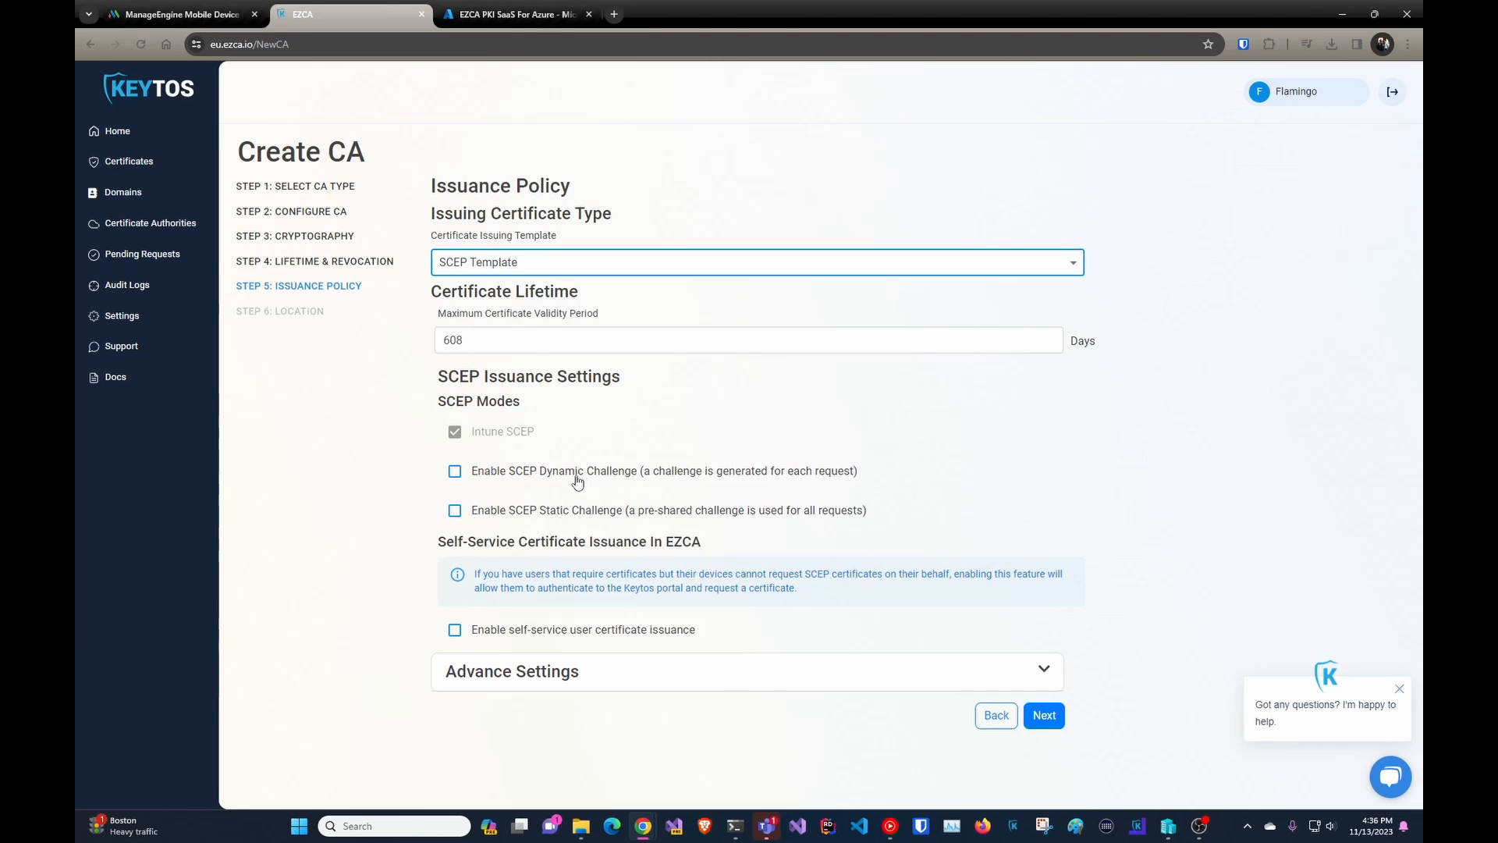
pyautogui.click(454, 508)
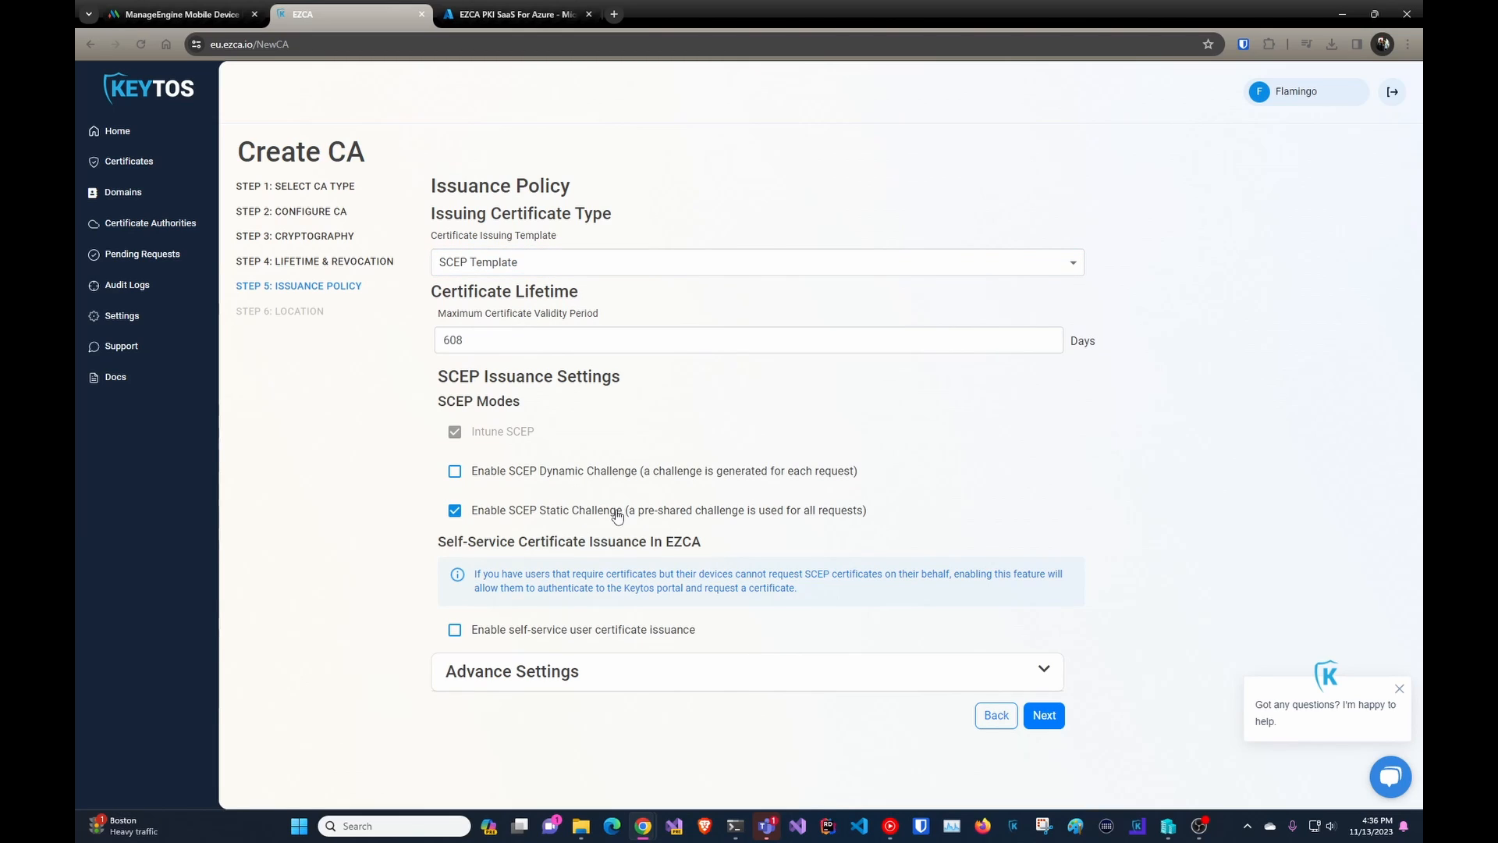
pyautogui.moveTo(576, 476)
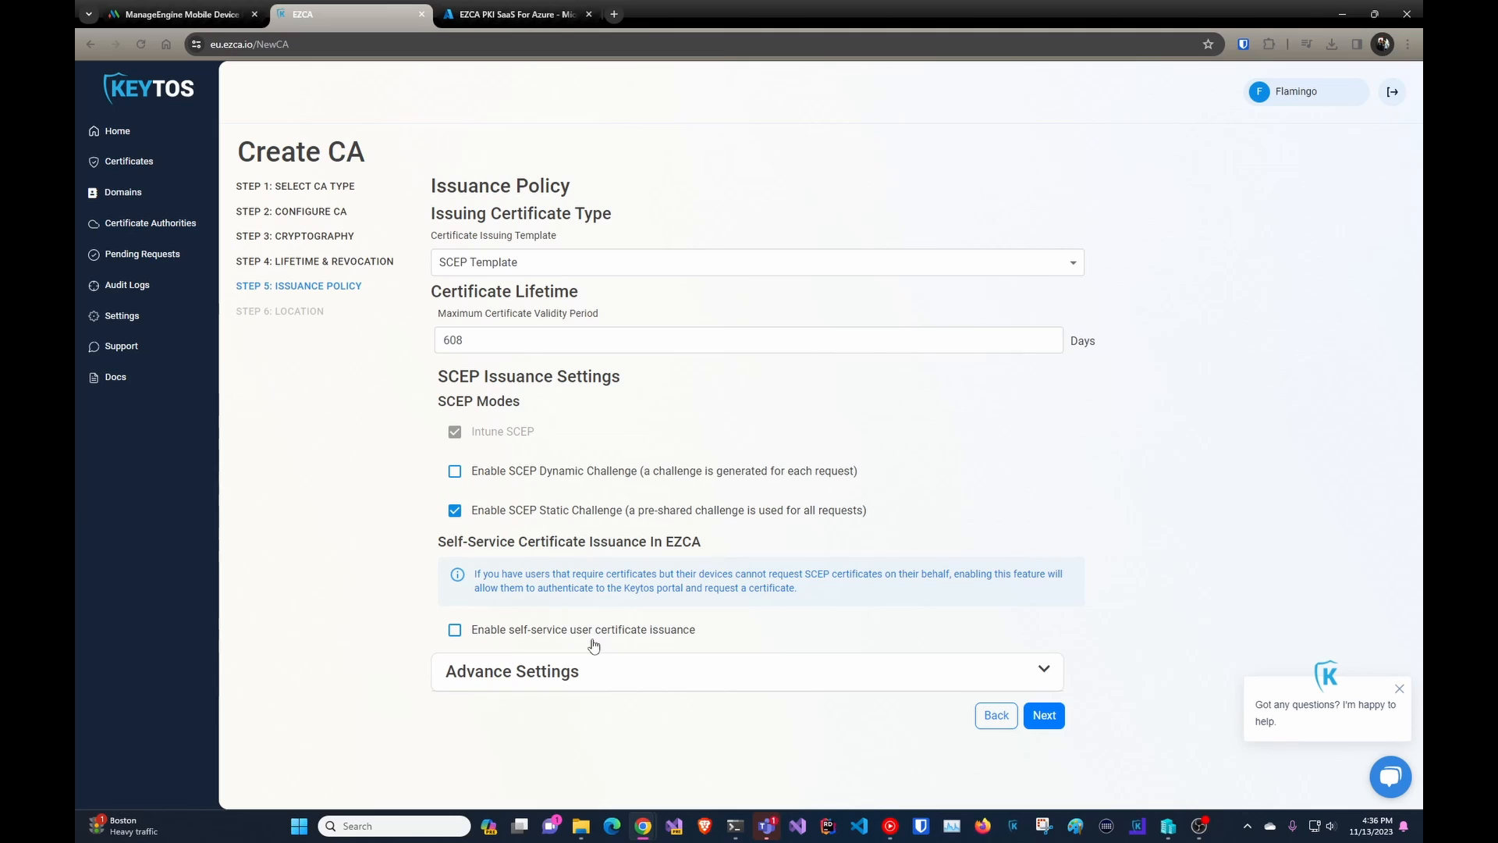
pyautogui.moveTo(585, 653)
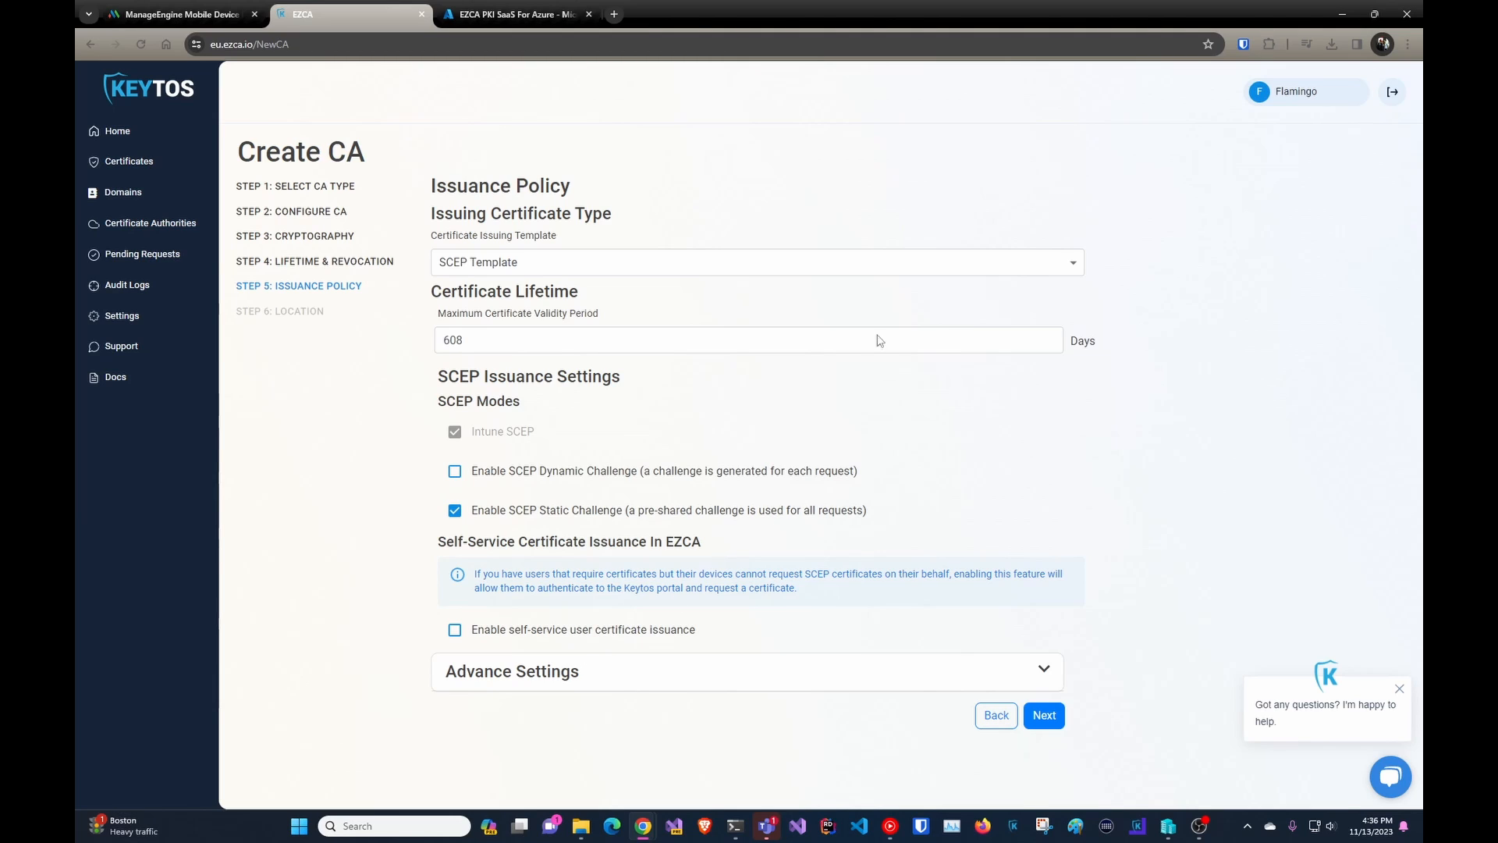
pyautogui.moveTo(908, 496)
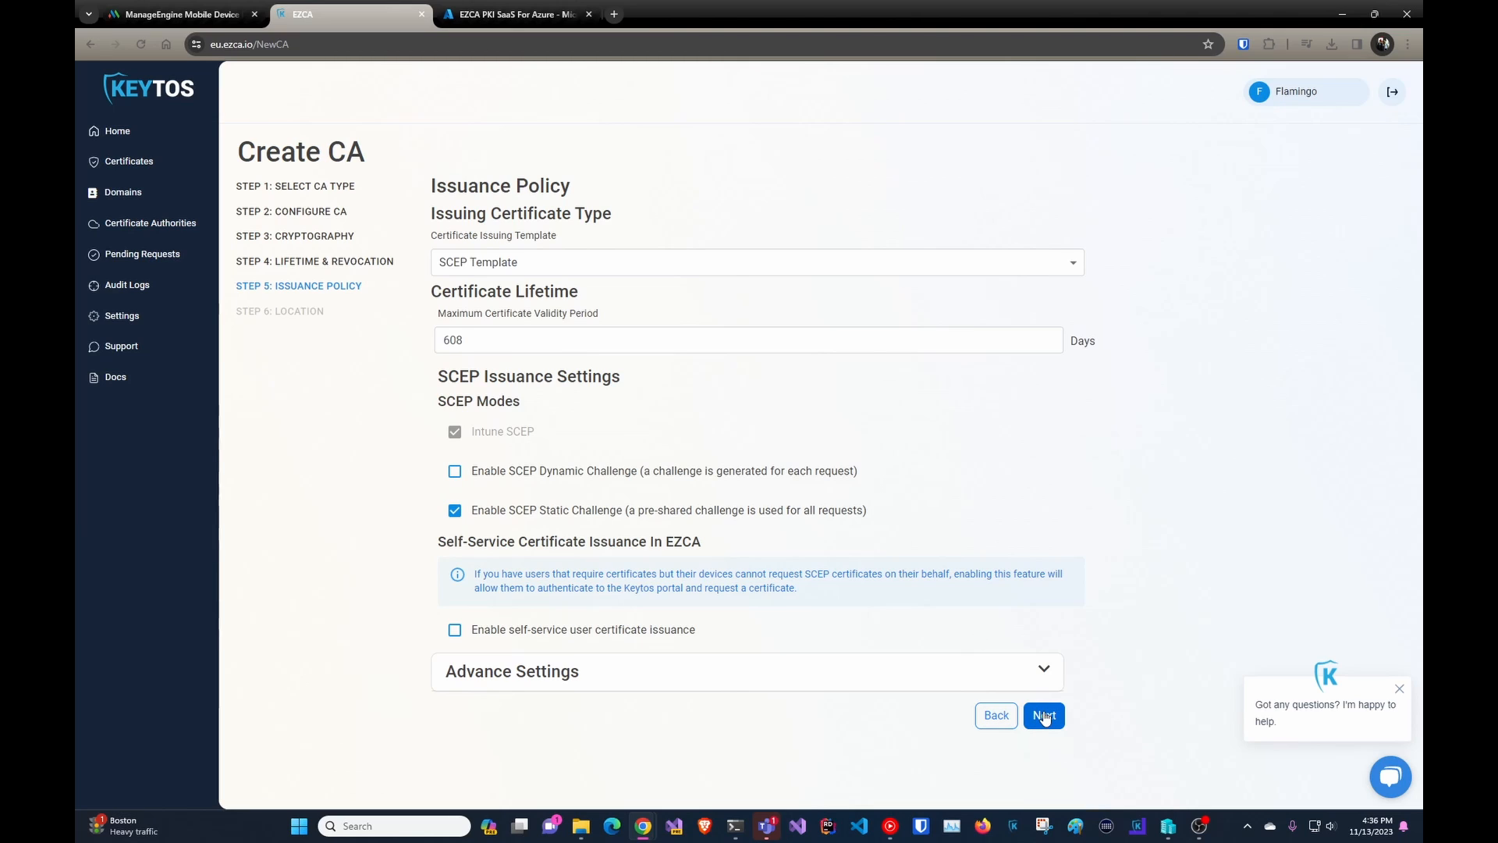
pyautogui.click(1042, 714)
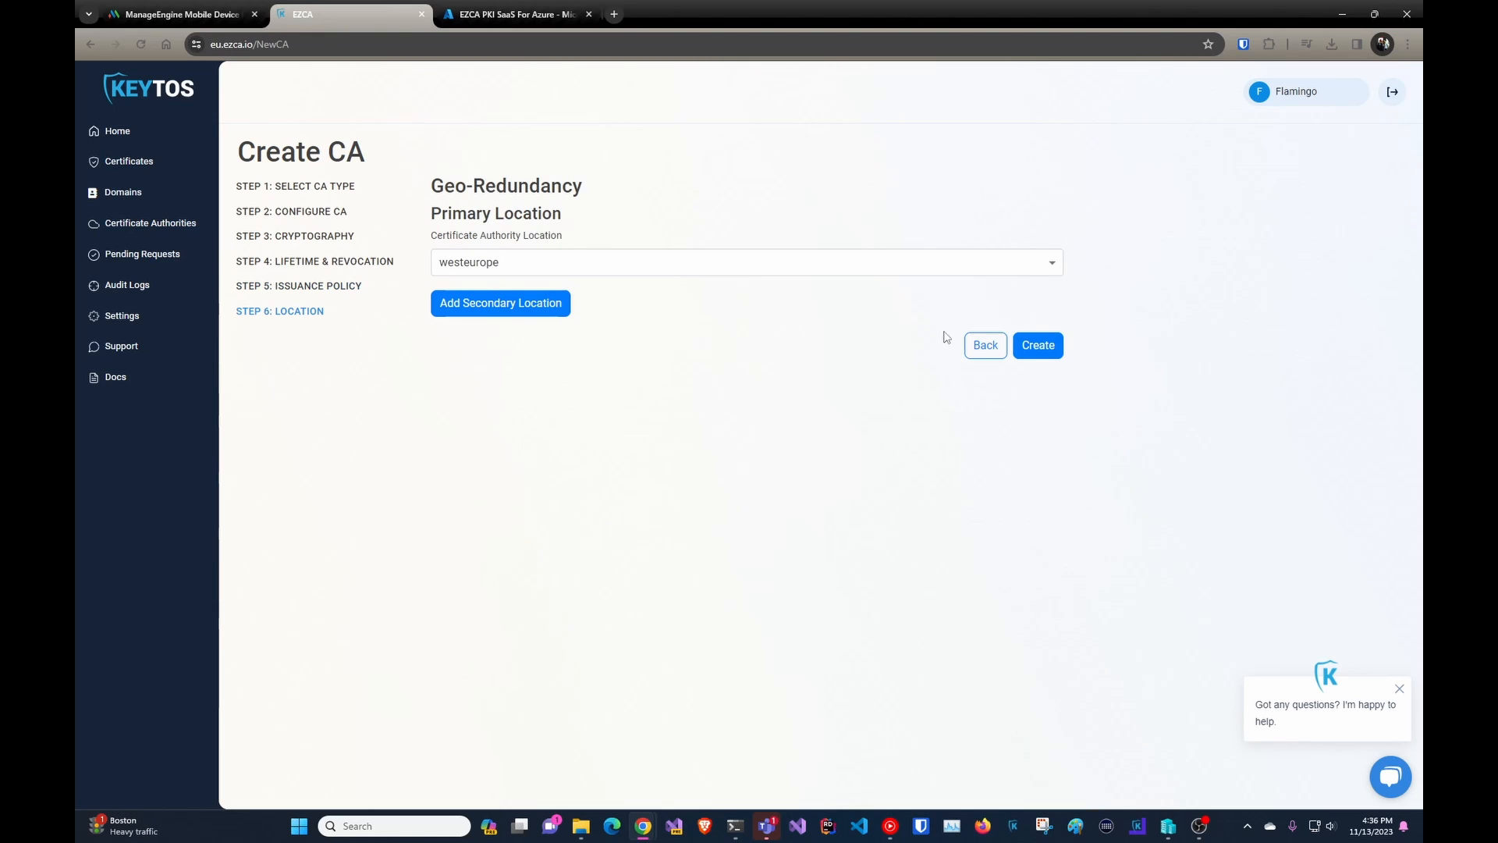
# Step: Create the ManageEngine Sub intermediate CA chained to EU Root (westeurope)
pyautogui.click(1038, 345)
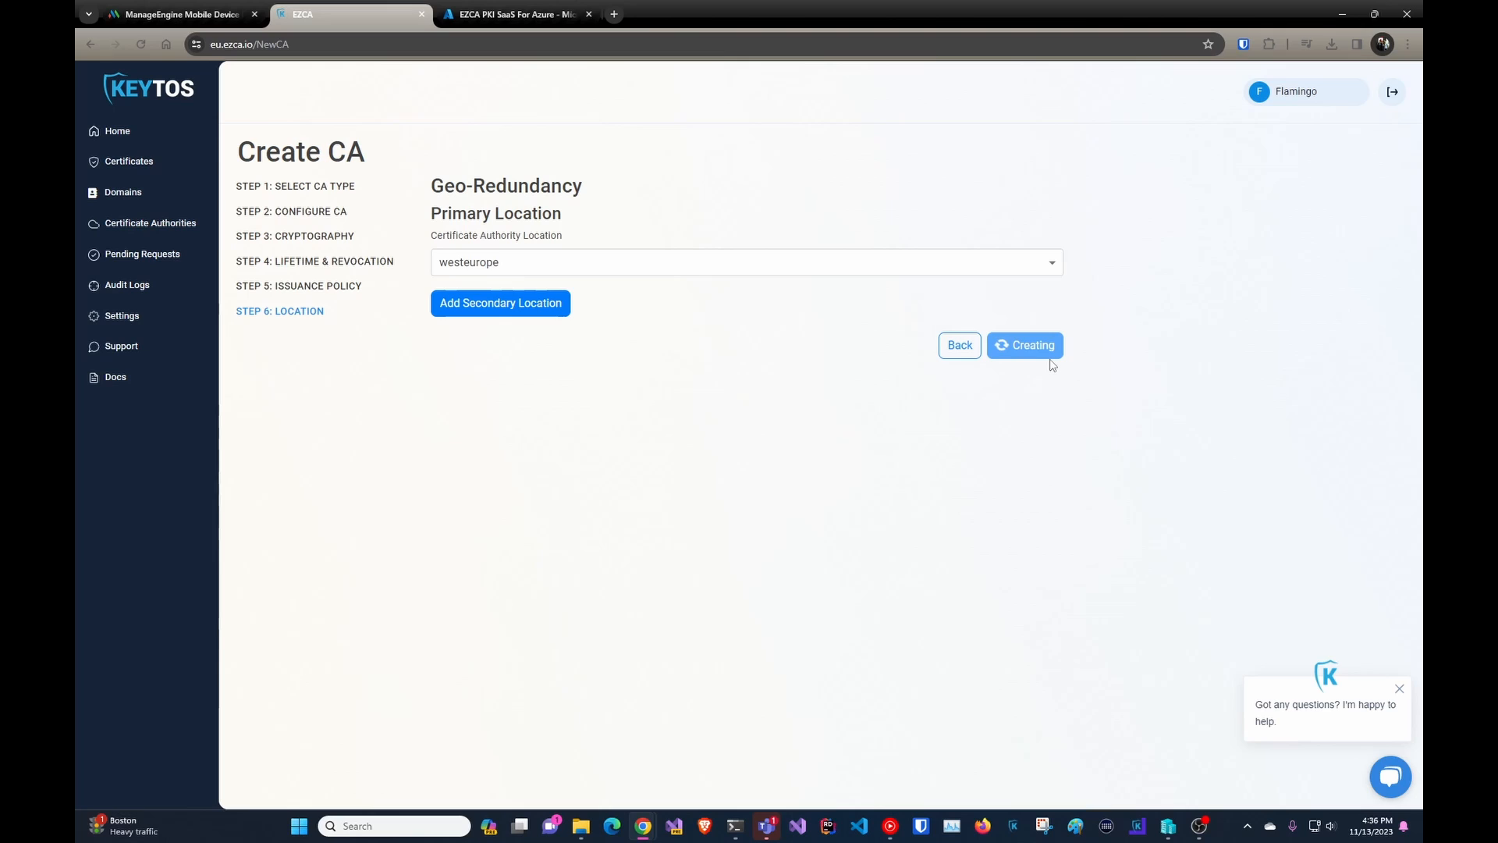
pyautogui.click(1024, 345)
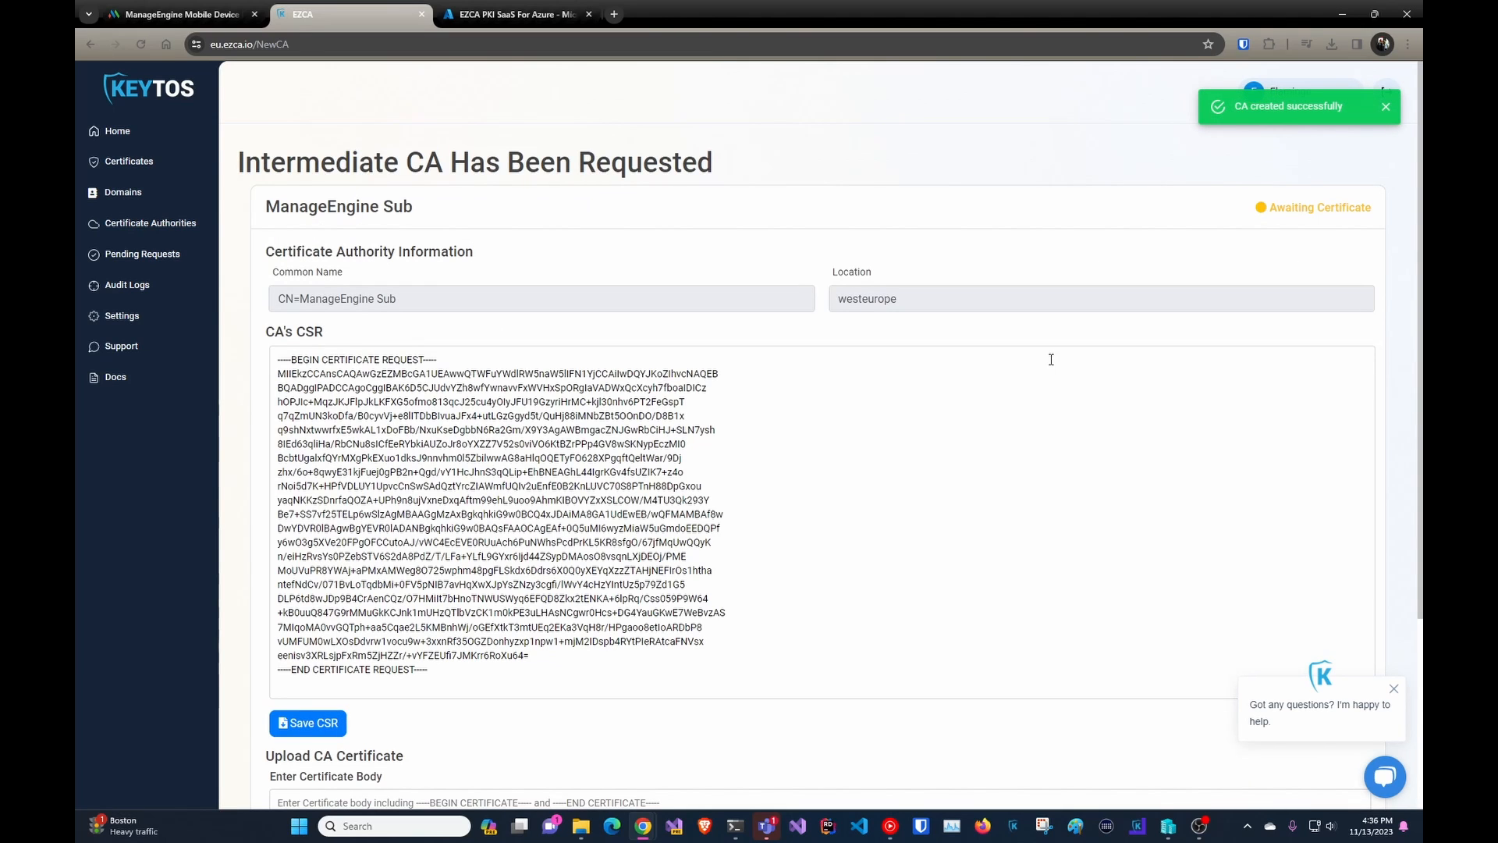
pyautogui.scroll(-3)
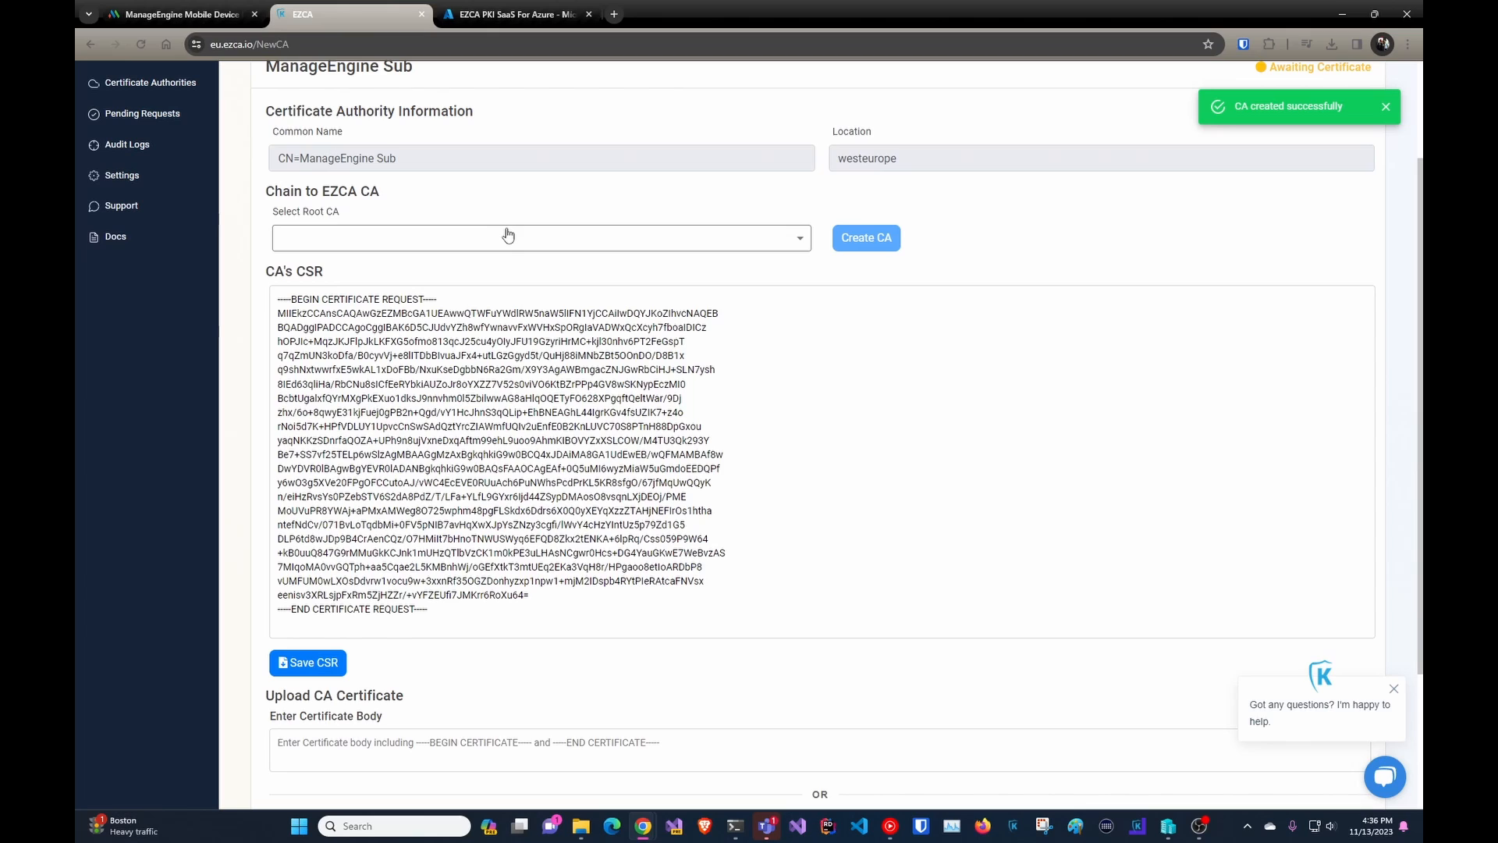
pyautogui.click(538, 237)
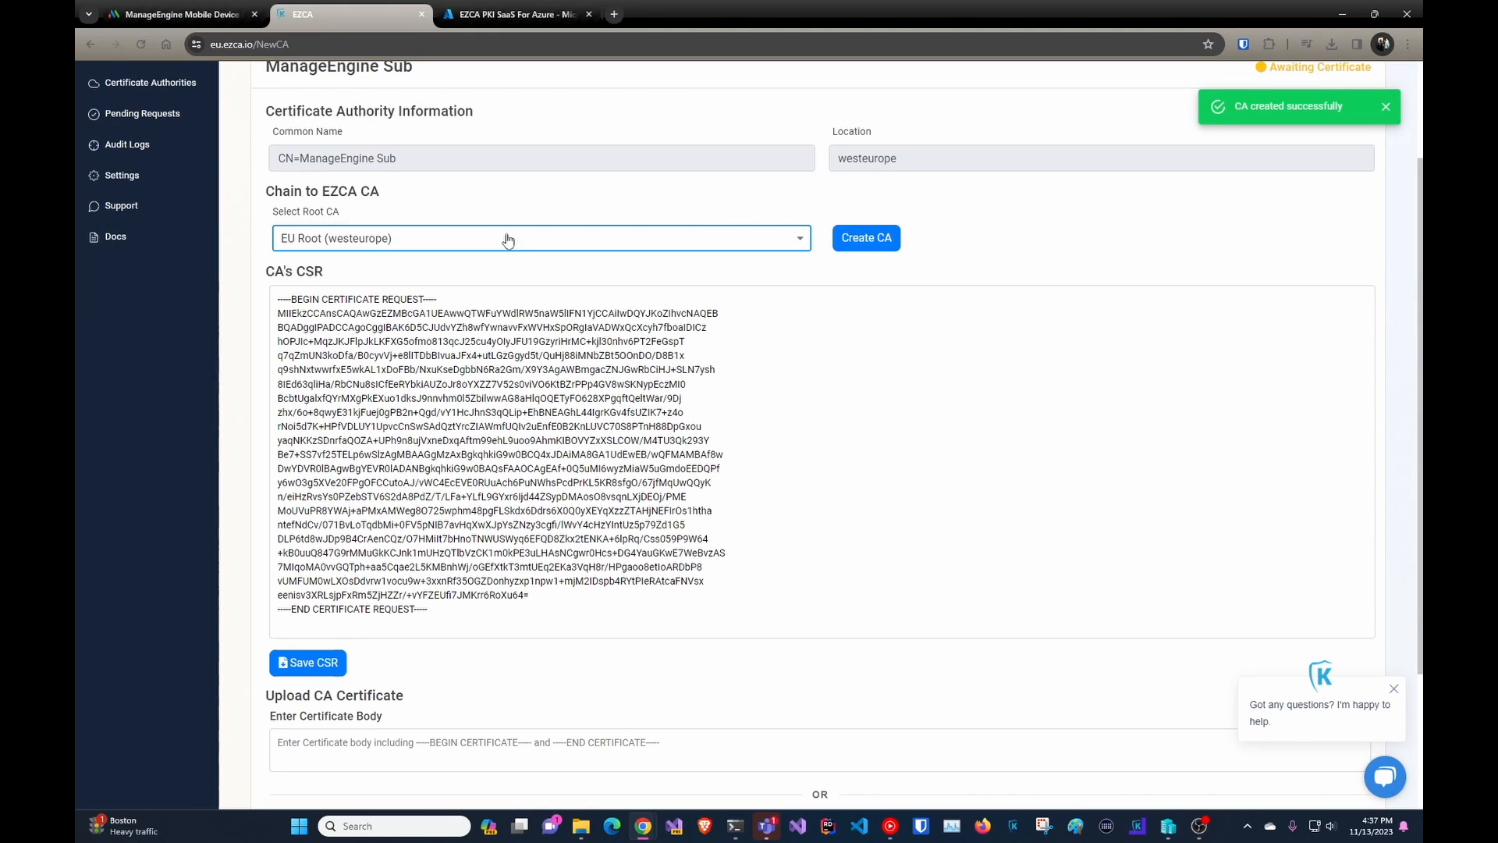
pyautogui.moveTo(925, 283)
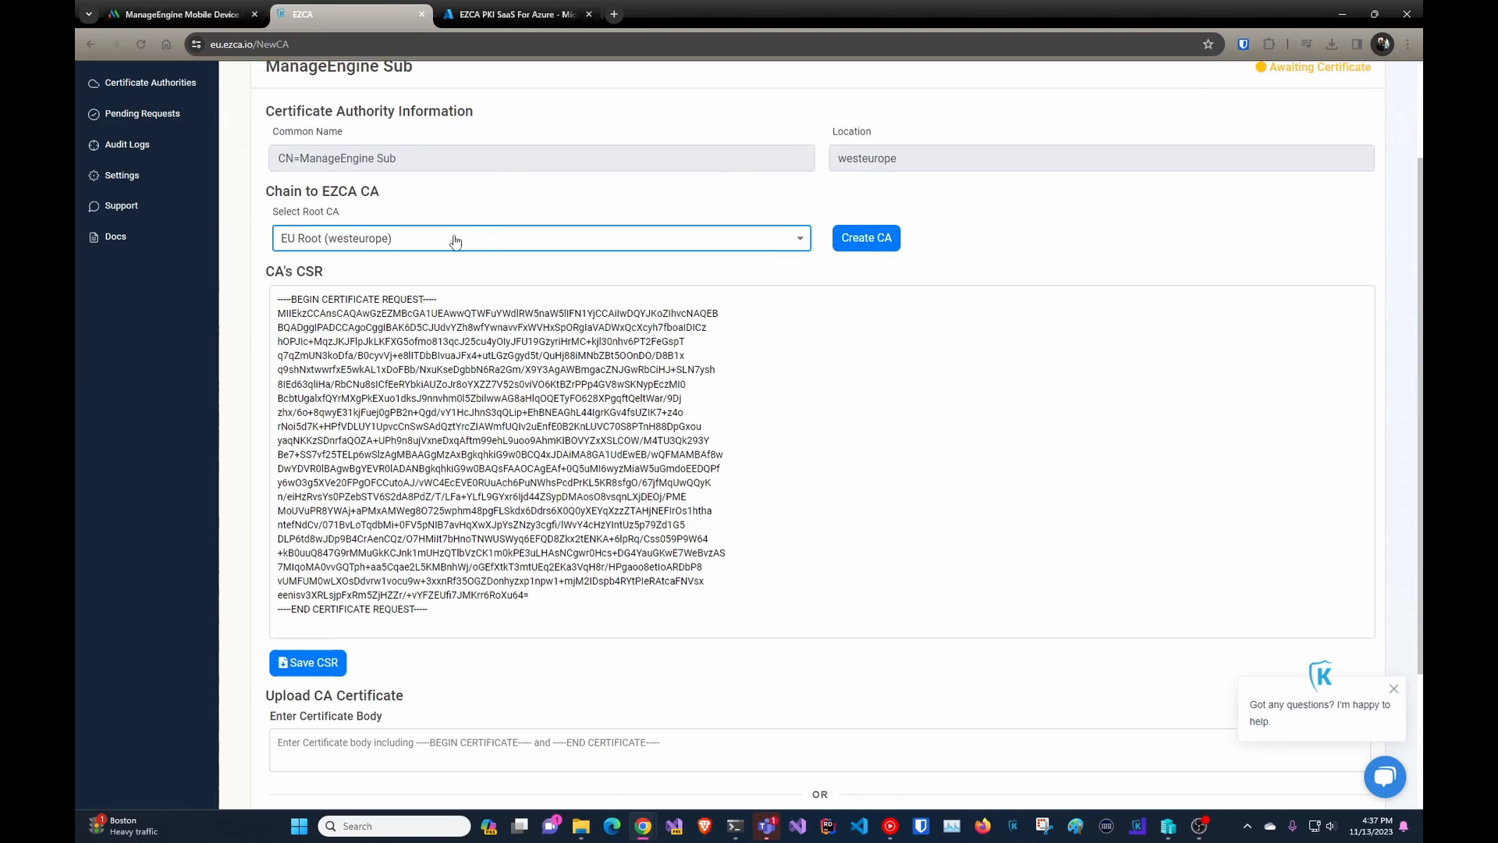
pyautogui.click(865, 237)
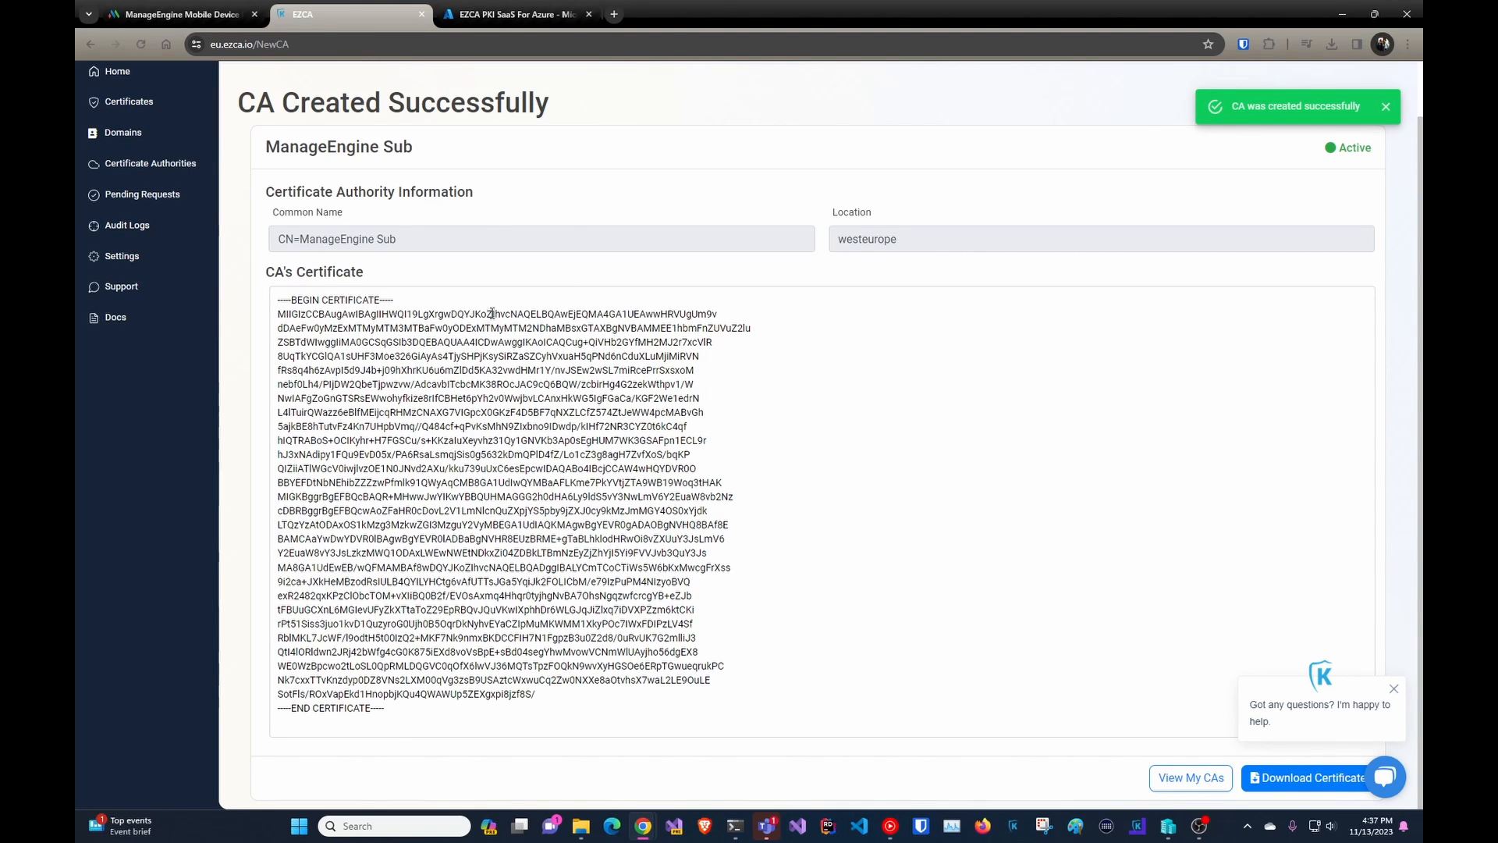
pyautogui.moveTo(1274, 777)
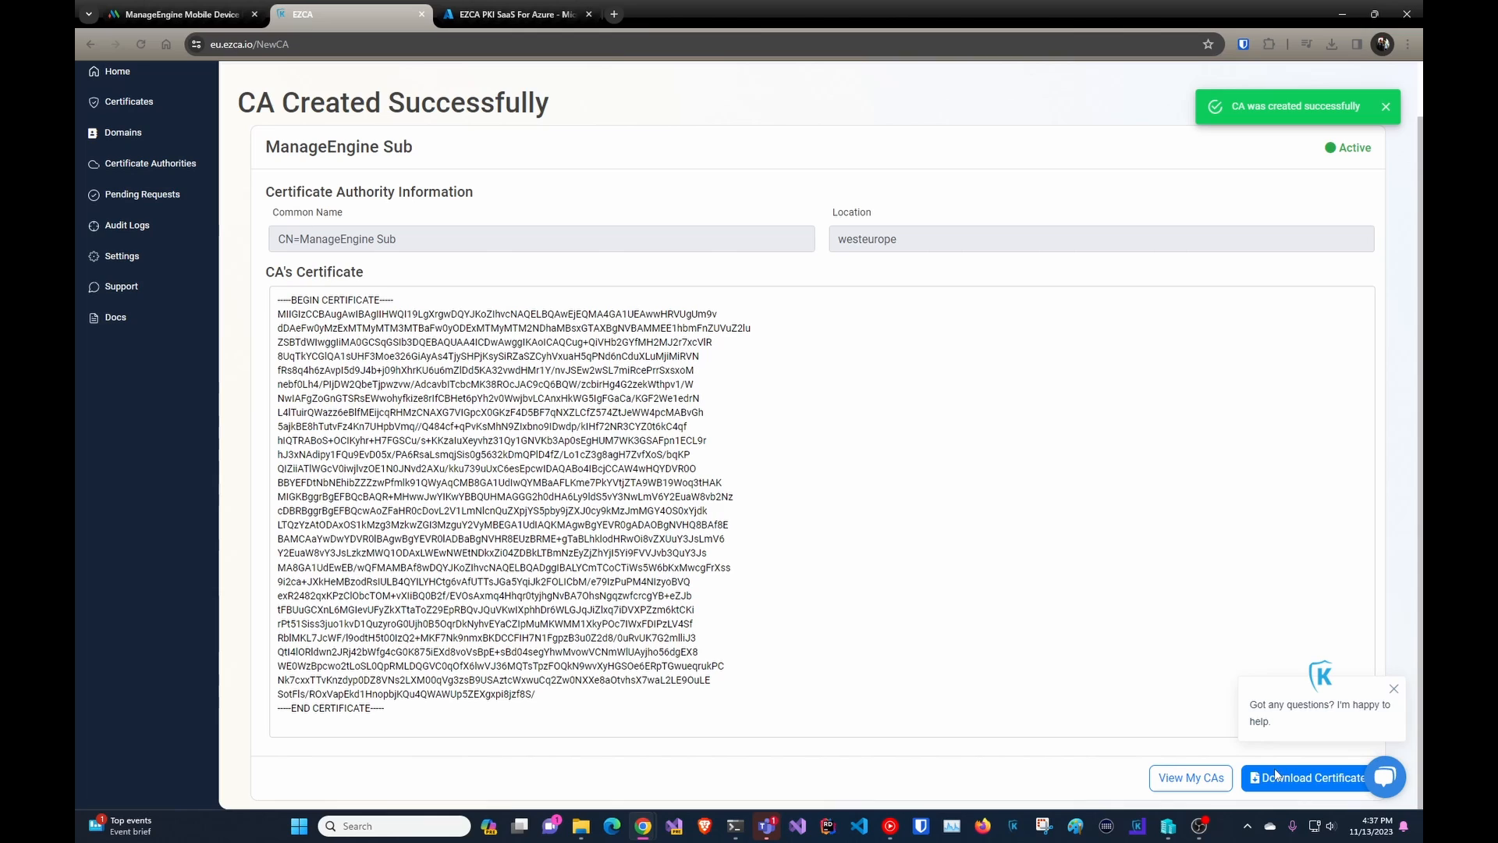
# Step: Download and save the ManageEngine Sub and EU Root CA certificates as .cer files
pyautogui.click(1309, 777)
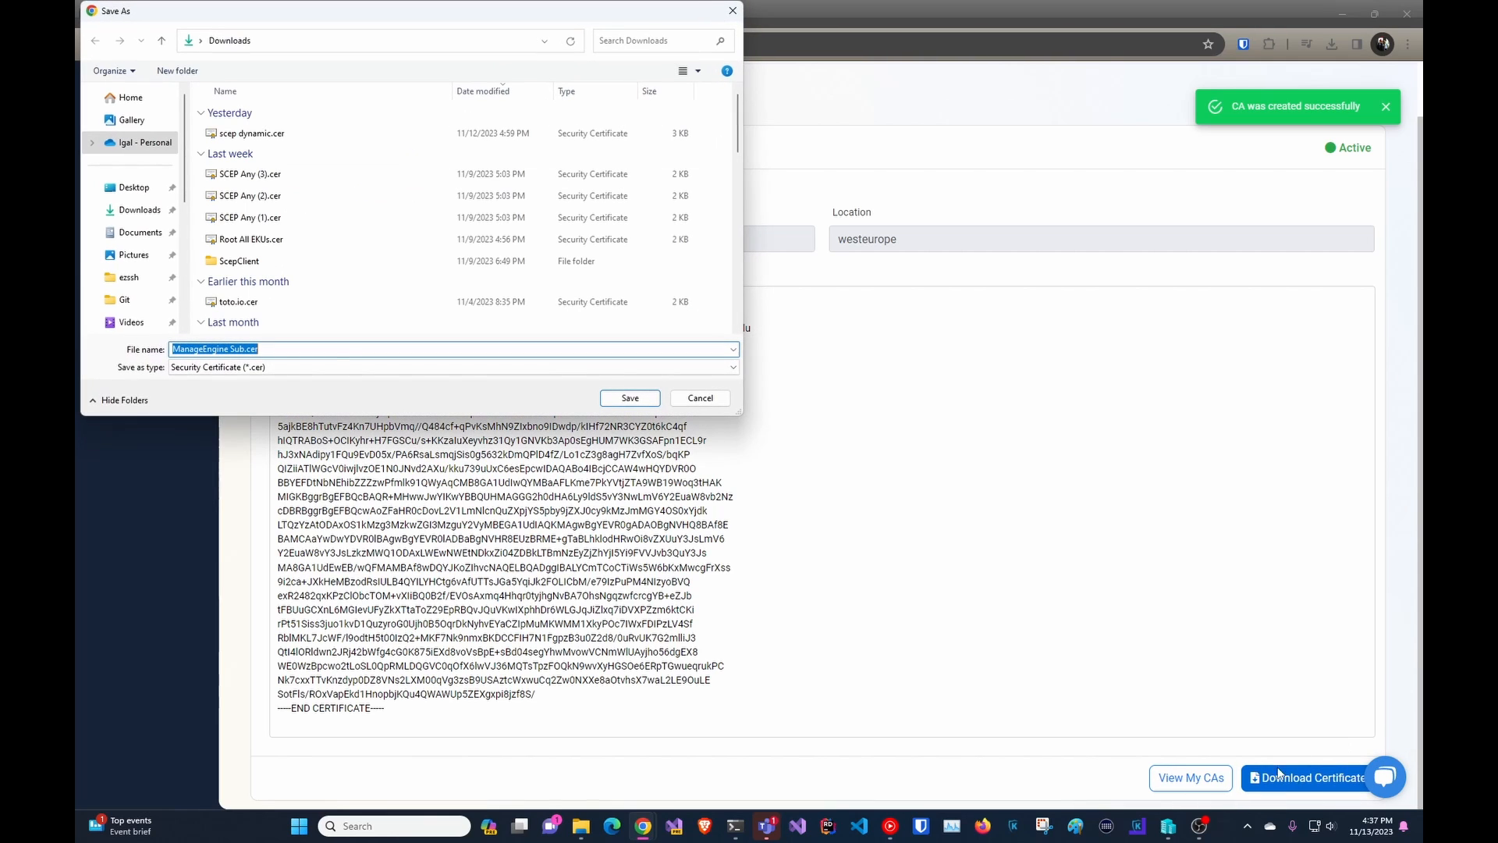
pyautogui.click(629, 398)
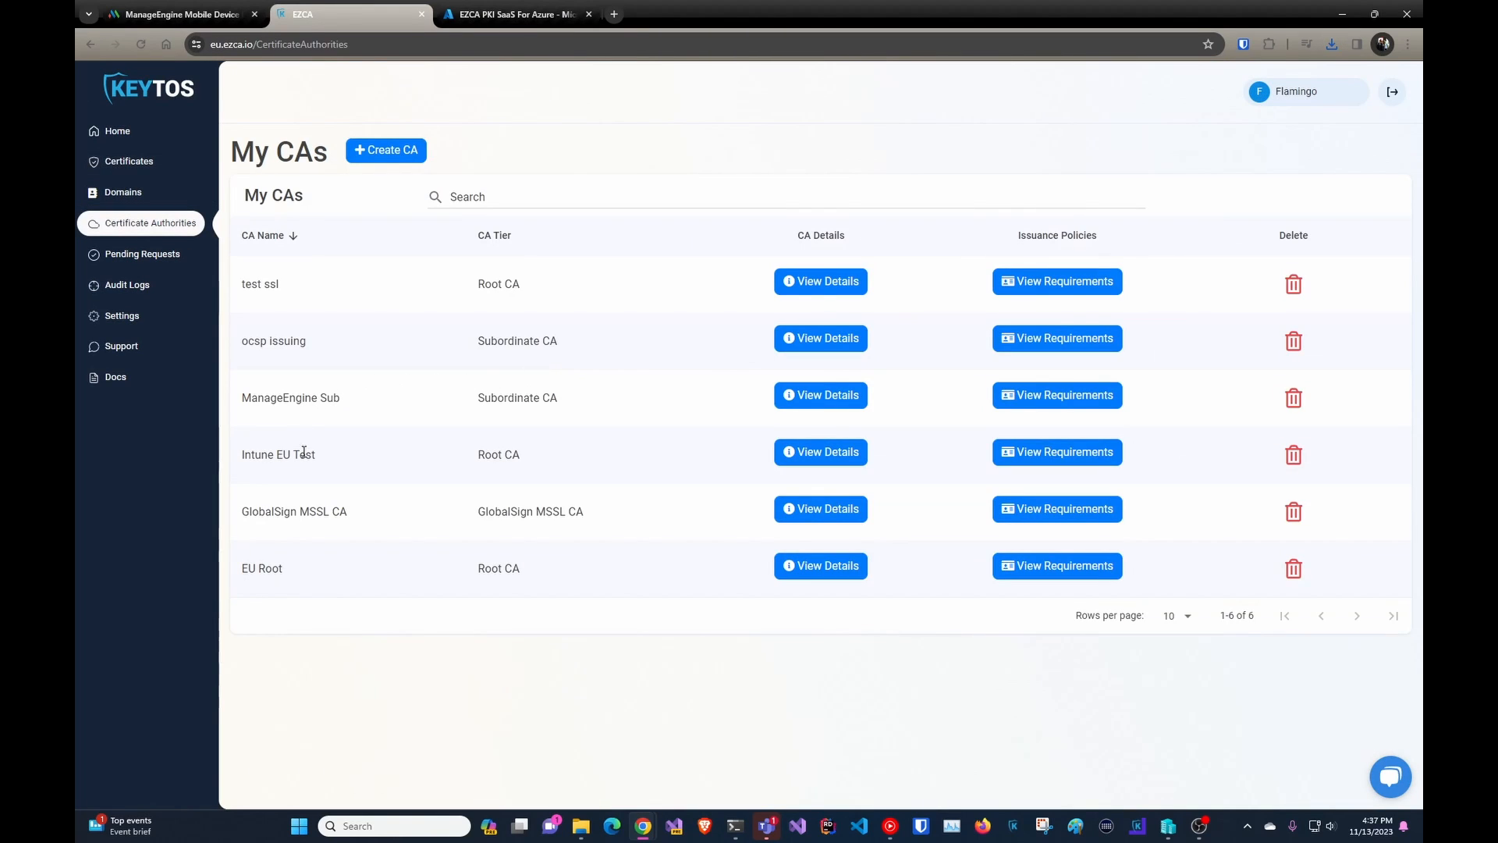
pyautogui.click(819, 565)
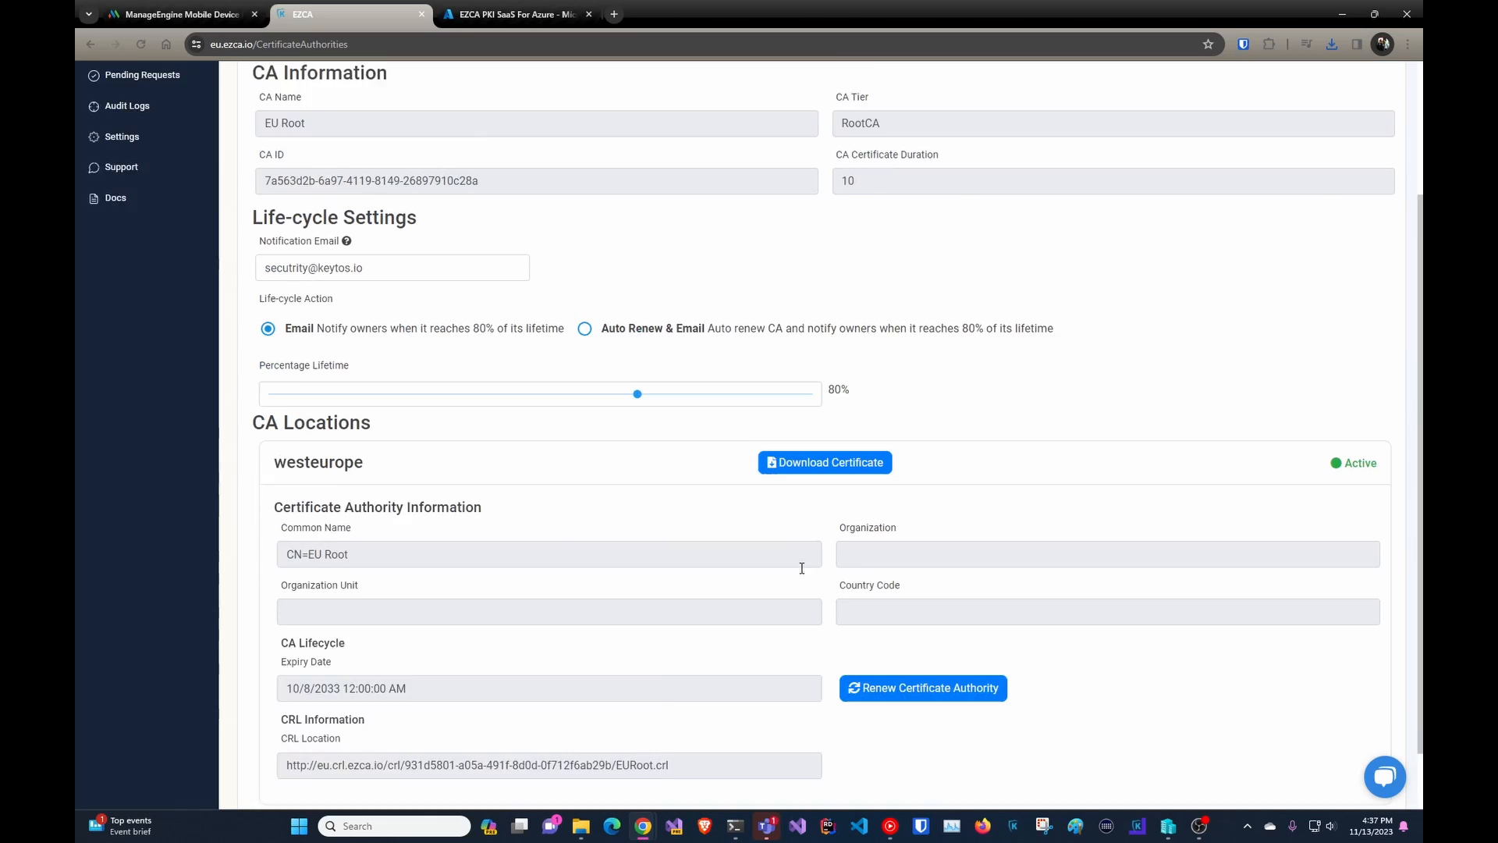
pyautogui.click(824, 462)
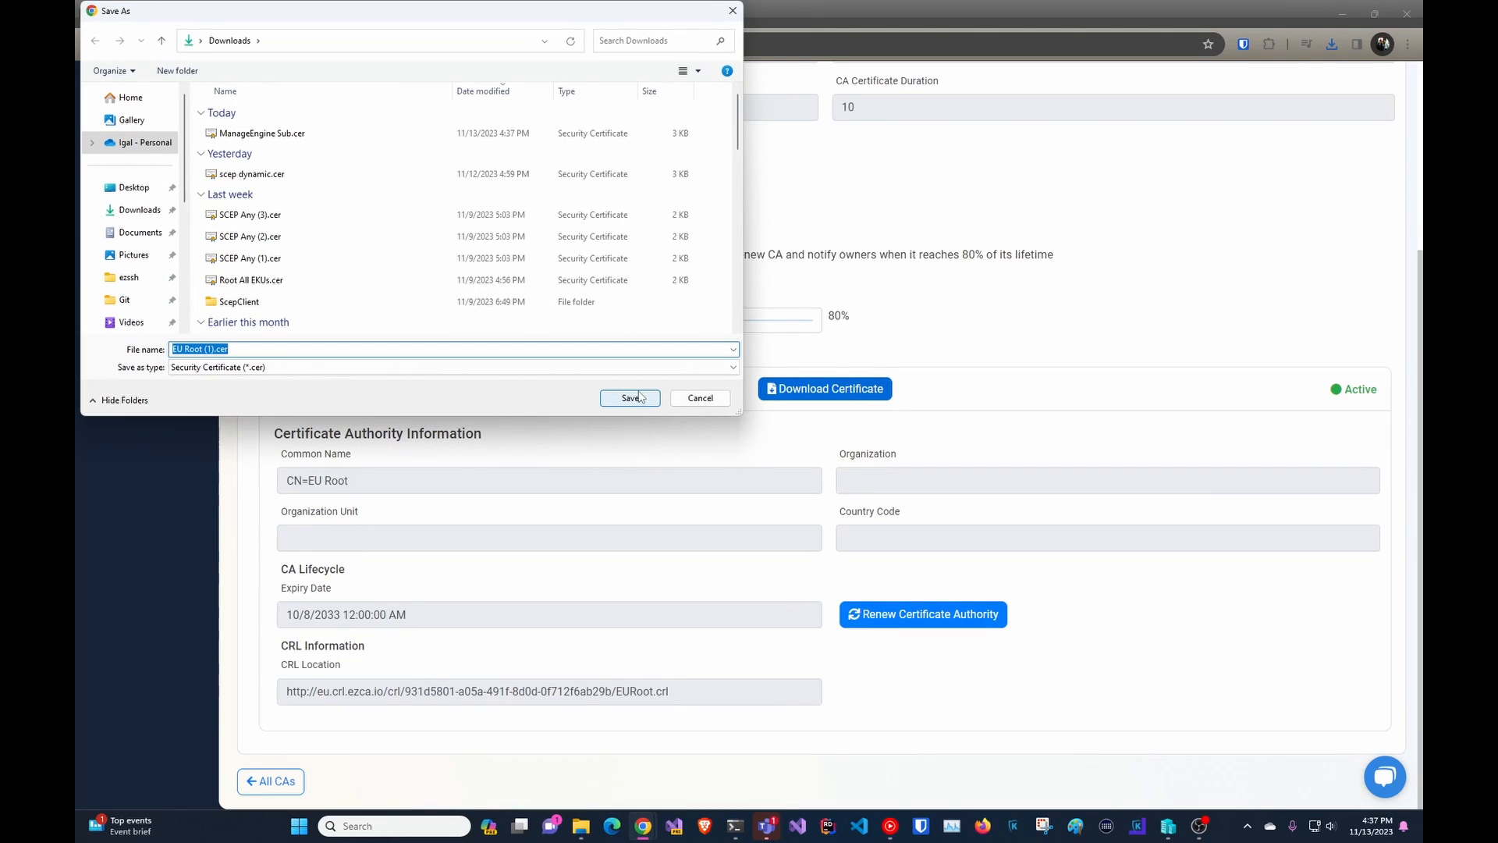
pyautogui.click(629, 398)
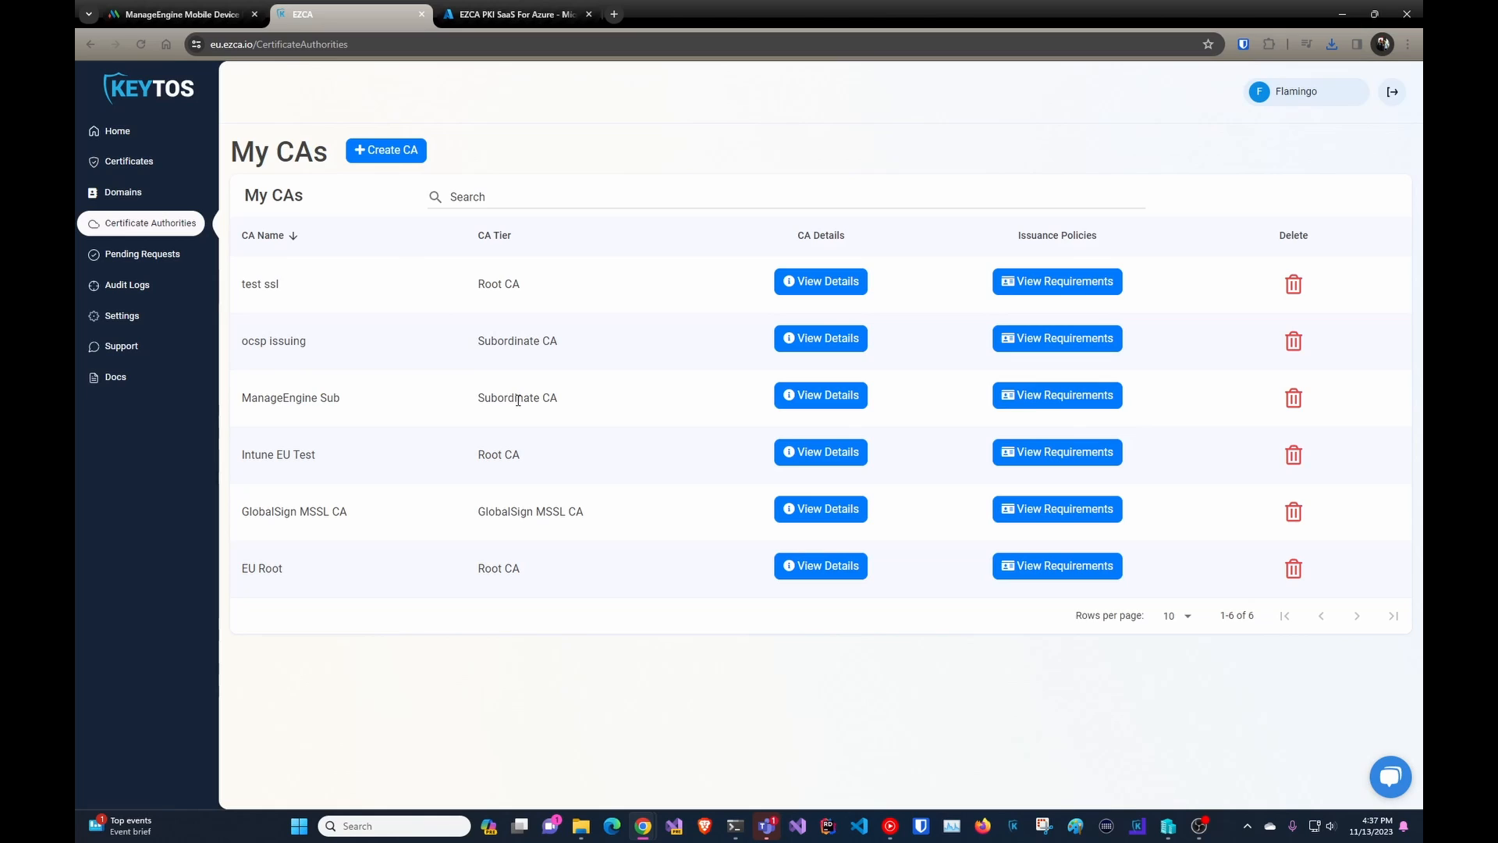
pyautogui.moveTo(1056, 394)
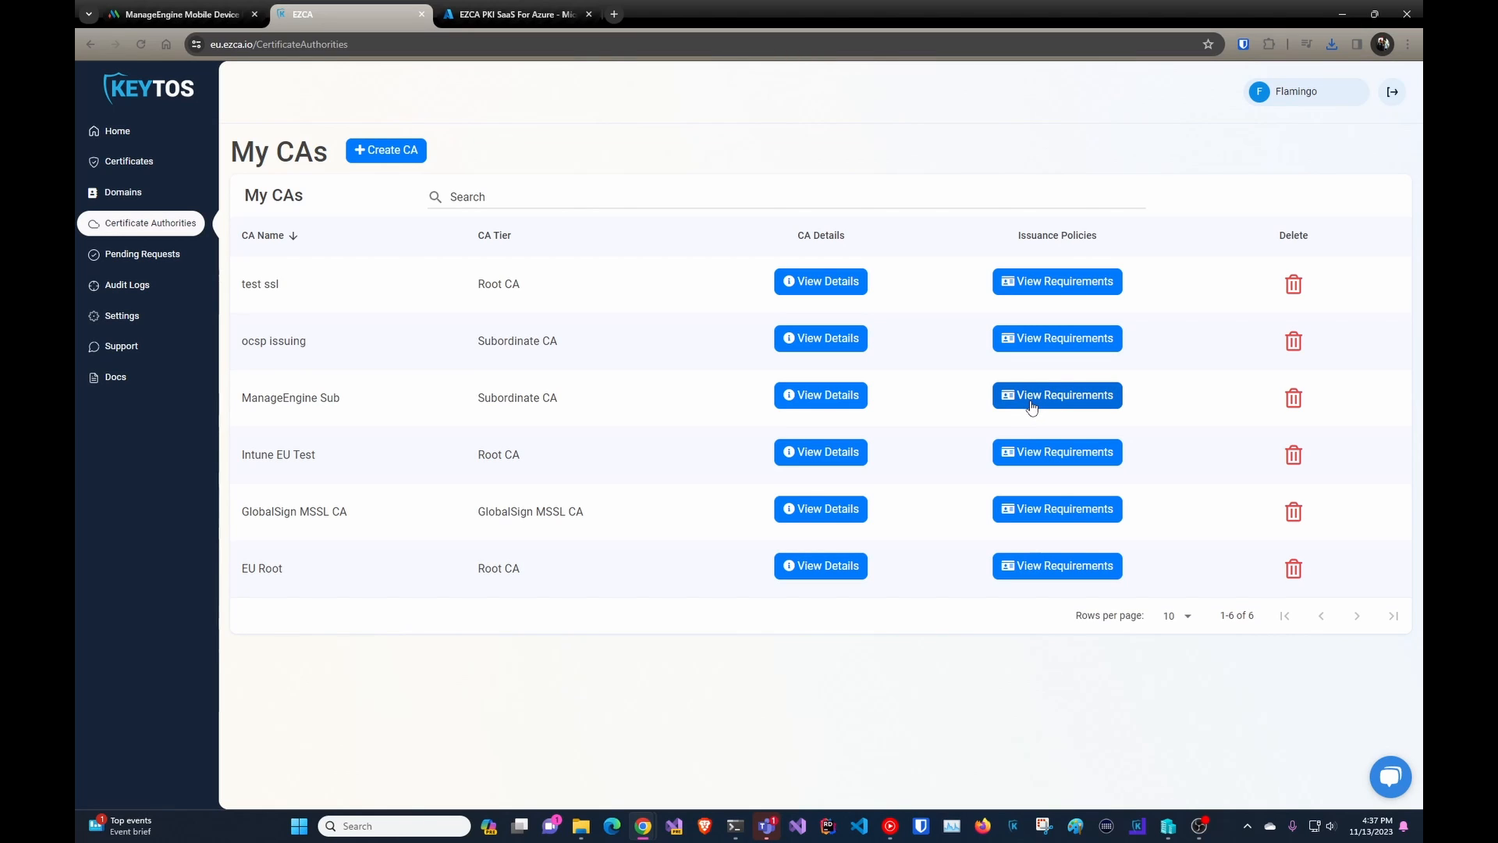
# Step: View ManageEngine Sub's issuance requirements and return to ManageEngine MDM
pyautogui.doubleClick(290, 398)
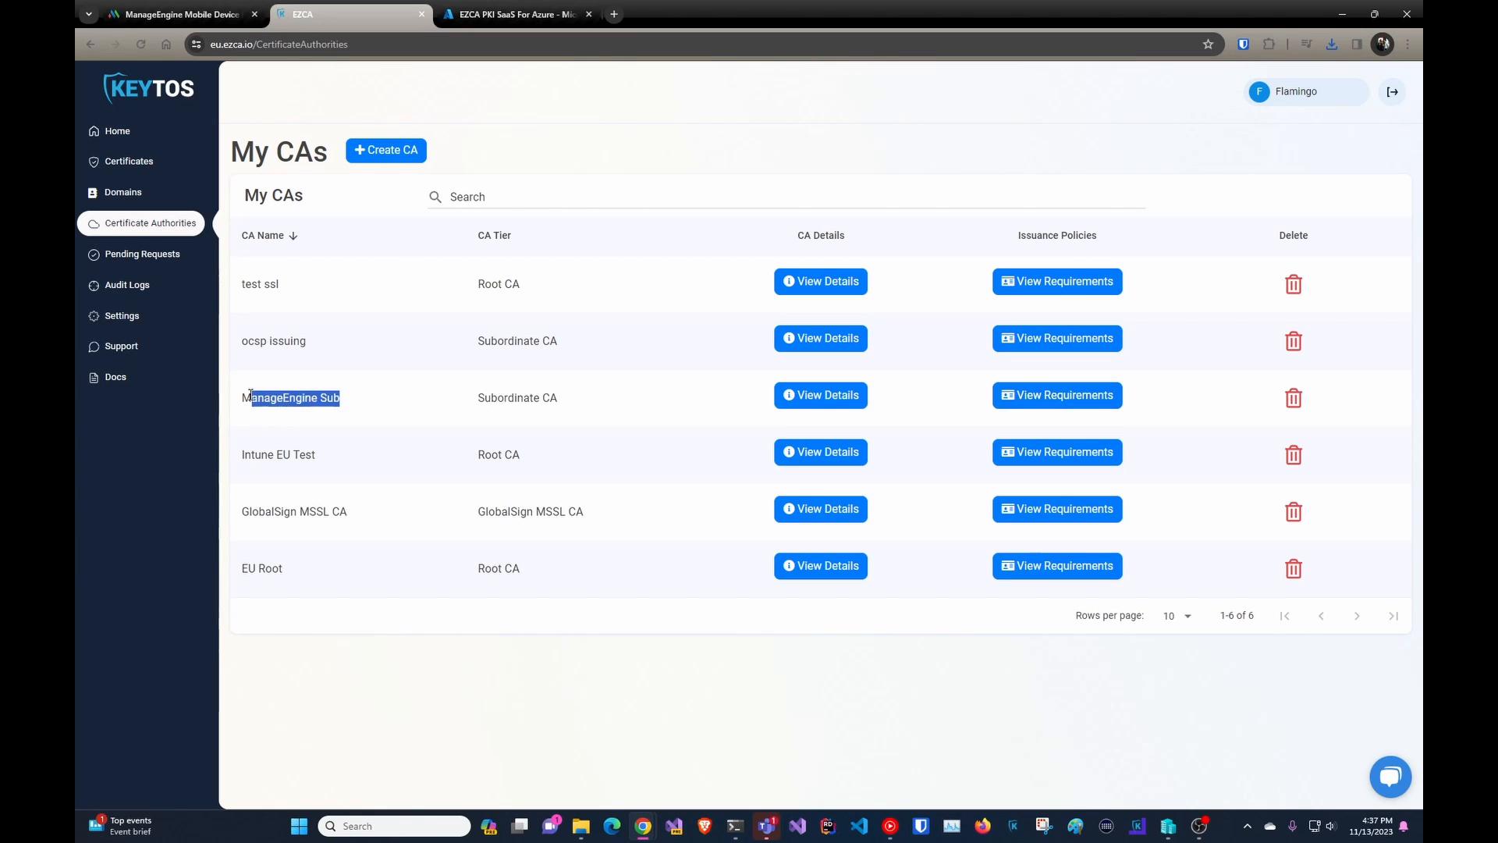
pyautogui.click(1056, 395)
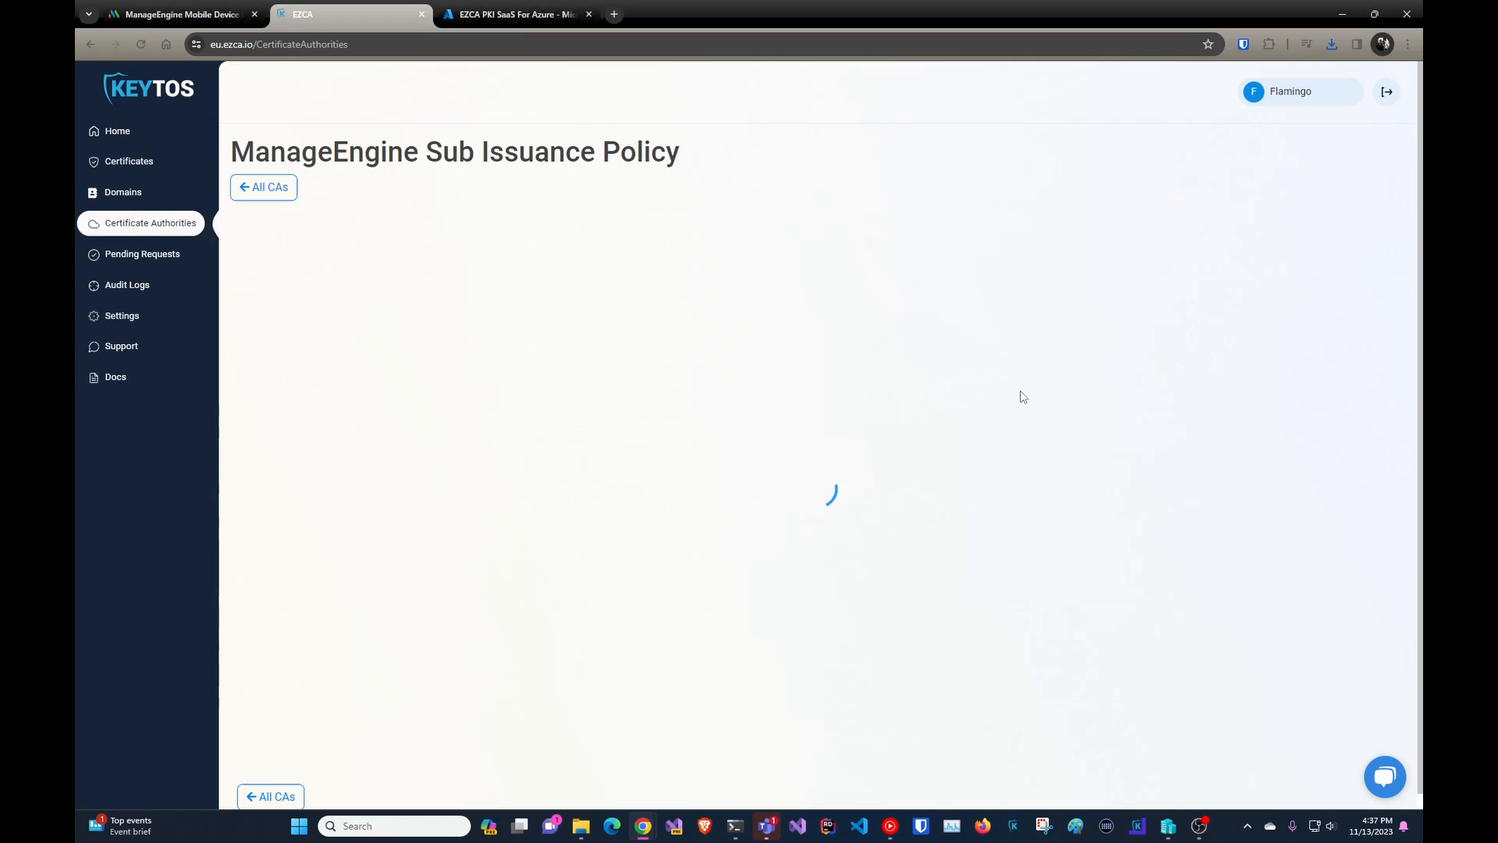
pyautogui.click(176, 14)
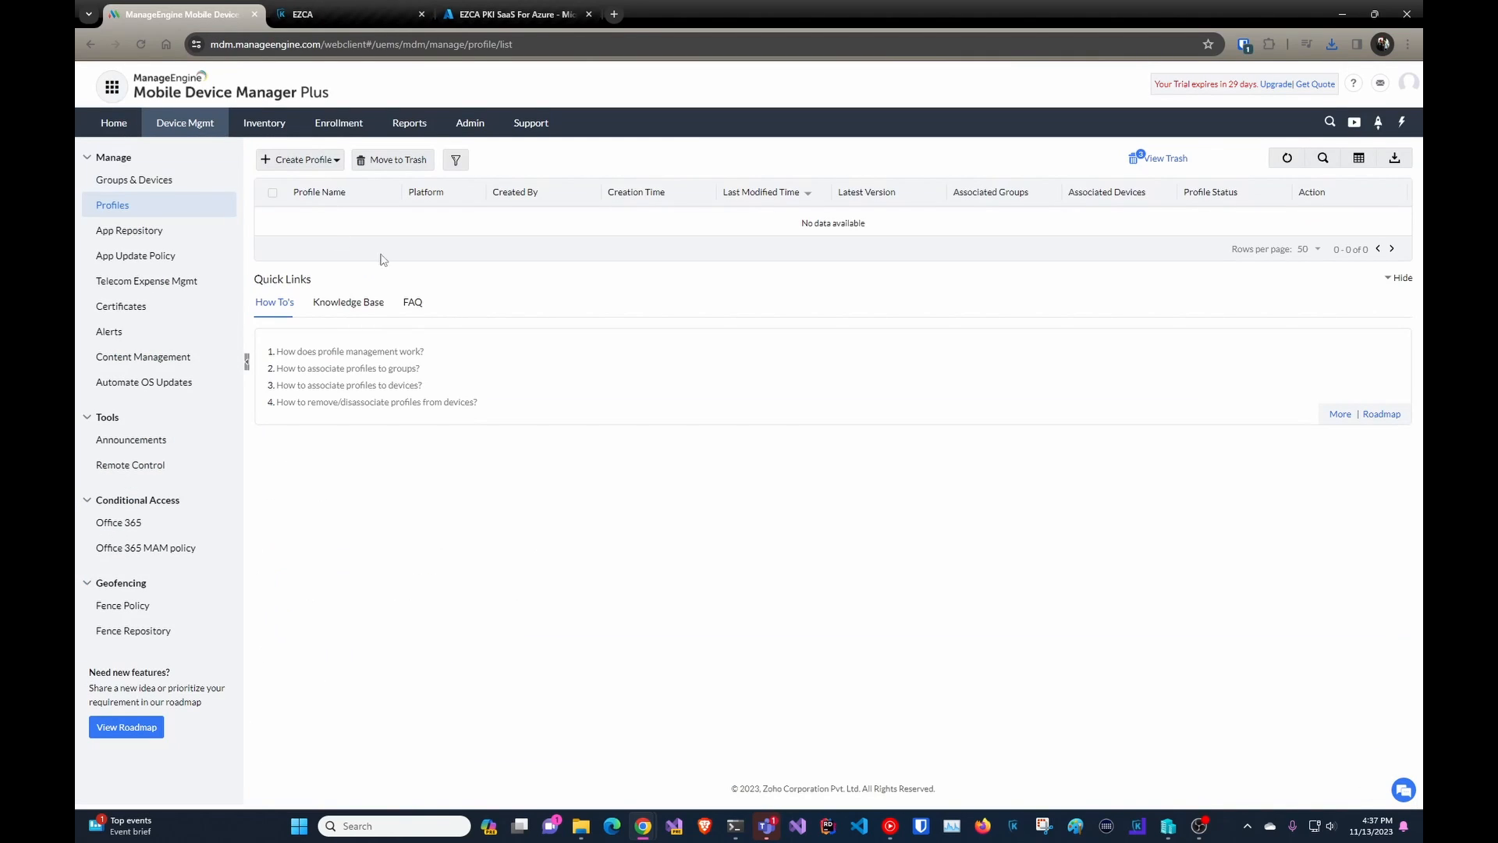
# Step: In MDM Certificates, add a new CA server named 'EU CA' using EZCA's static challenge SCEP URL
pyautogui.click(299, 159)
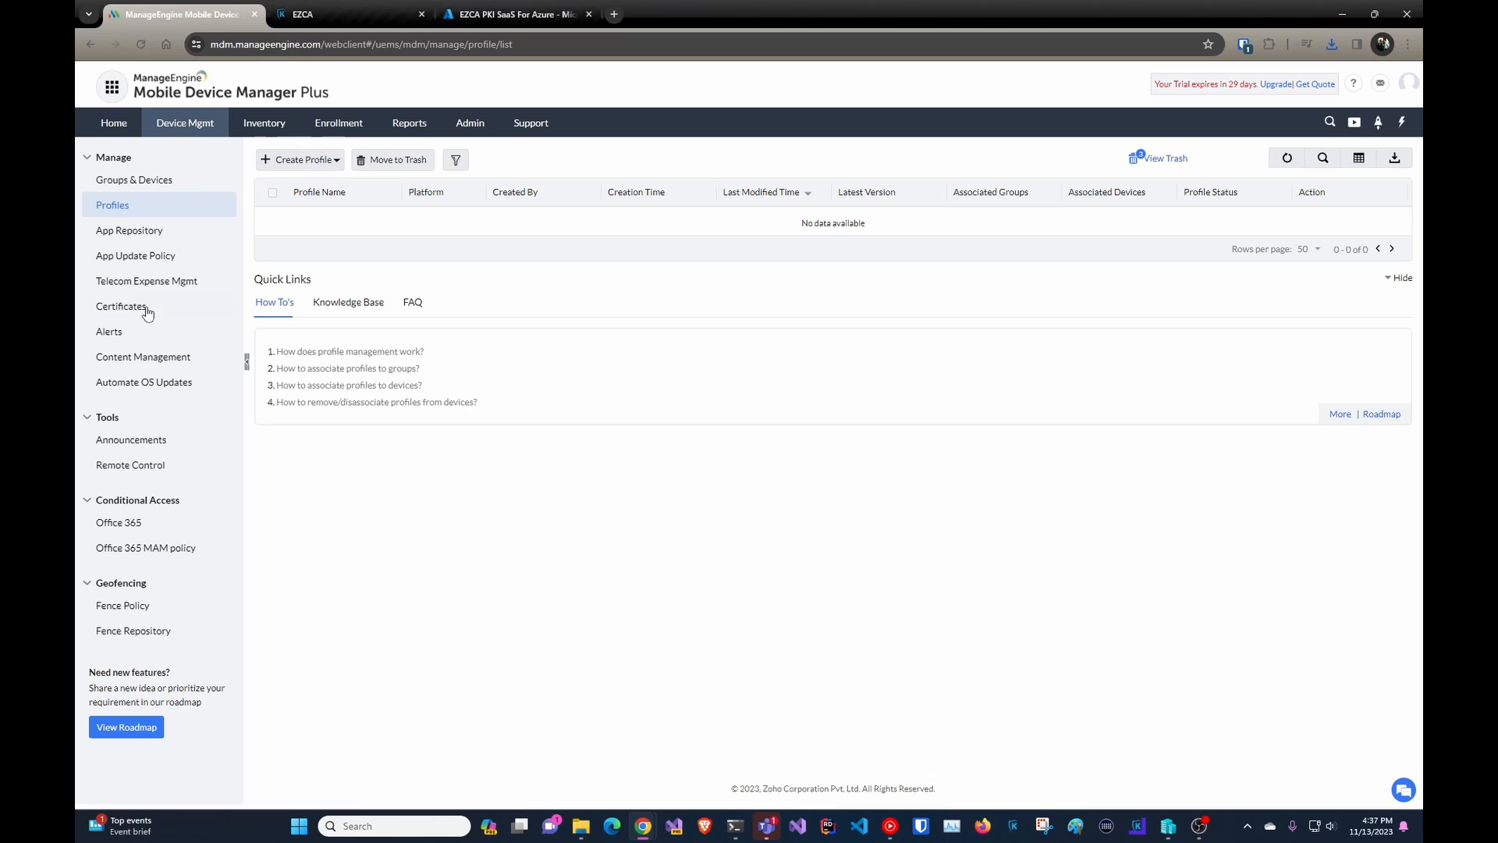
pyautogui.click(122, 306)
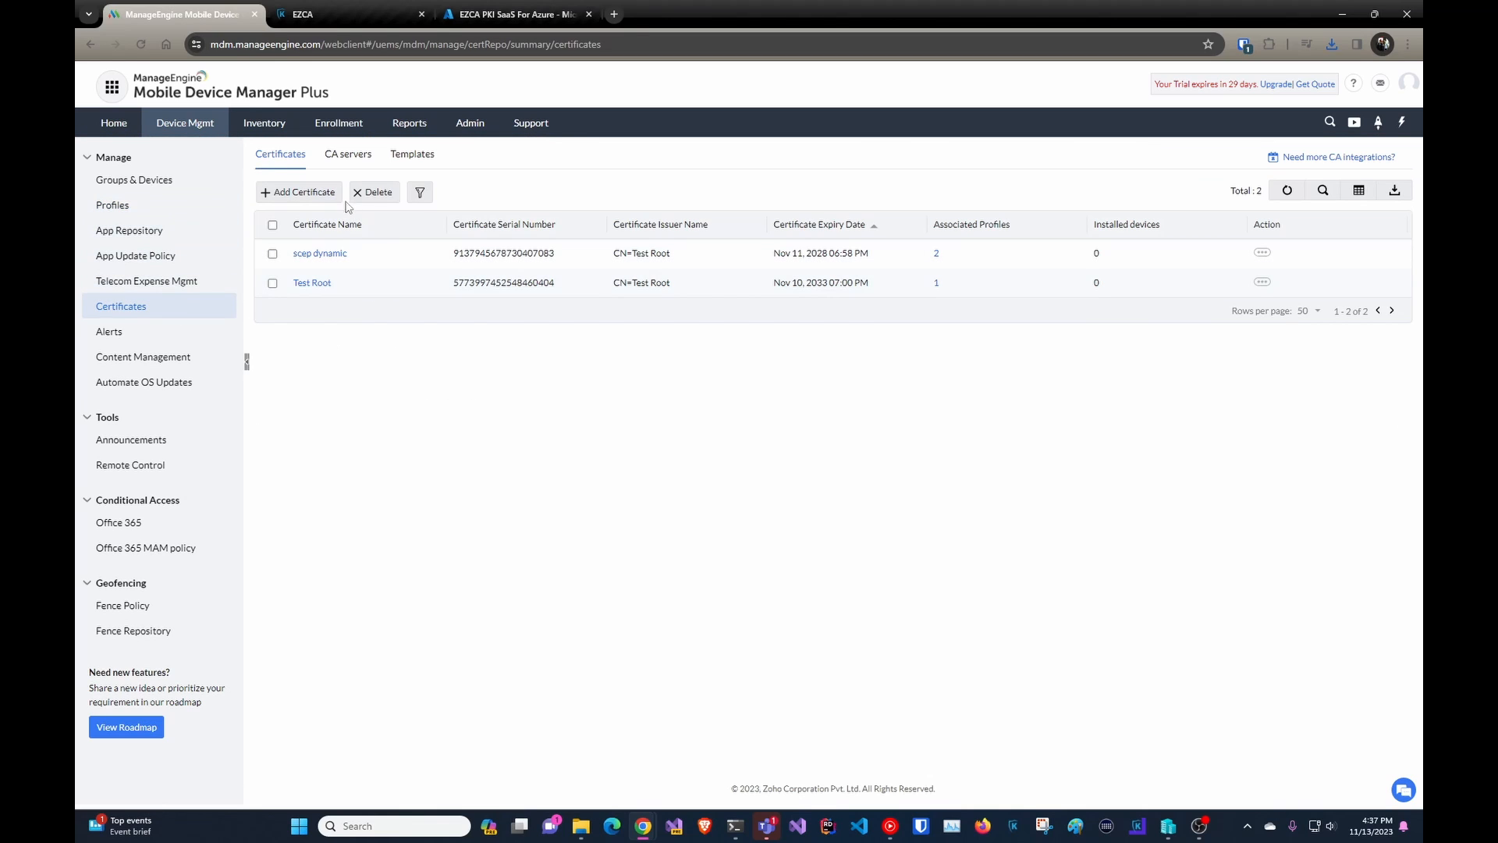
pyautogui.click(346, 155)
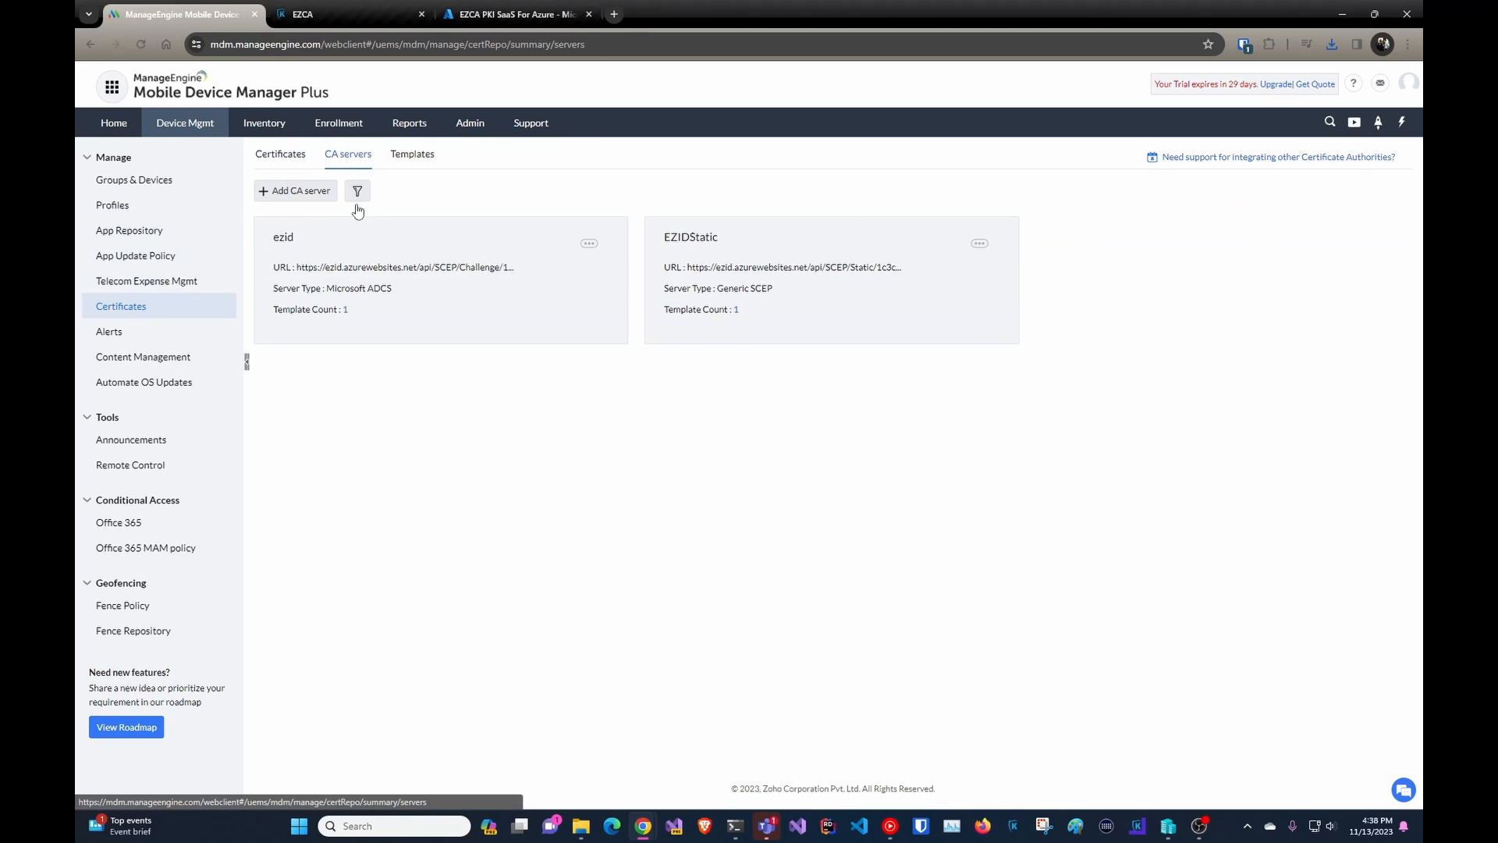
pyautogui.click(294, 190)
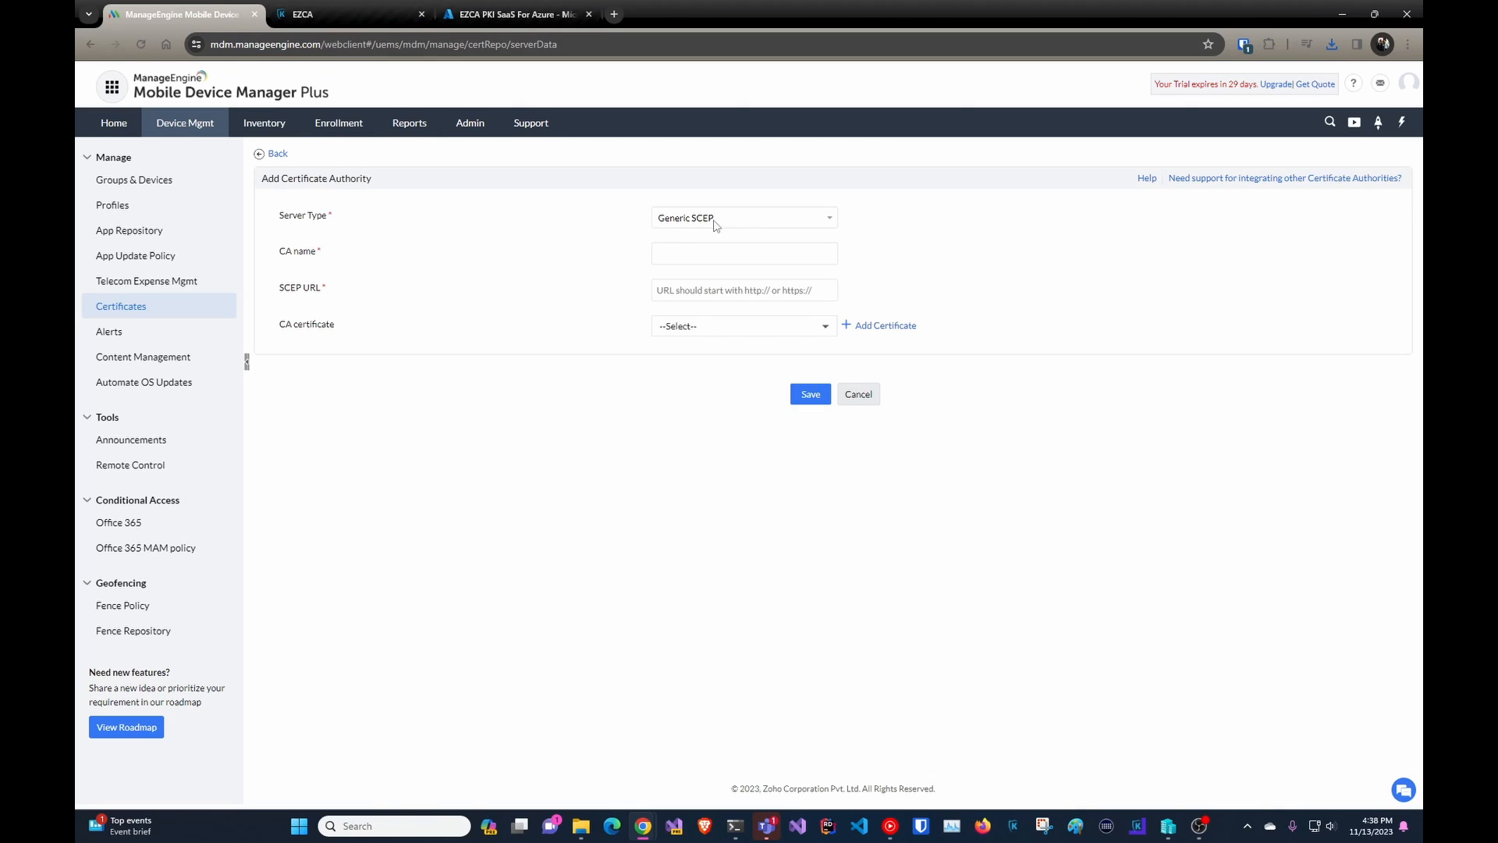
pyautogui.moveTo(334, 119)
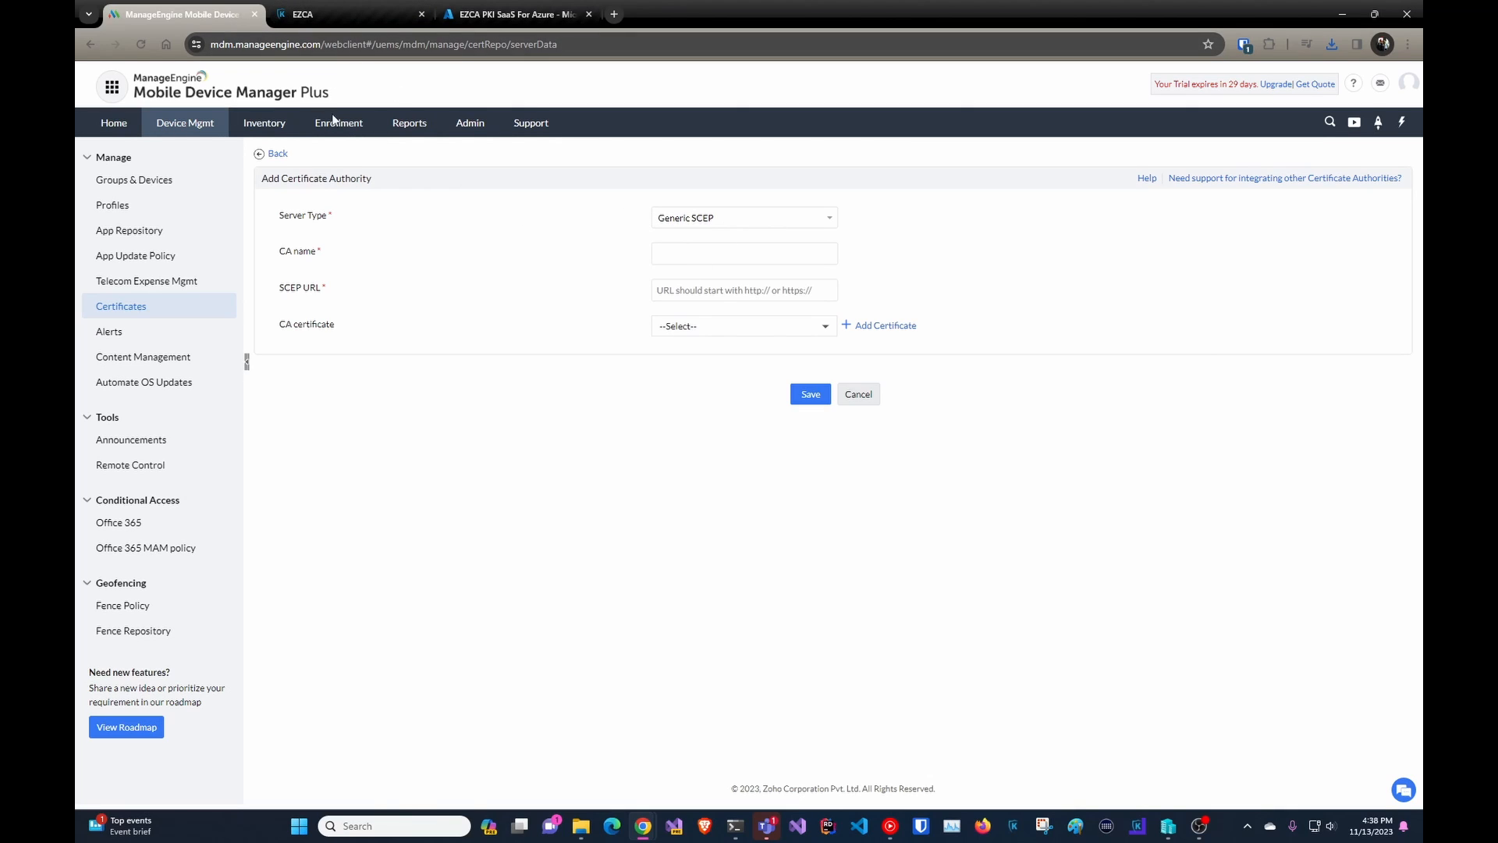
pyautogui.write('EU')
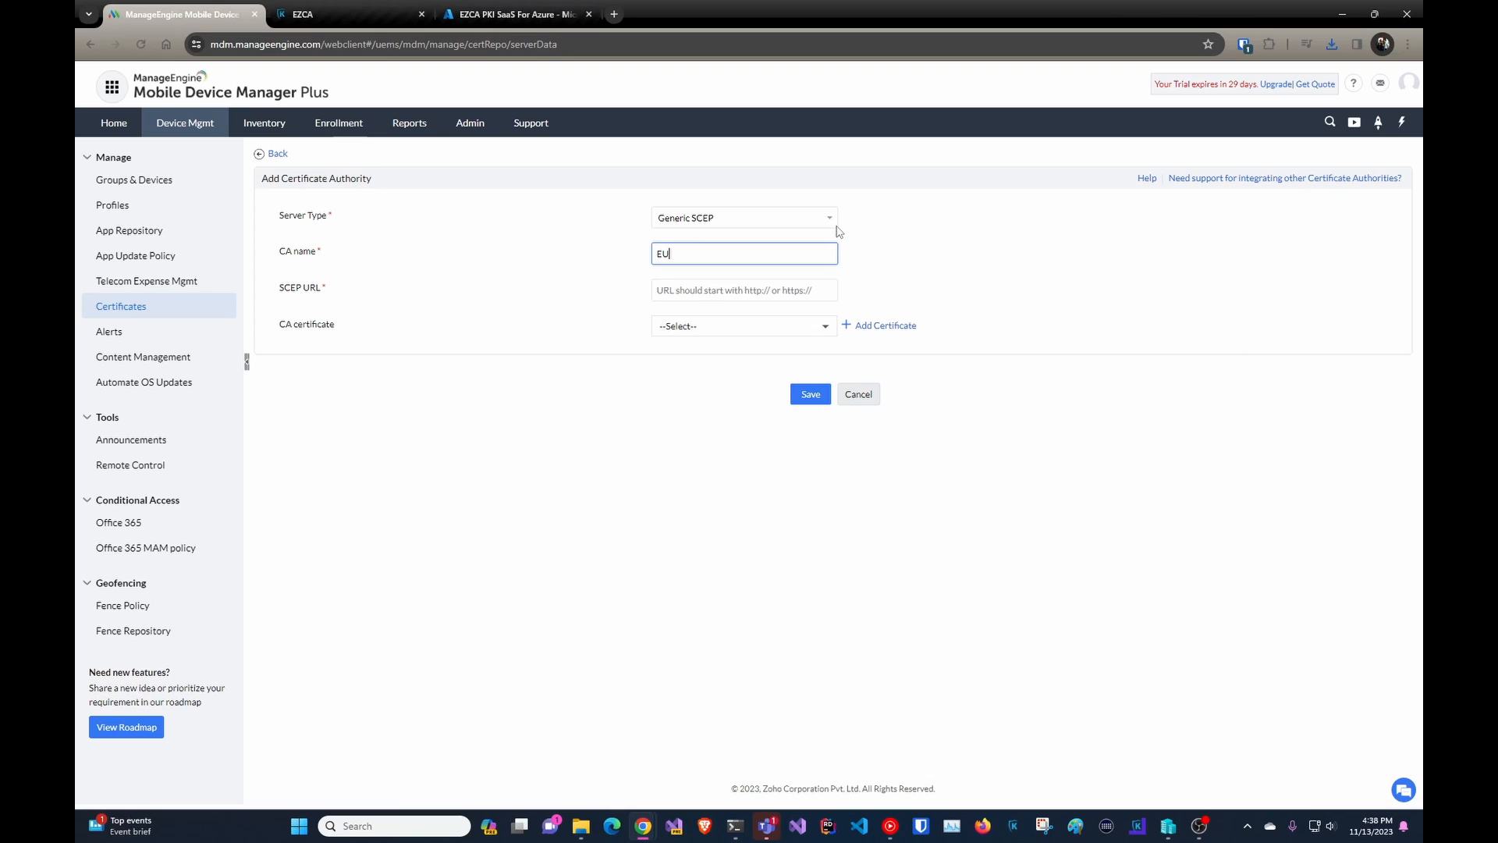
pyautogui.write('CA')
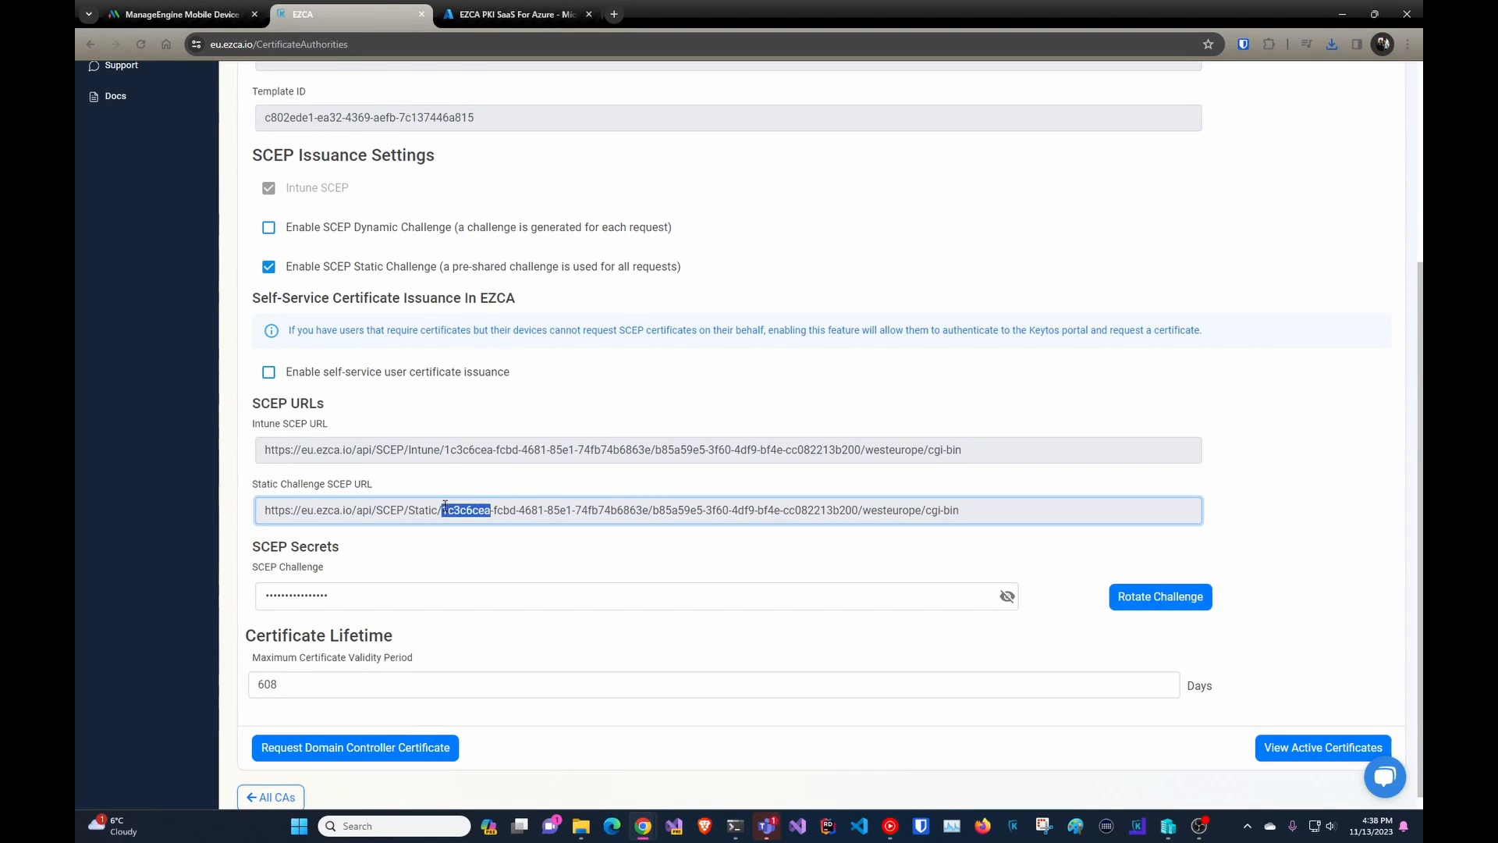
pyautogui.click(181, 14)
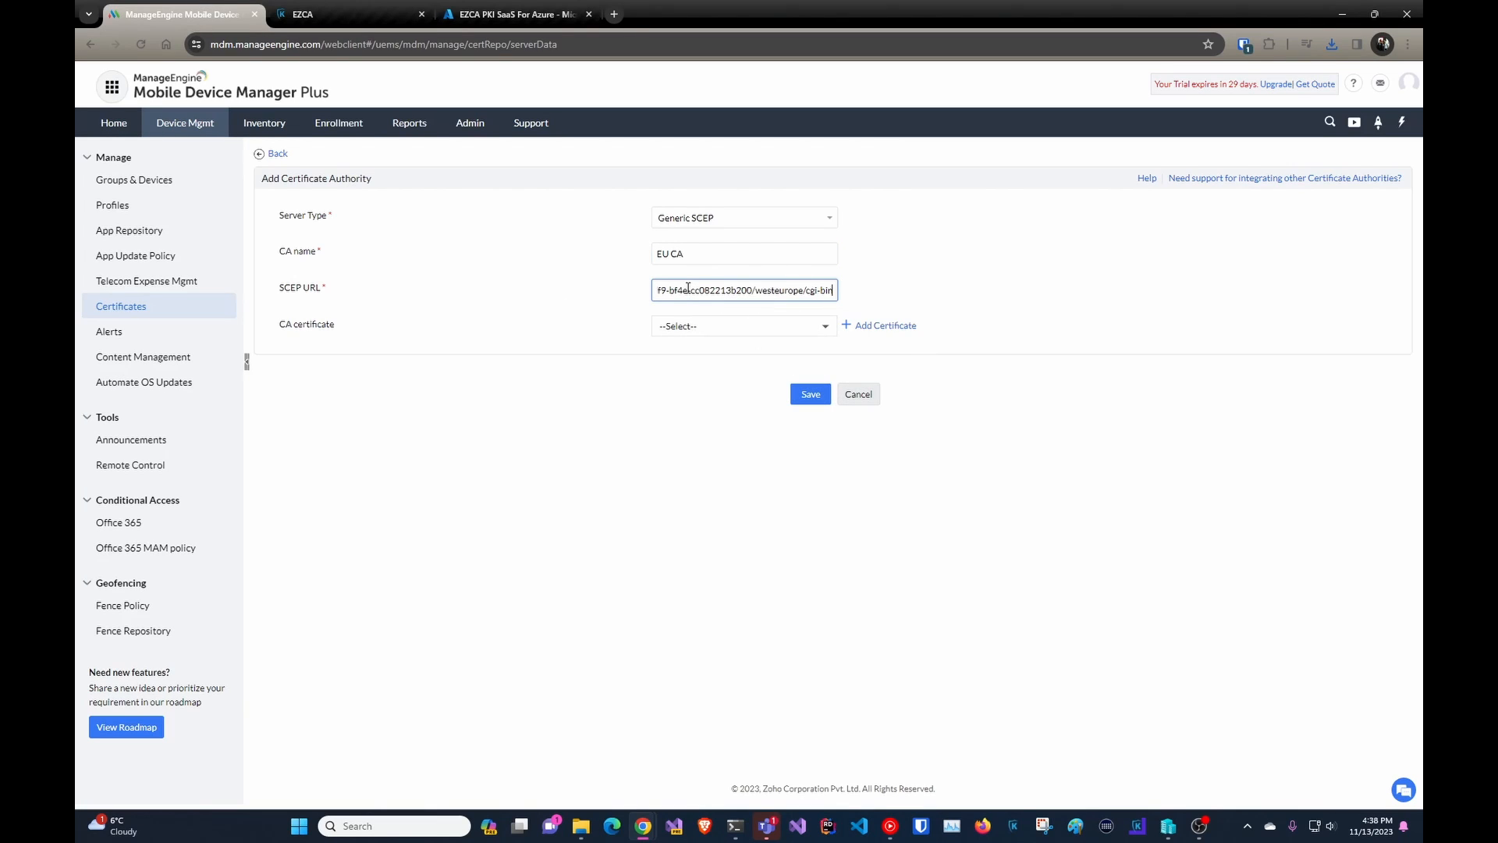
# Step: Attach the ManageEngine Sub.cer file as the CA certificate for EU CA
pyautogui.click(742, 326)
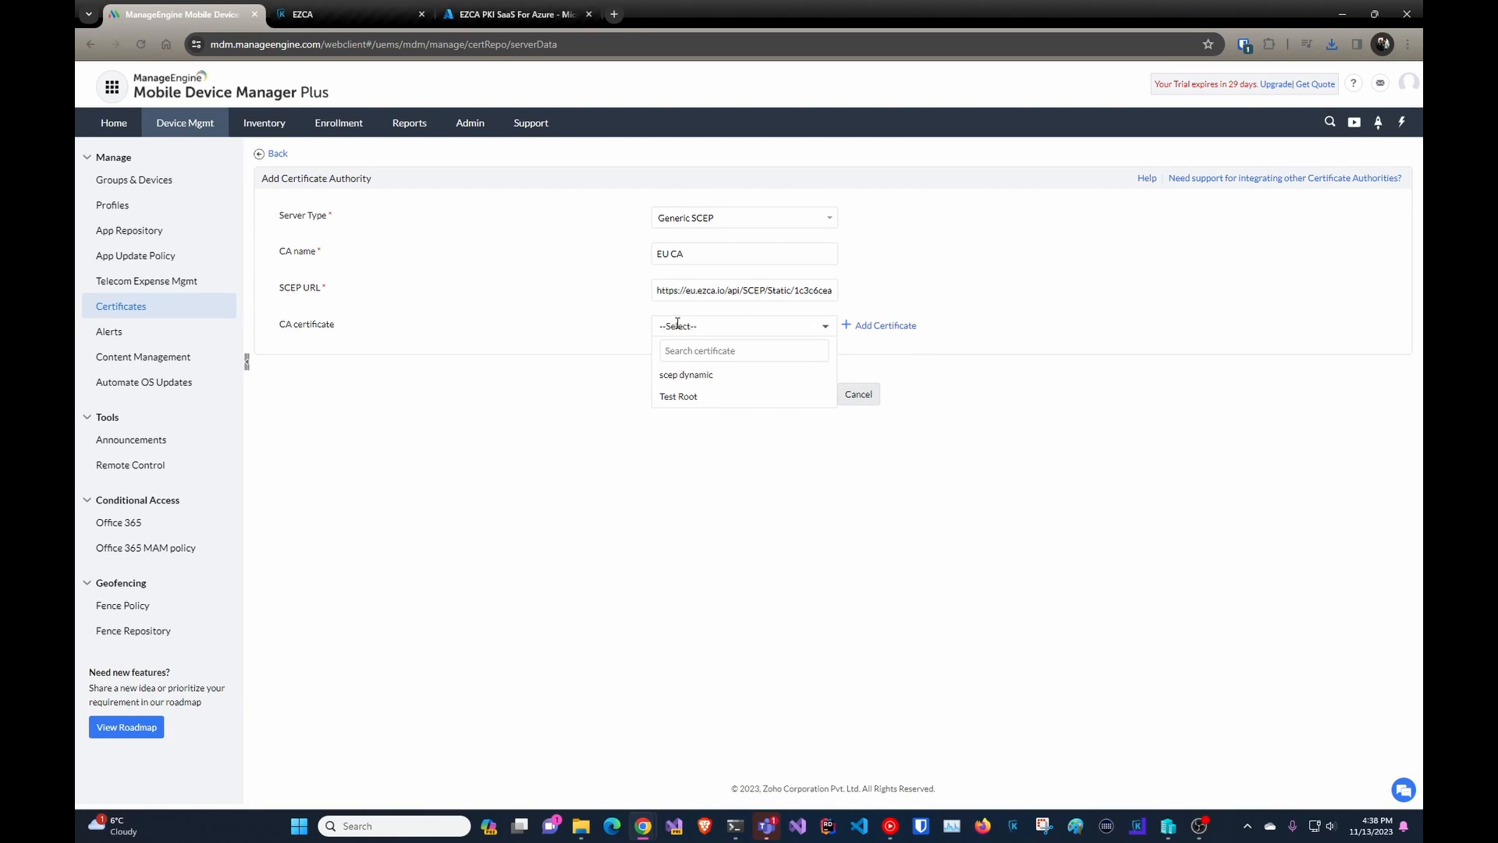
pyautogui.click(883, 324)
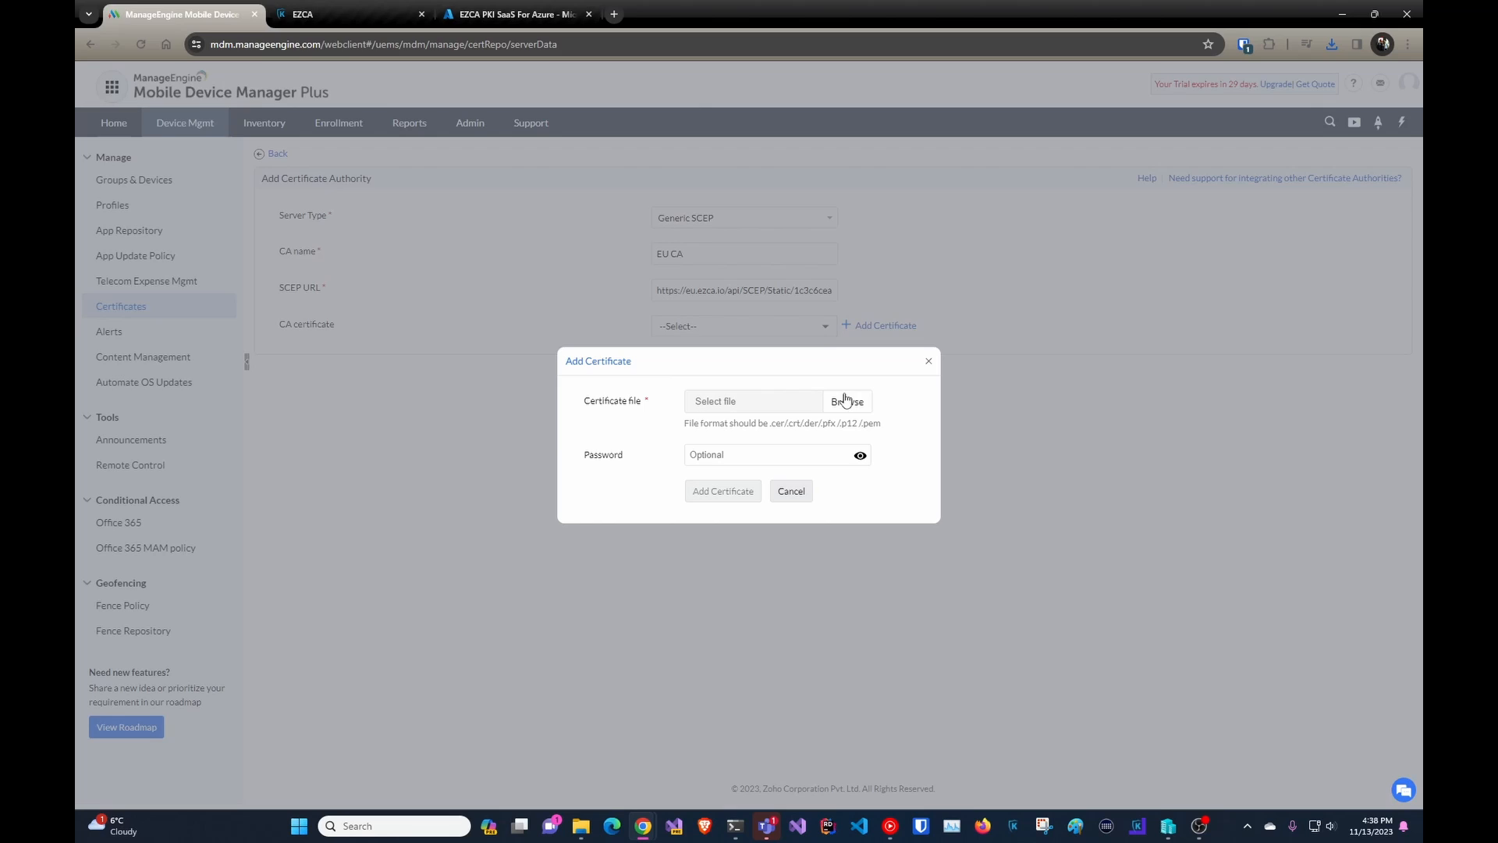
pyautogui.click(846, 401)
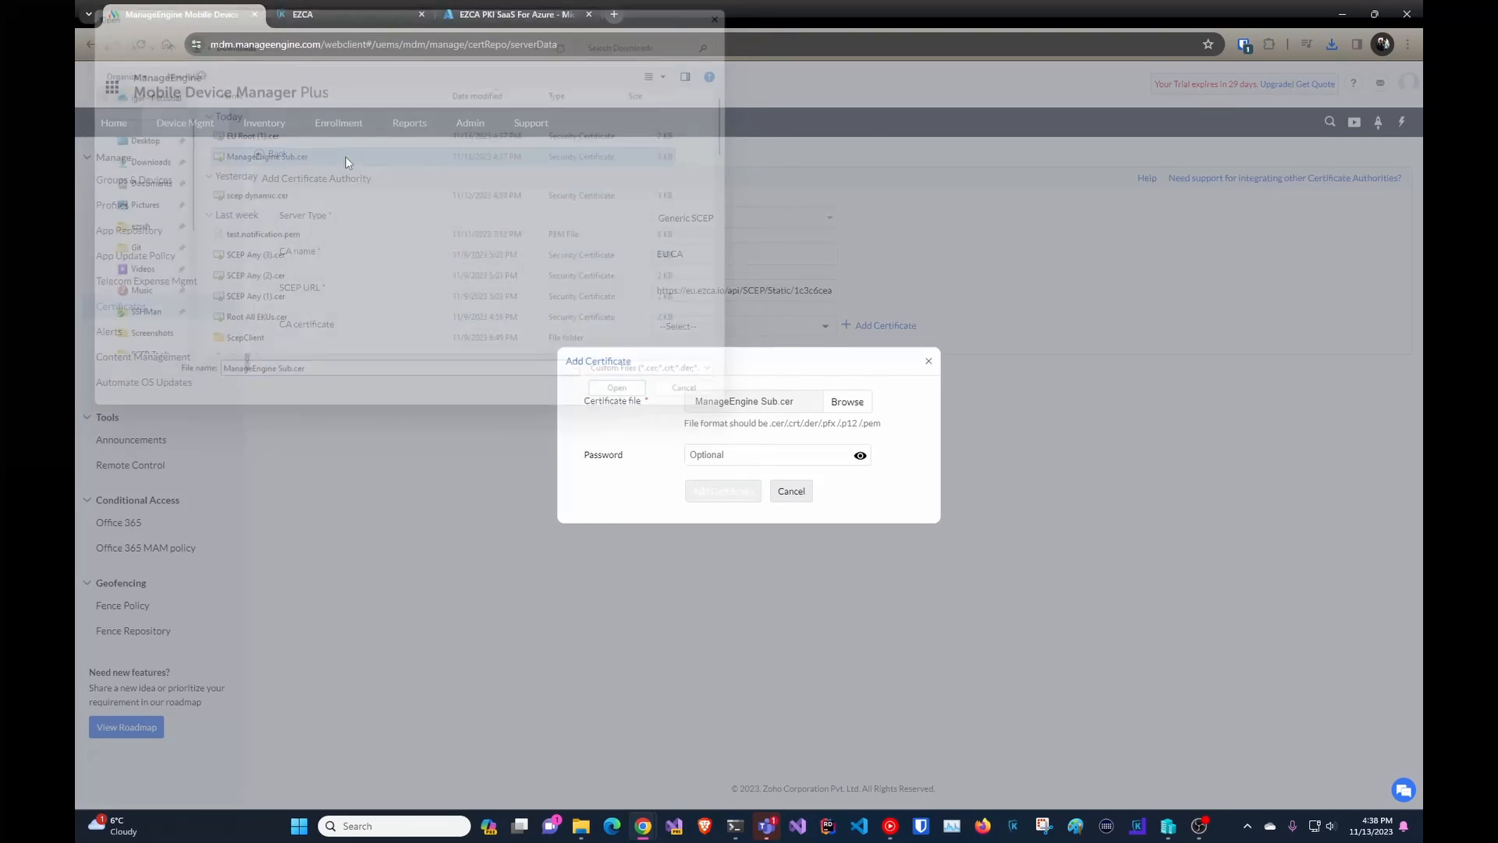
pyautogui.click(616, 388)
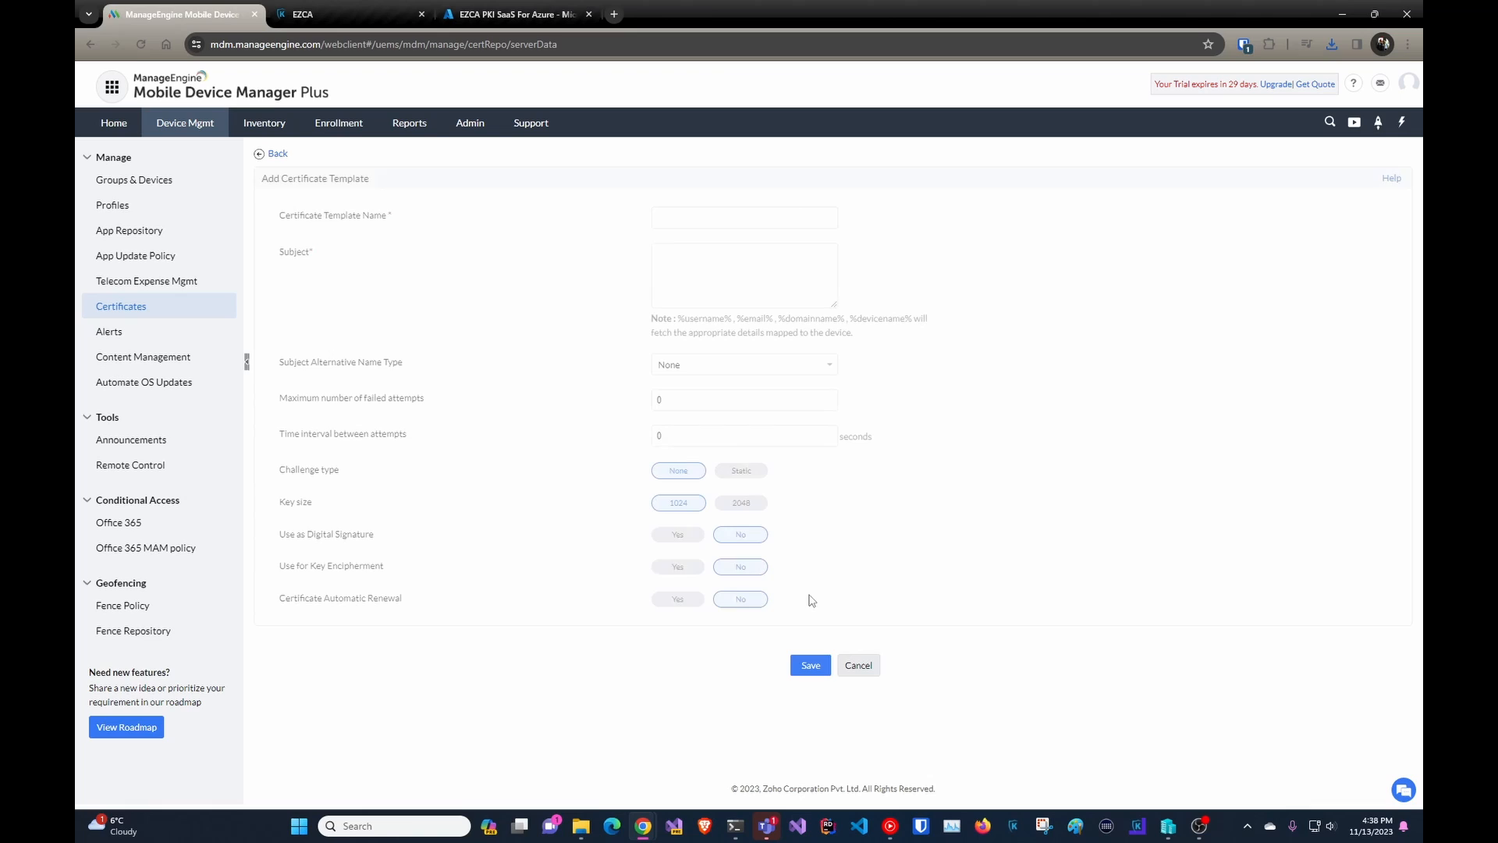
# Step: Name the certificate template 'EU Template' and set its subject to CN=Testing
pyautogui.click(742, 217)
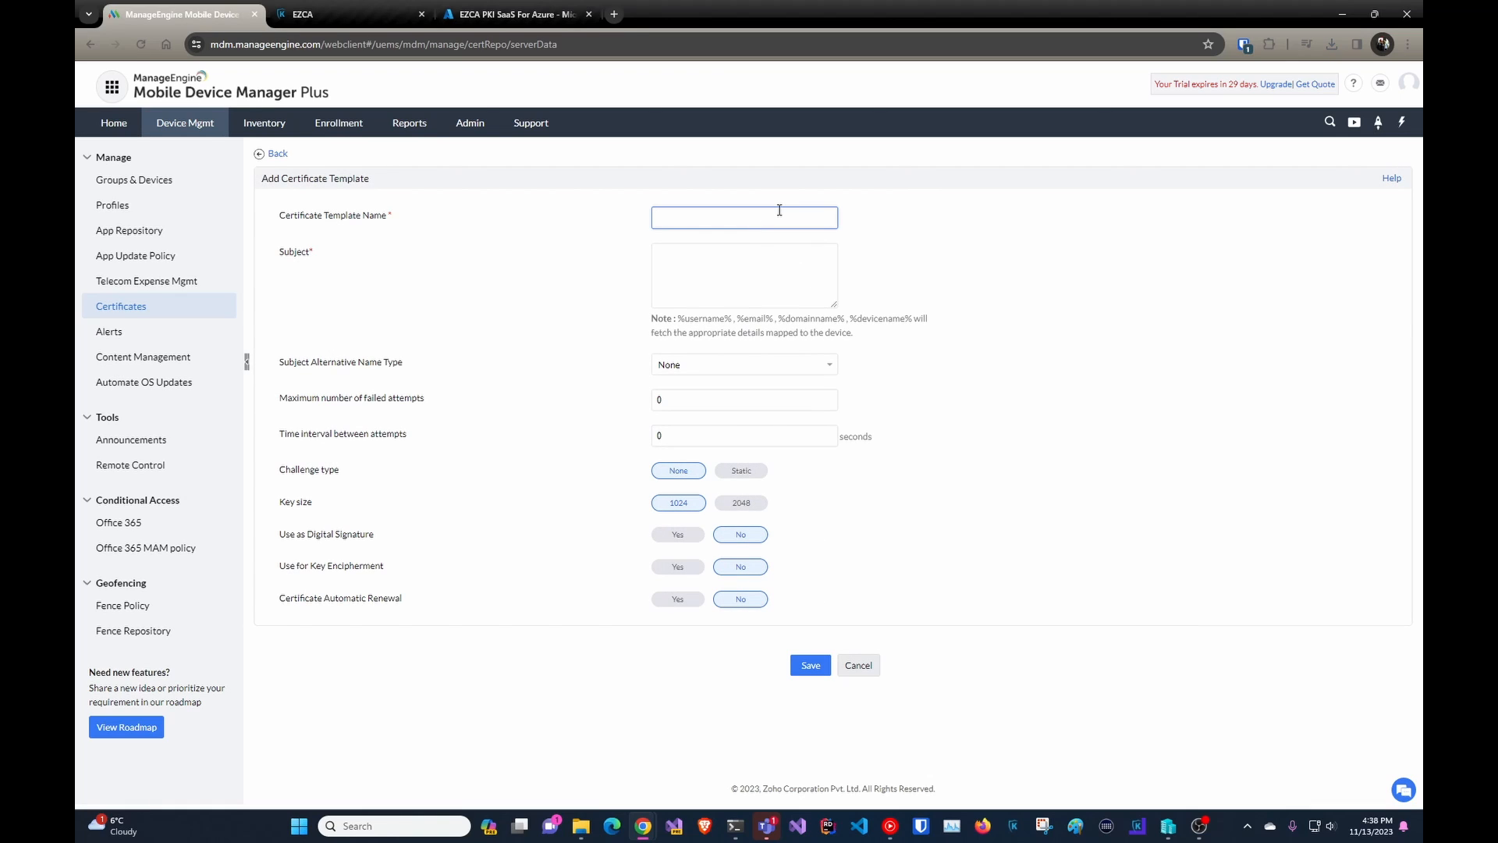
pyautogui.write('E')
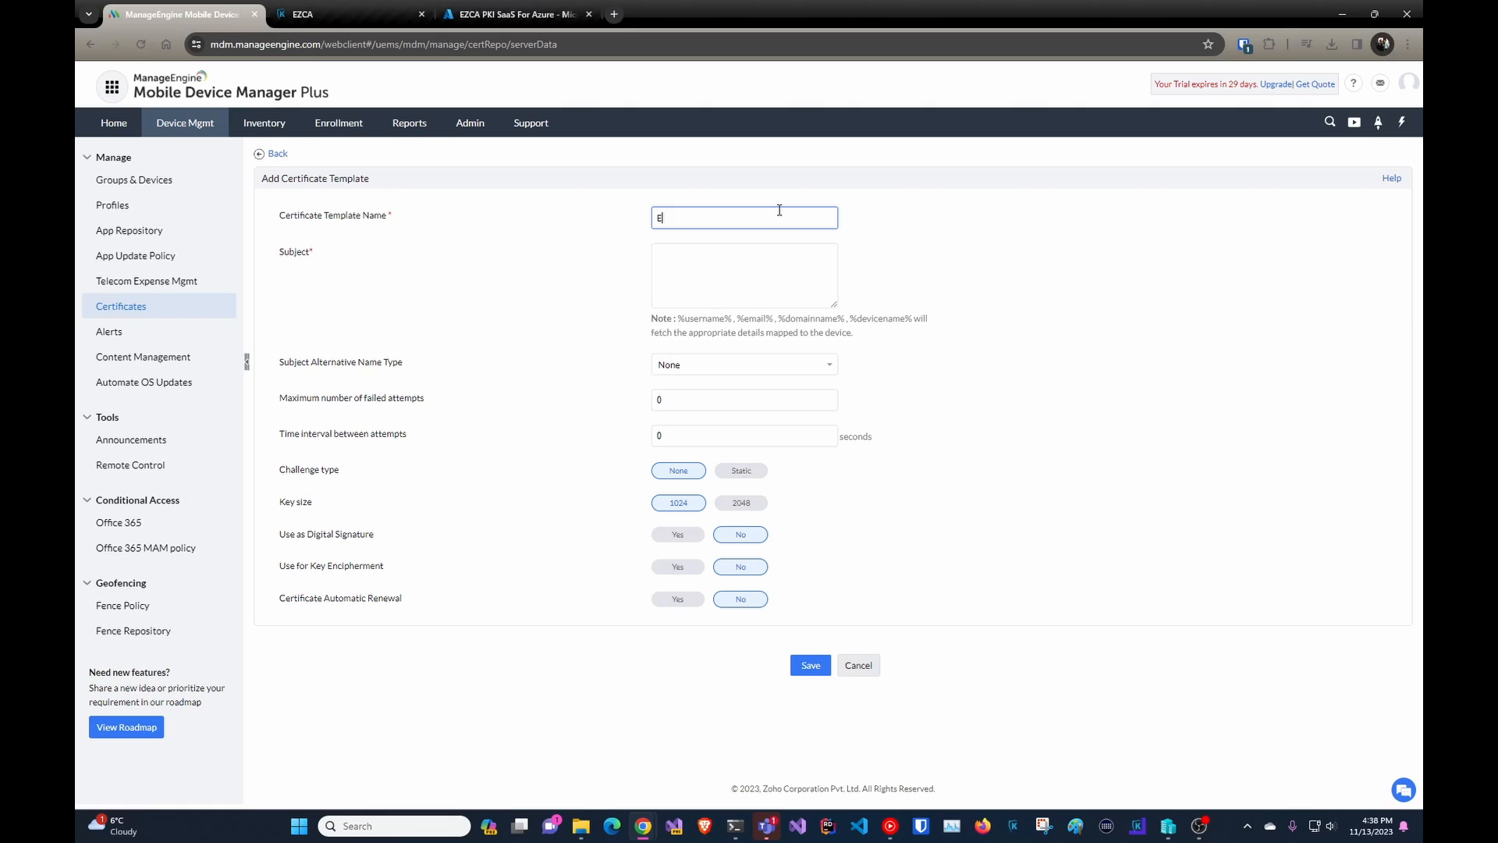
pyautogui.write('U Templa')
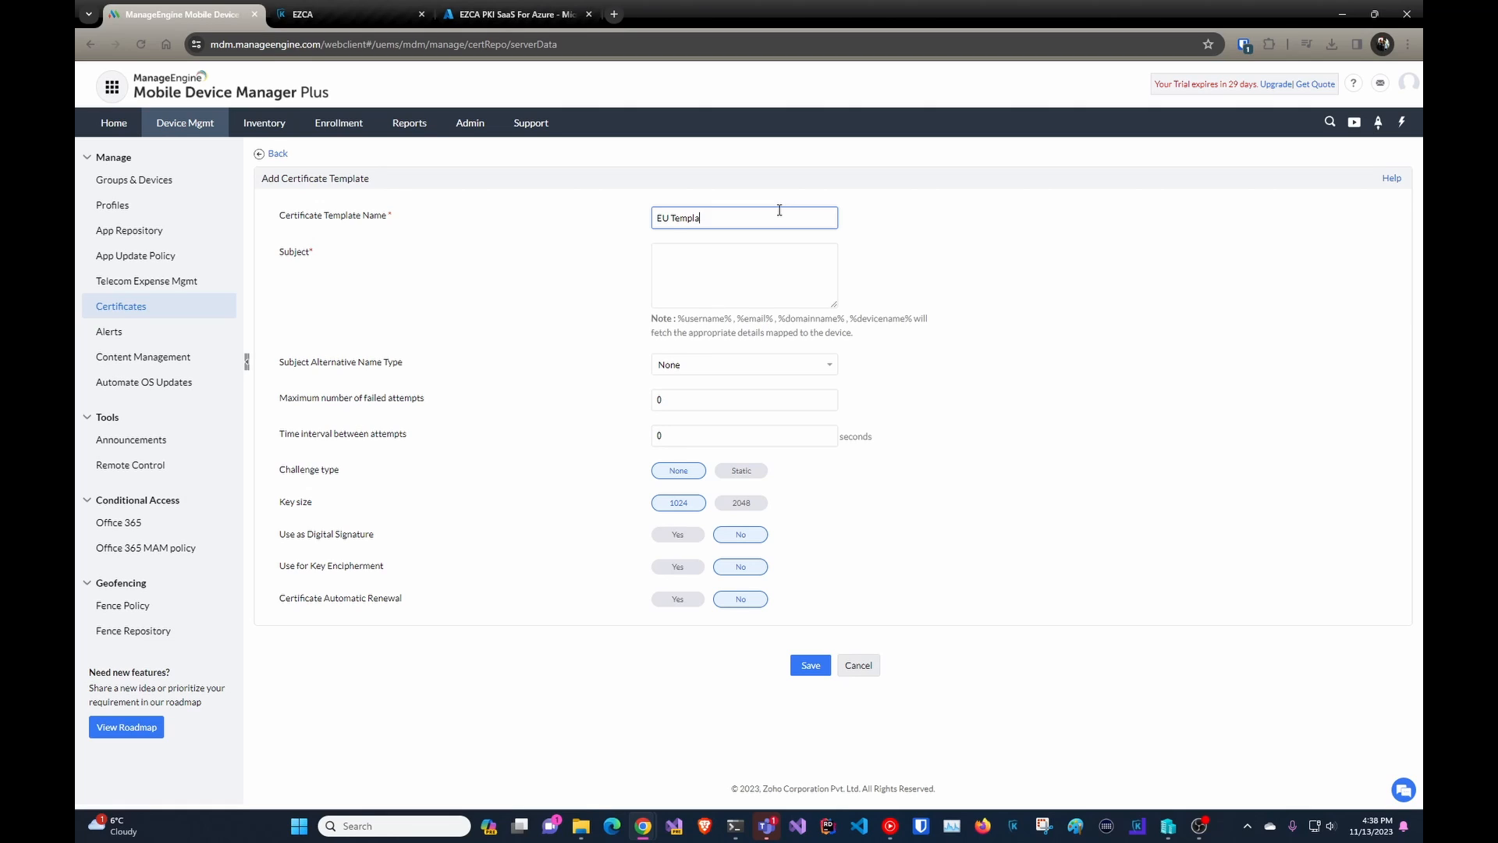
pyautogui.click(743, 275)
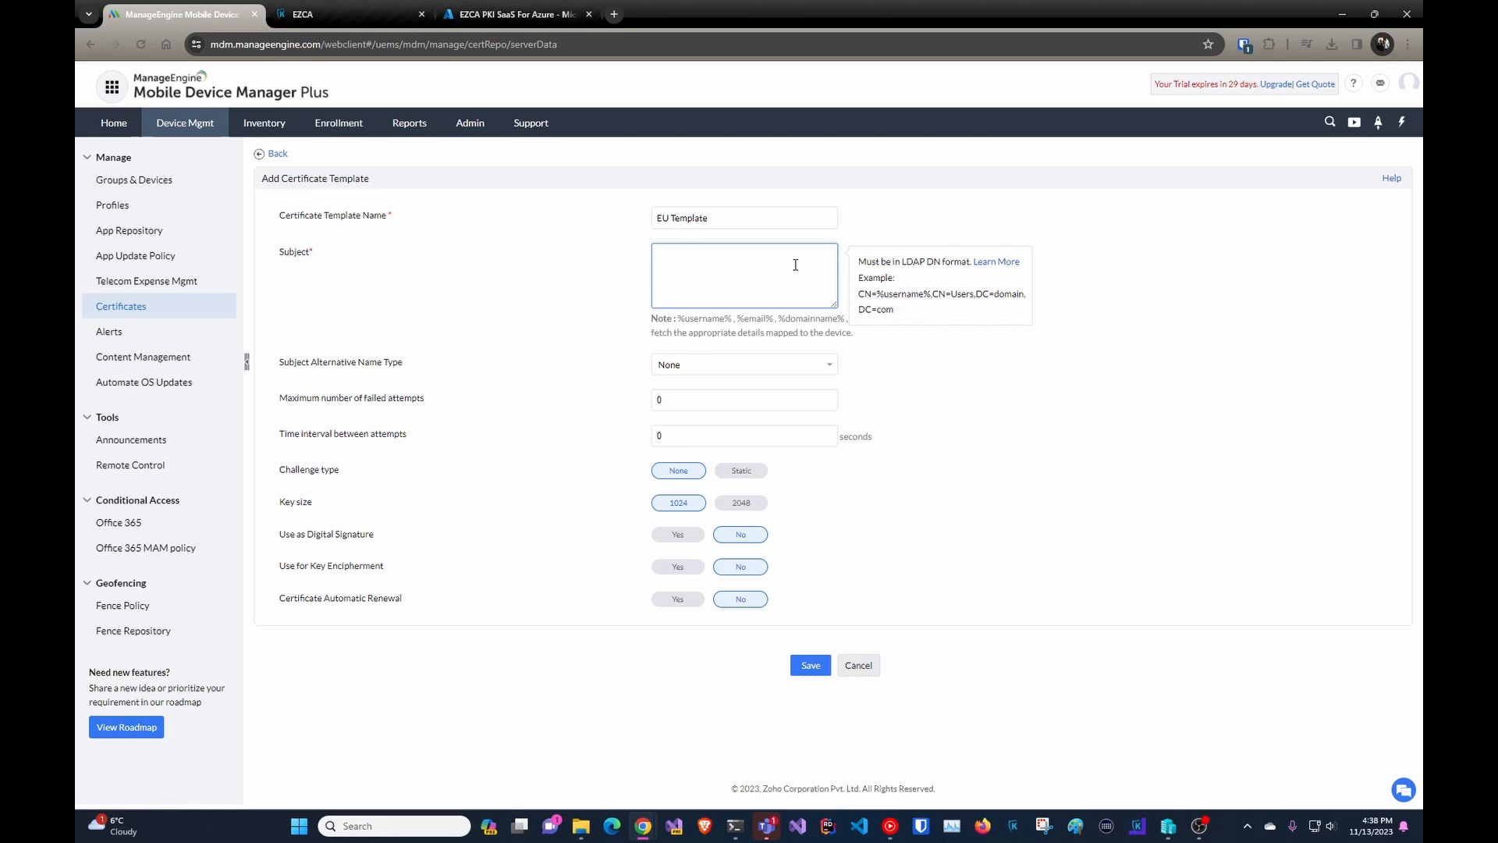
pyautogui.write('CN')
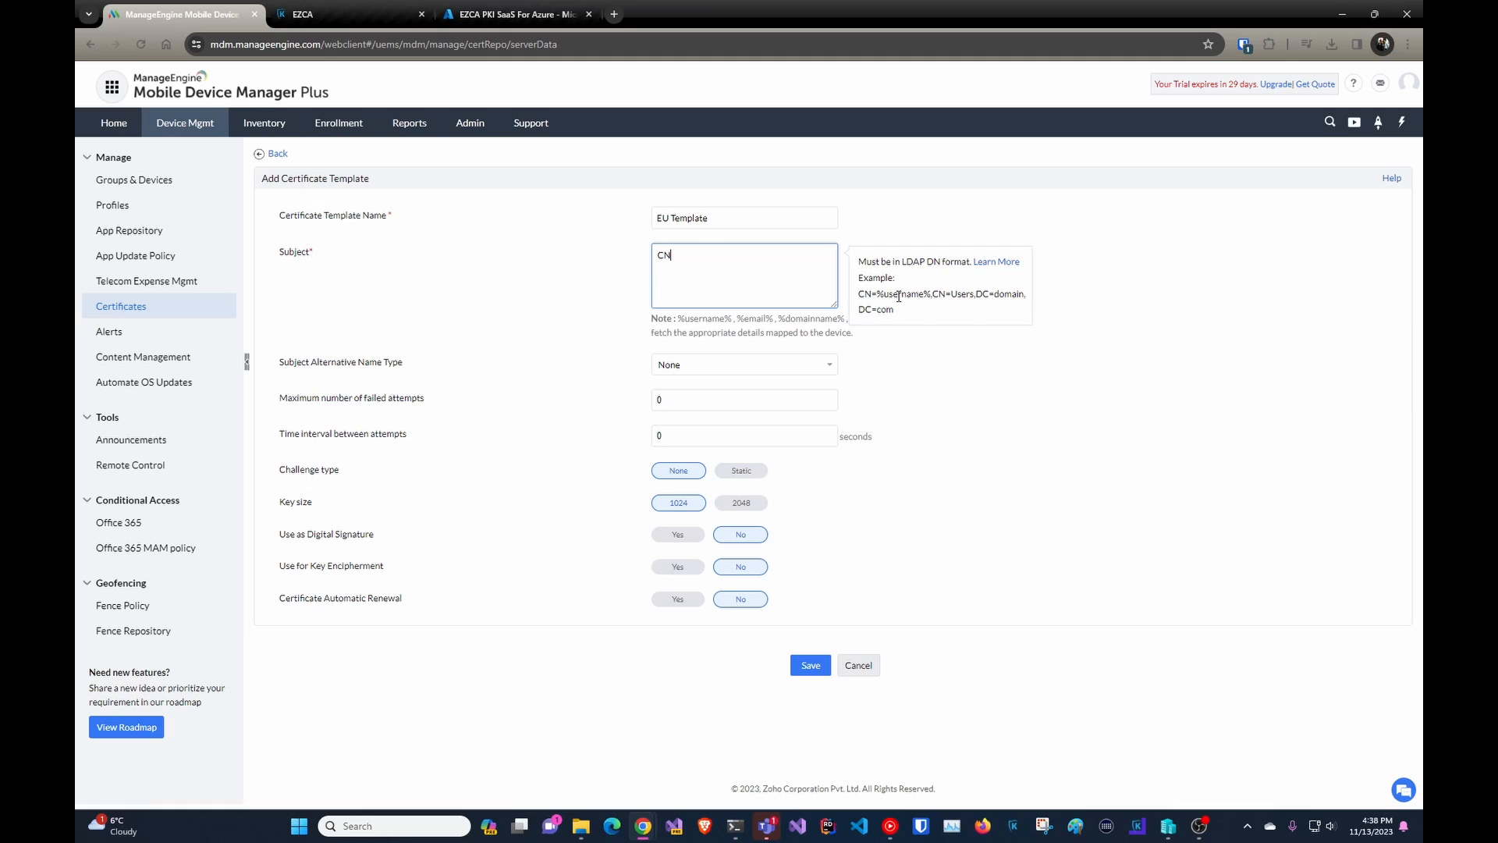
pyautogui.write('=')
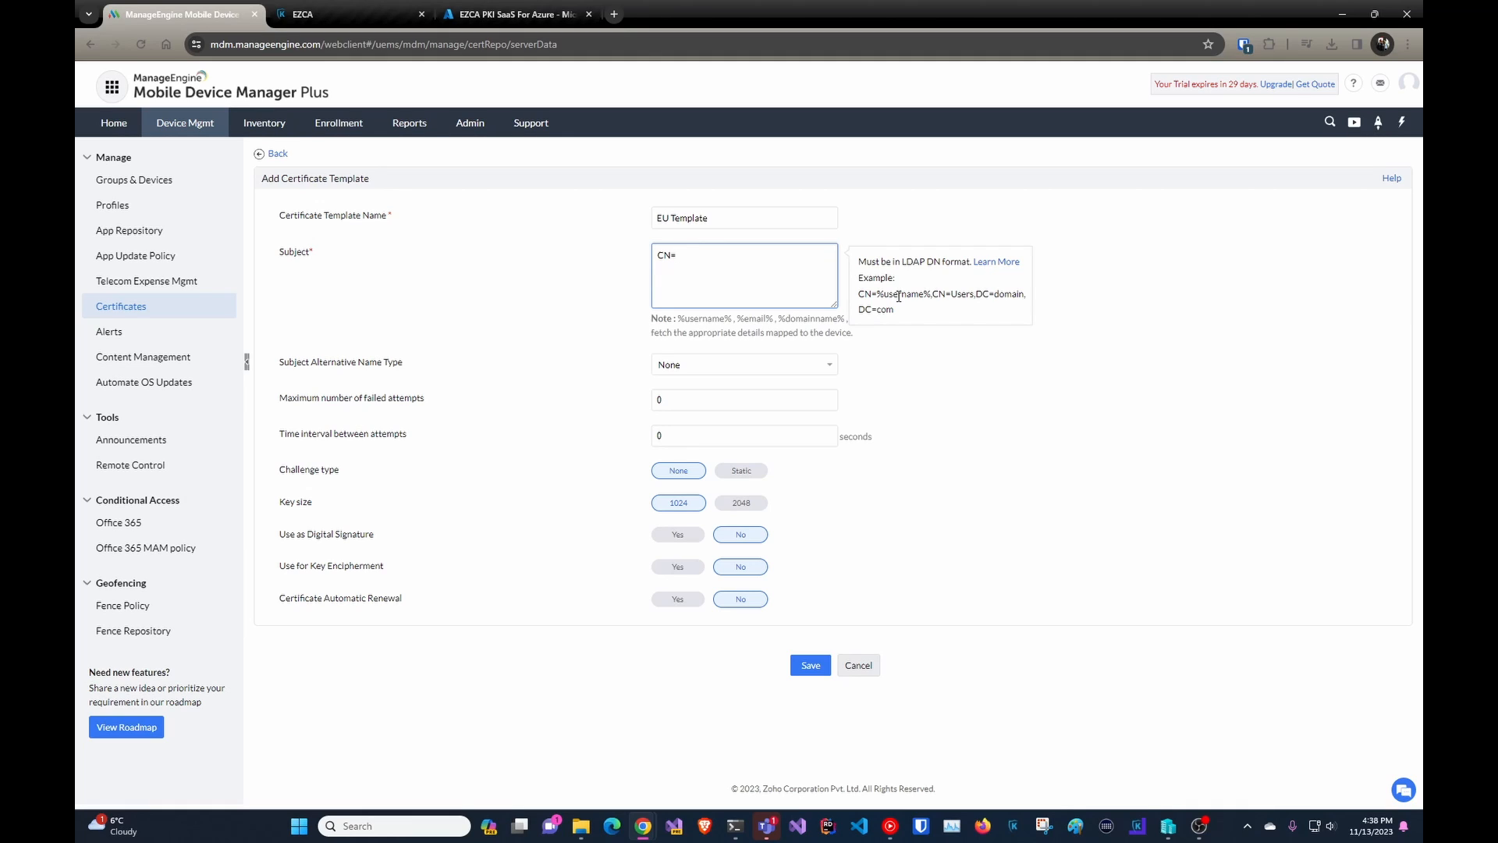
pyautogui.write('#')
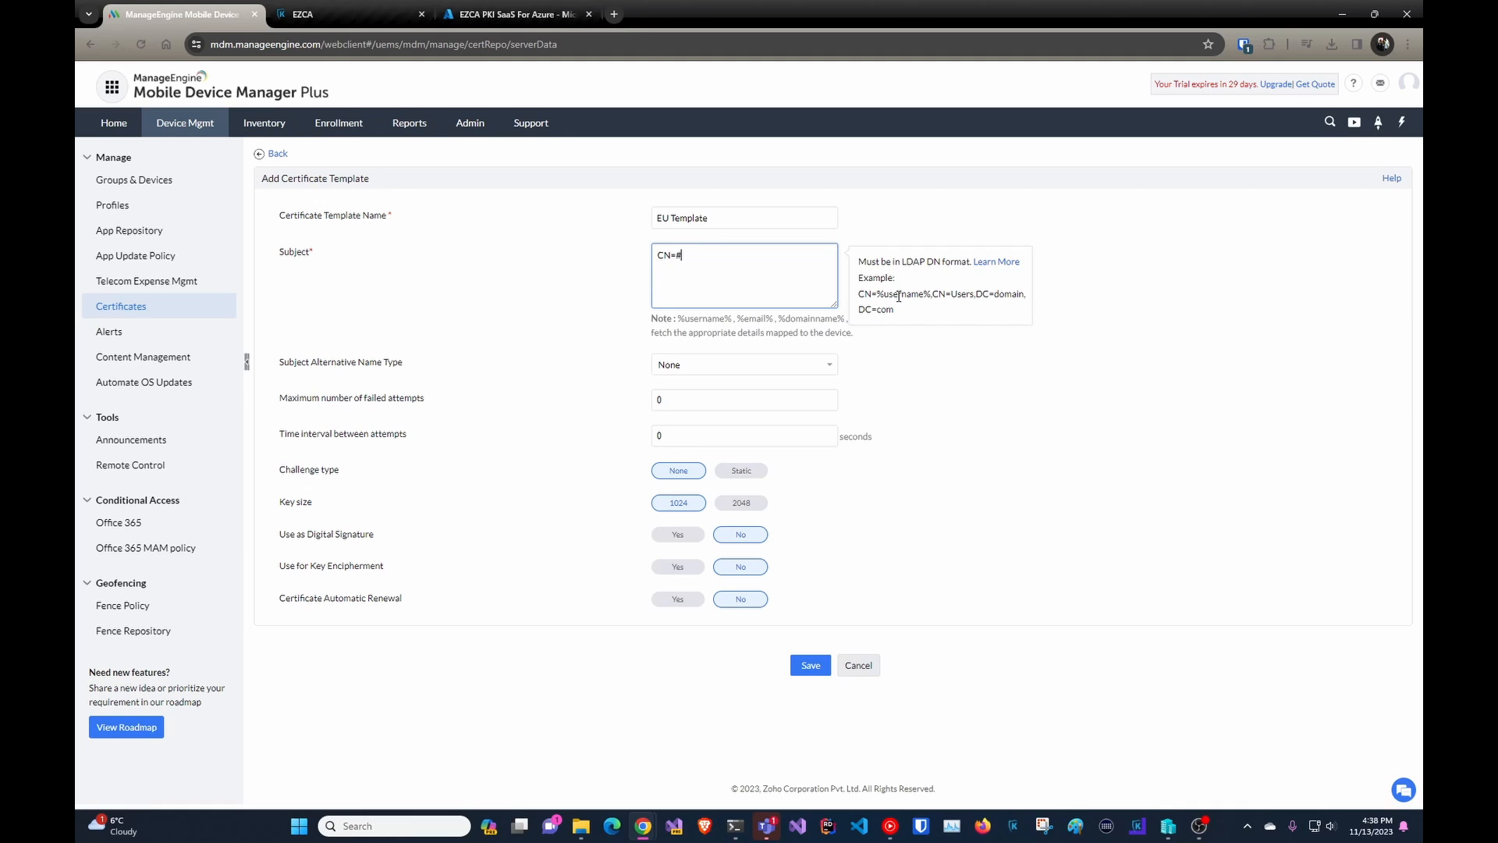
pyautogui.write('%')
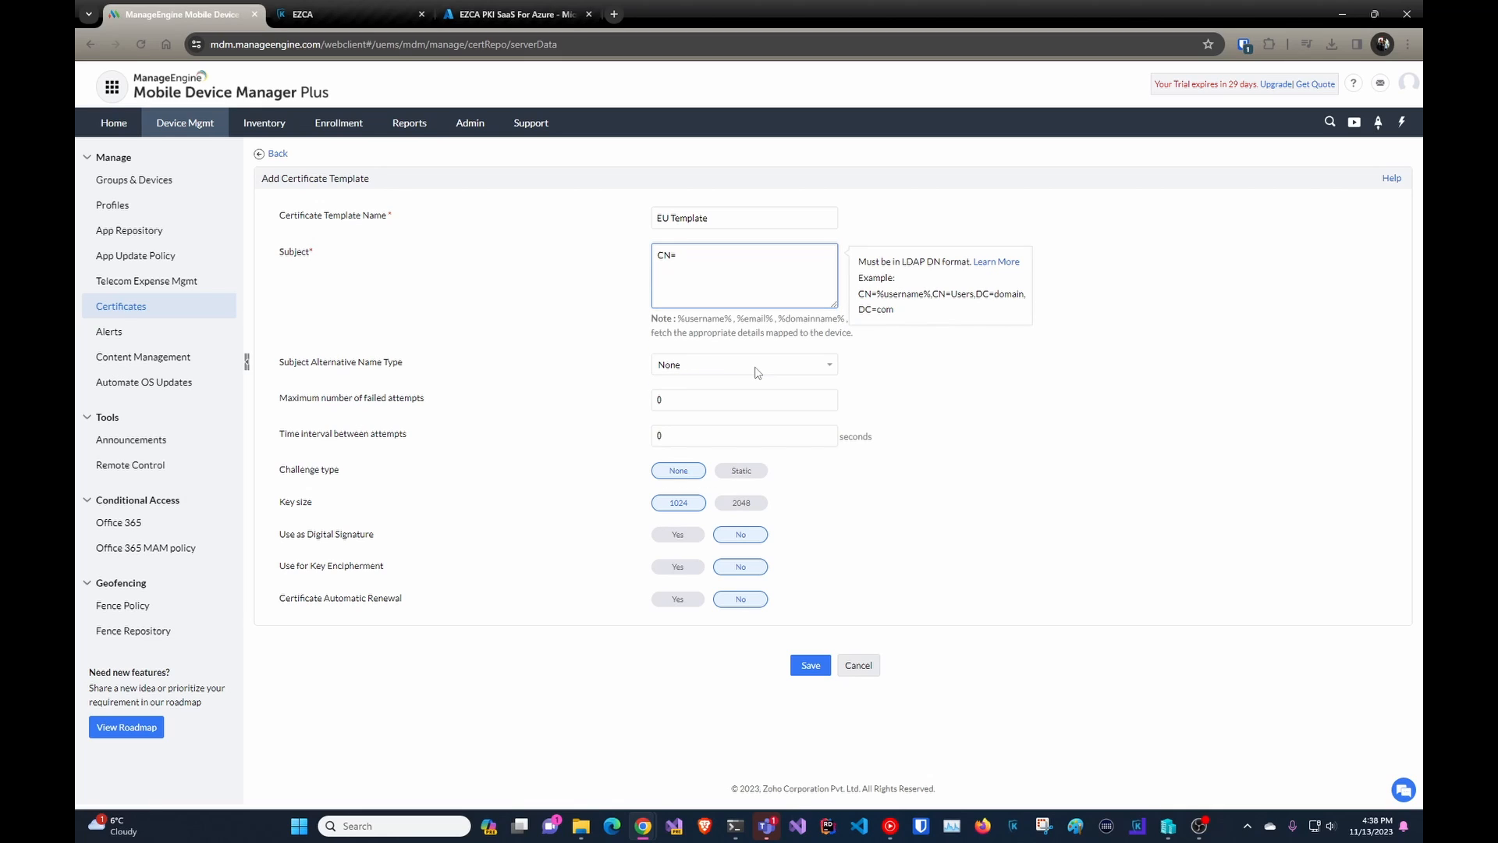
pyautogui.write('T')
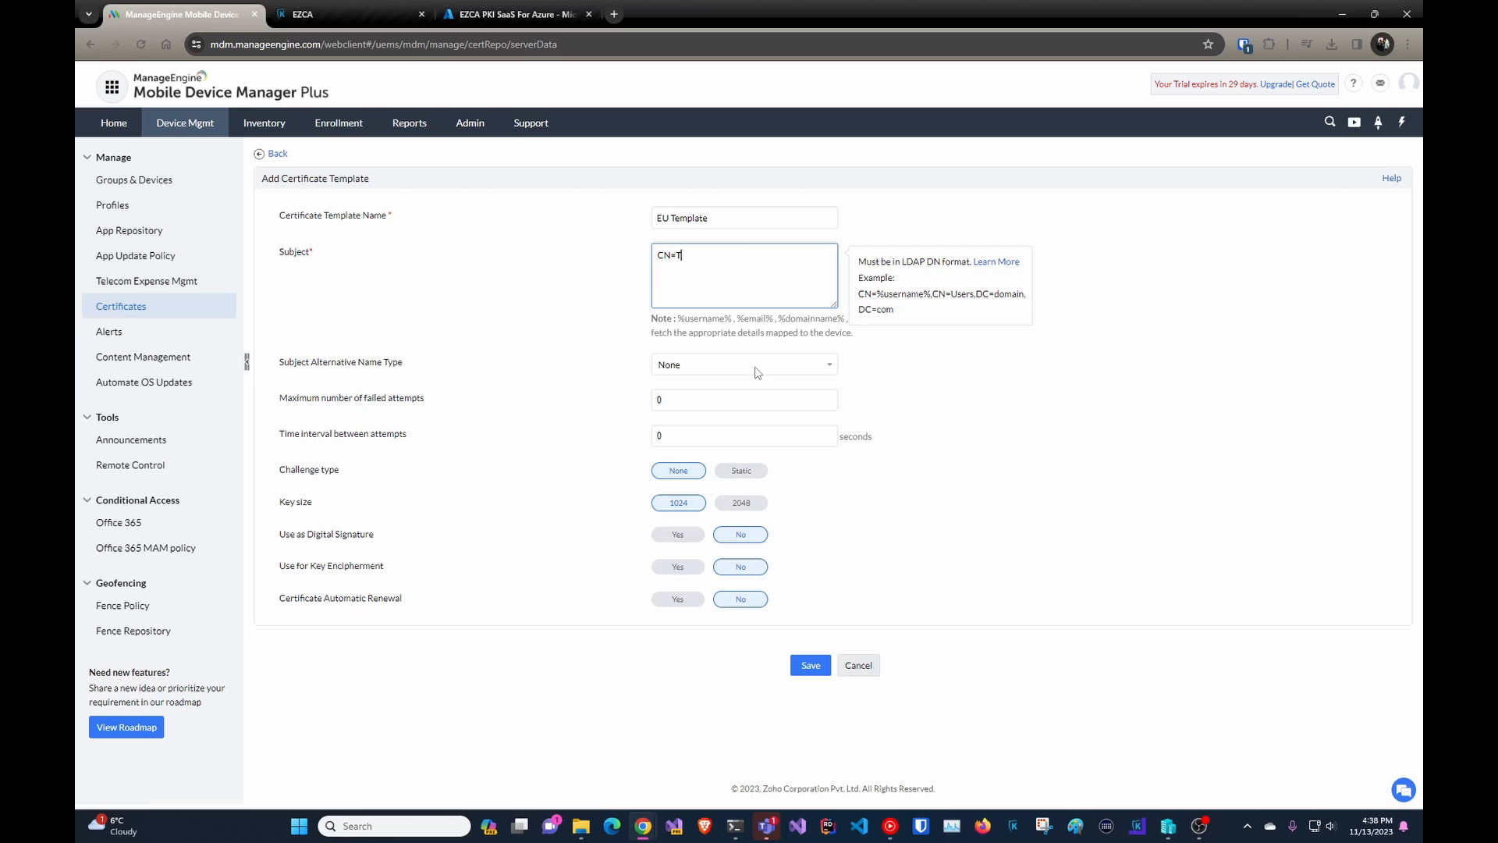
pyautogui.write('esting')
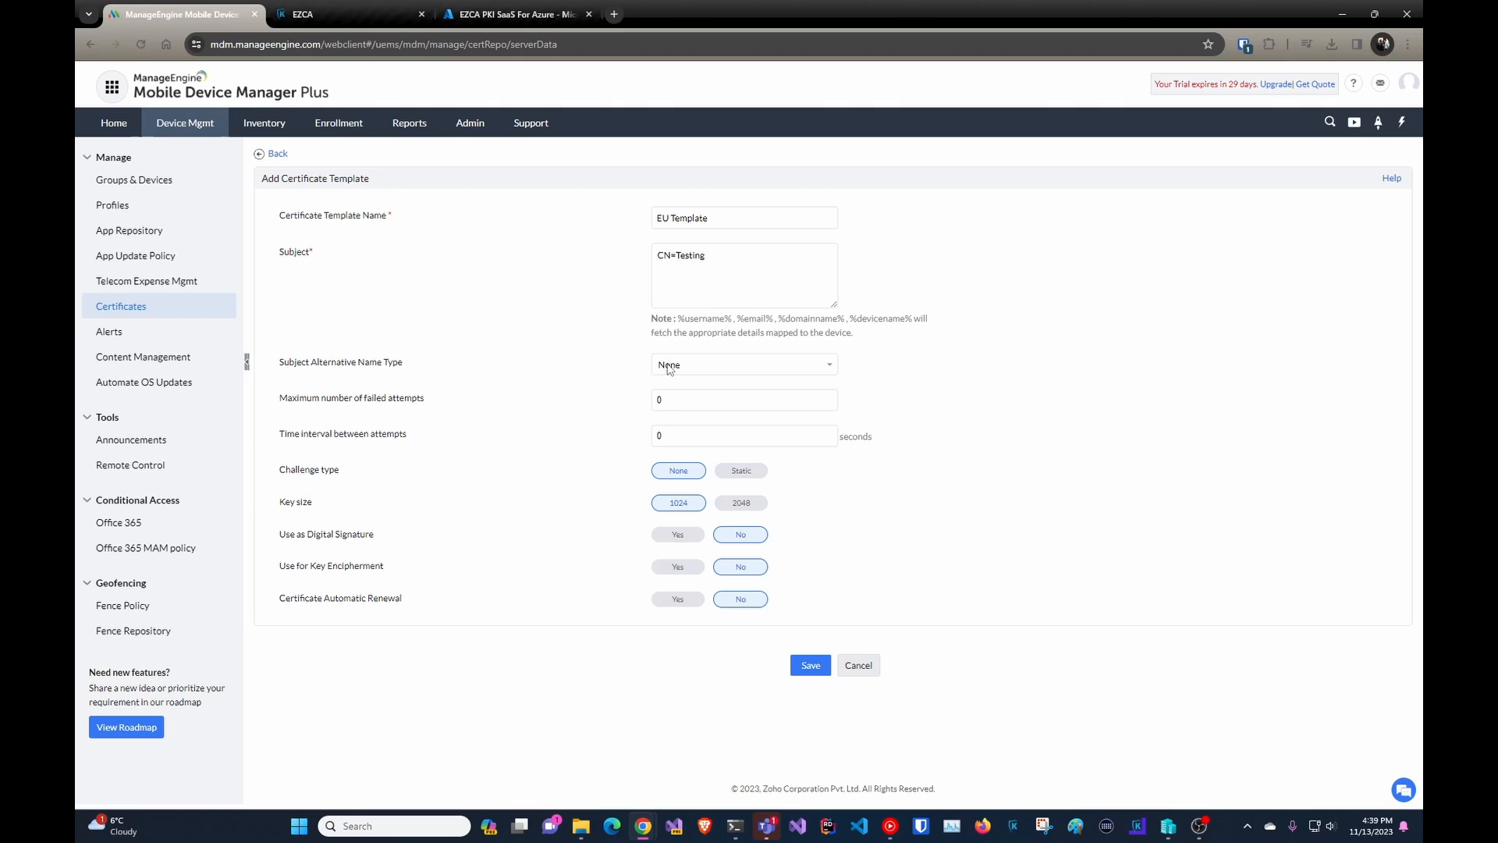
# Step: Keep SAN type None and allow 30 failed attempts with a 15-second retry interval
pyautogui.click(743, 364)
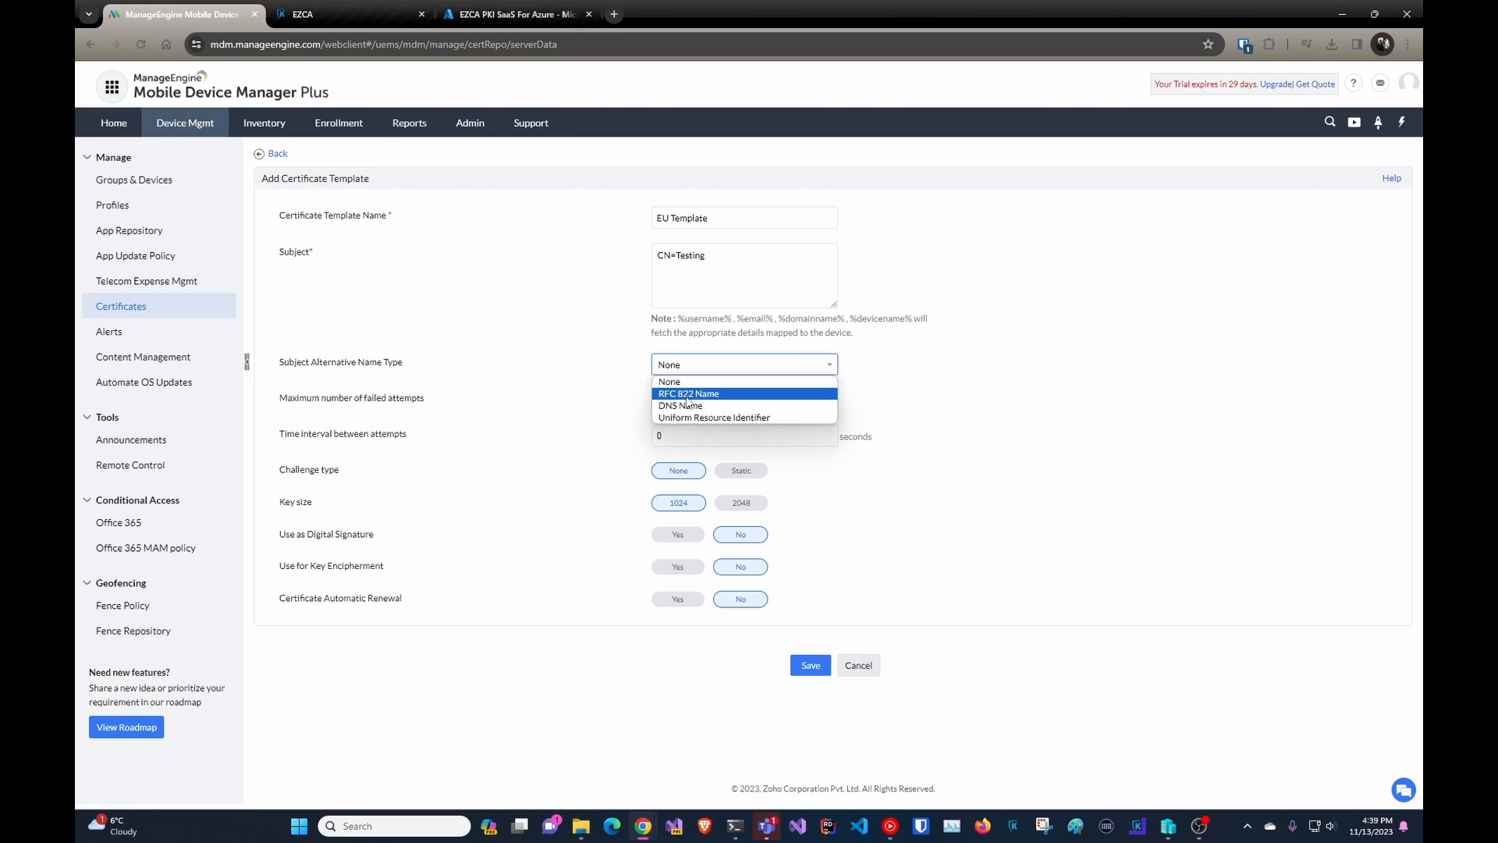
pyautogui.moveTo(680, 405)
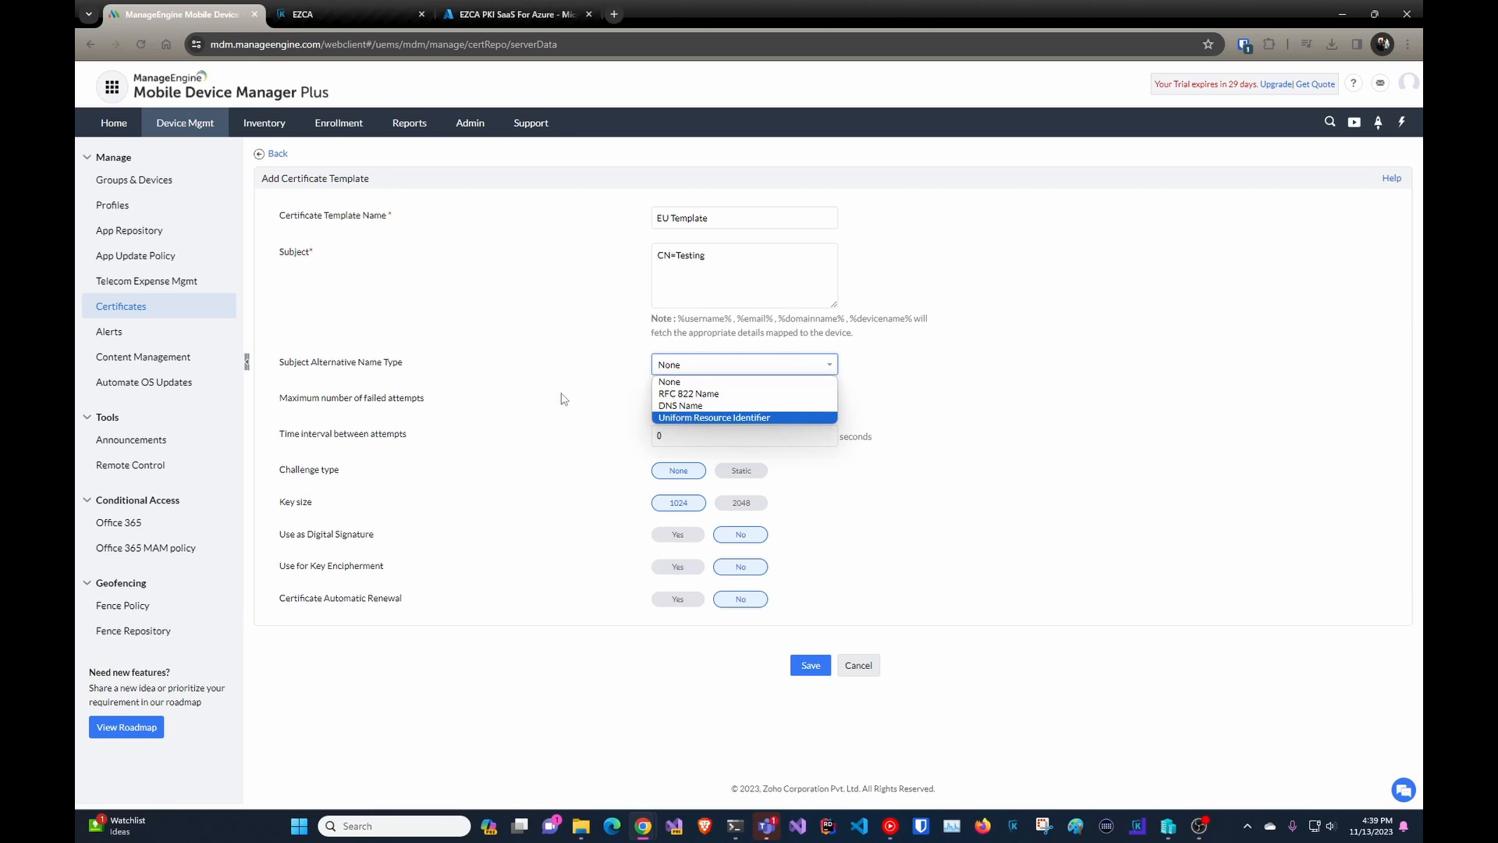
pyautogui.click(669, 381)
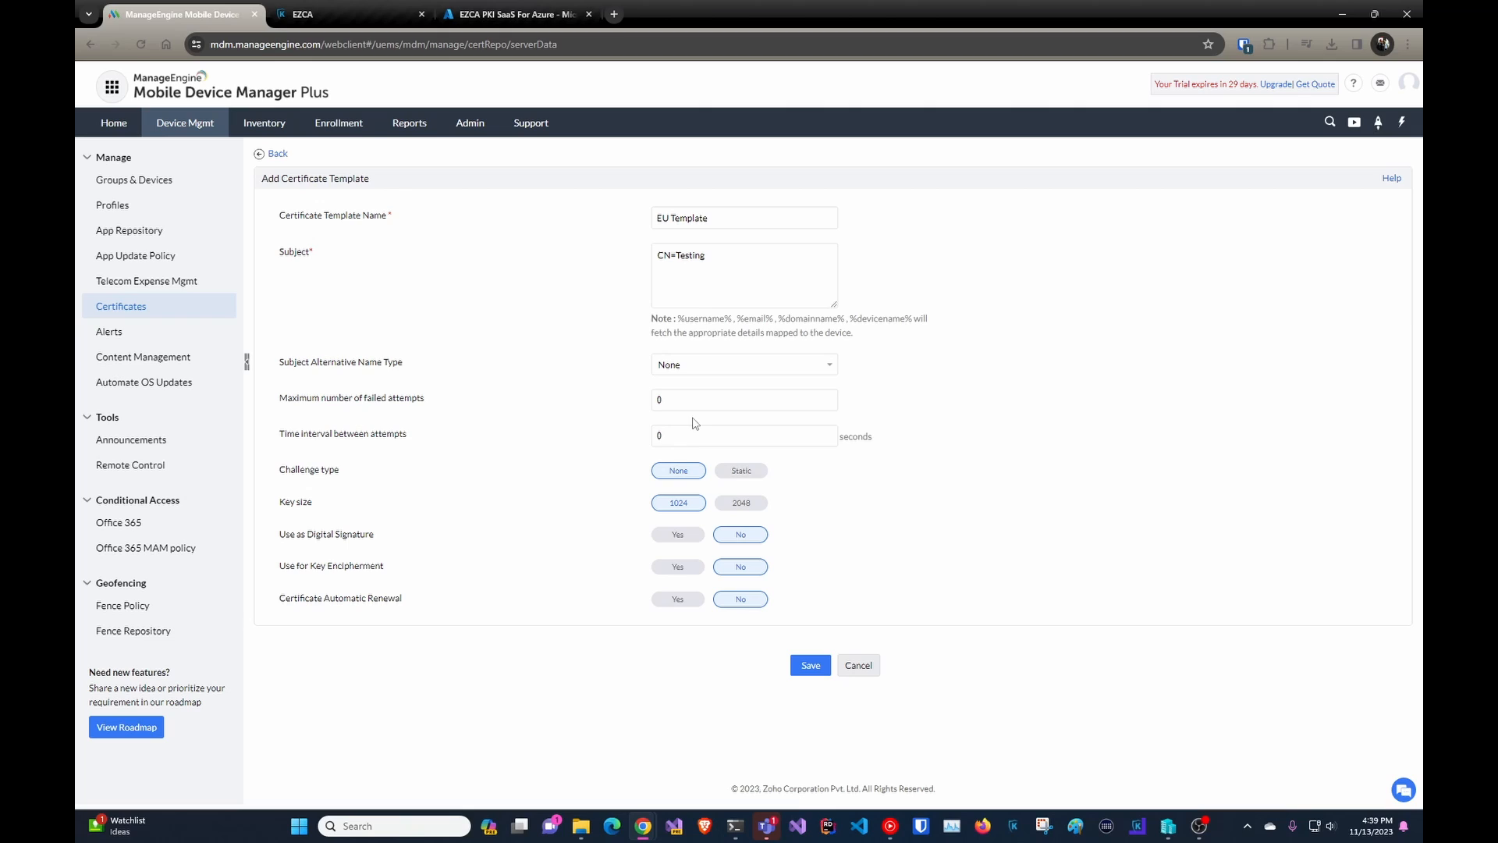
pyautogui.moveTo(680, 448)
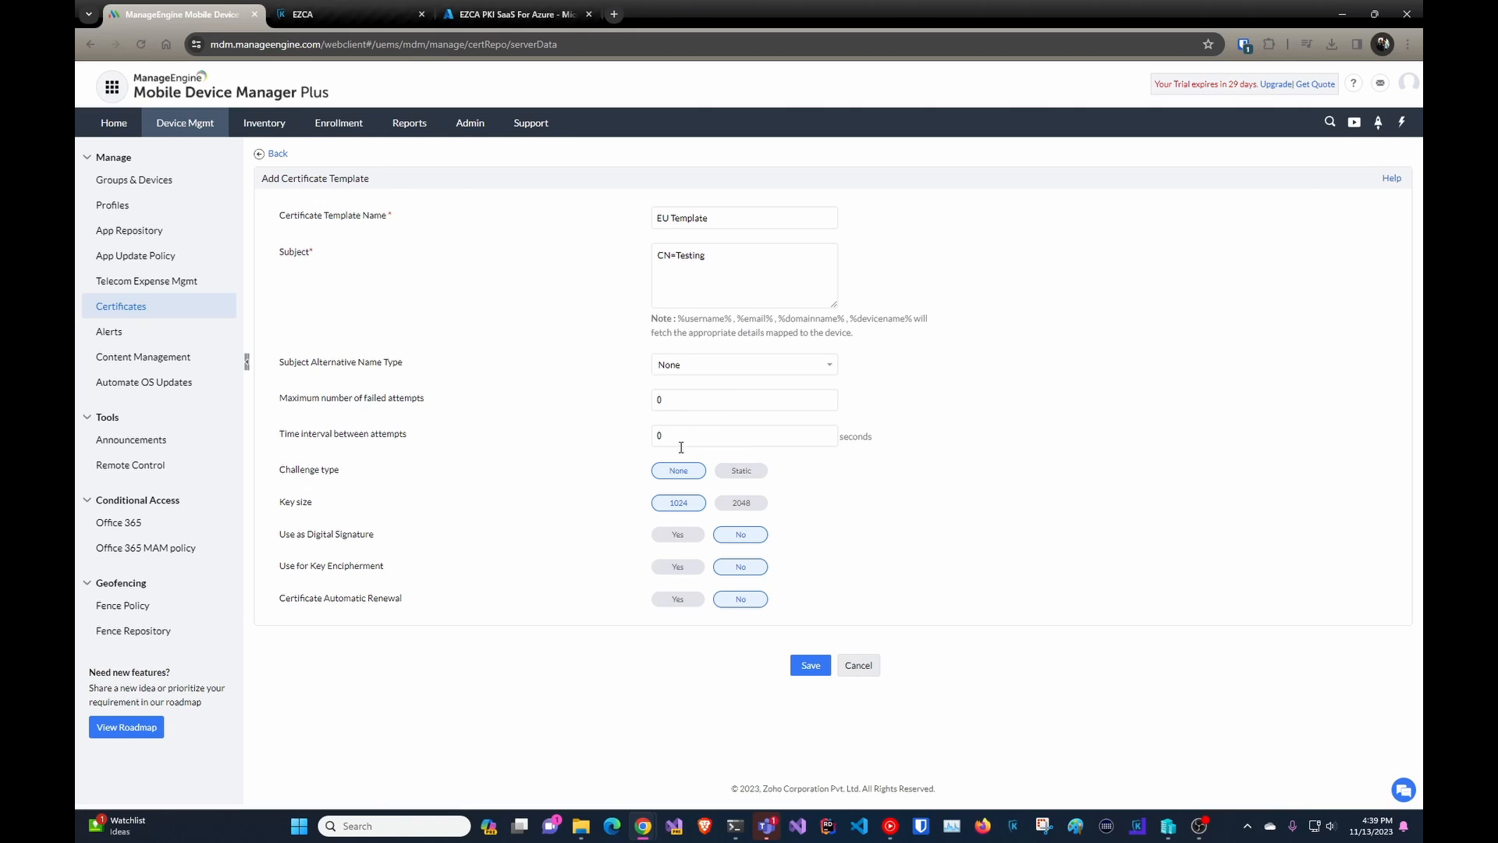
pyautogui.click(743, 399)
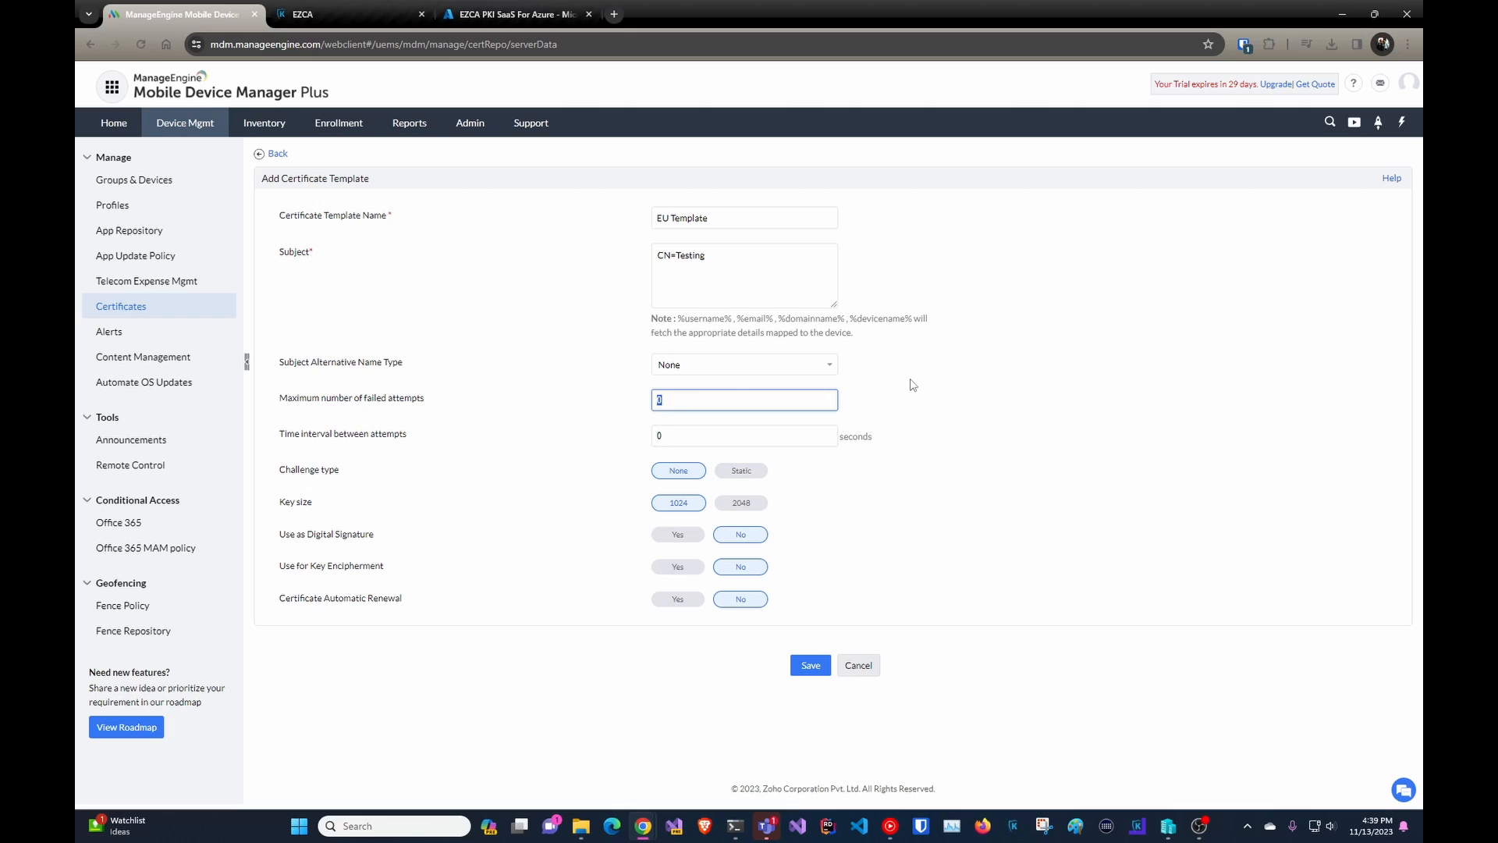
pyautogui.write('30')
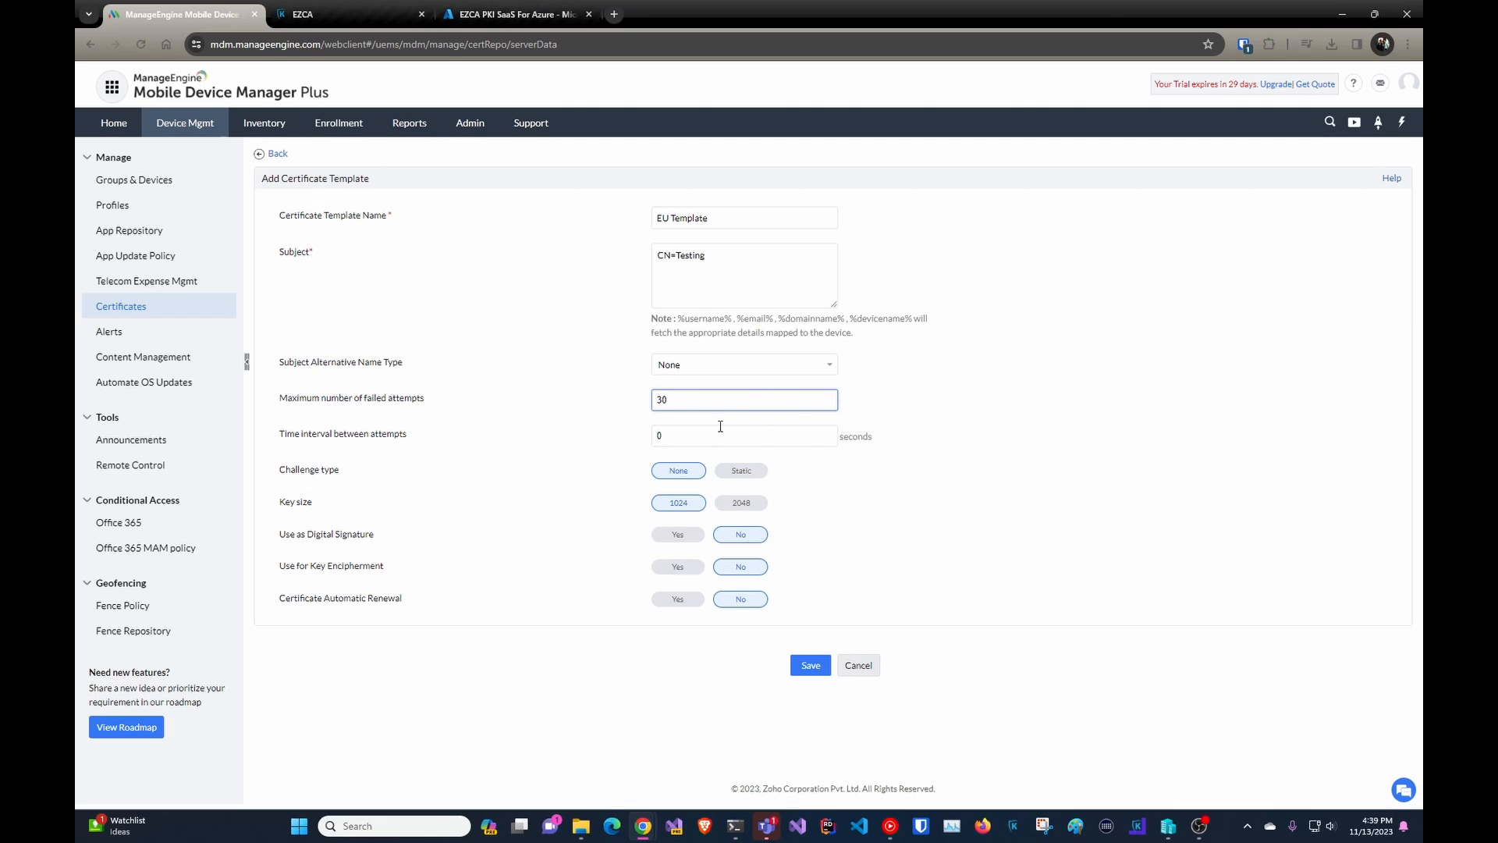
pyautogui.write('1')
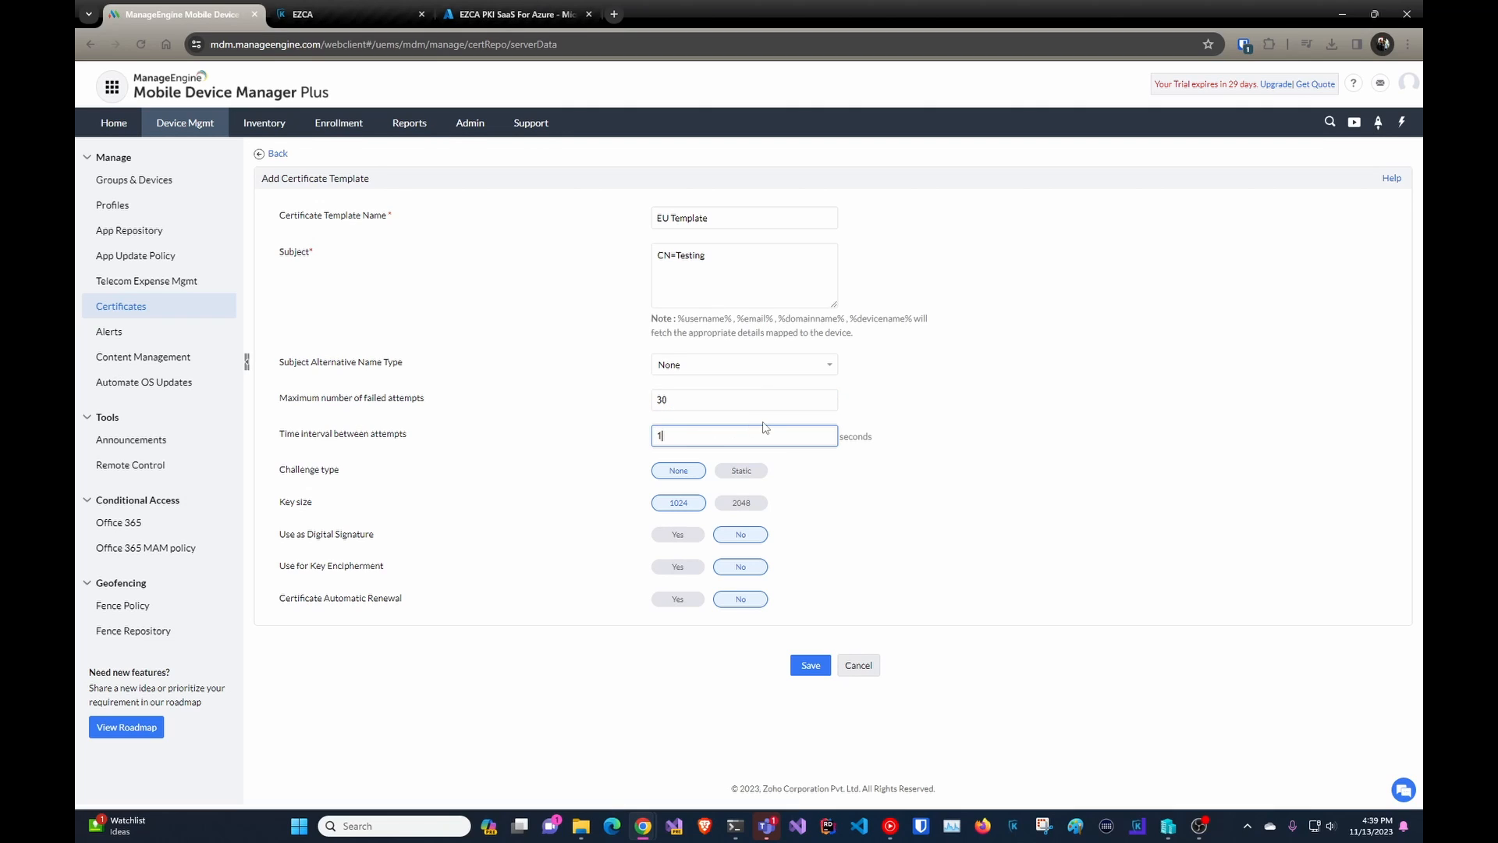
pyautogui.write('5')
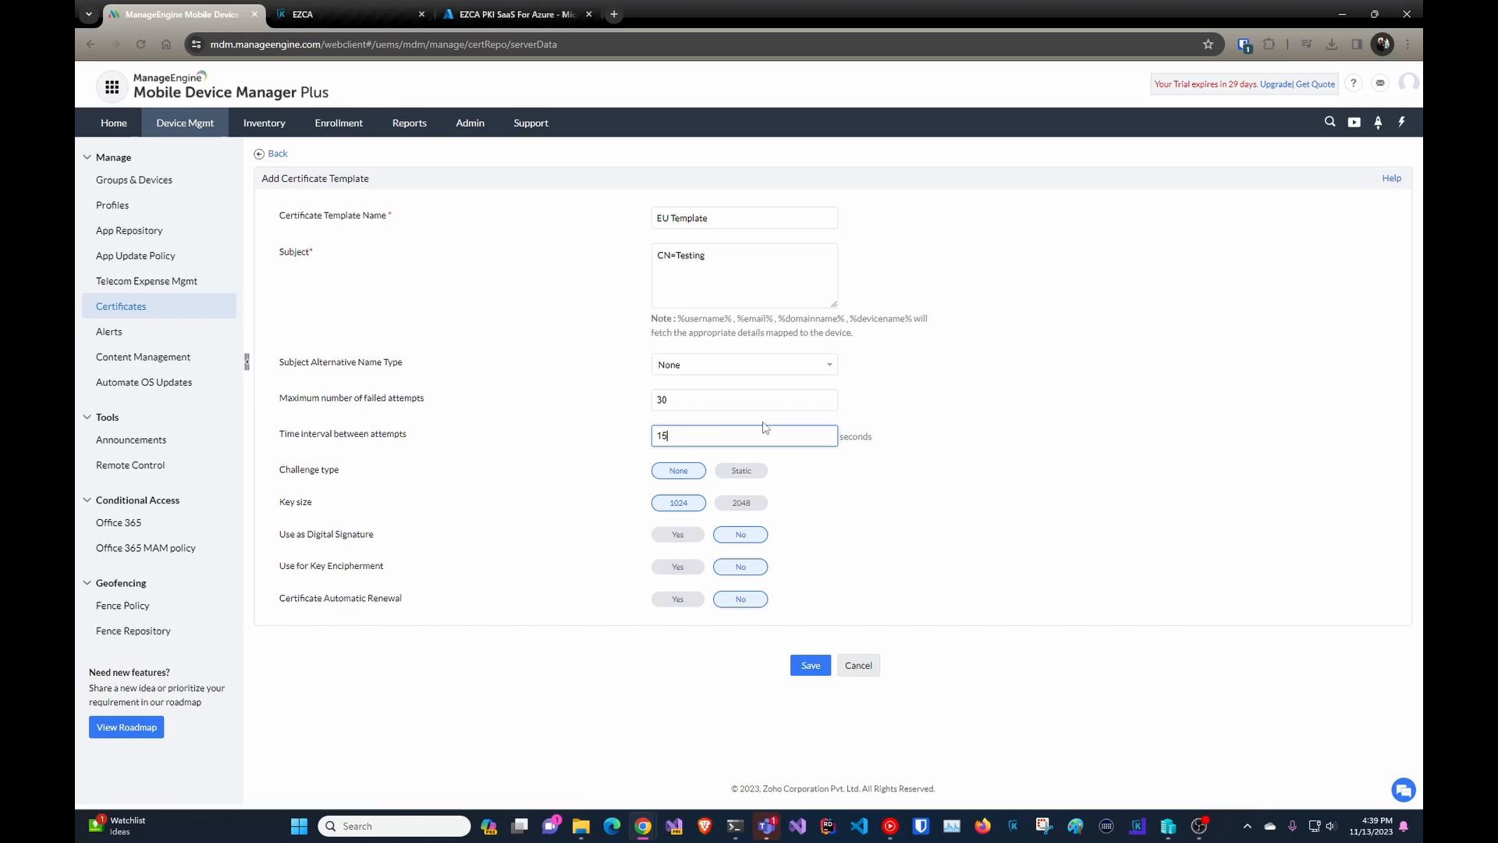
pyautogui.moveTo(677, 408)
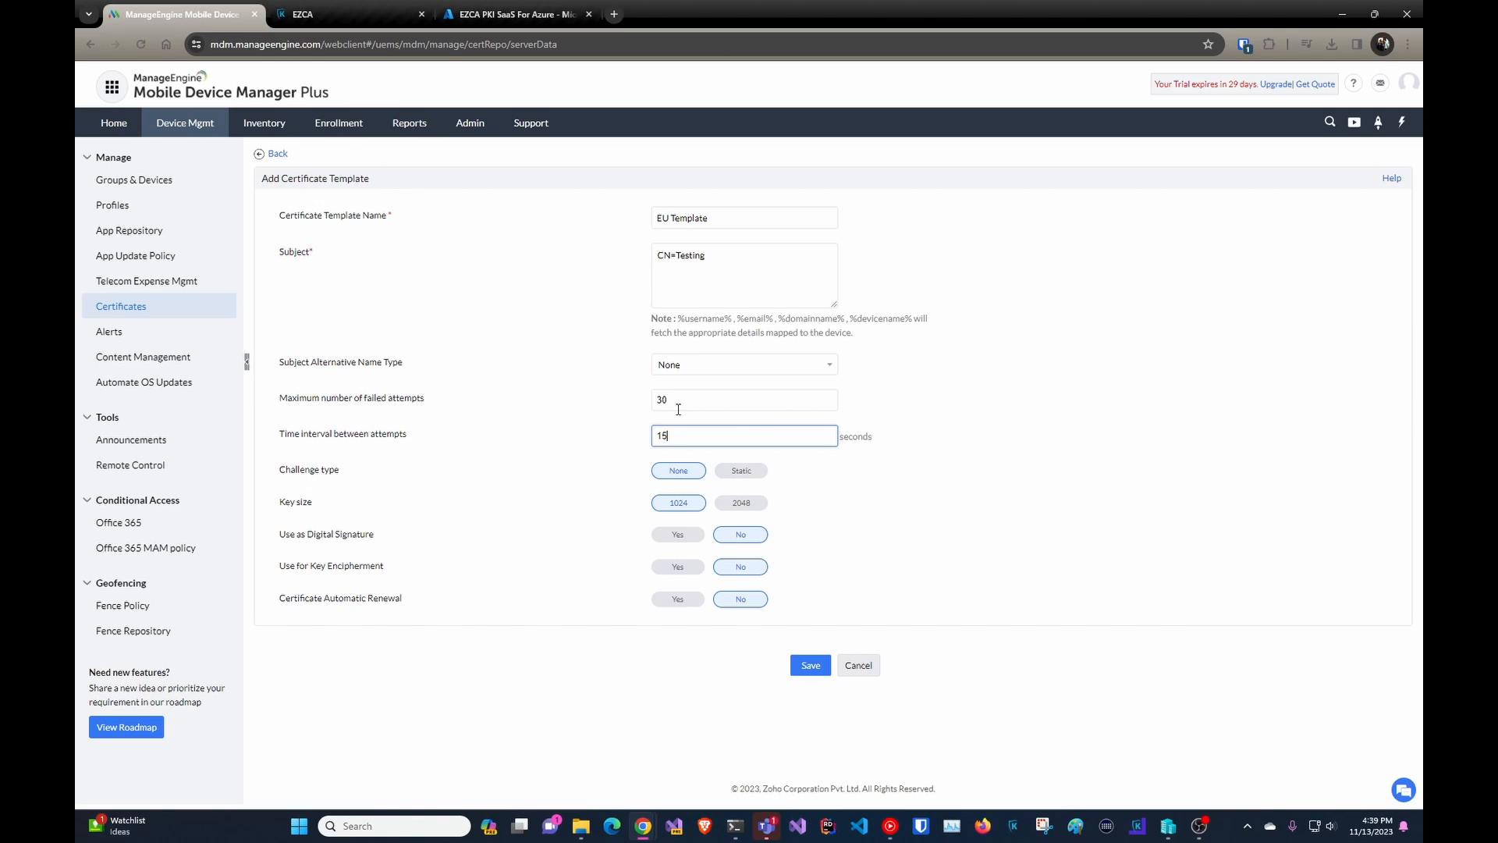
# Step: Use a 2048-bit key size and a static enrollment challenge, then go to EZCA
pyautogui.click(739, 503)
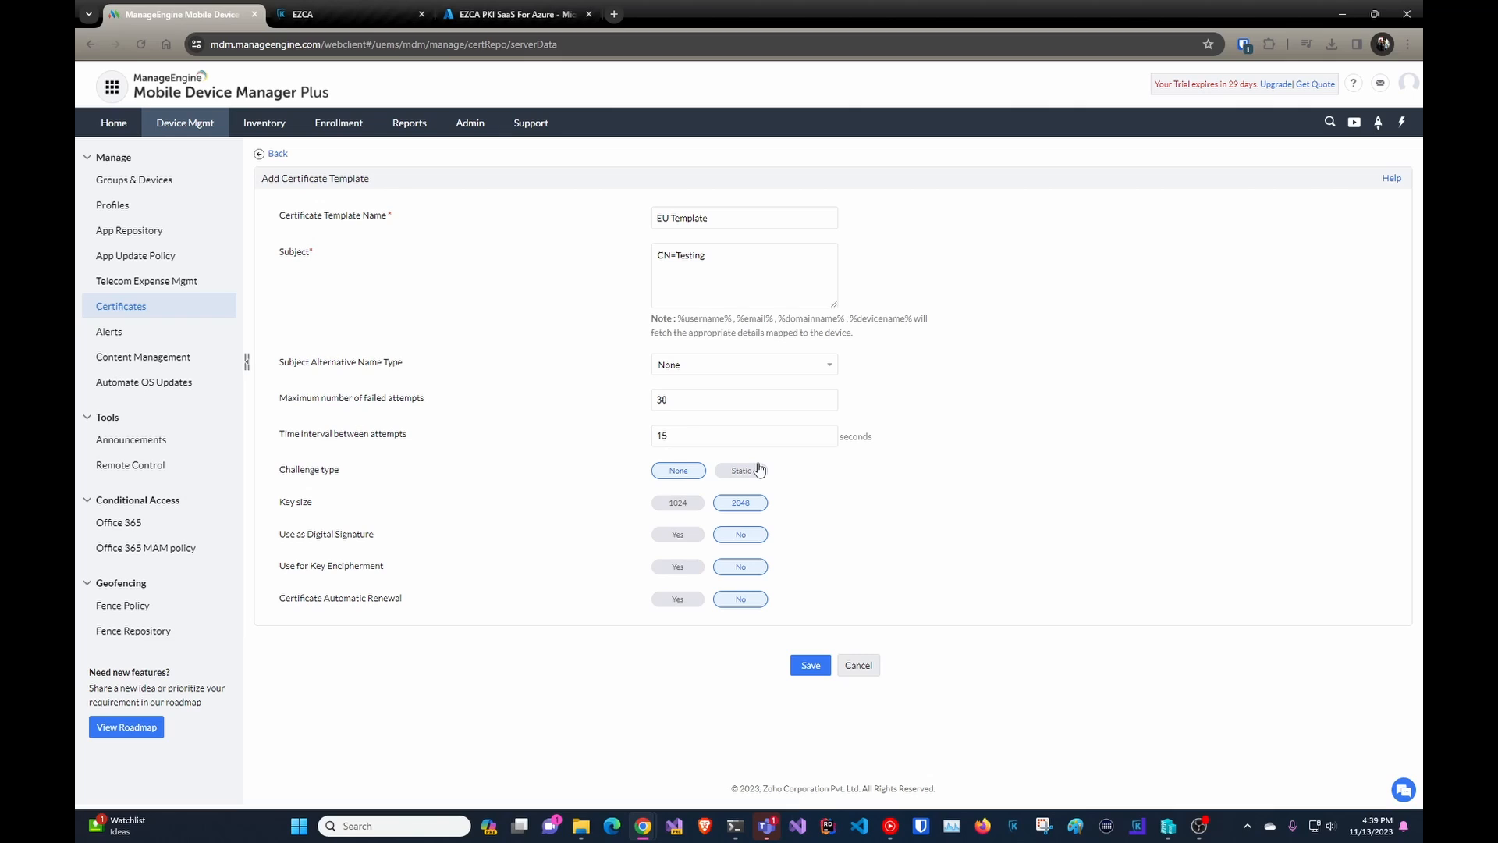
pyautogui.moveTo(728, 469)
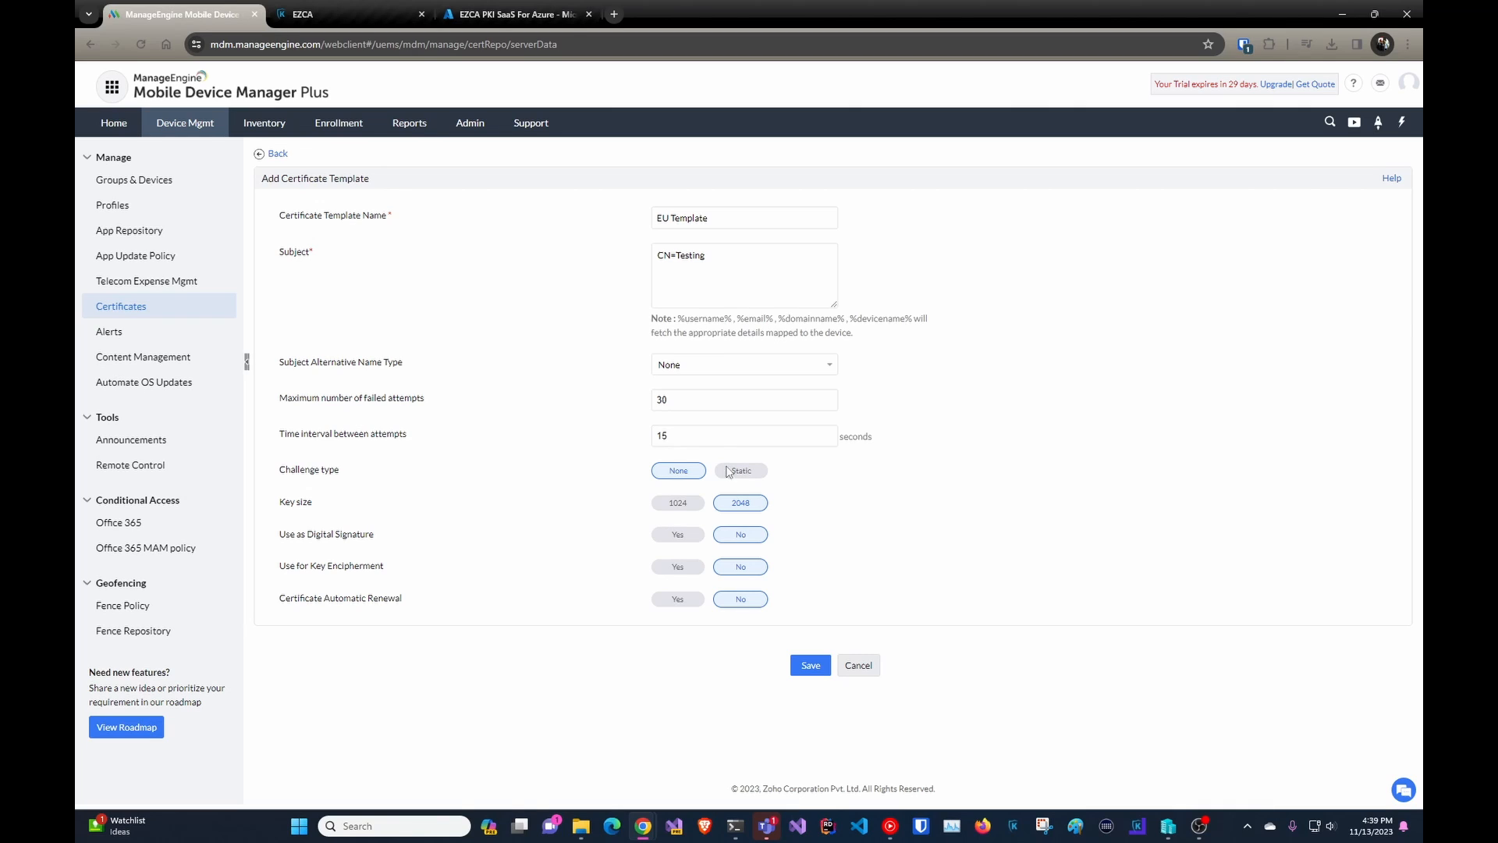
pyautogui.click(739, 470)
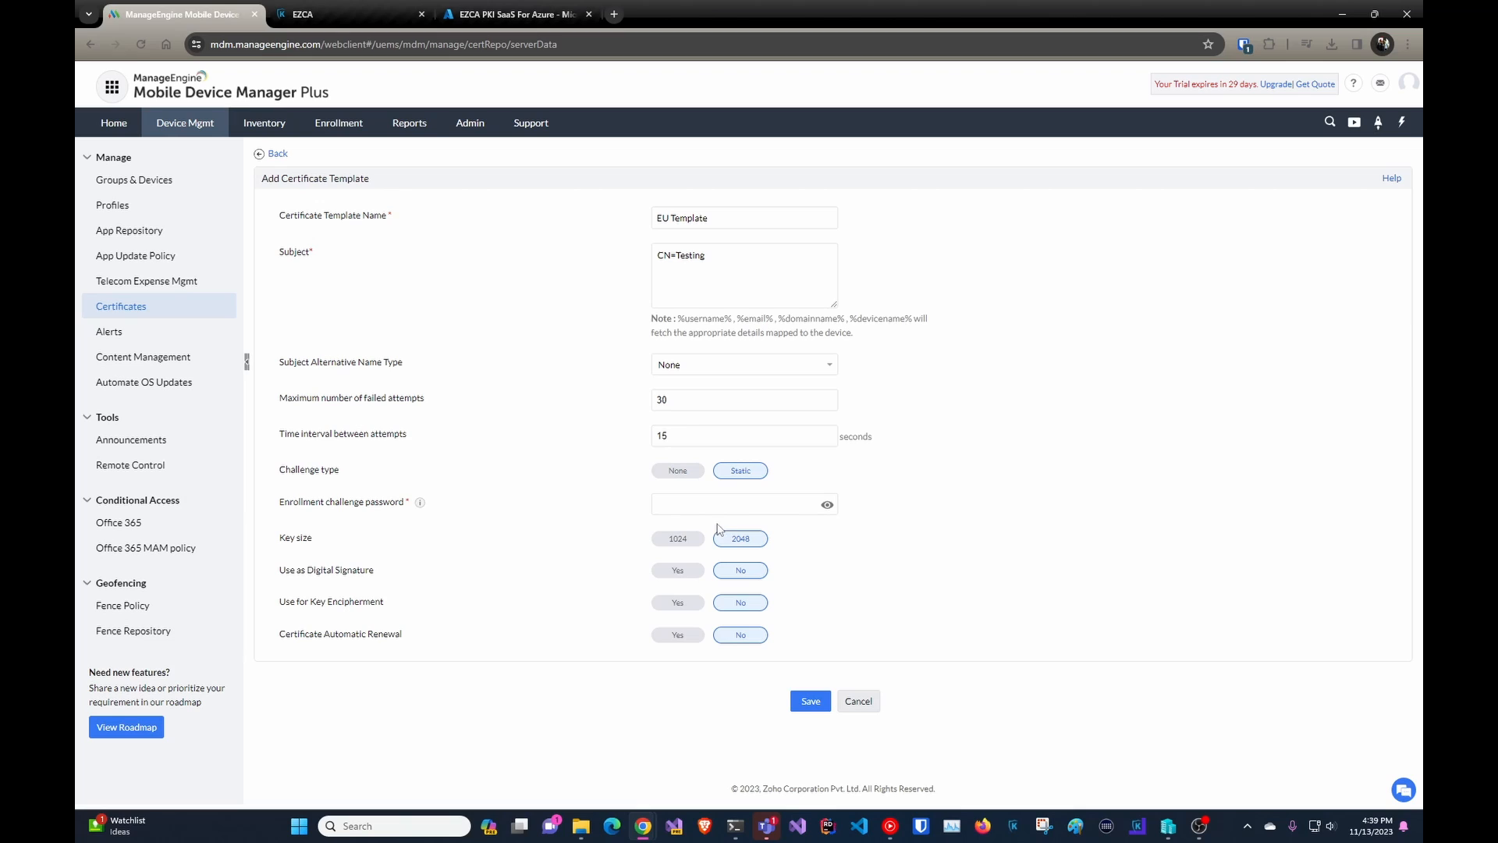
pyautogui.click(351, 14)
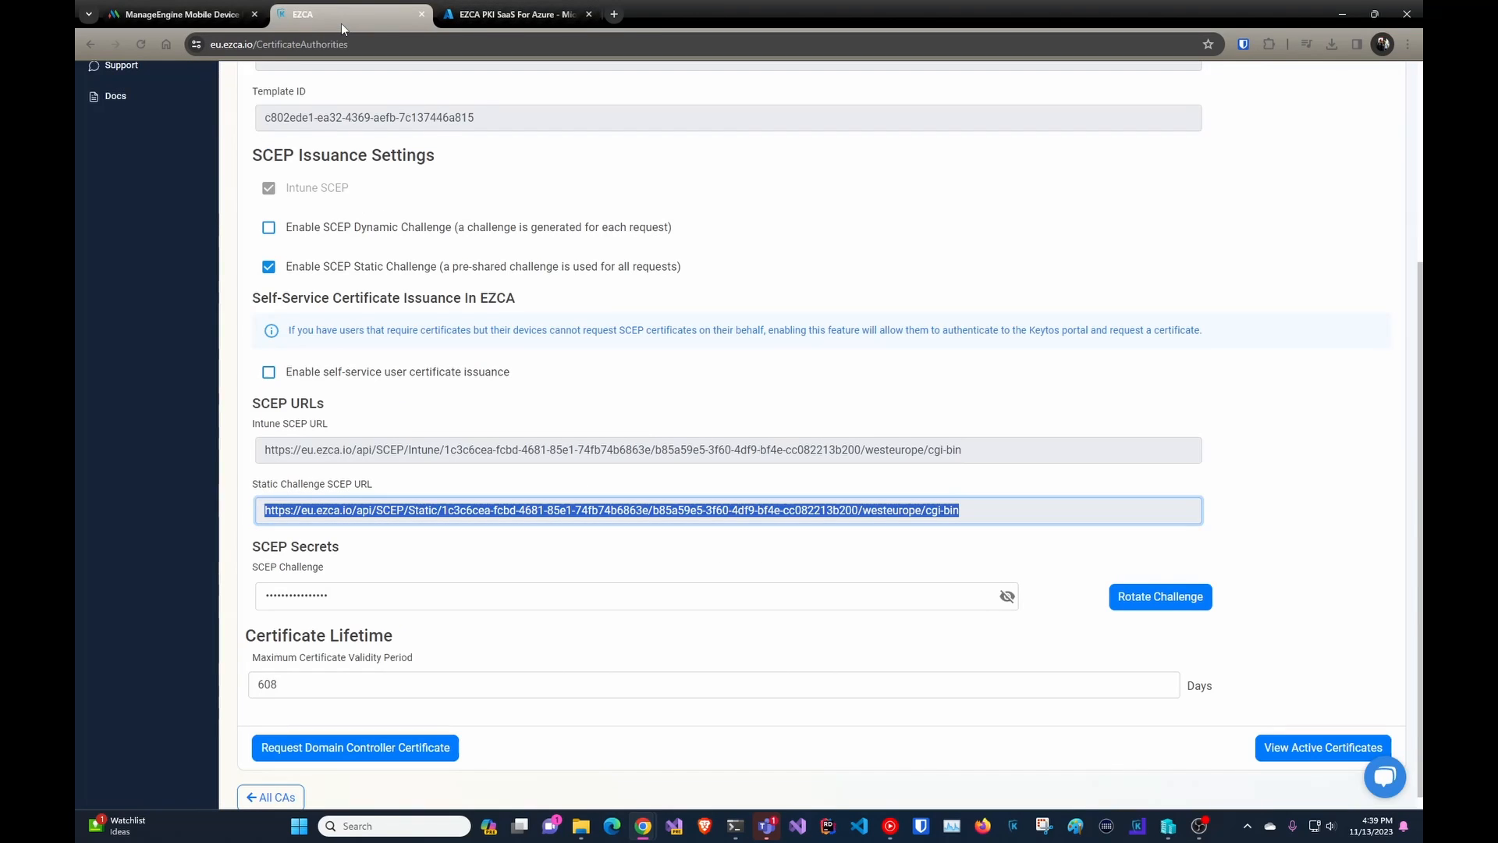
pyautogui.click(1006, 594)
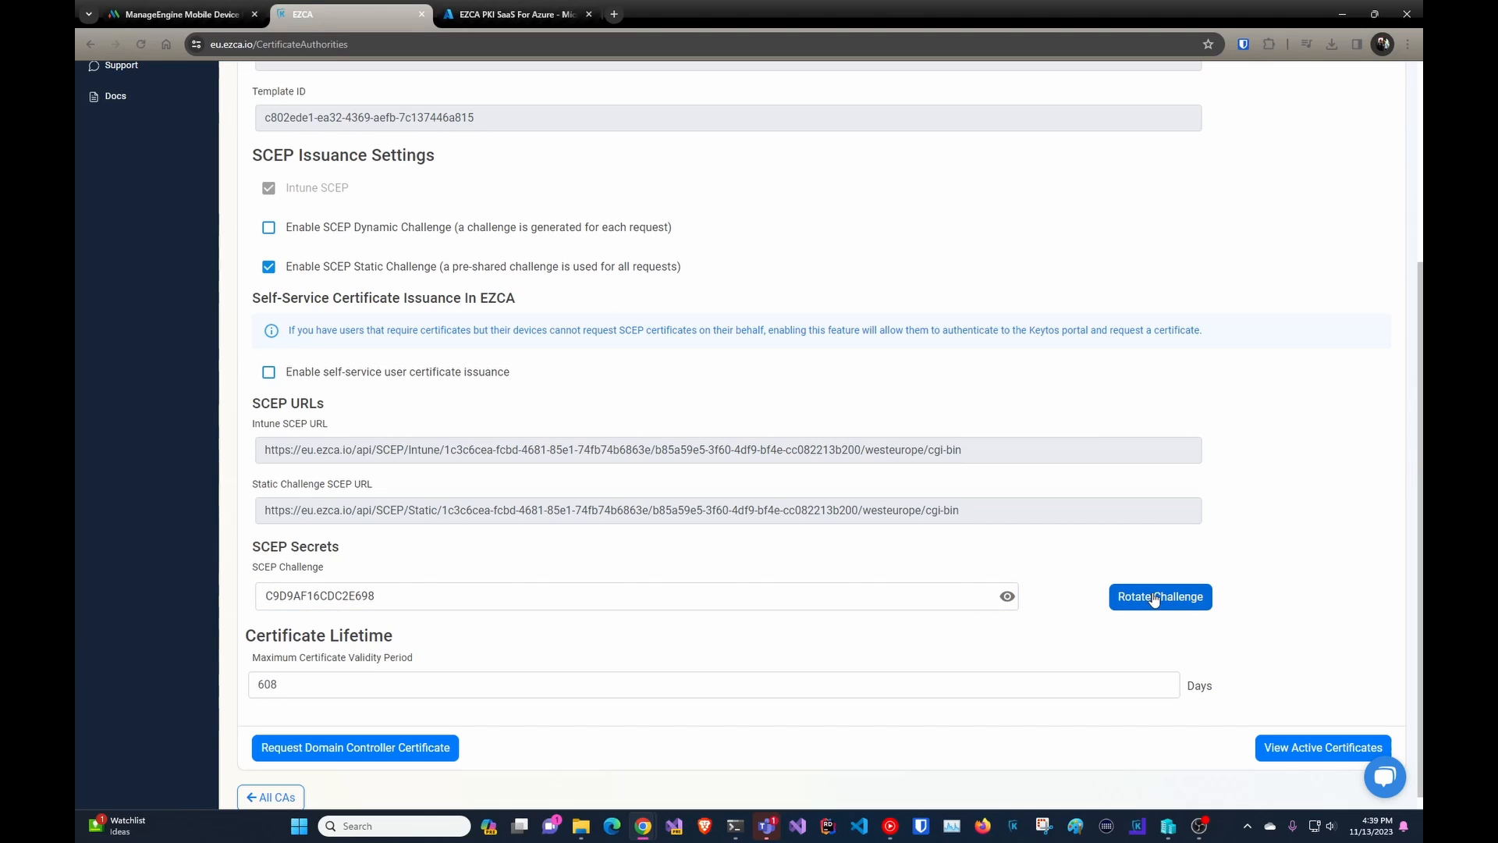
pyautogui.click(1159, 596)
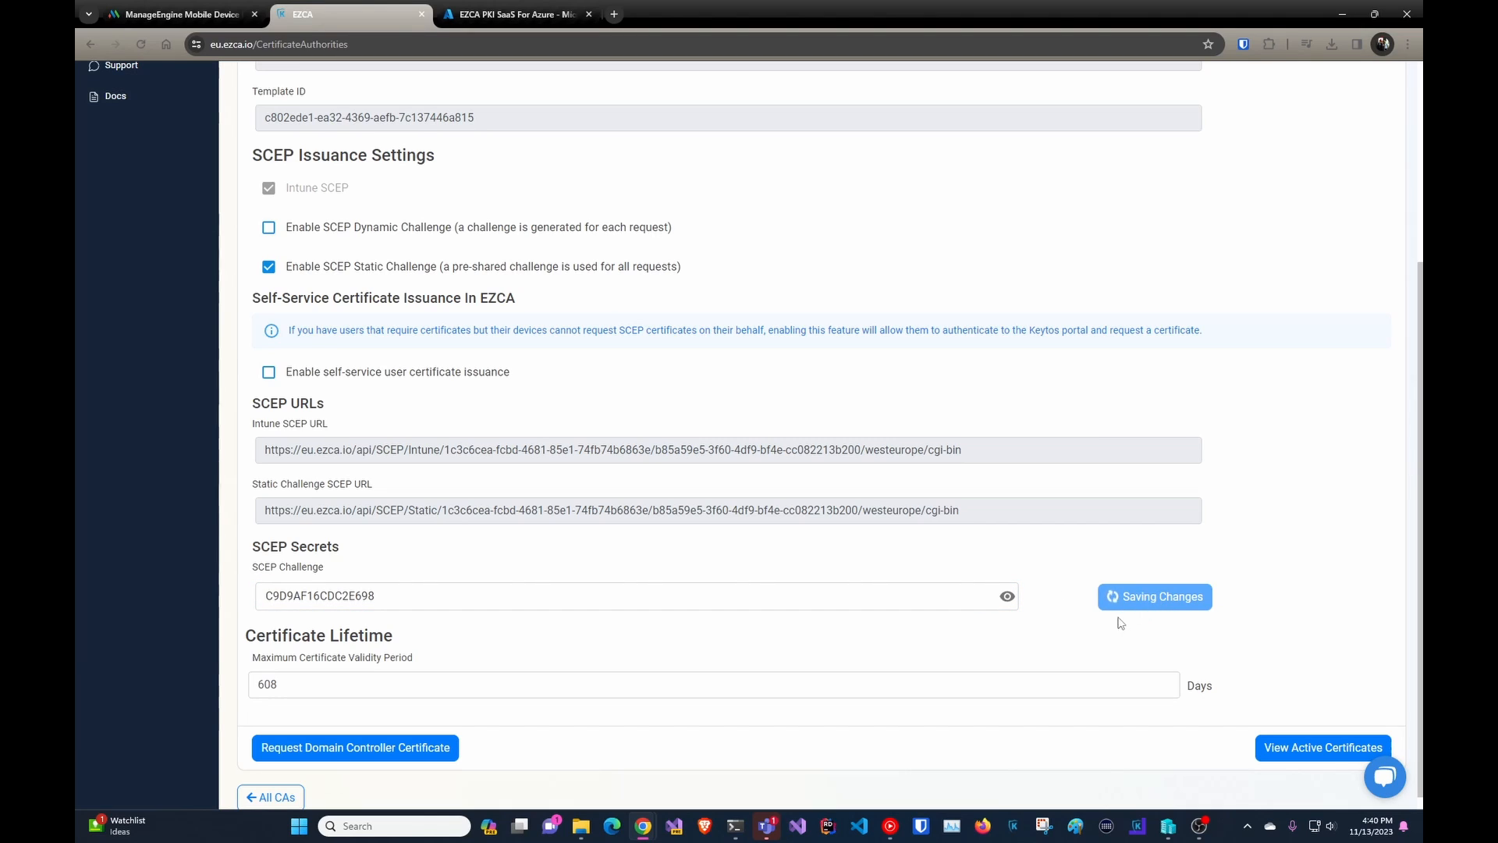
pyautogui.click(1153, 596)
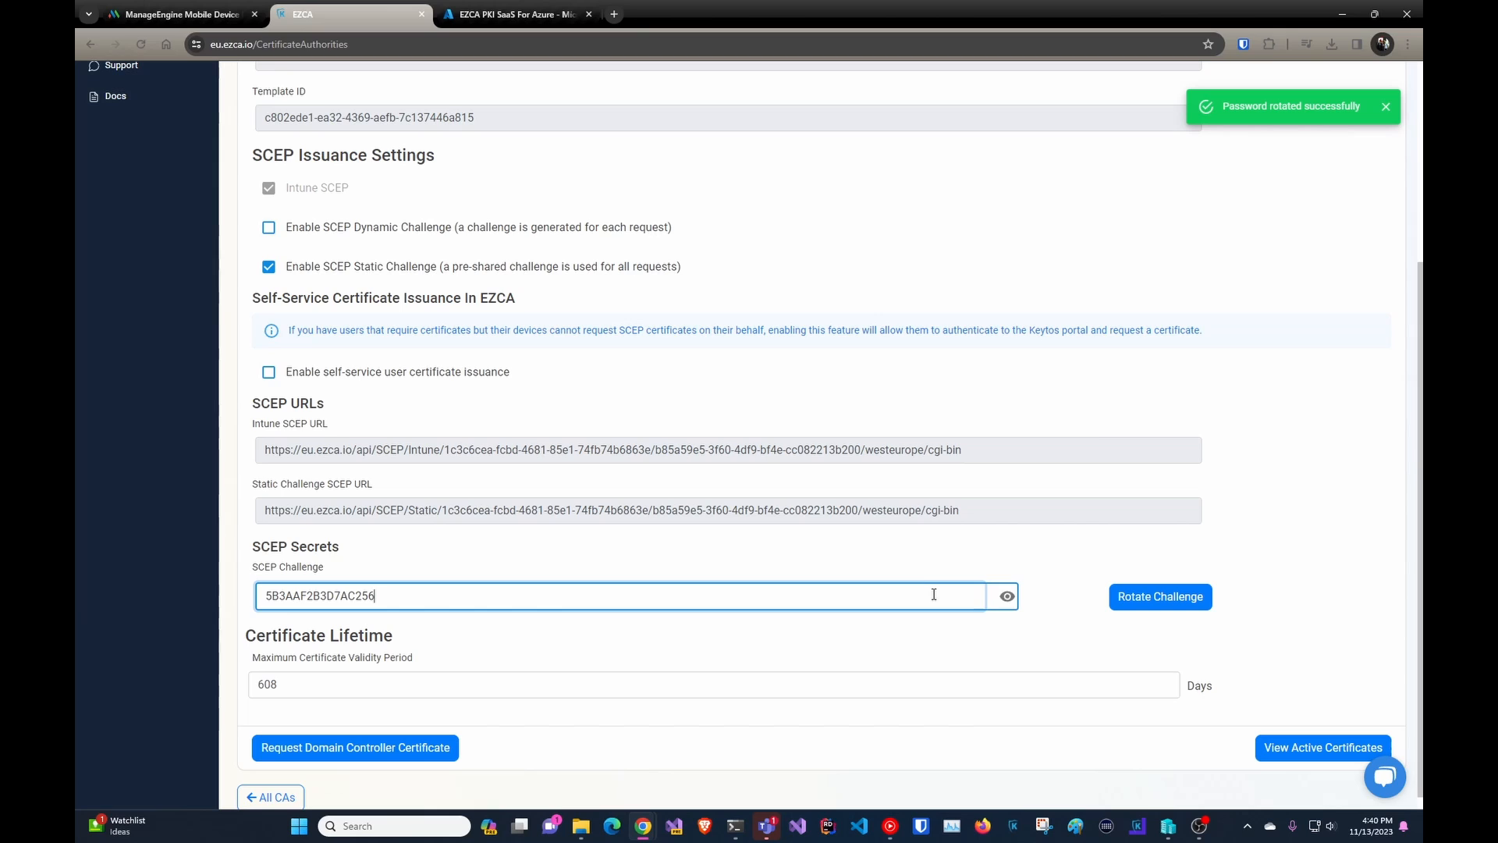
pyautogui.doubleClick(318, 595)
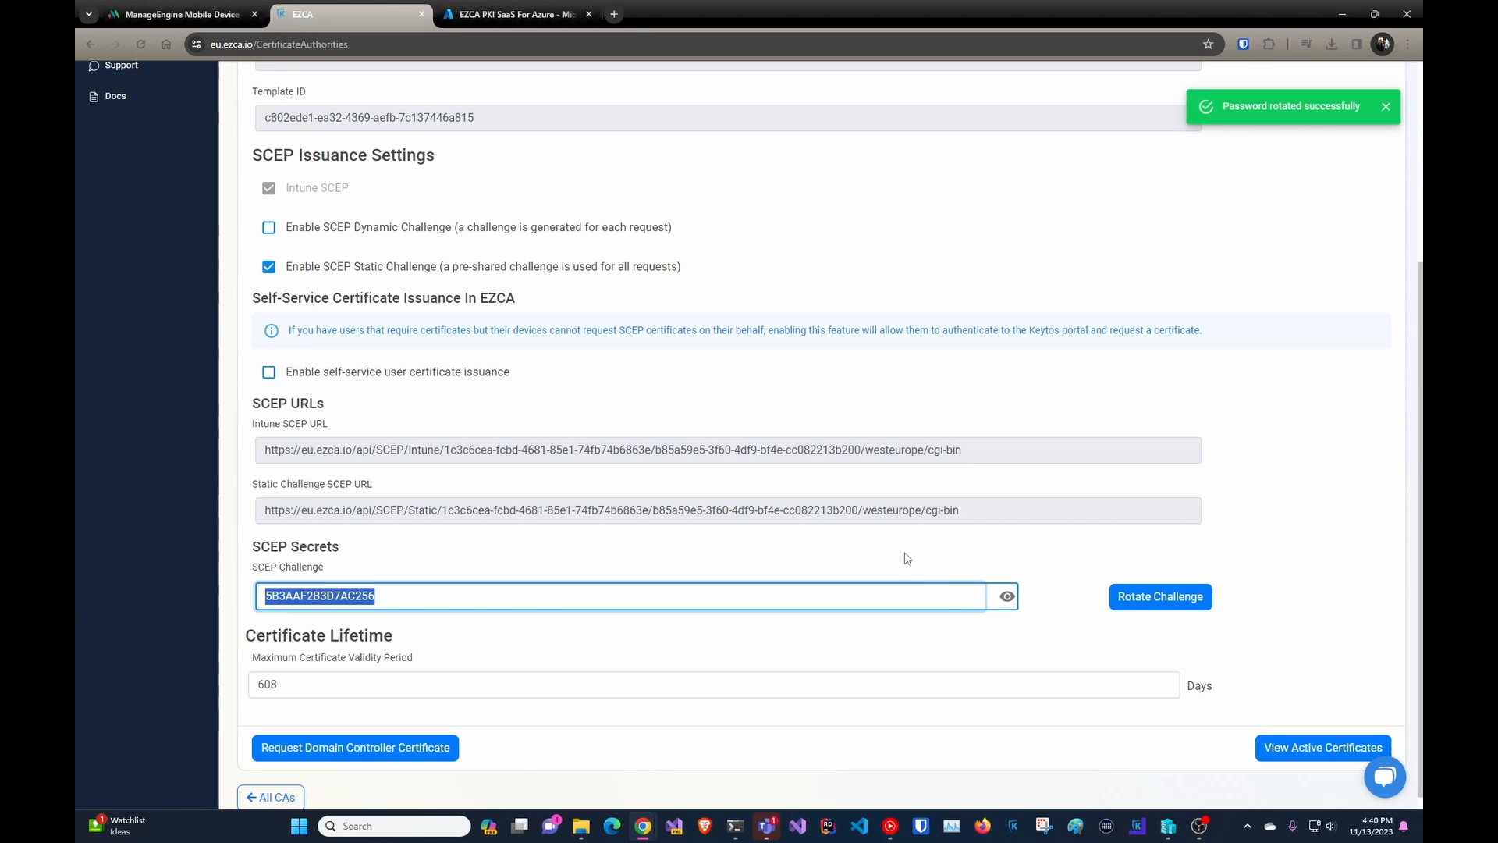
pyautogui.click(181, 14)
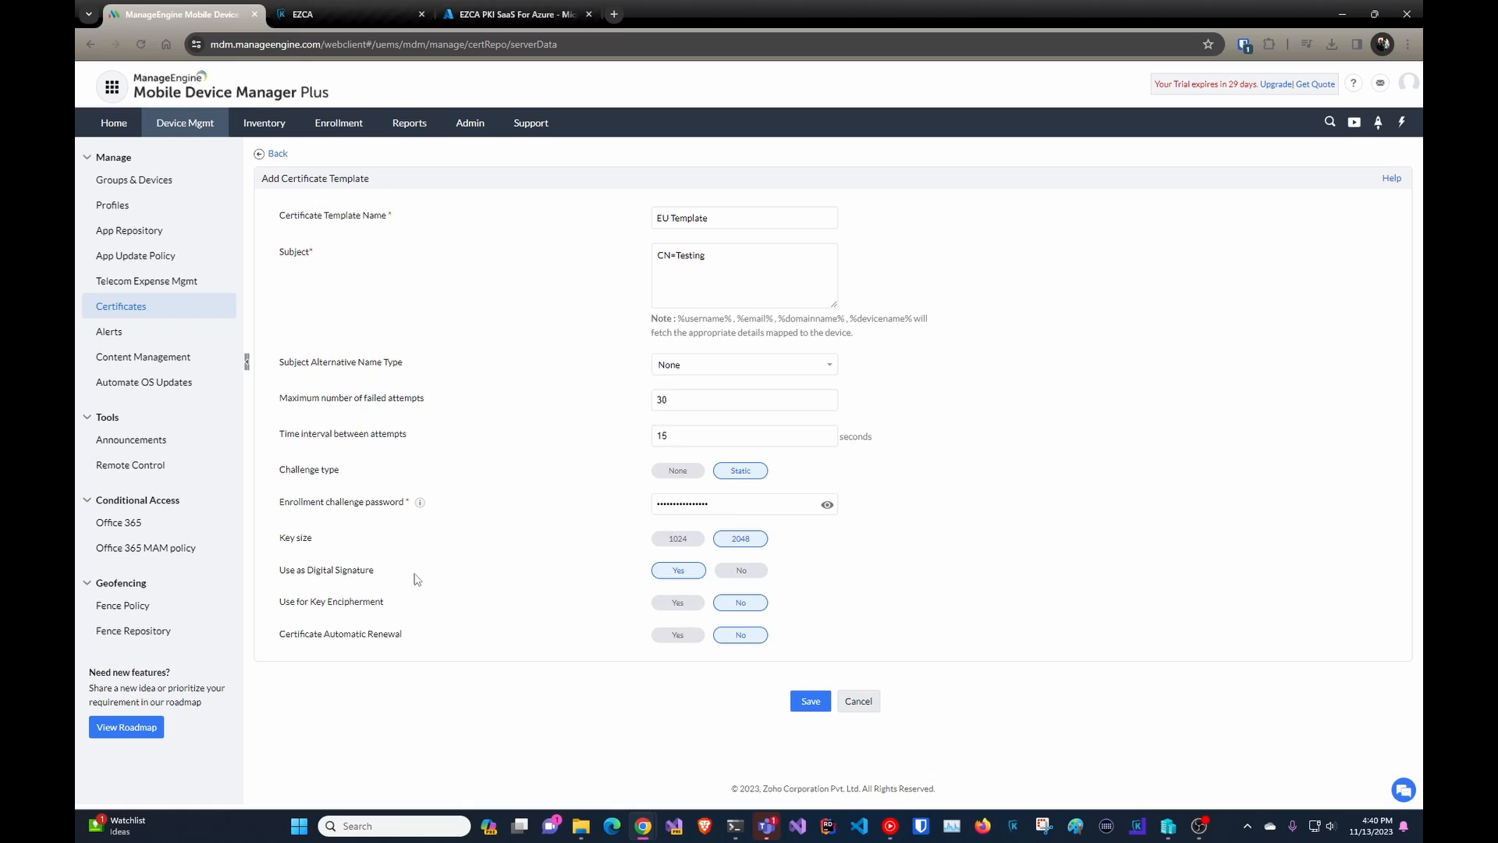
pyautogui.moveTo(642, 617)
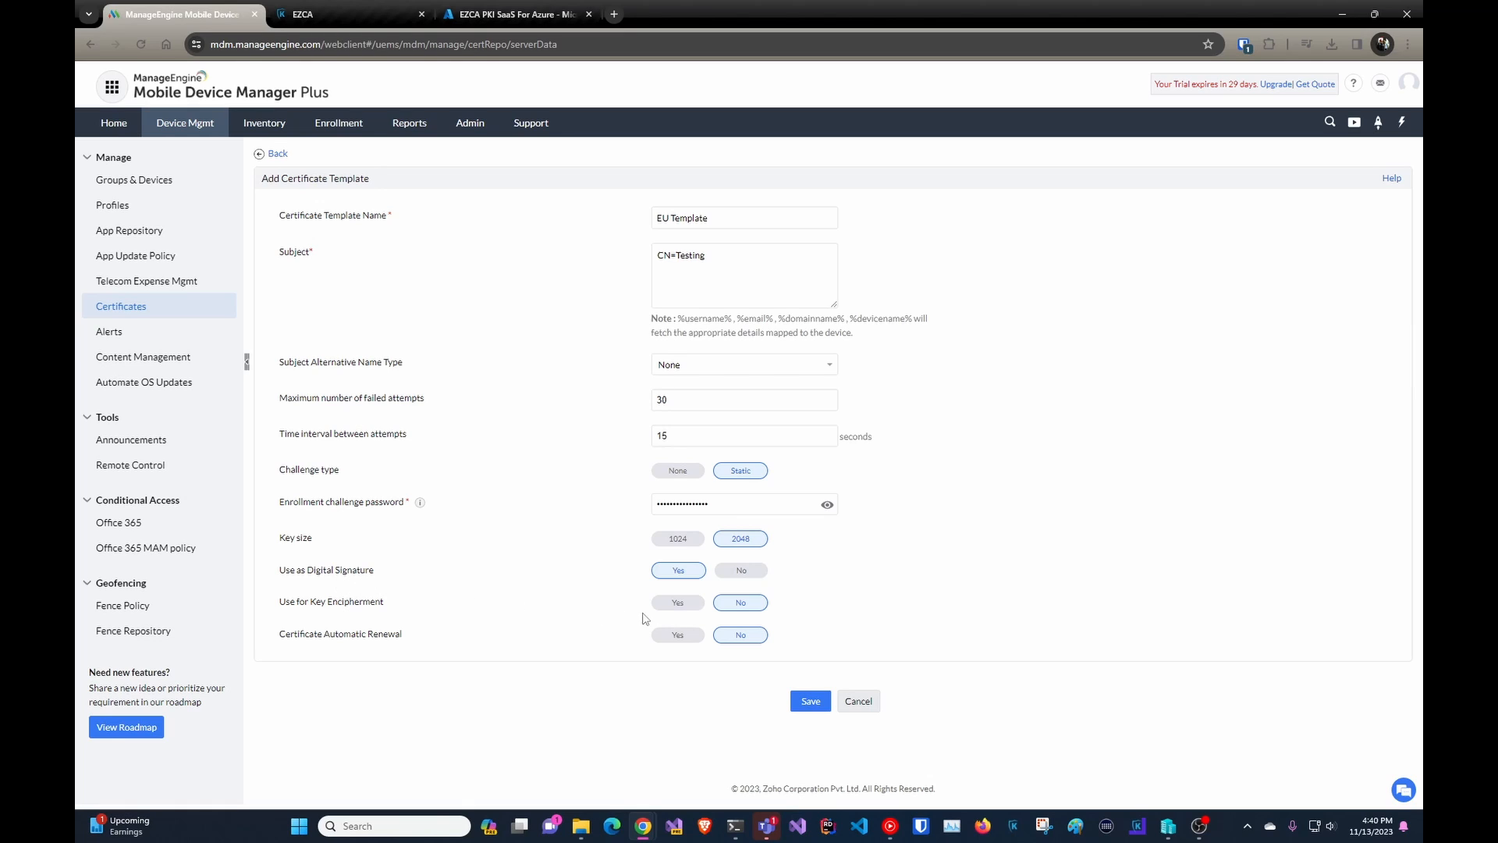
pyautogui.moveTo(627, 605)
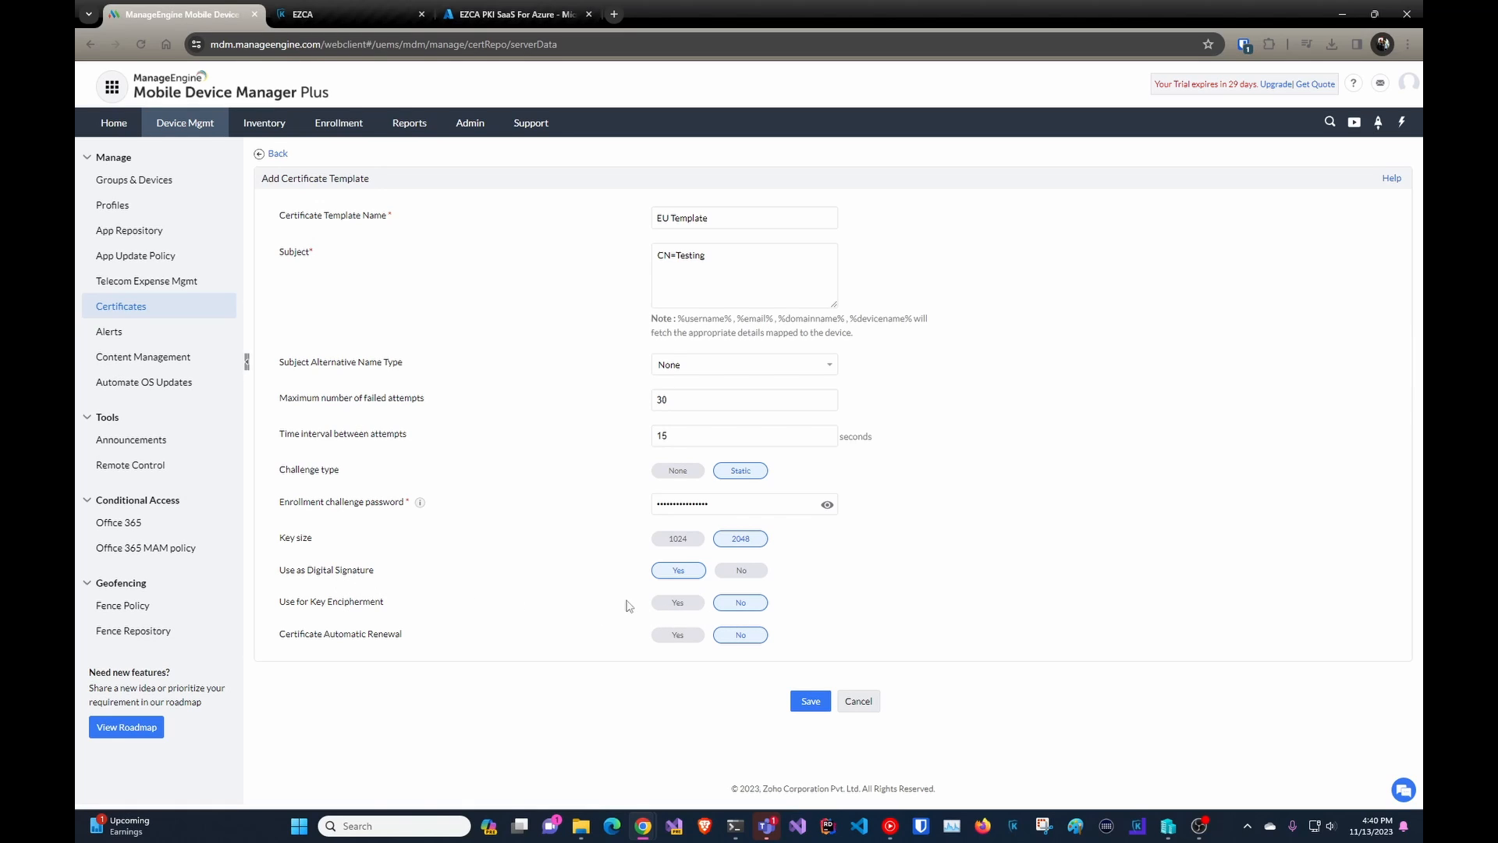
pyautogui.moveTo(540, 645)
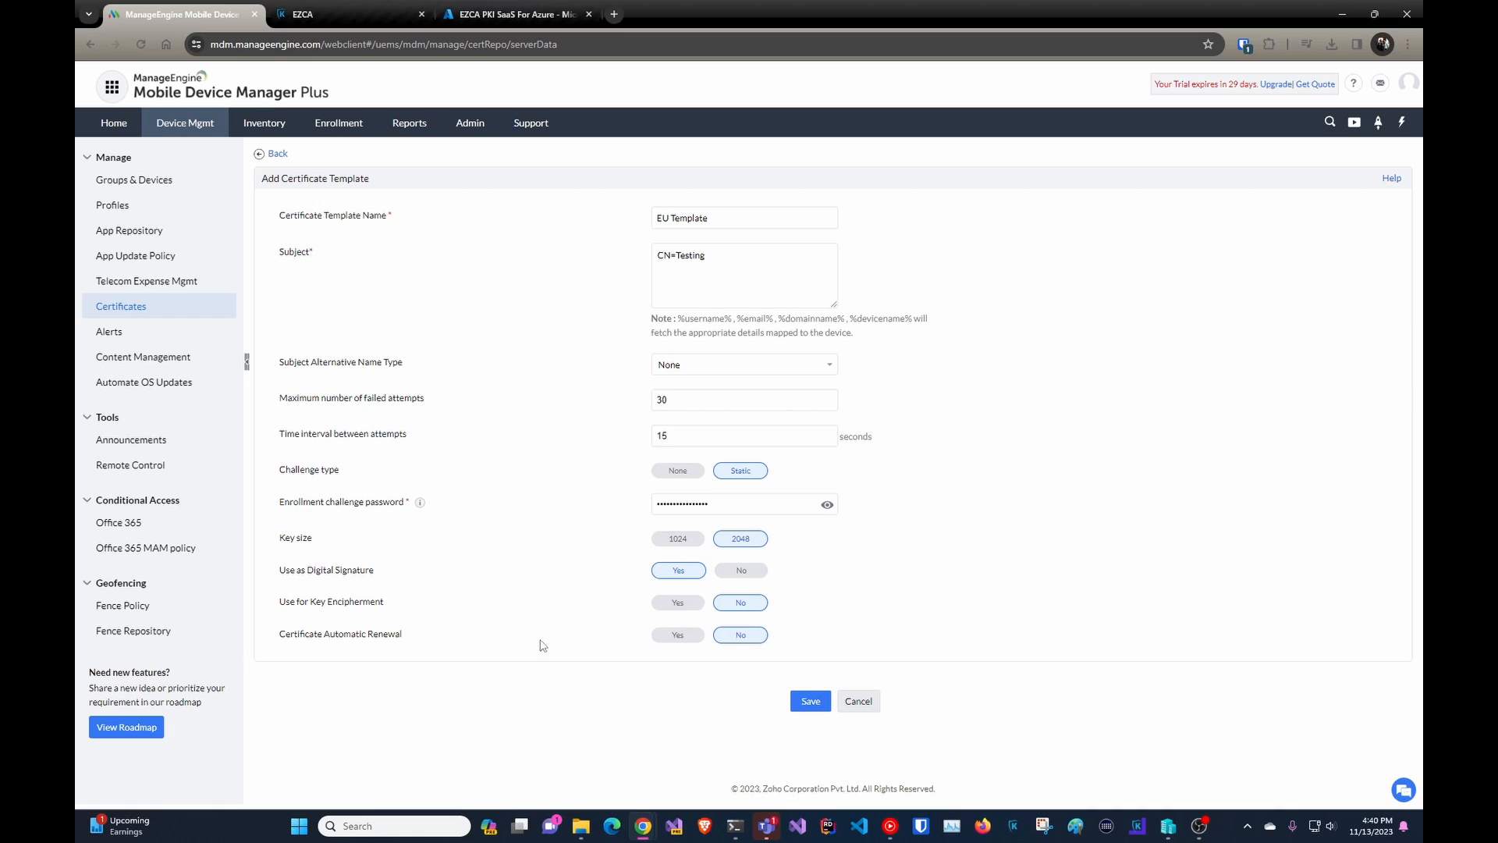
# Step: Enable automatic renewal 20 days before expiry and save the EU Template
pyautogui.click(677, 635)
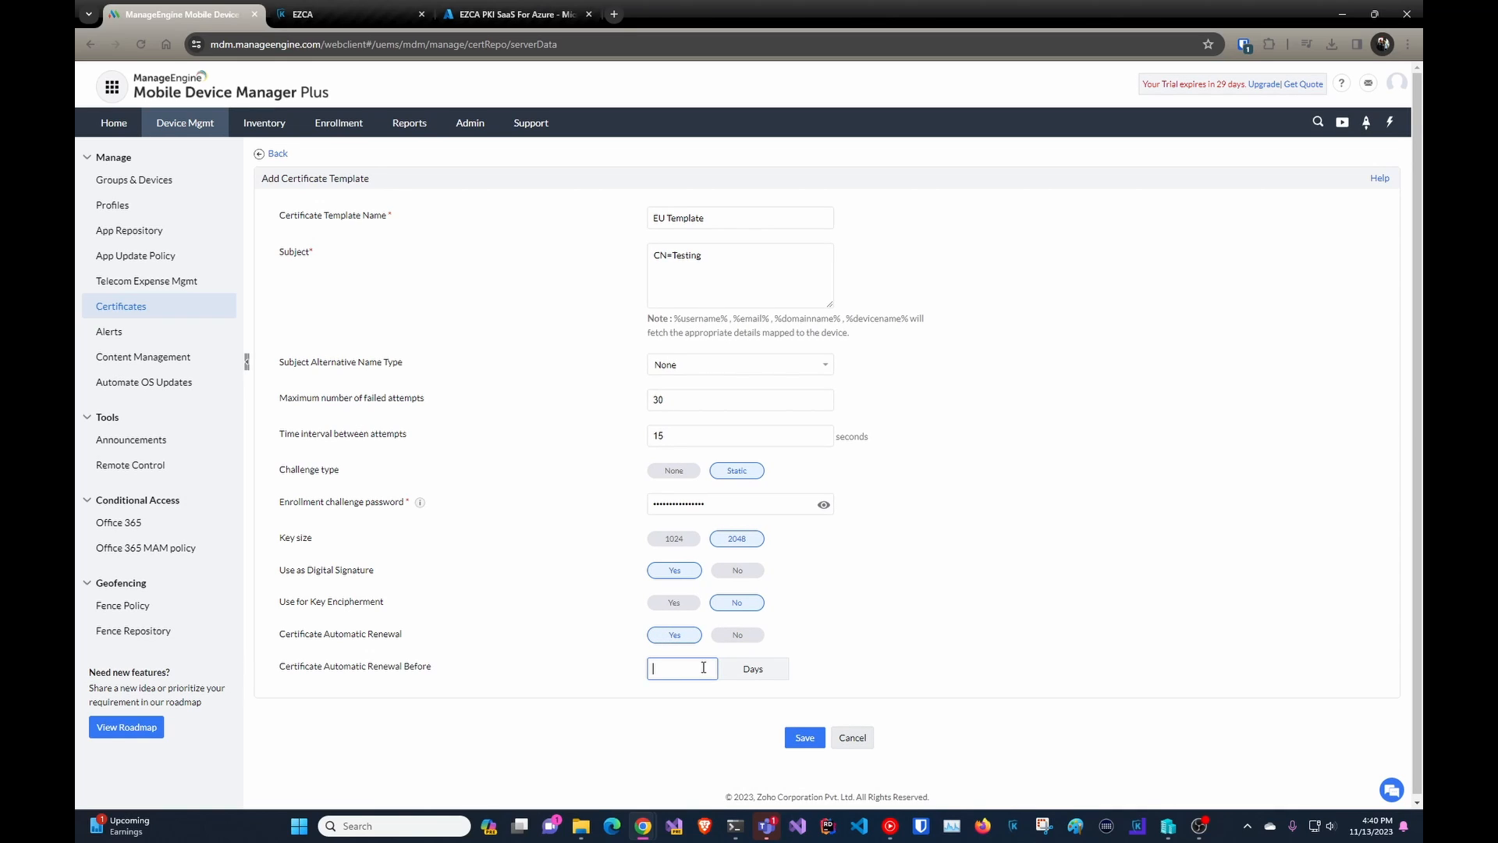
pyautogui.write('20')
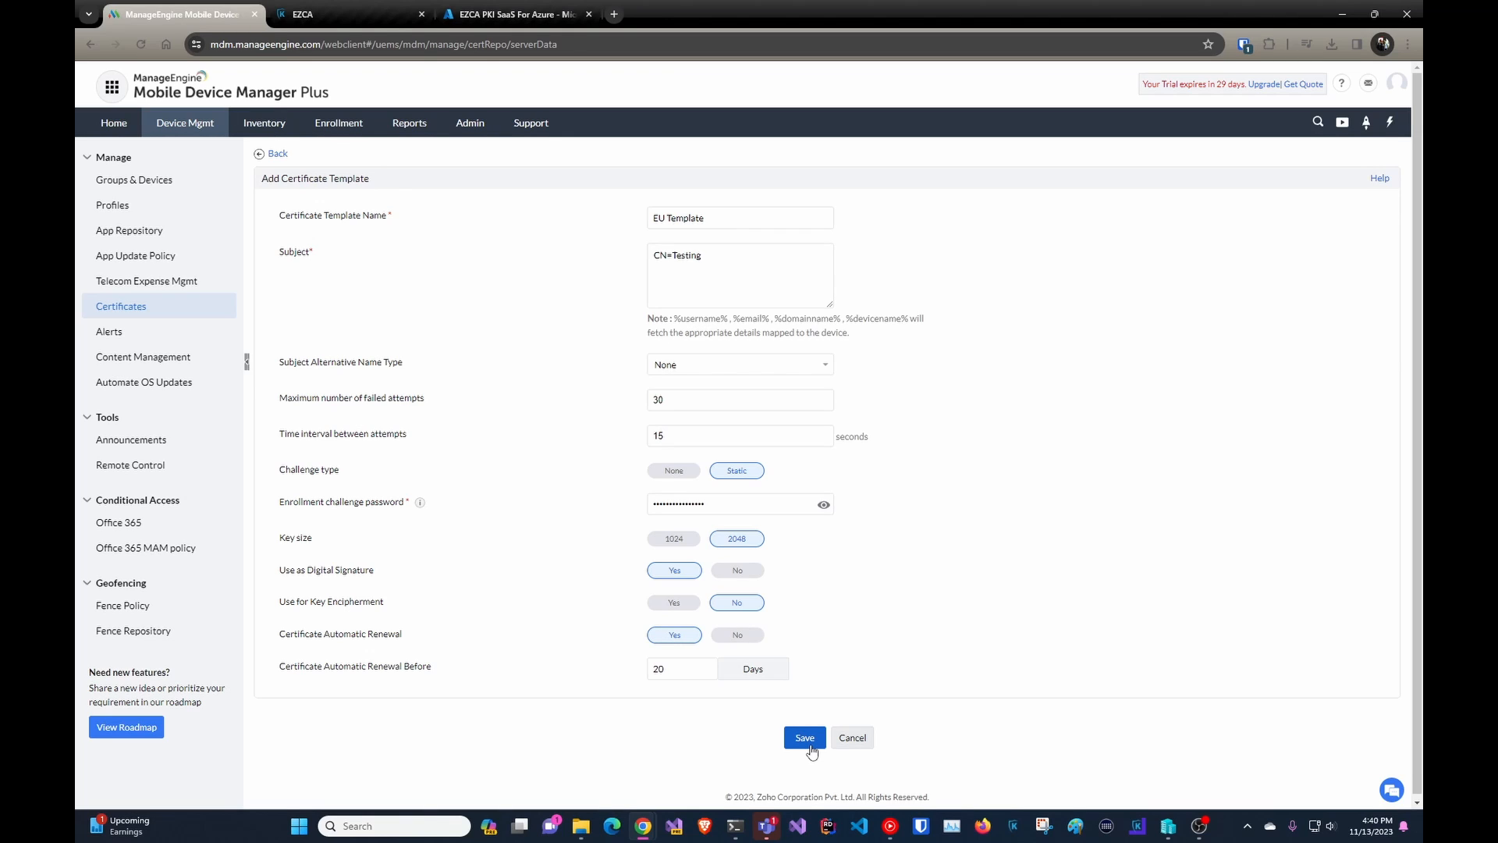
pyautogui.click(805, 736)
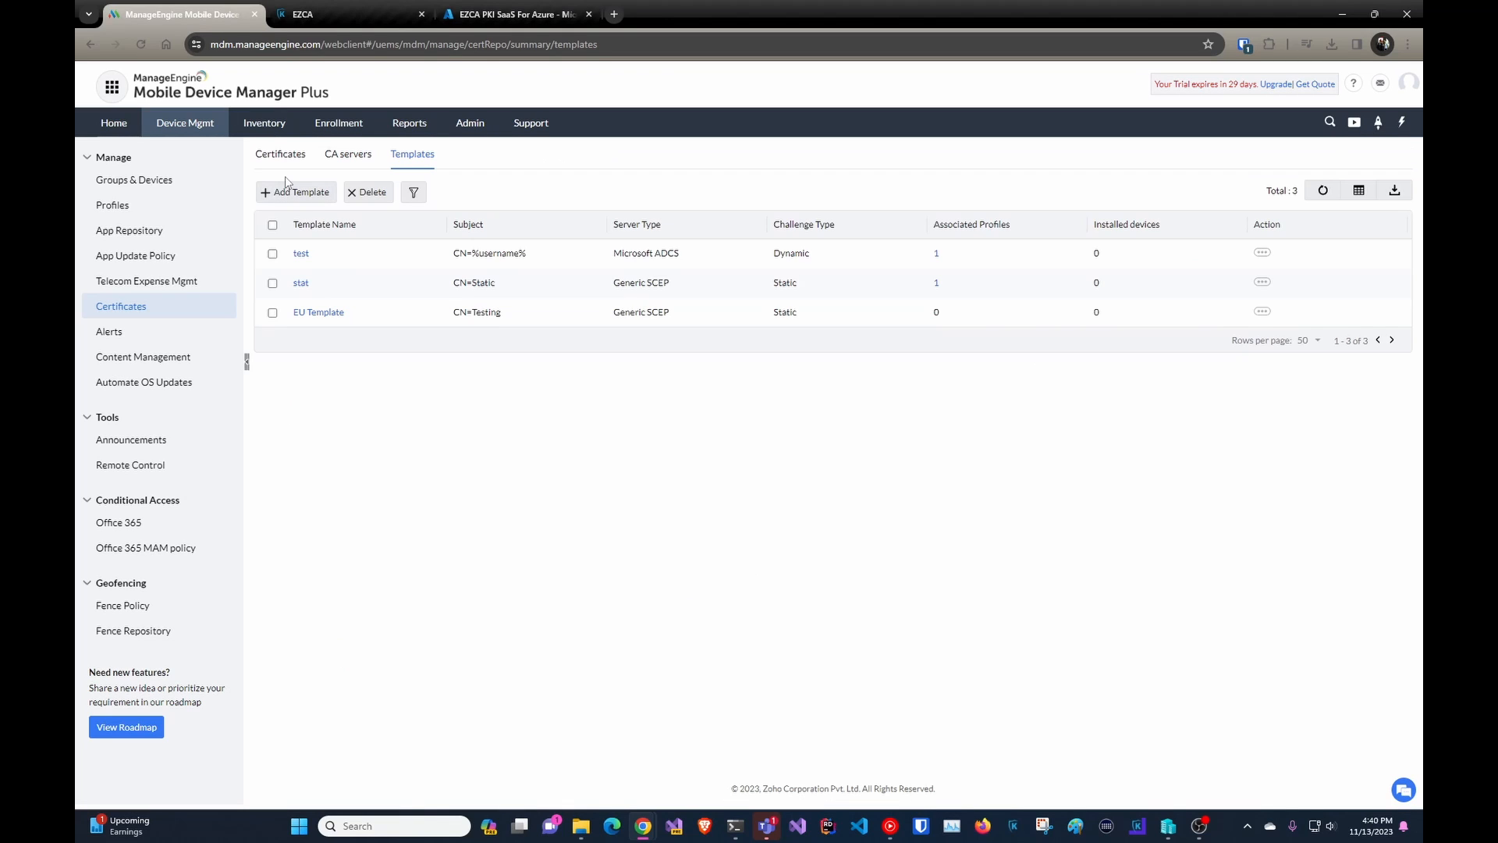
# Step: Upload the EU Root (1).cer CA certificate to the Certificates list
pyautogui.click(279, 155)
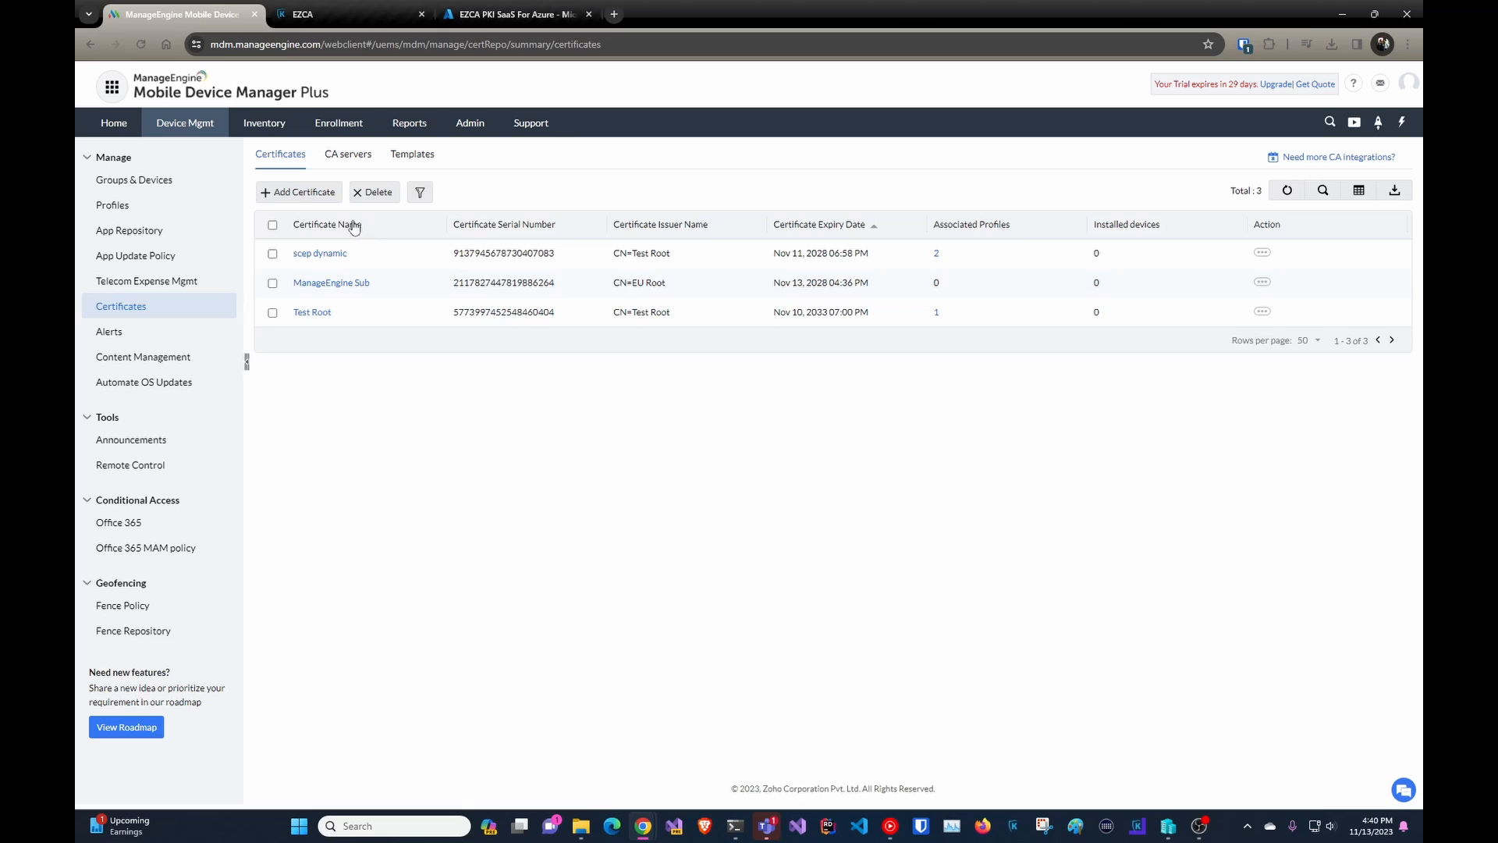
pyautogui.click(298, 192)
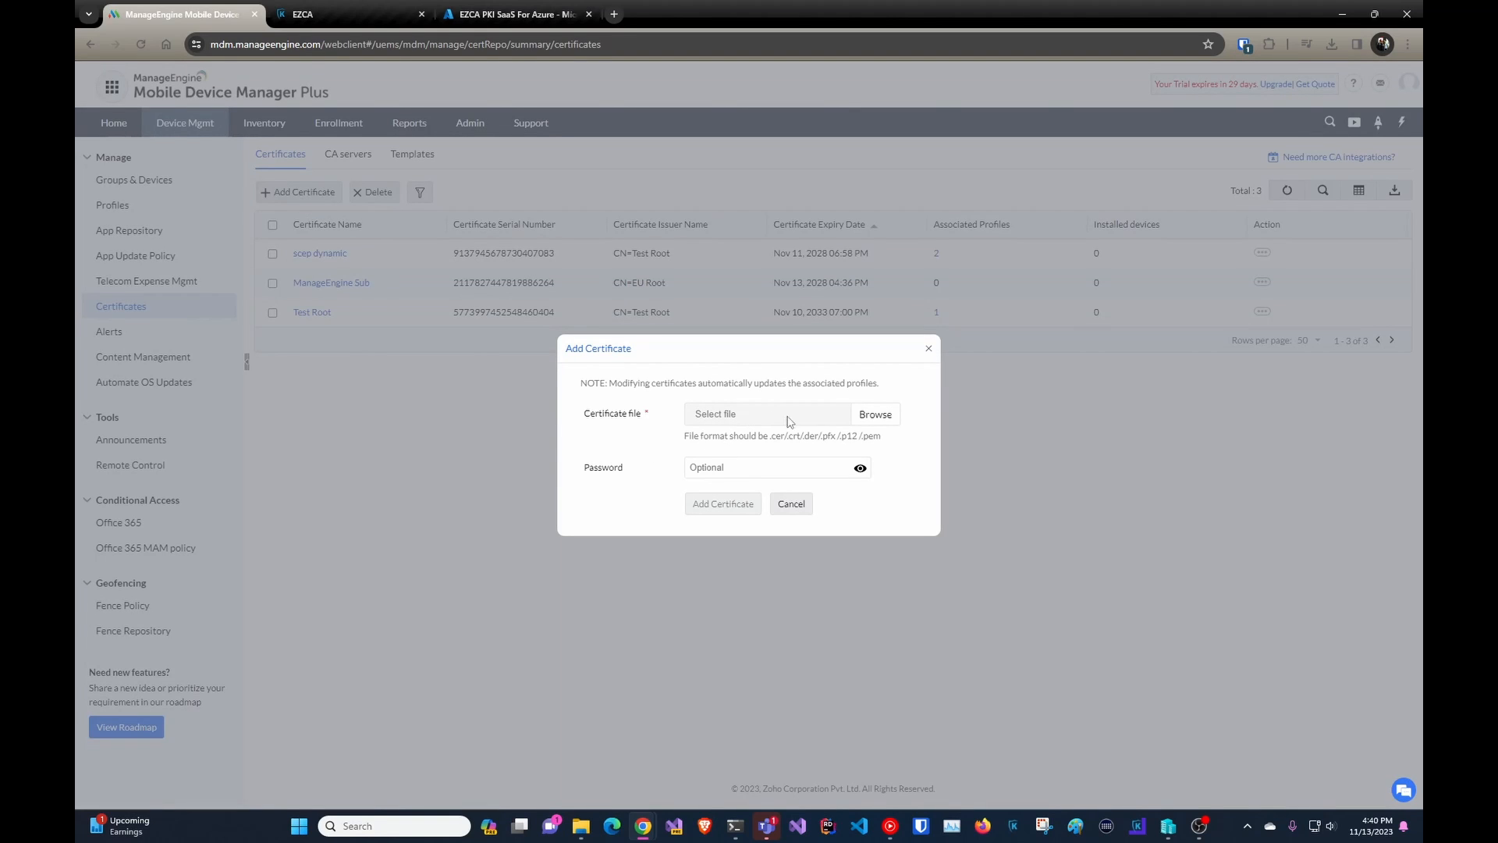
pyautogui.click(874, 413)
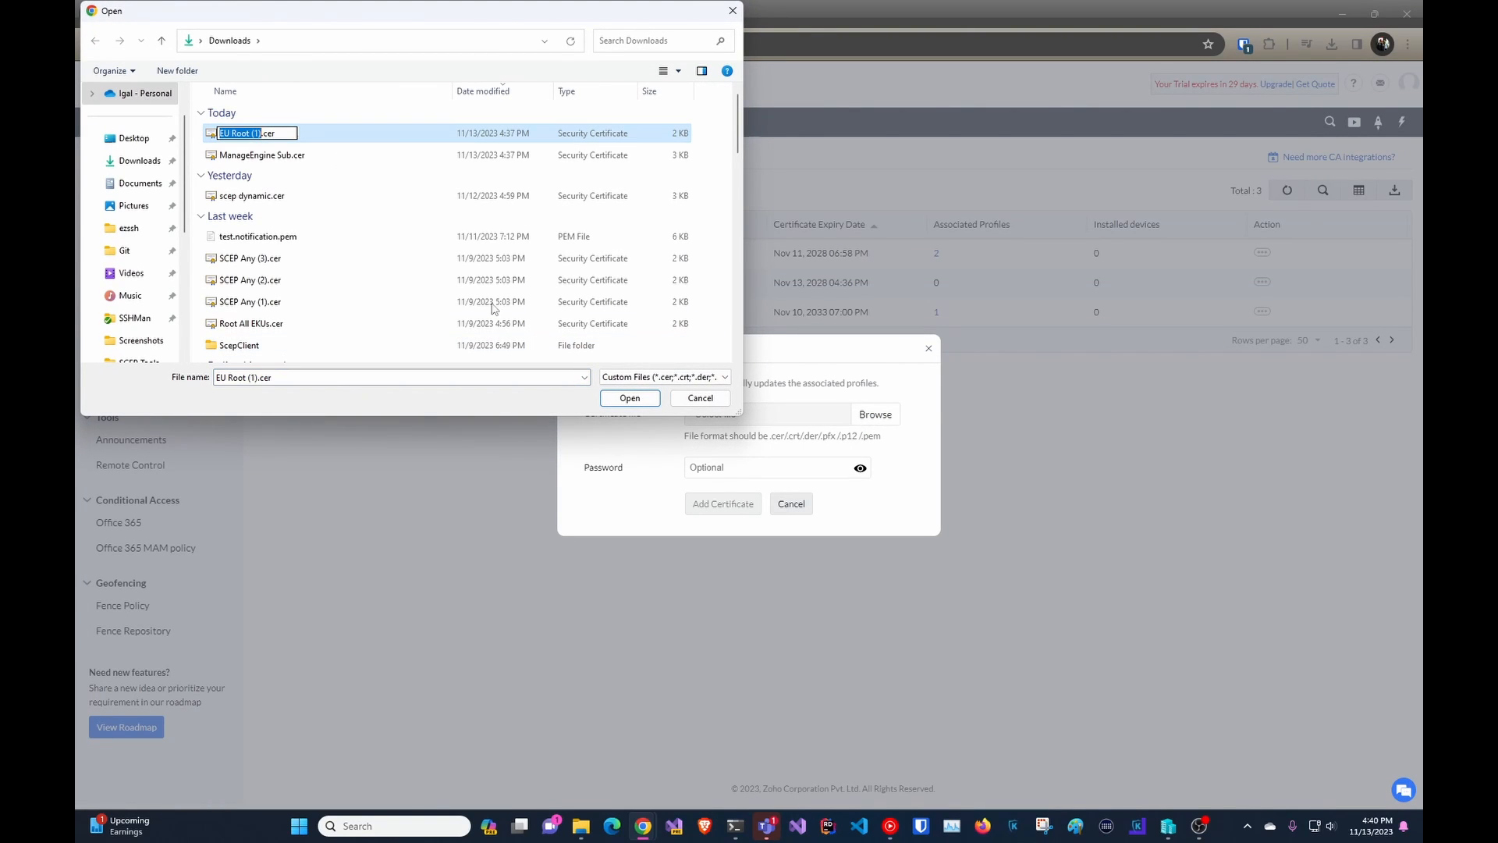
pyautogui.click(628, 398)
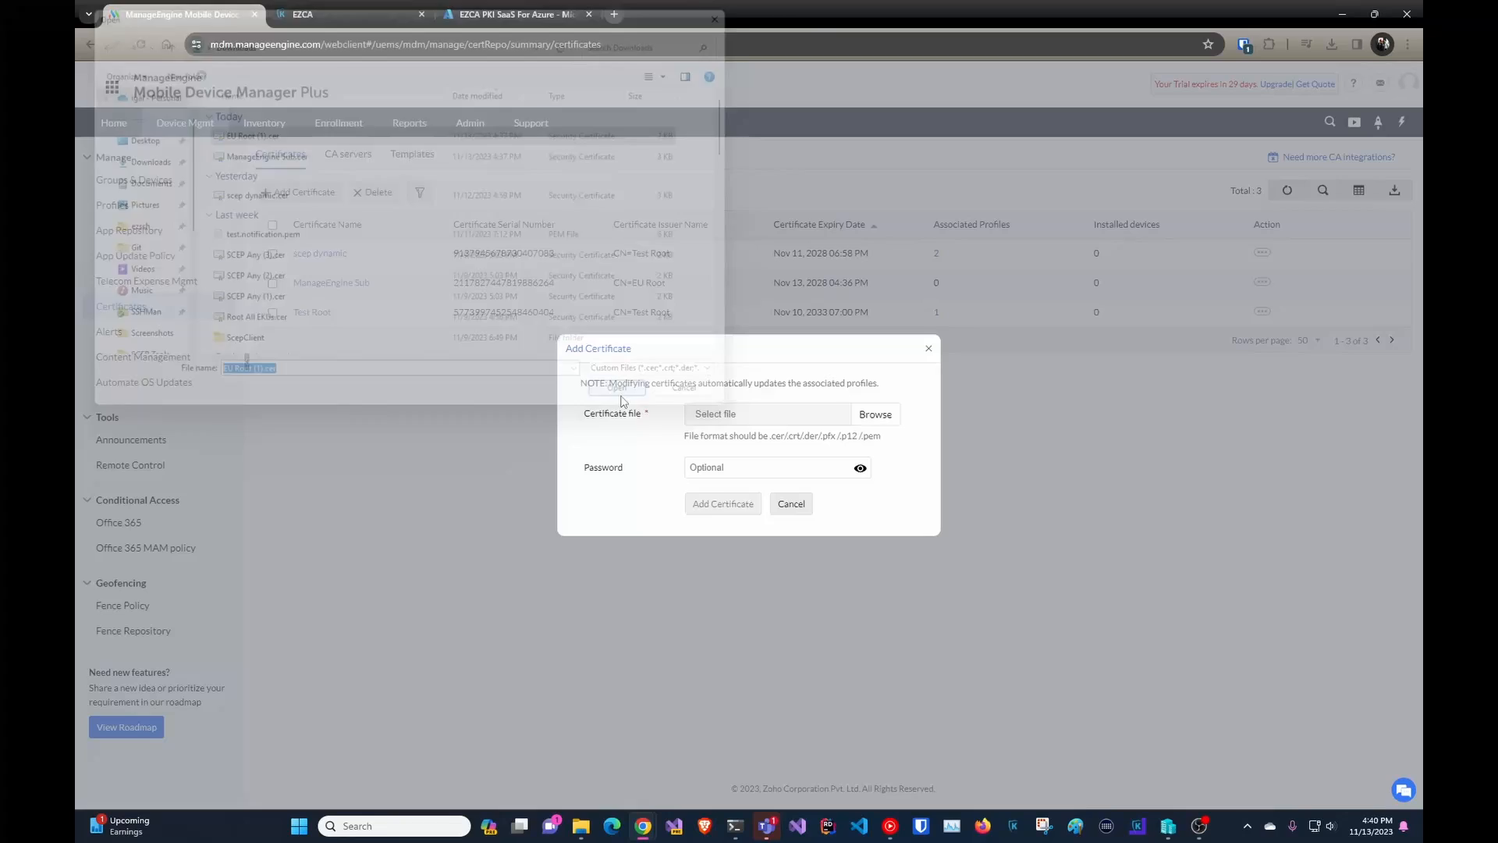
pyautogui.click(722, 504)
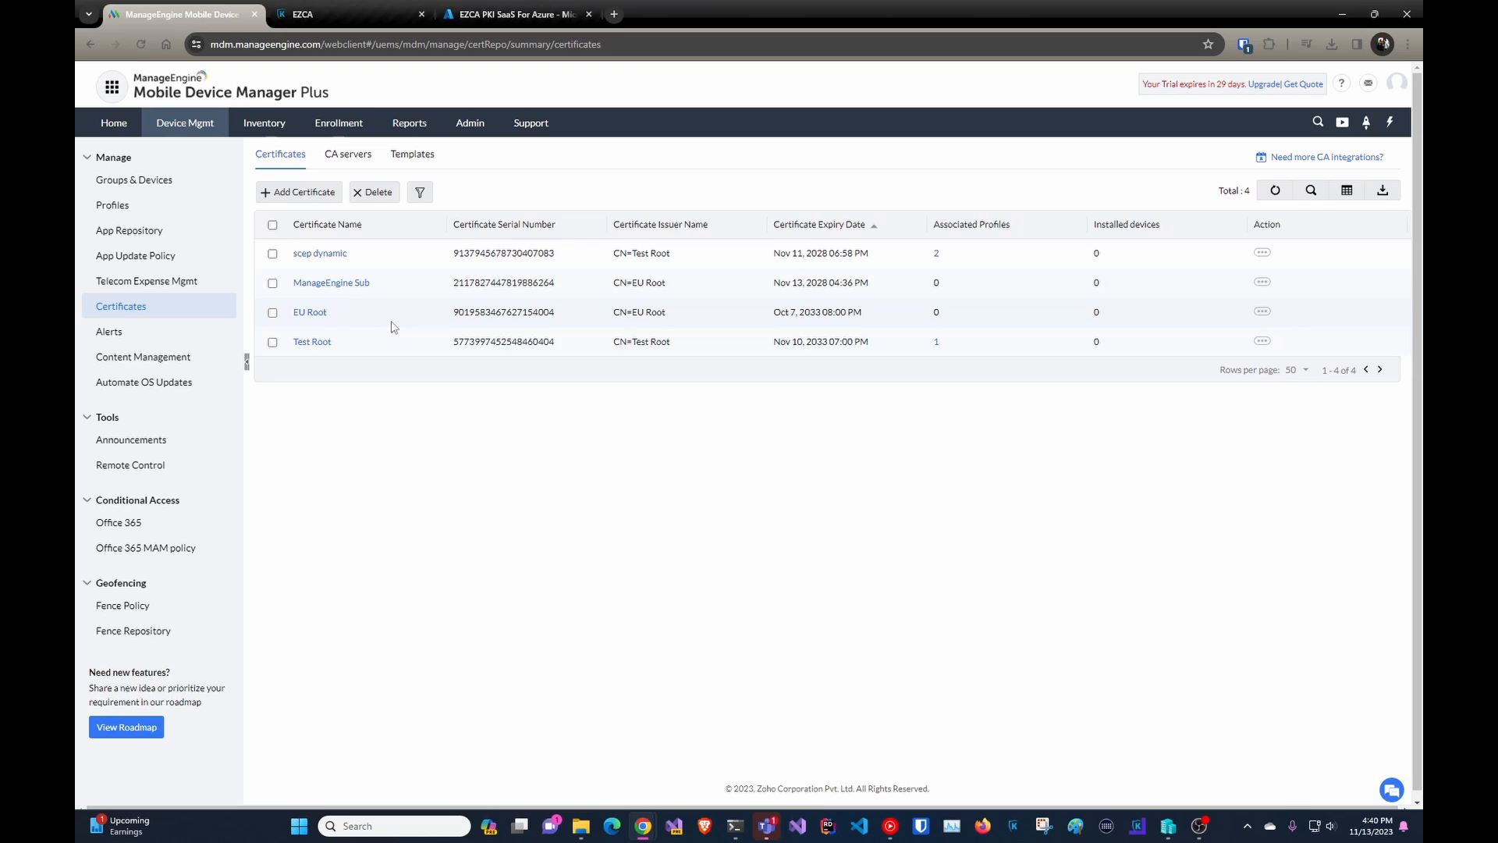
# Step: Create a new Windows profile named EU SCEP
pyautogui.click(112, 204)
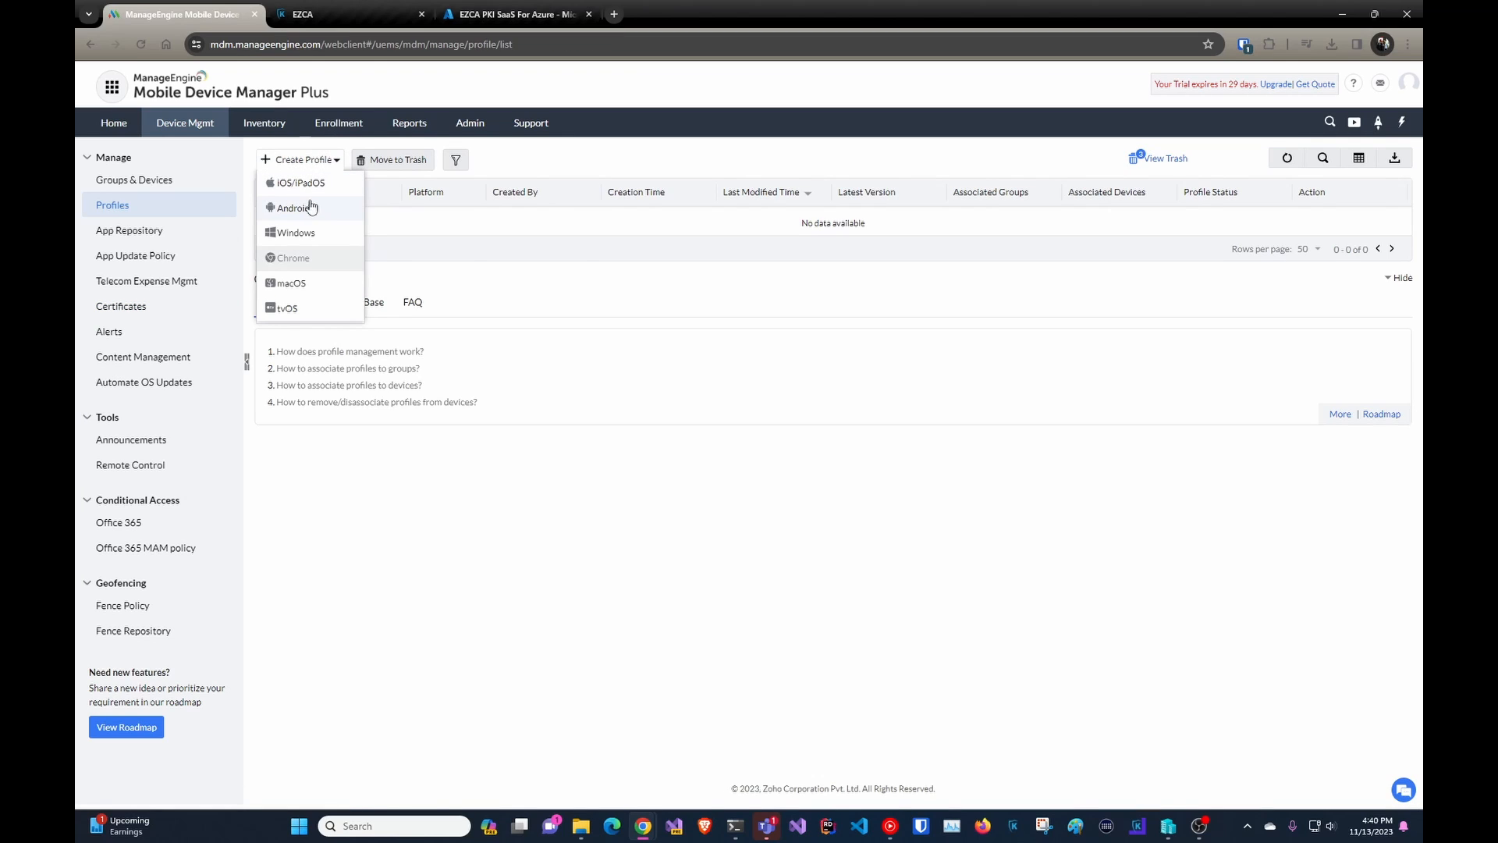
pyautogui.click(295, 232)
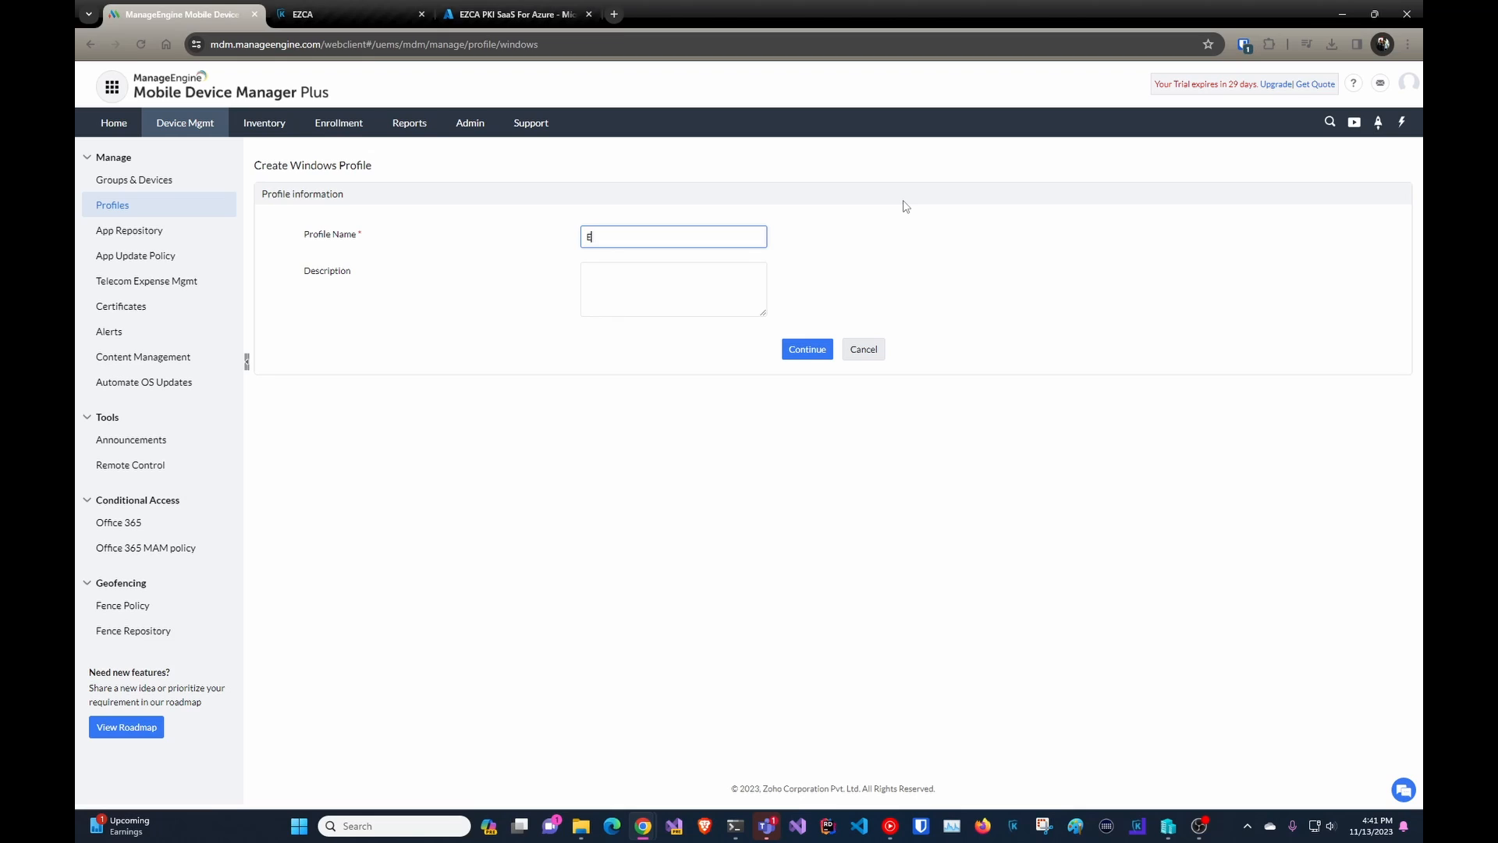
pyautogui.write('U SCE')
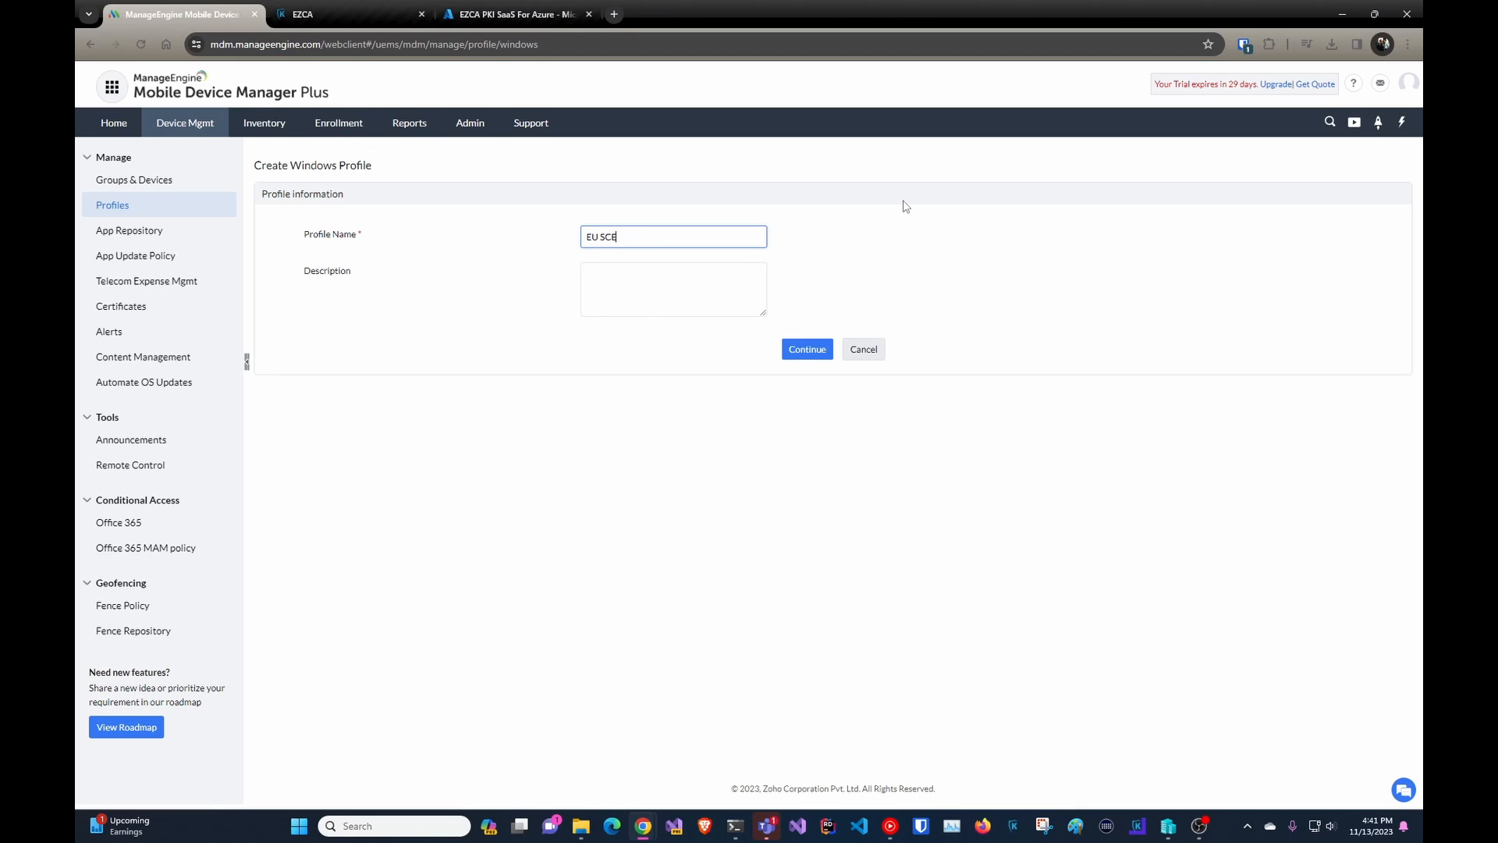
pyautogui.click(807, 348)
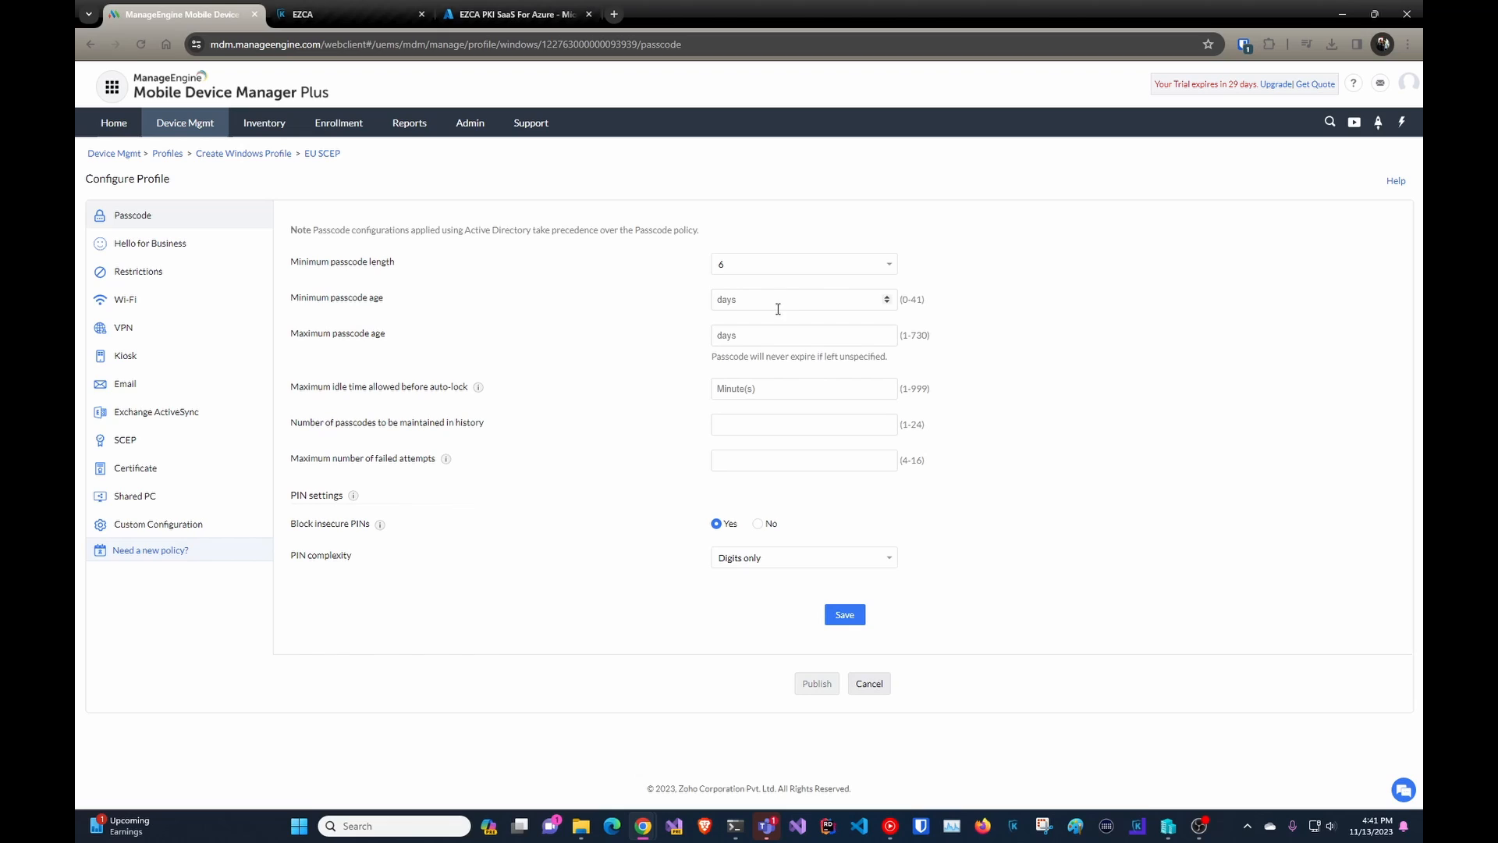
# Step: Assign EU Template as the profile's SCEP template and save it
pyautogui.click(125, 440)
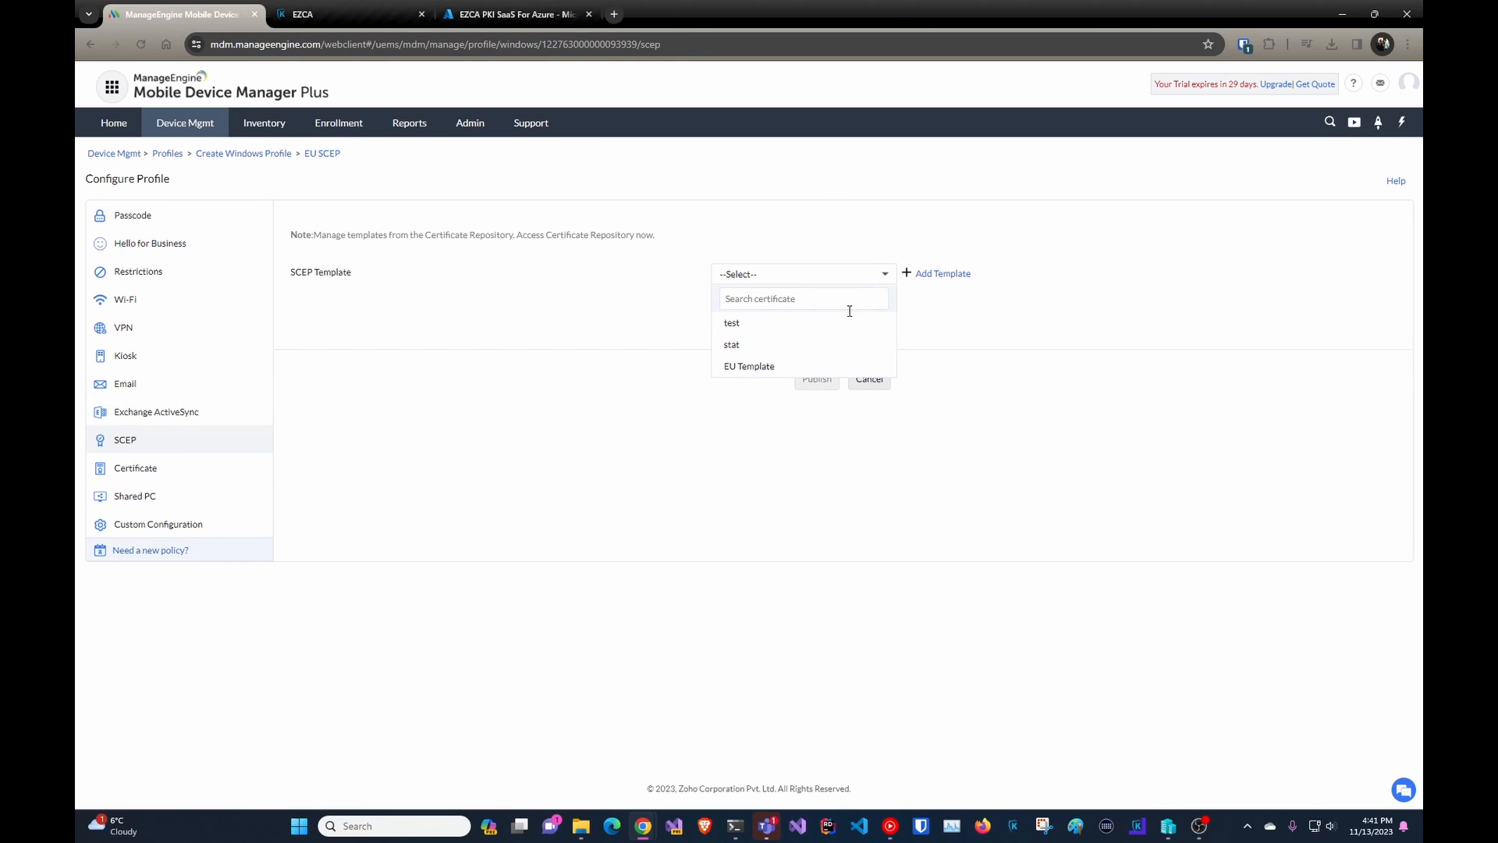
pyautogui.click(749, 365)
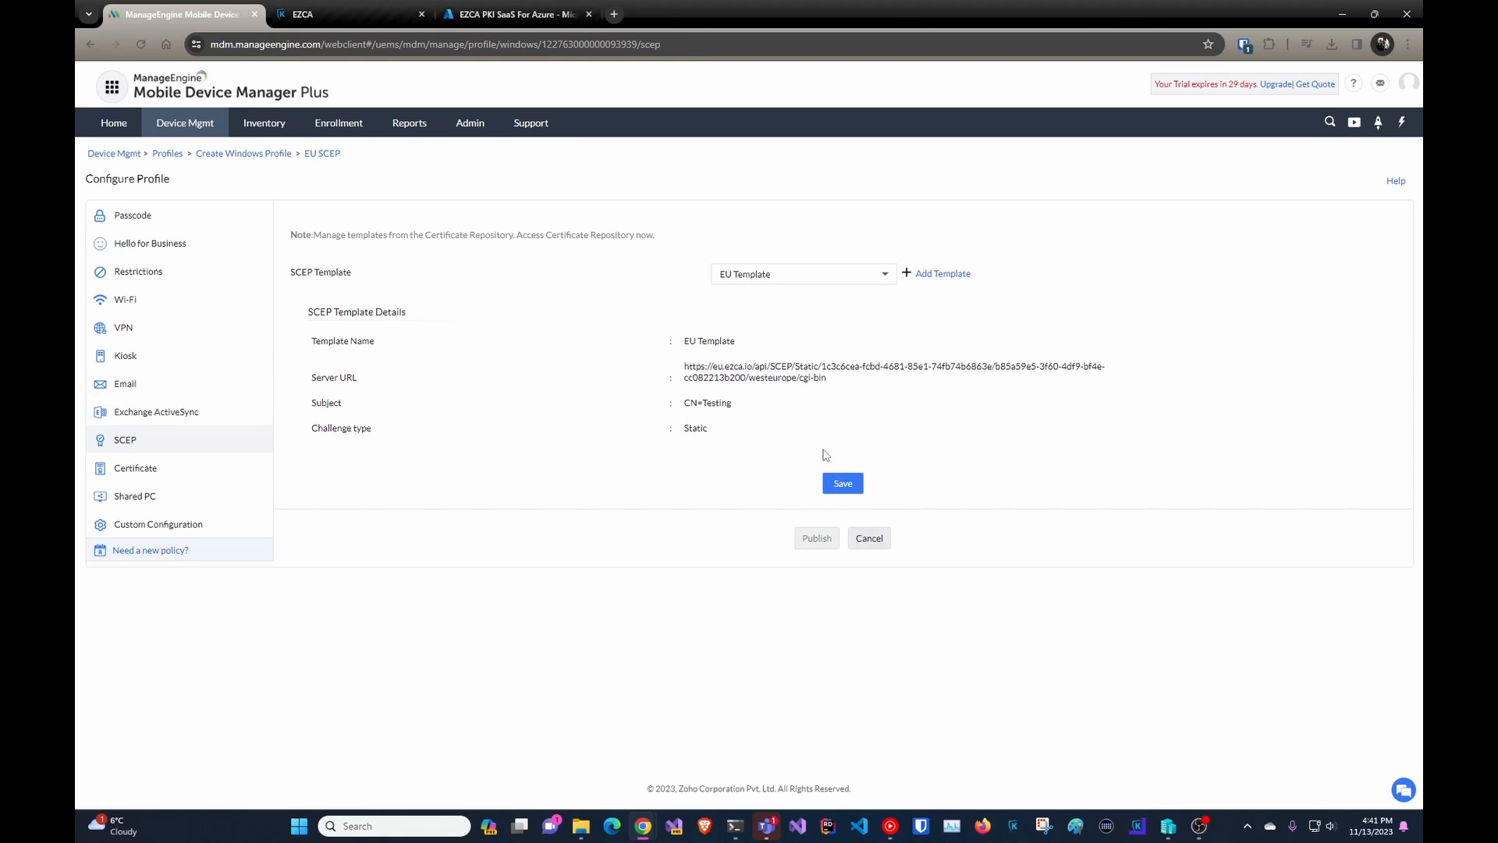
pyautogui.click(840, 482)
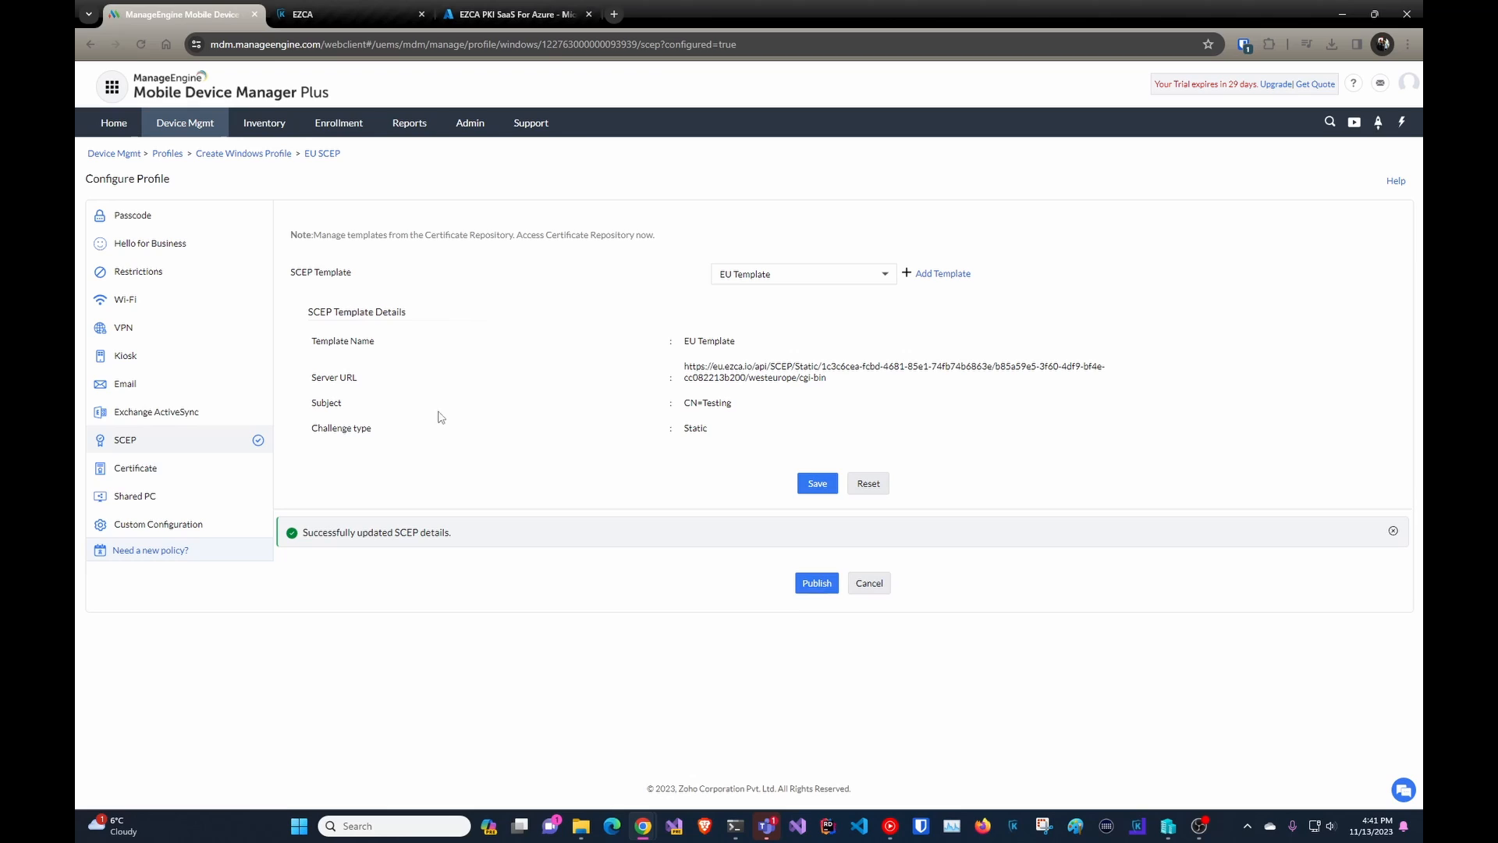
# Step: Add the ManageEngine Sub certificate to the profile, save, and publish EU SCEP
pyautogui.click(135, 468)
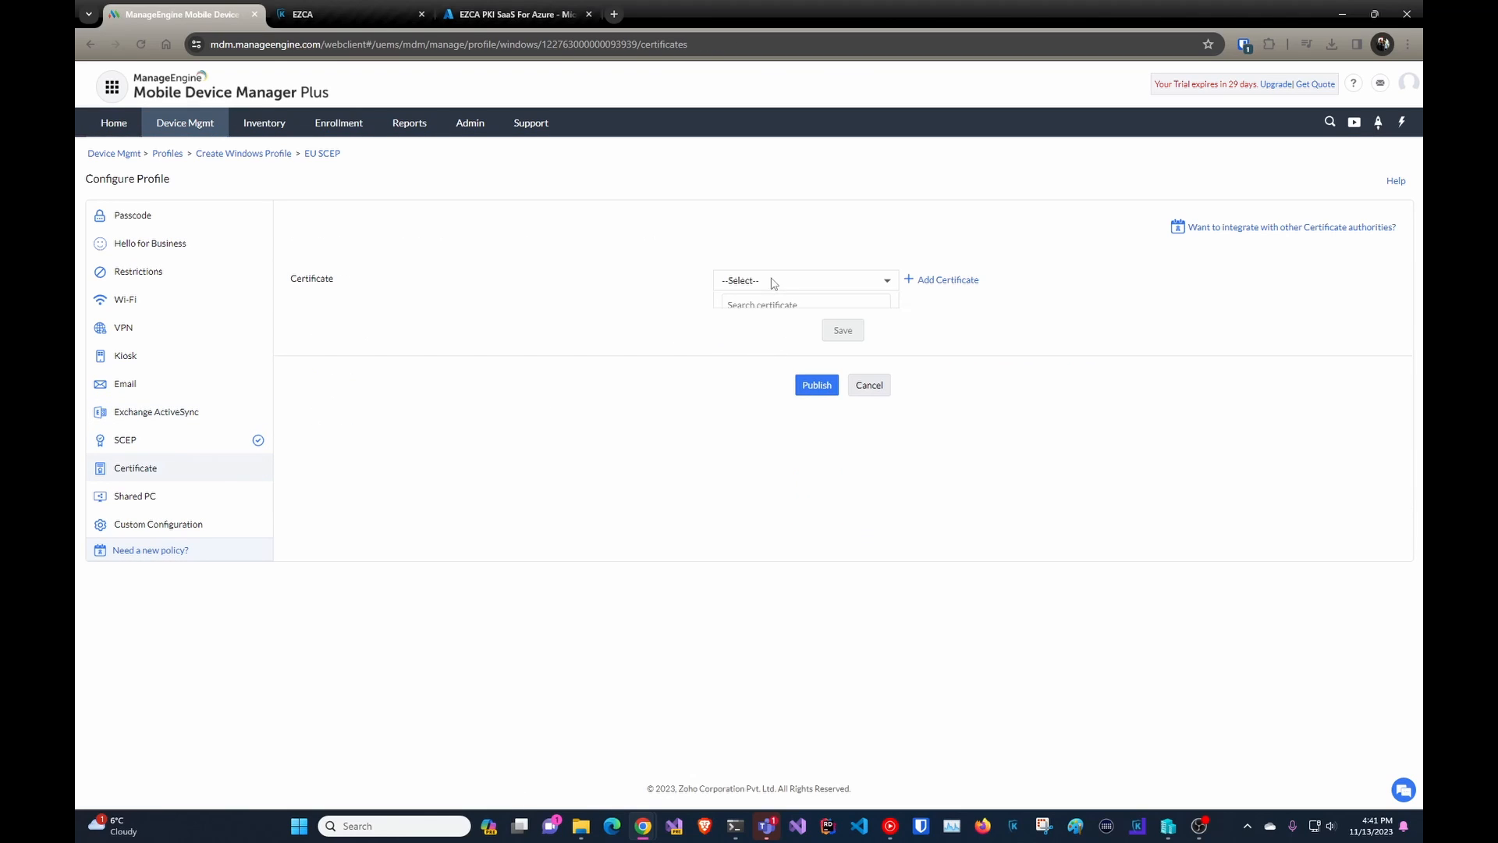
pyautogui.click(802, 279)
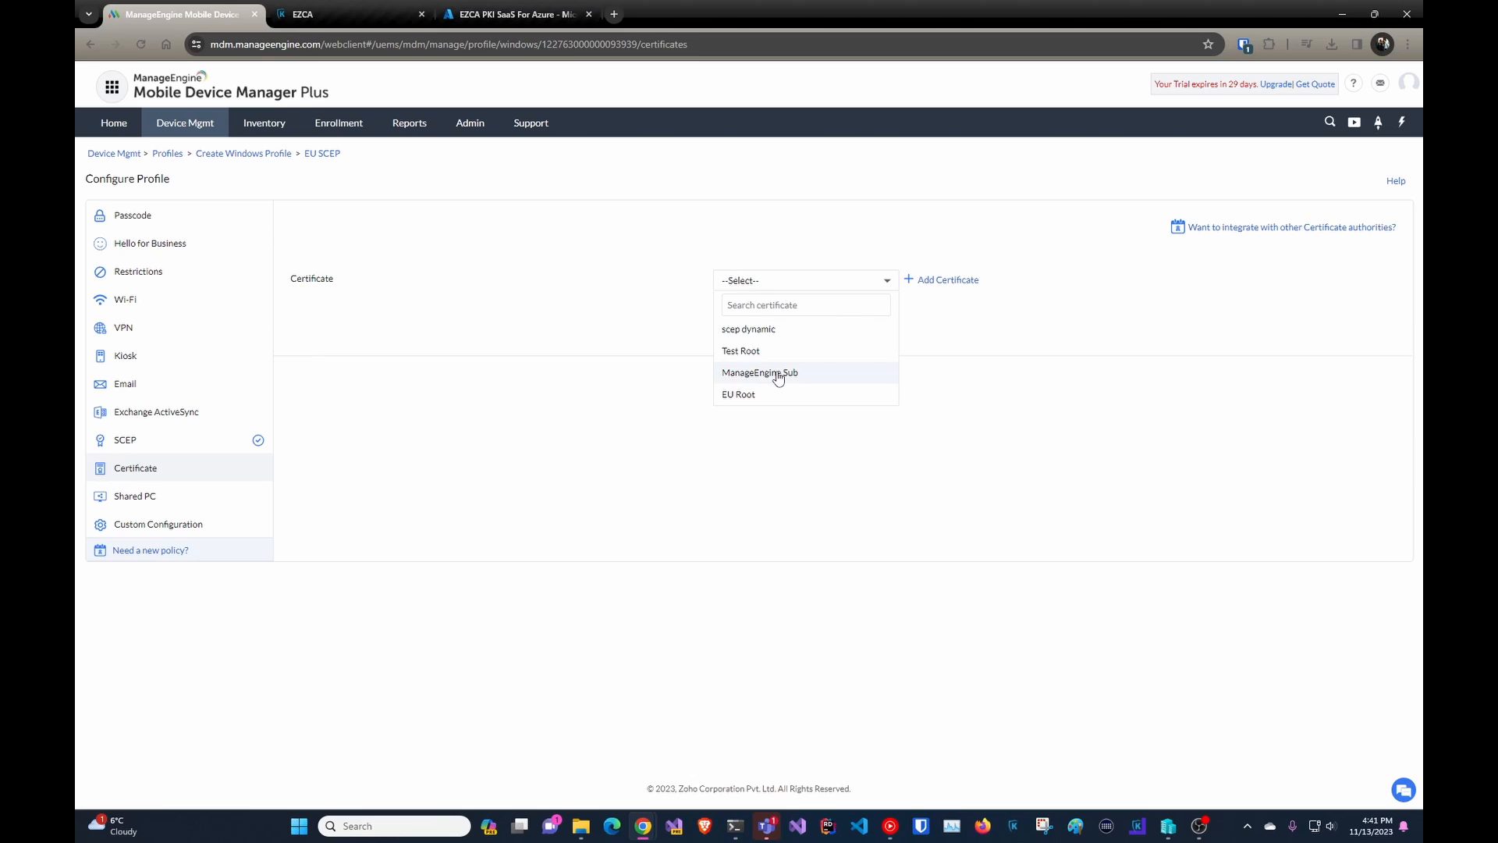
pyautogui.click(758, 373)
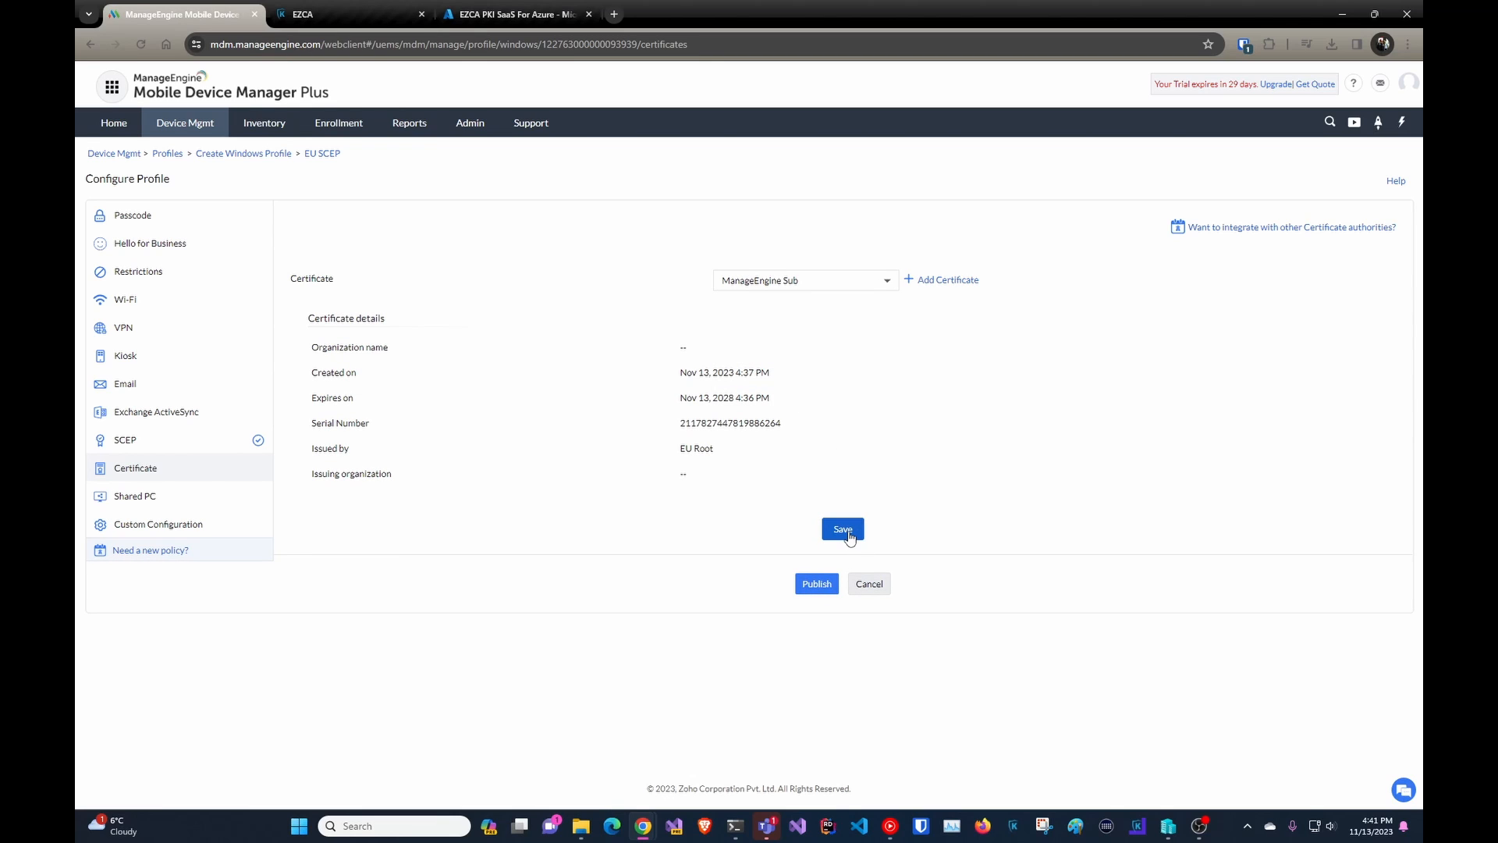
pyautogui.click(841, 529)
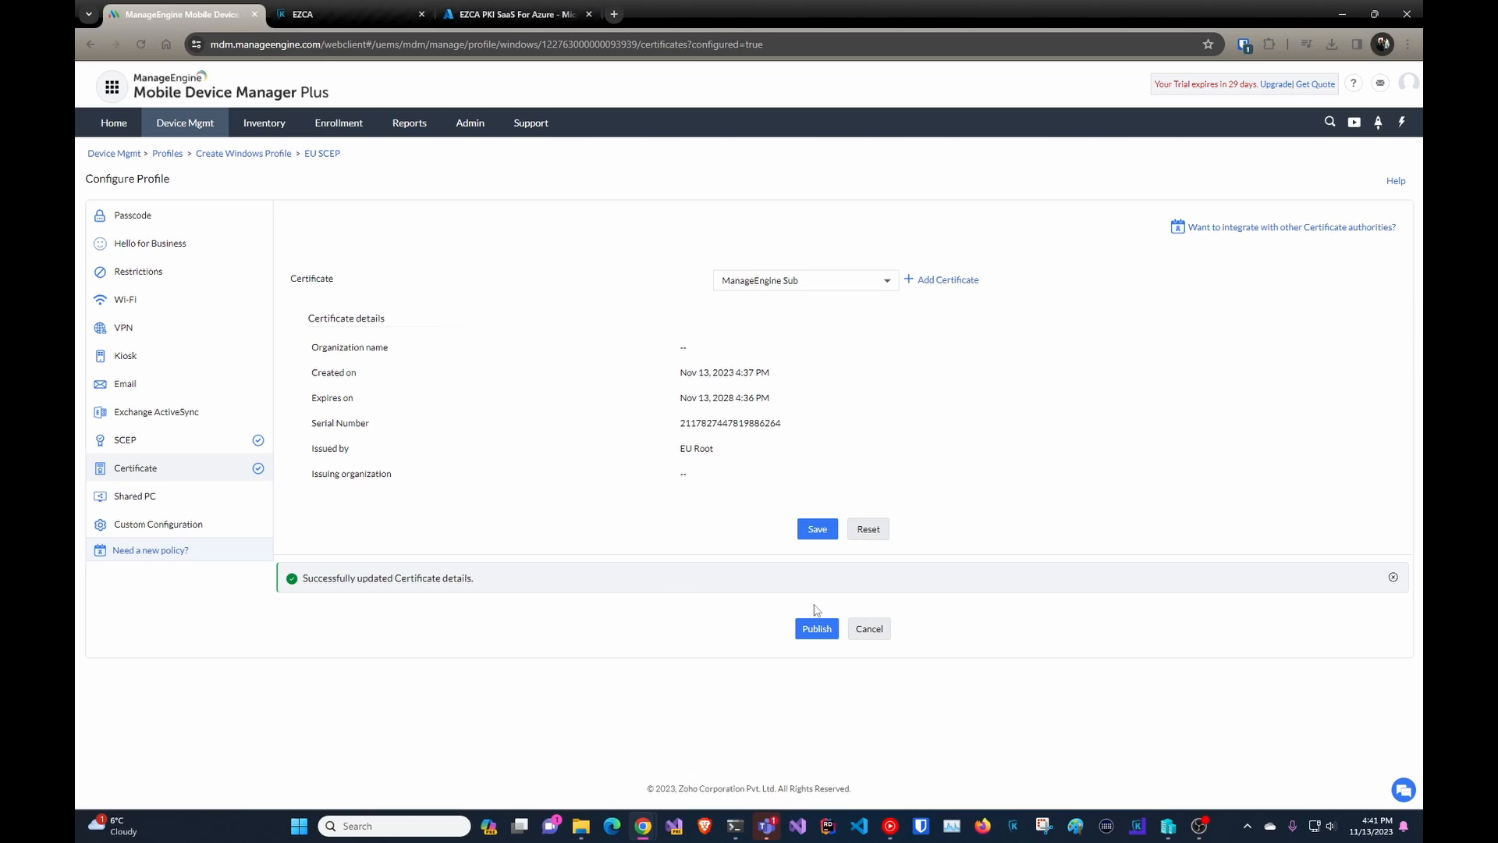
pyautogui.click(1393, 577)
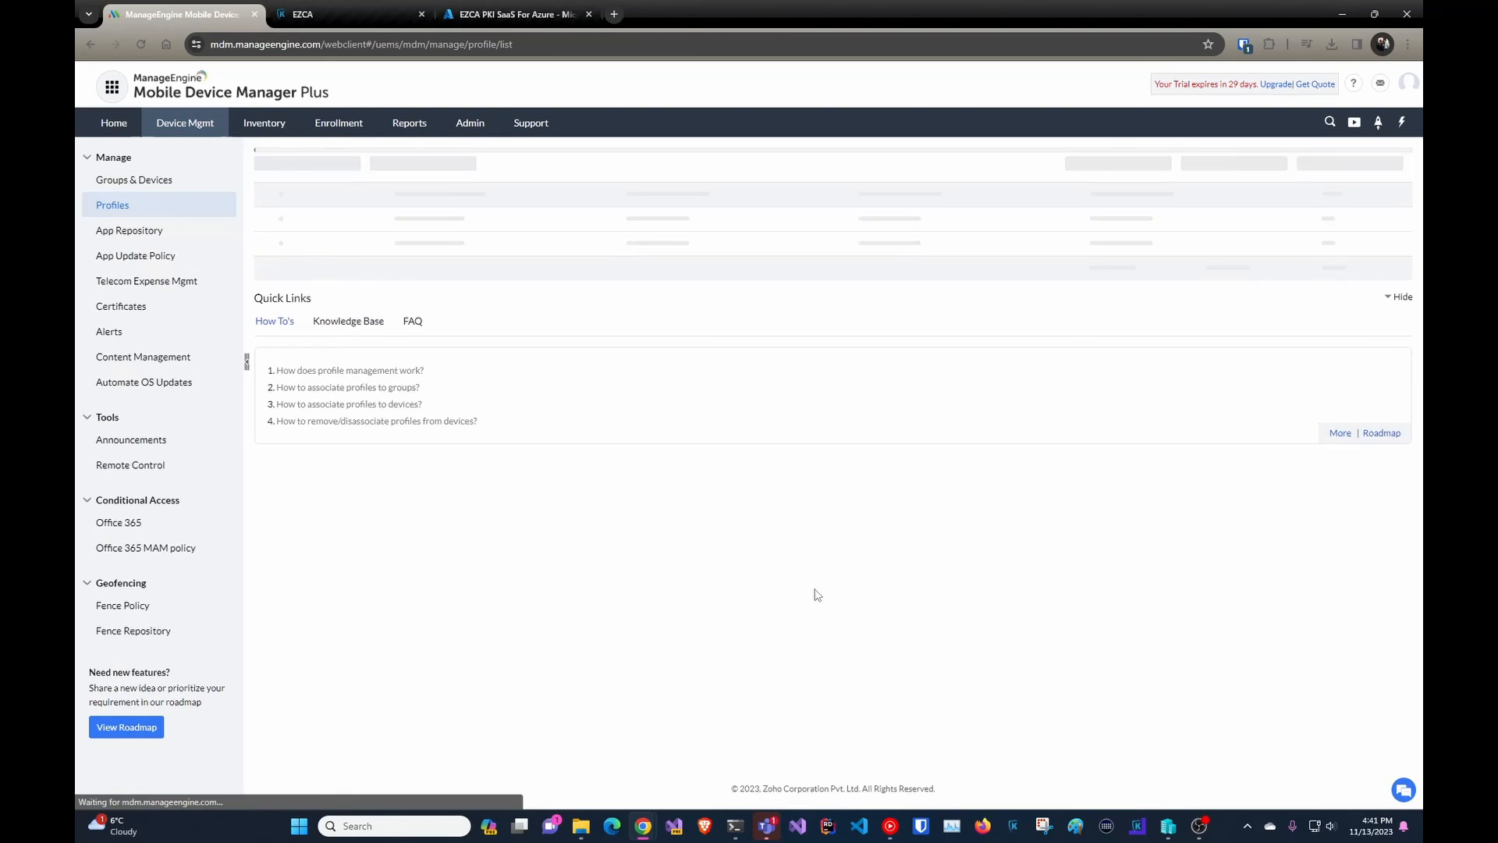
# Step: Create another Windows profile named EU Root
pyautogui.click(299, 201)
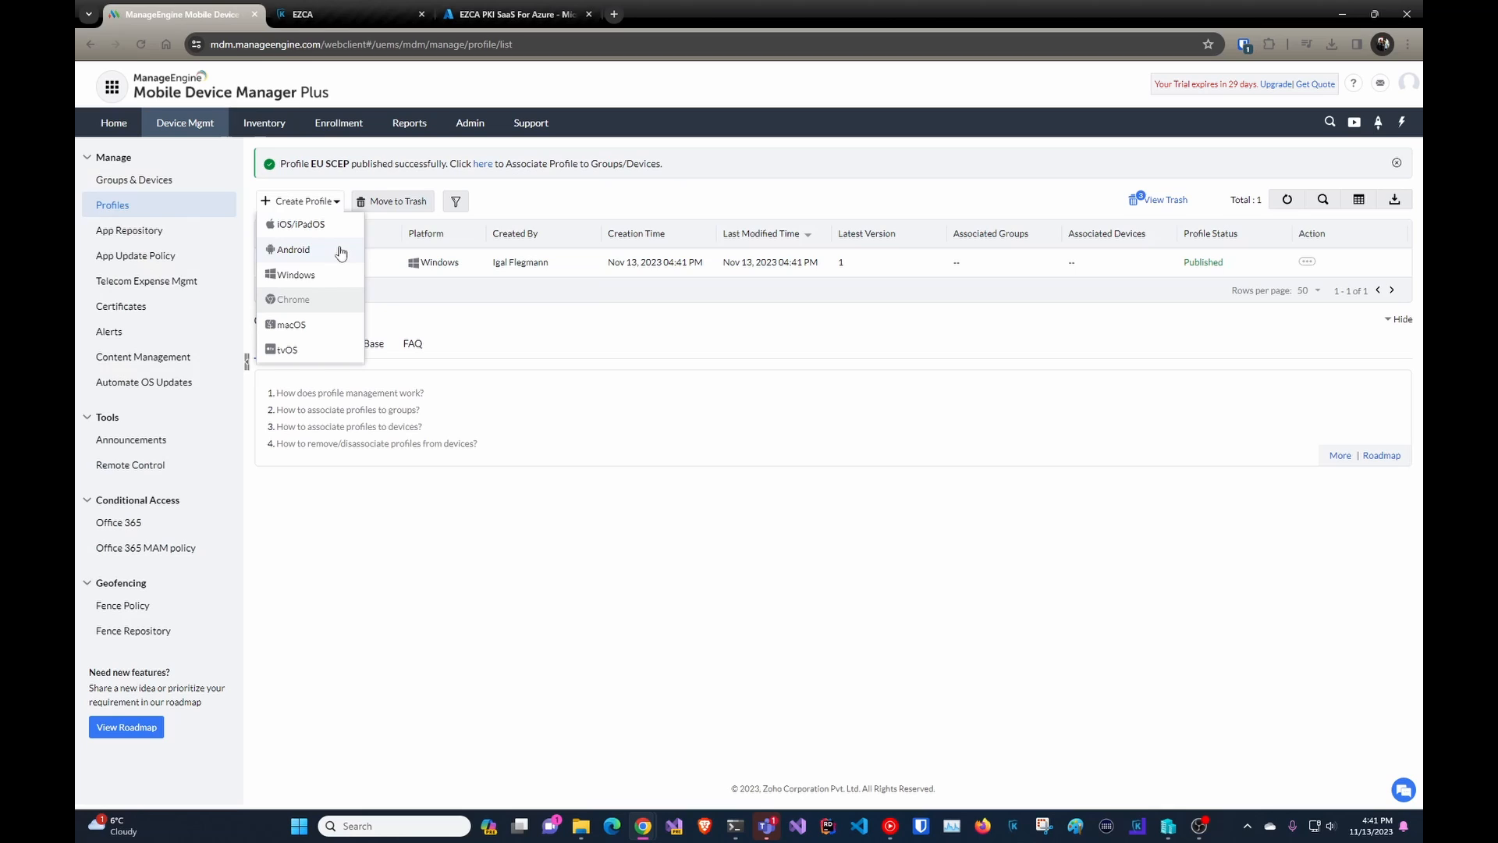
pyautogui.click(295, 275)
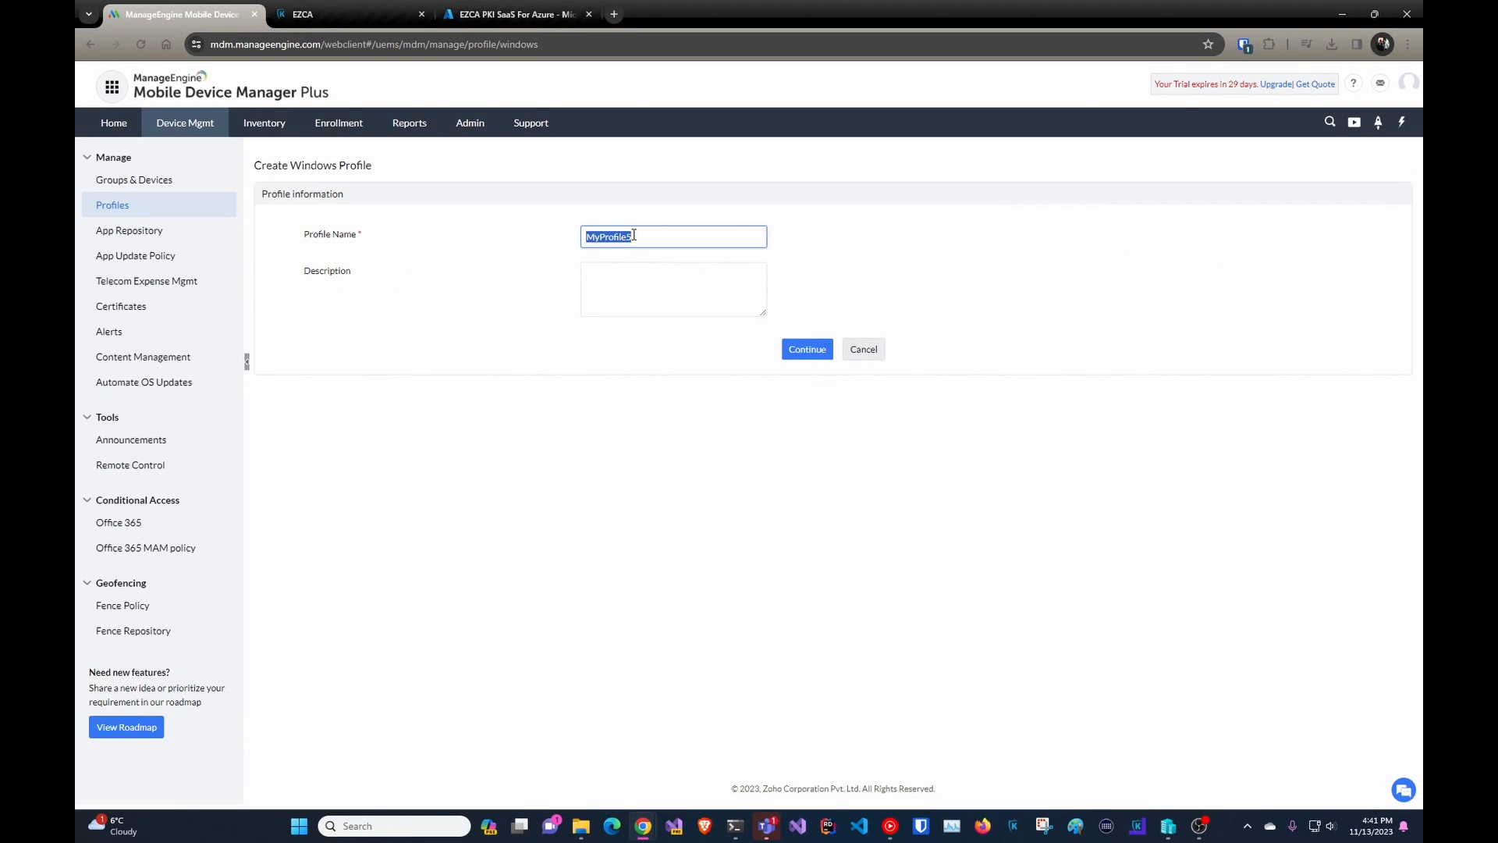
pyautogui.write('EU Root')
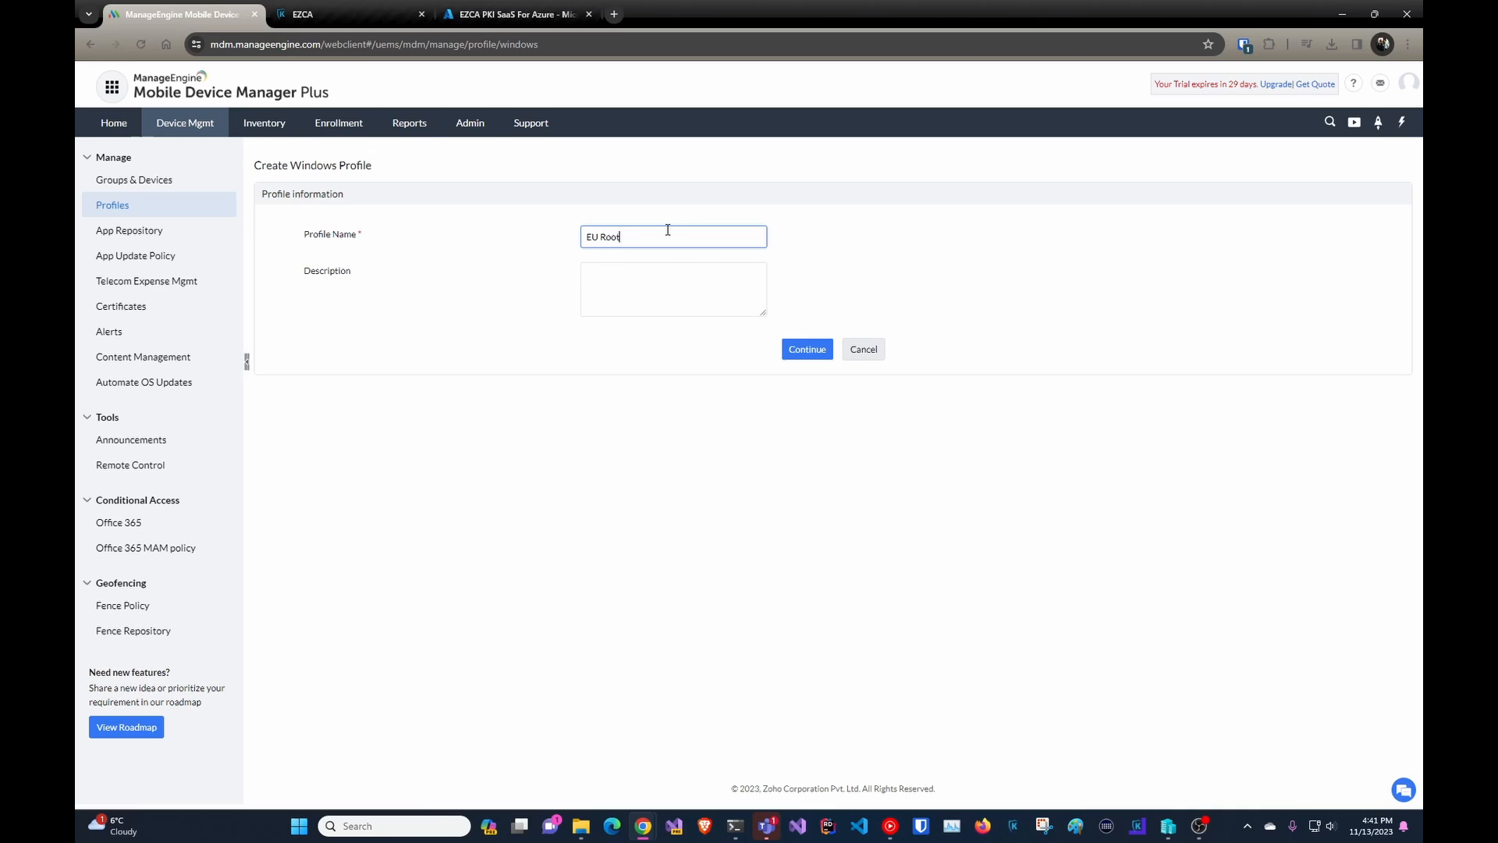
pyautogui.click(807, 348)
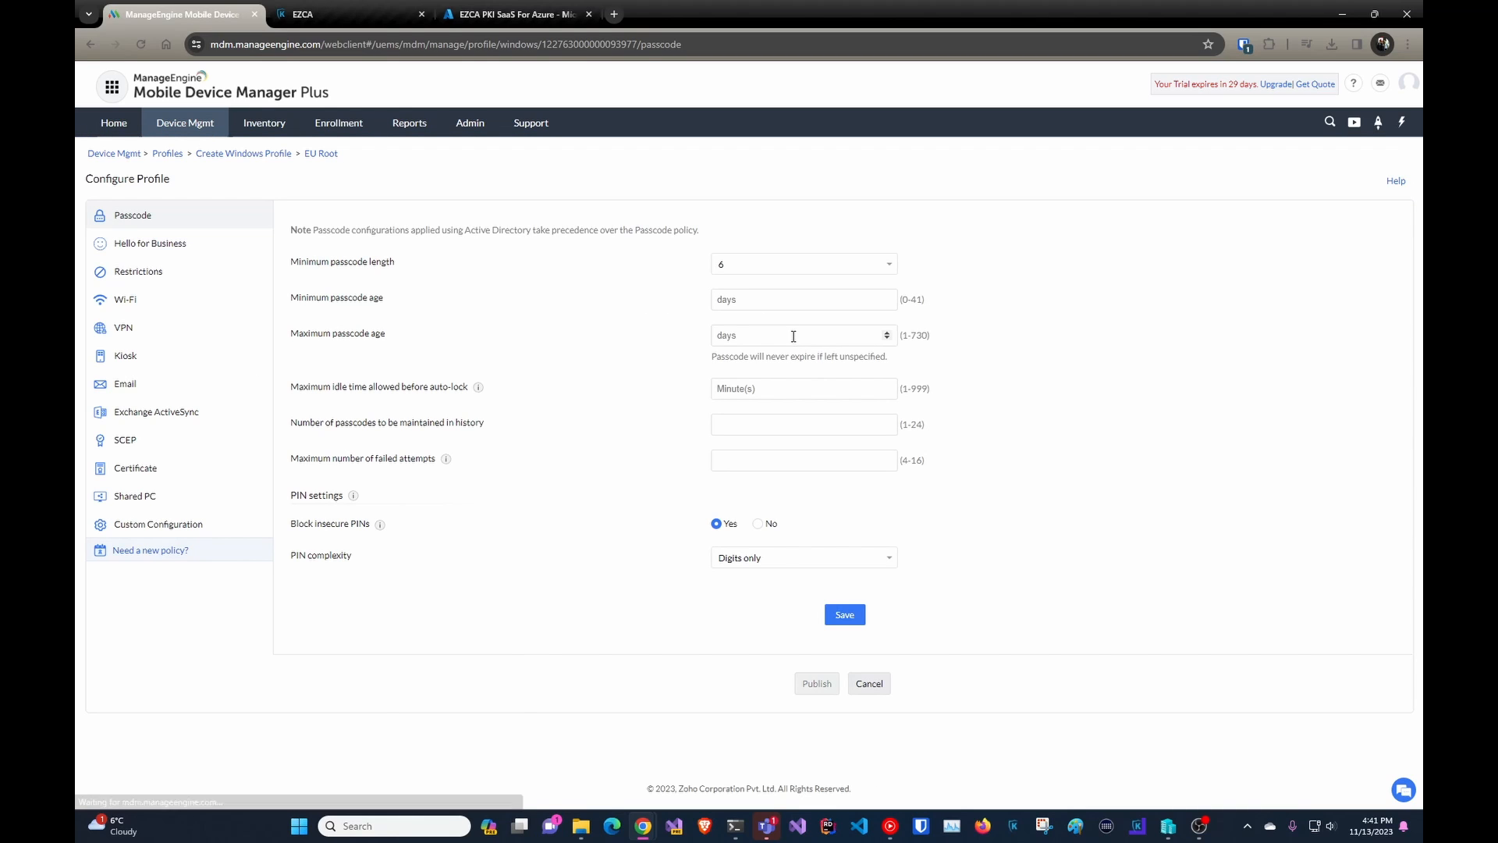
# Step: Add the EU Root certificate to the profile, save, and publish EU Root
pyautogui.click(134, 467)
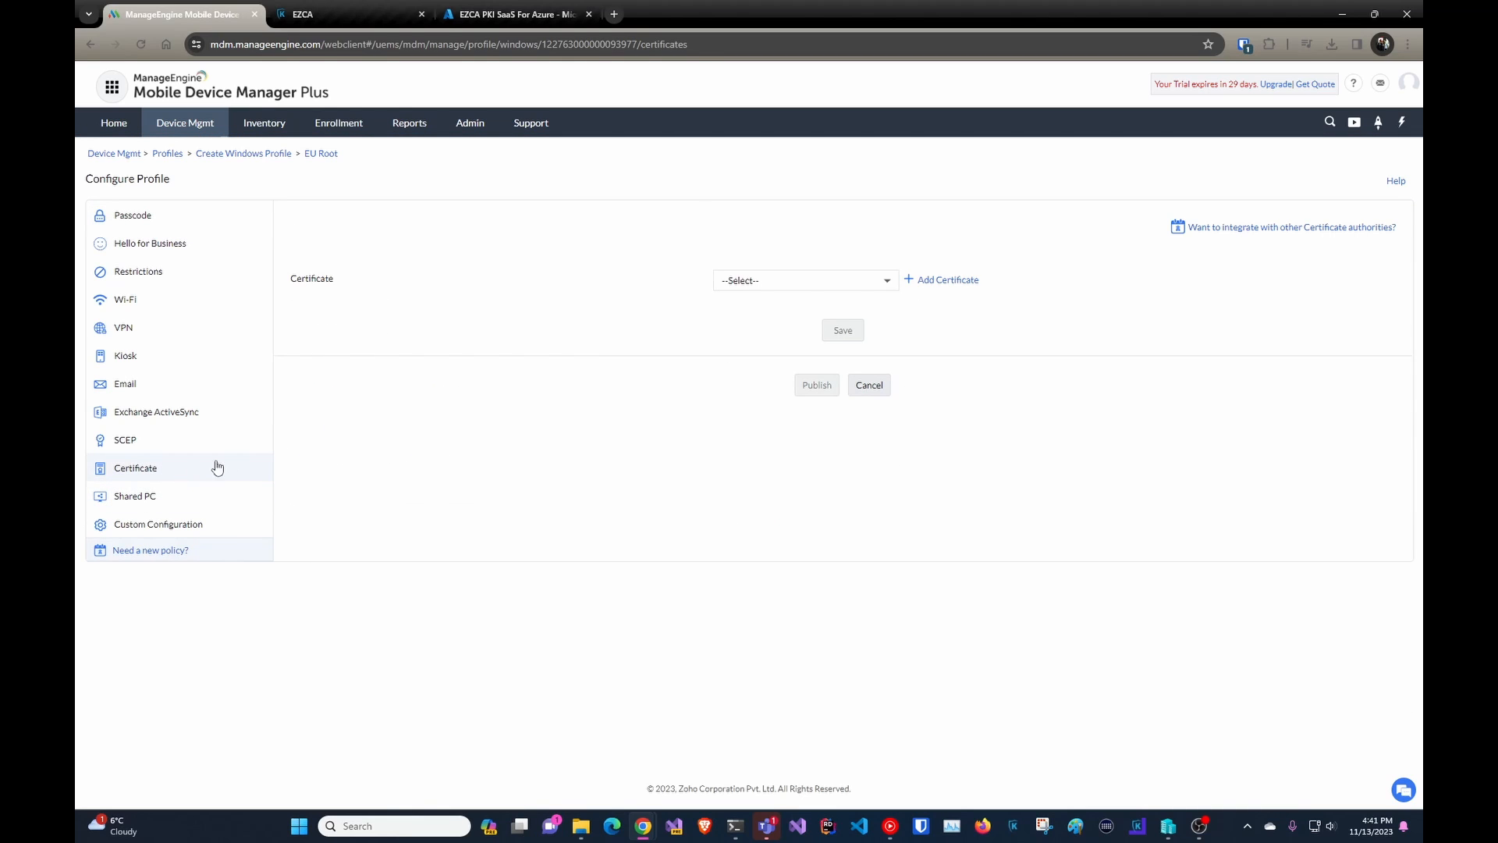
pyautogui.click(802, 280)
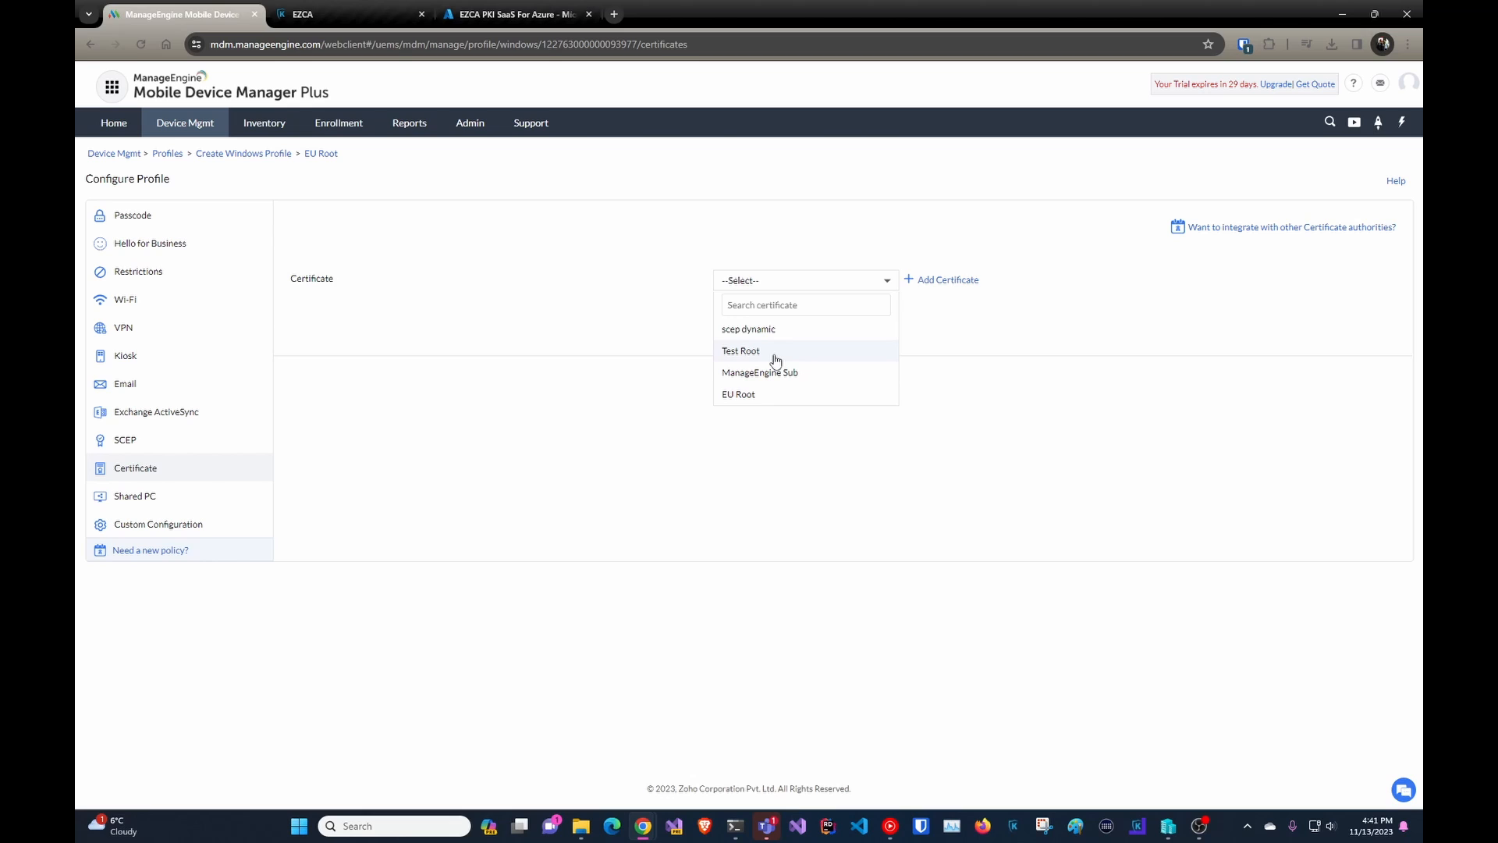
pyautogui.moveTo(763, 394)
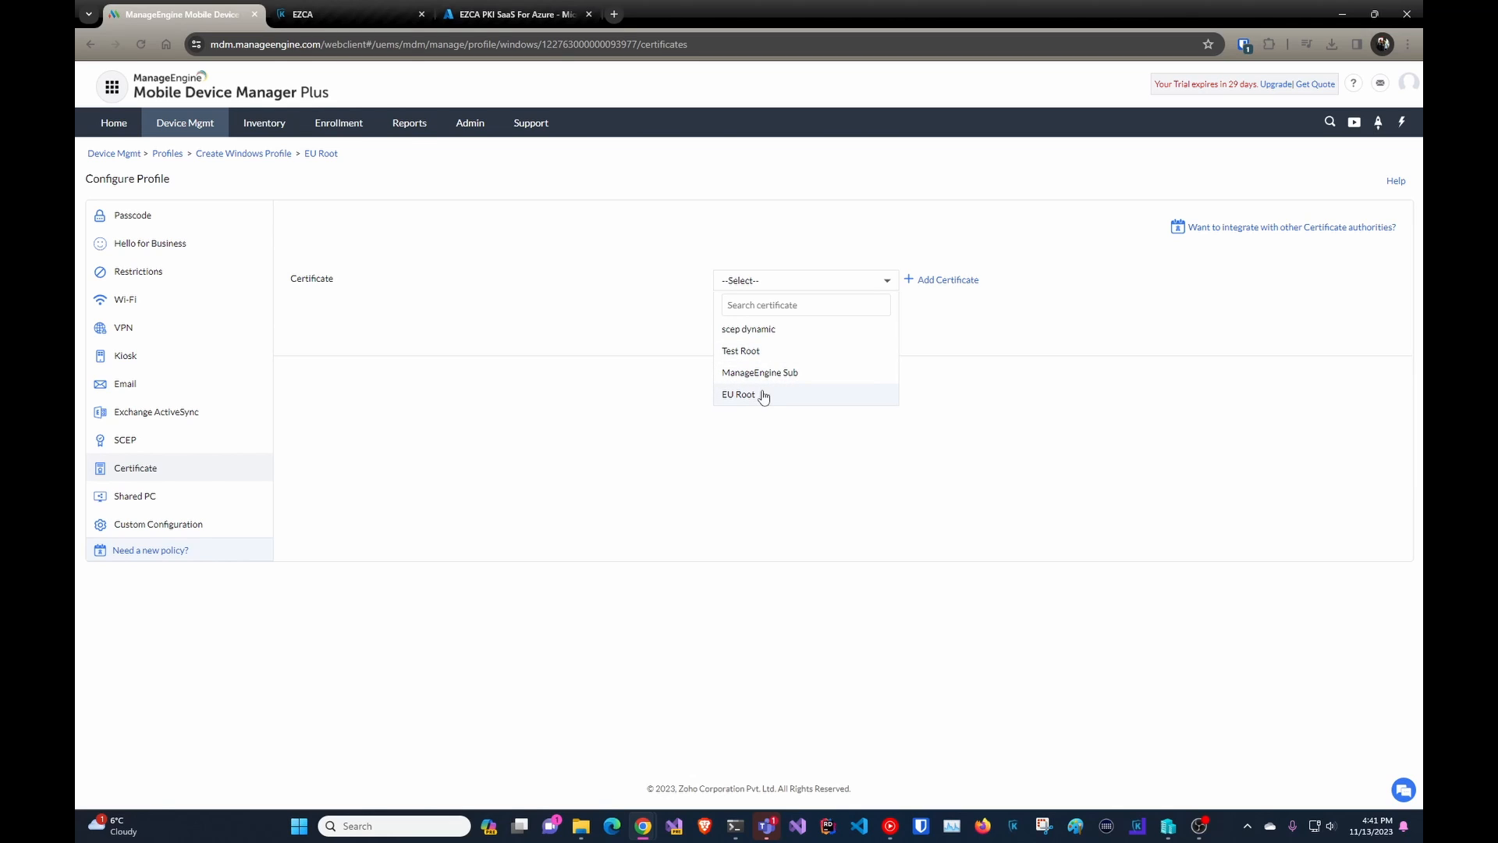
pyautogui.click(738, 393)
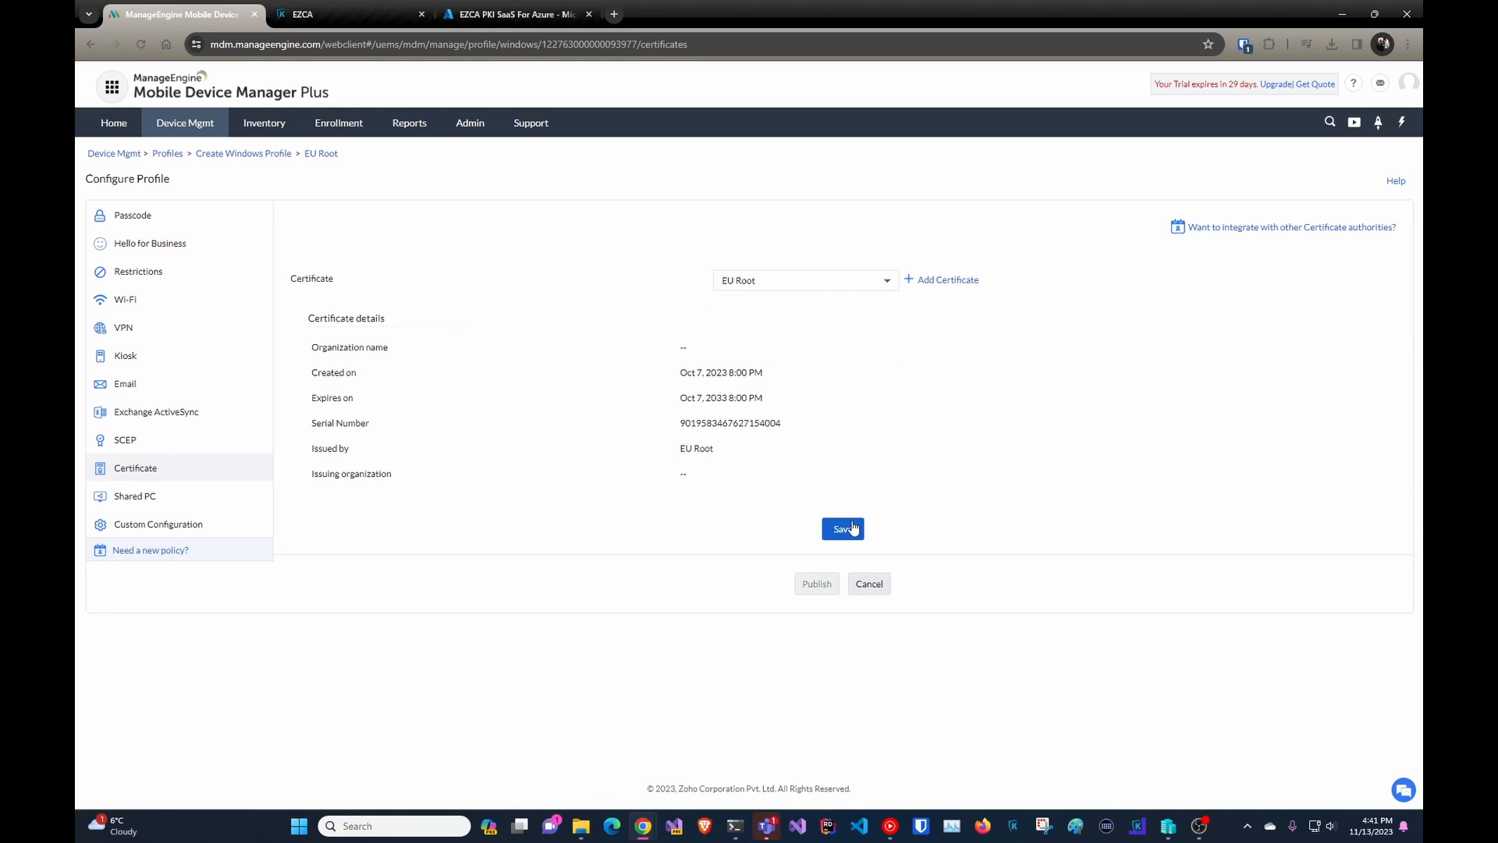
pyautogui.click(841, 529)
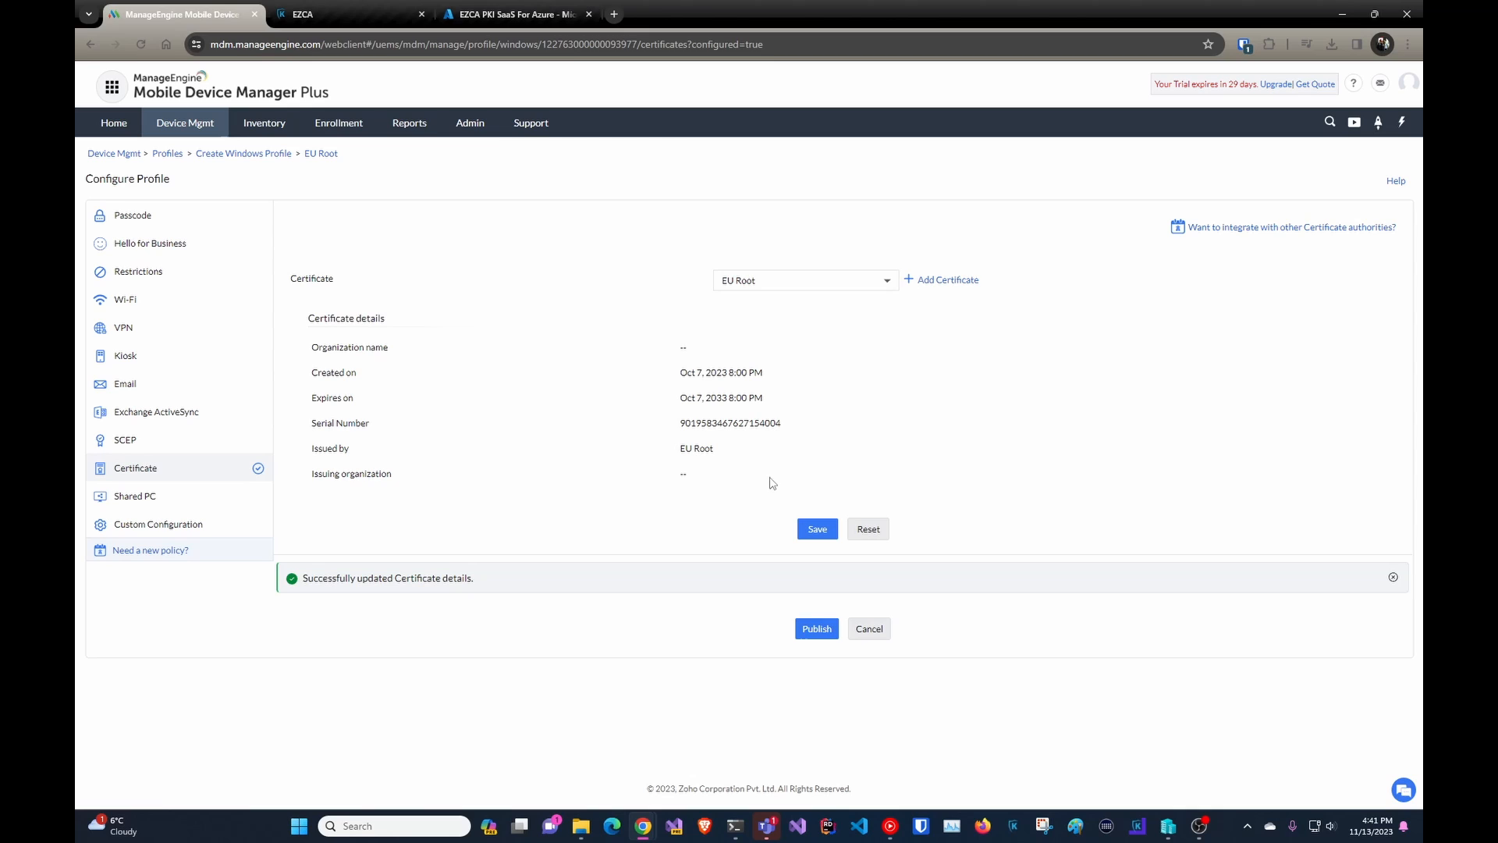
pyautogui.click(816, 627)
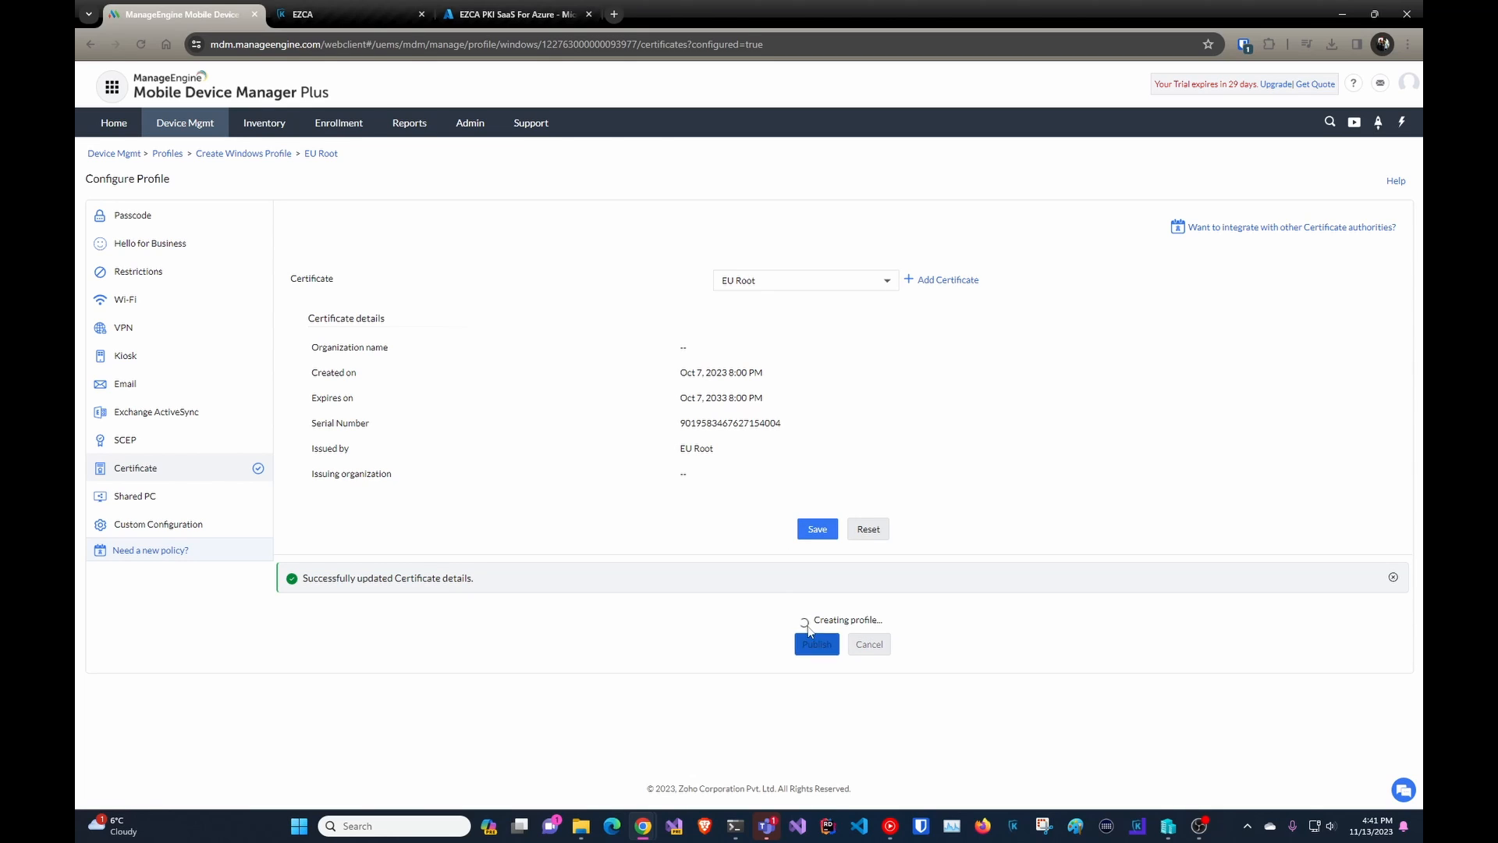
pyautogui.click(816, 643)
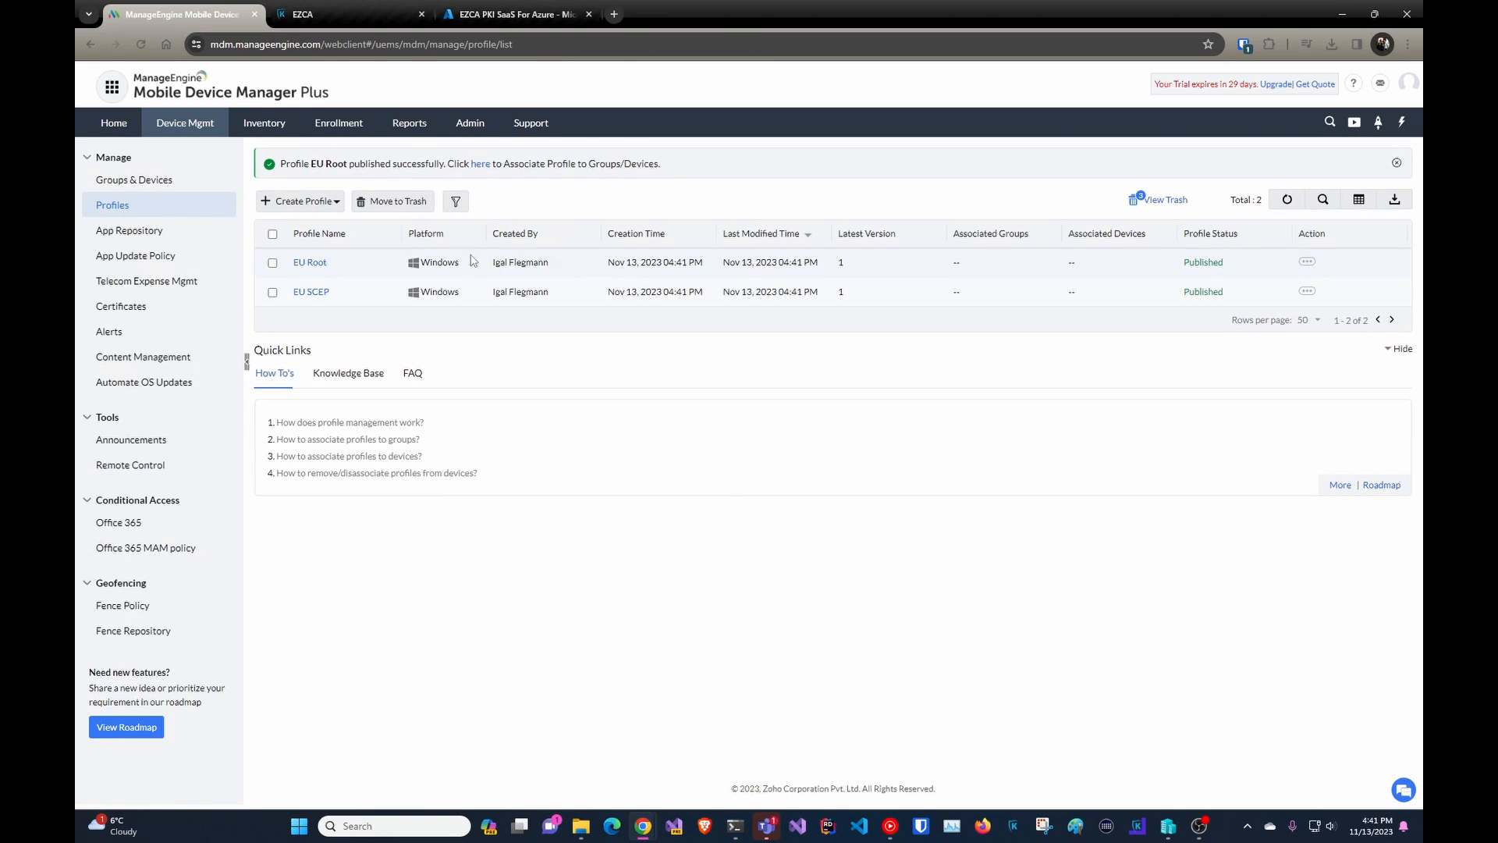
pyautogui.moveTo(134, 185)
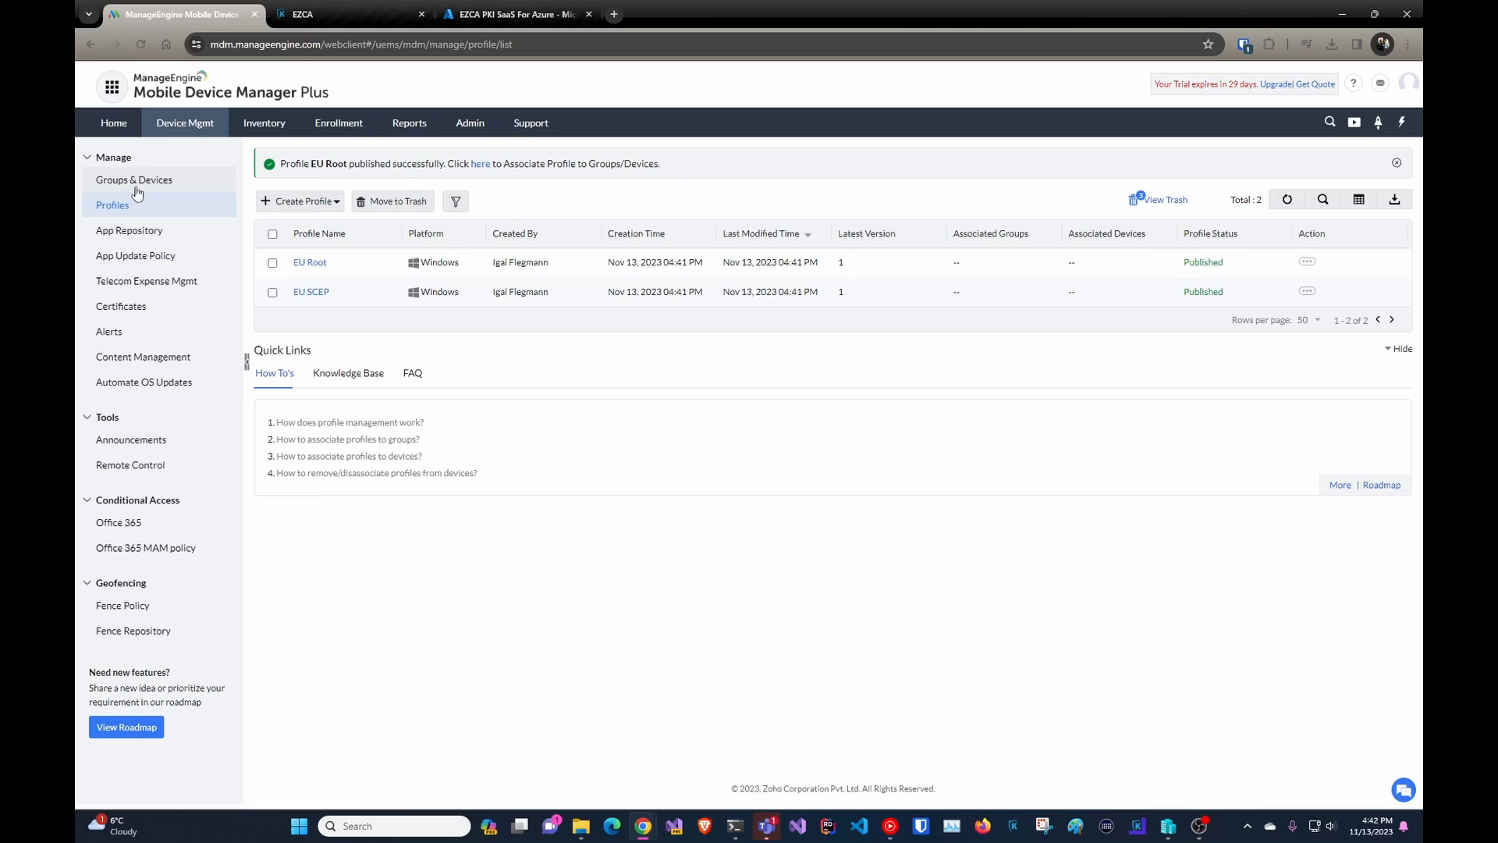
# Step: Show the Profiles view of the enrolled WinDev2310Eval device
pyautogui.click(134, 180)
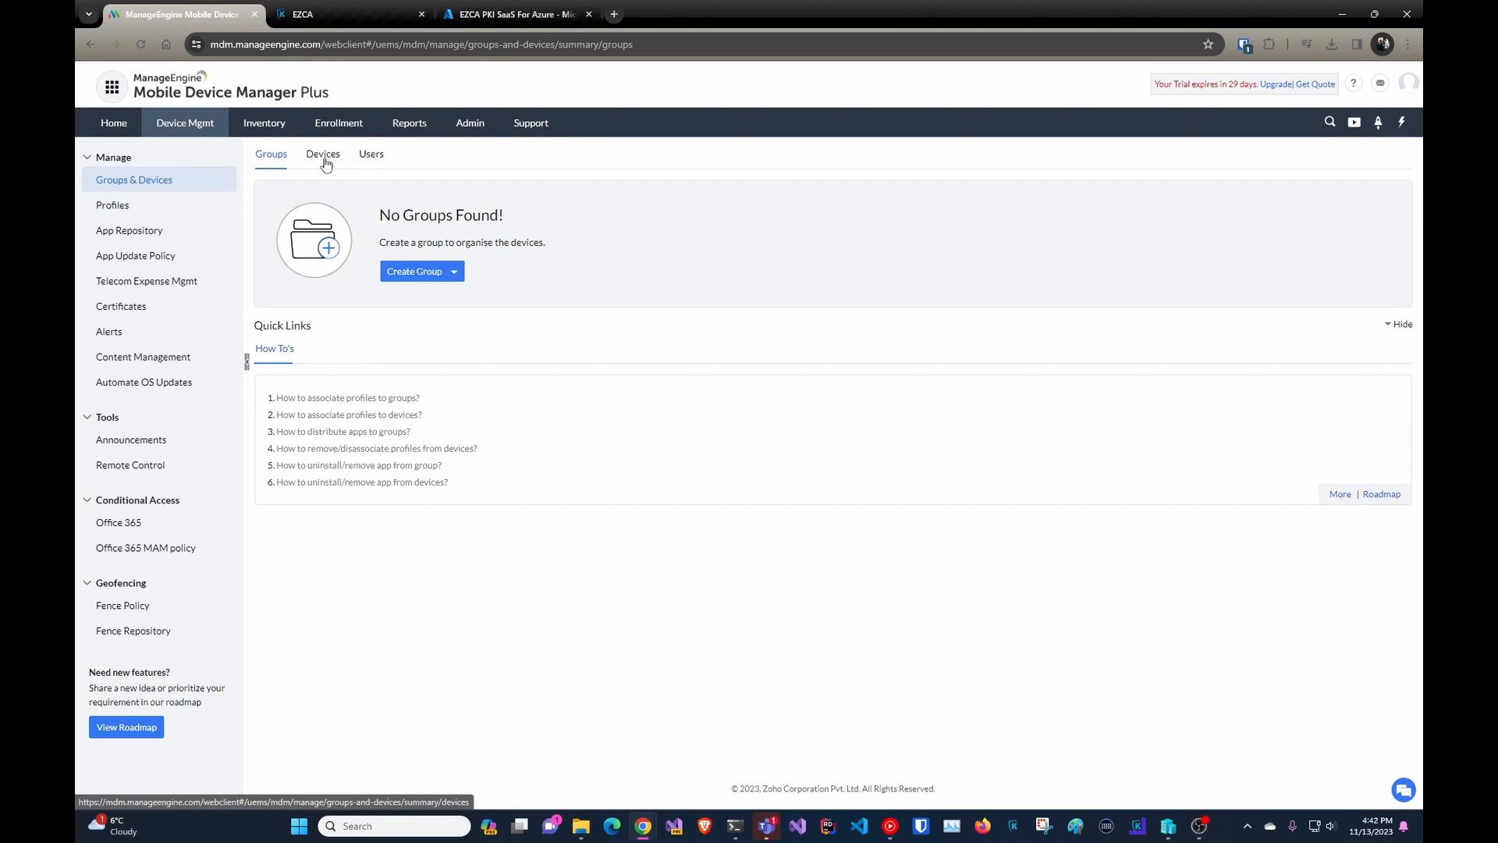
pyautogui.click(323, 154)
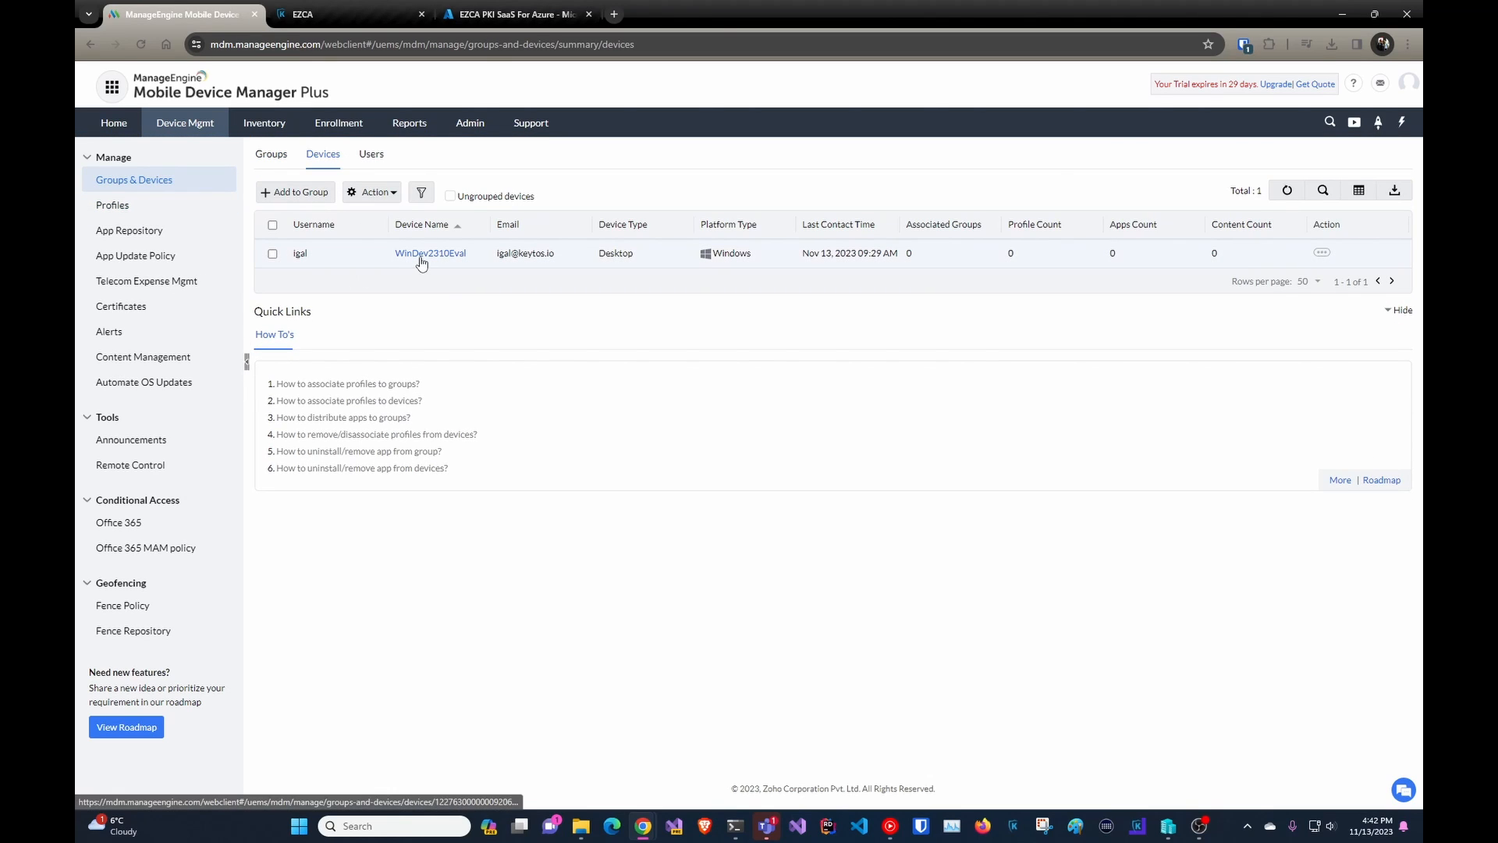
pyautogui.click(431, 253)
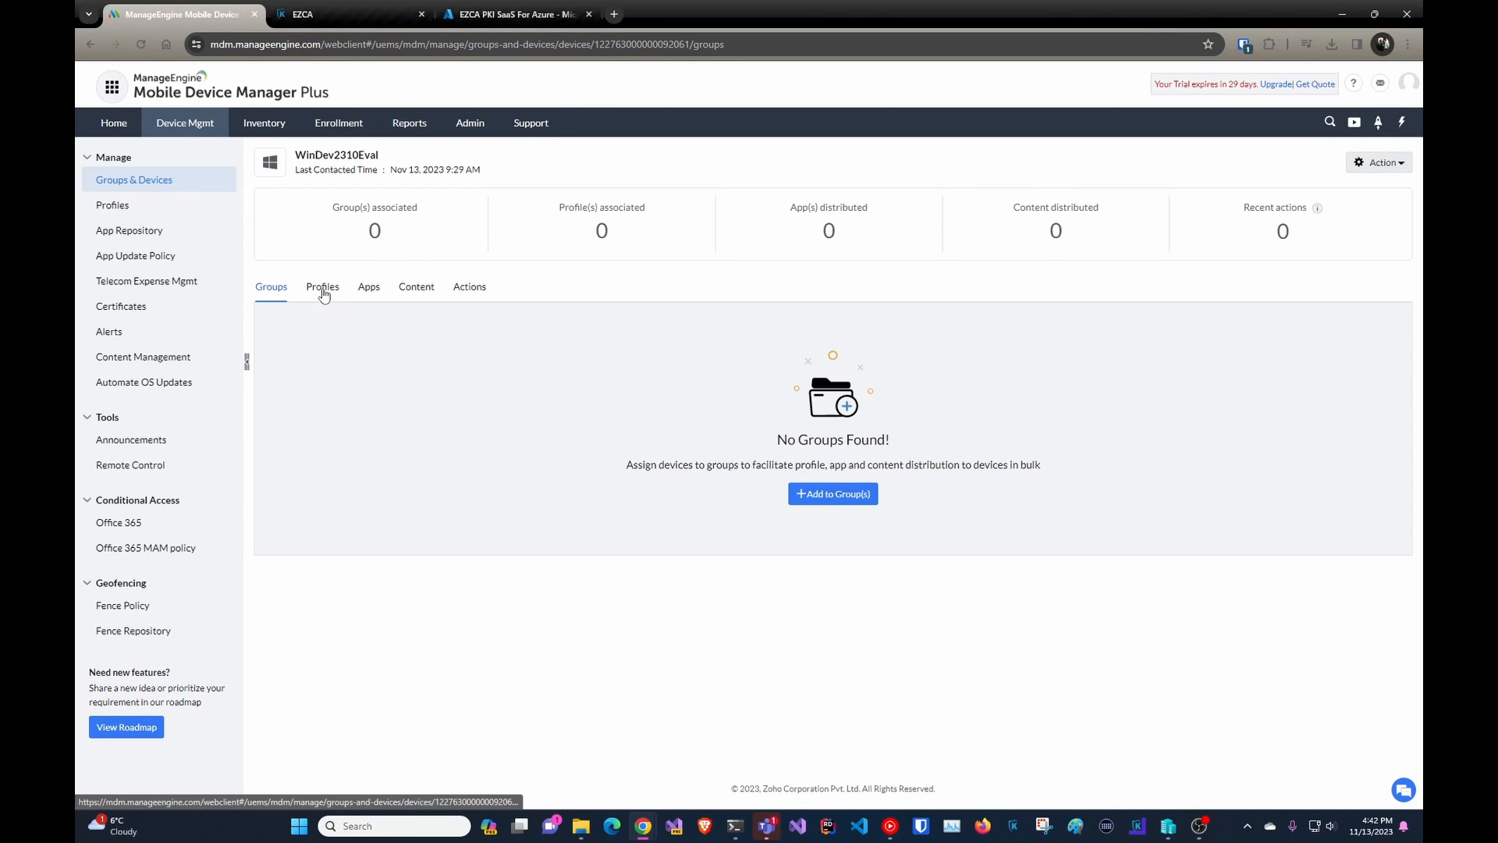
pyautogui.click(321, 288)
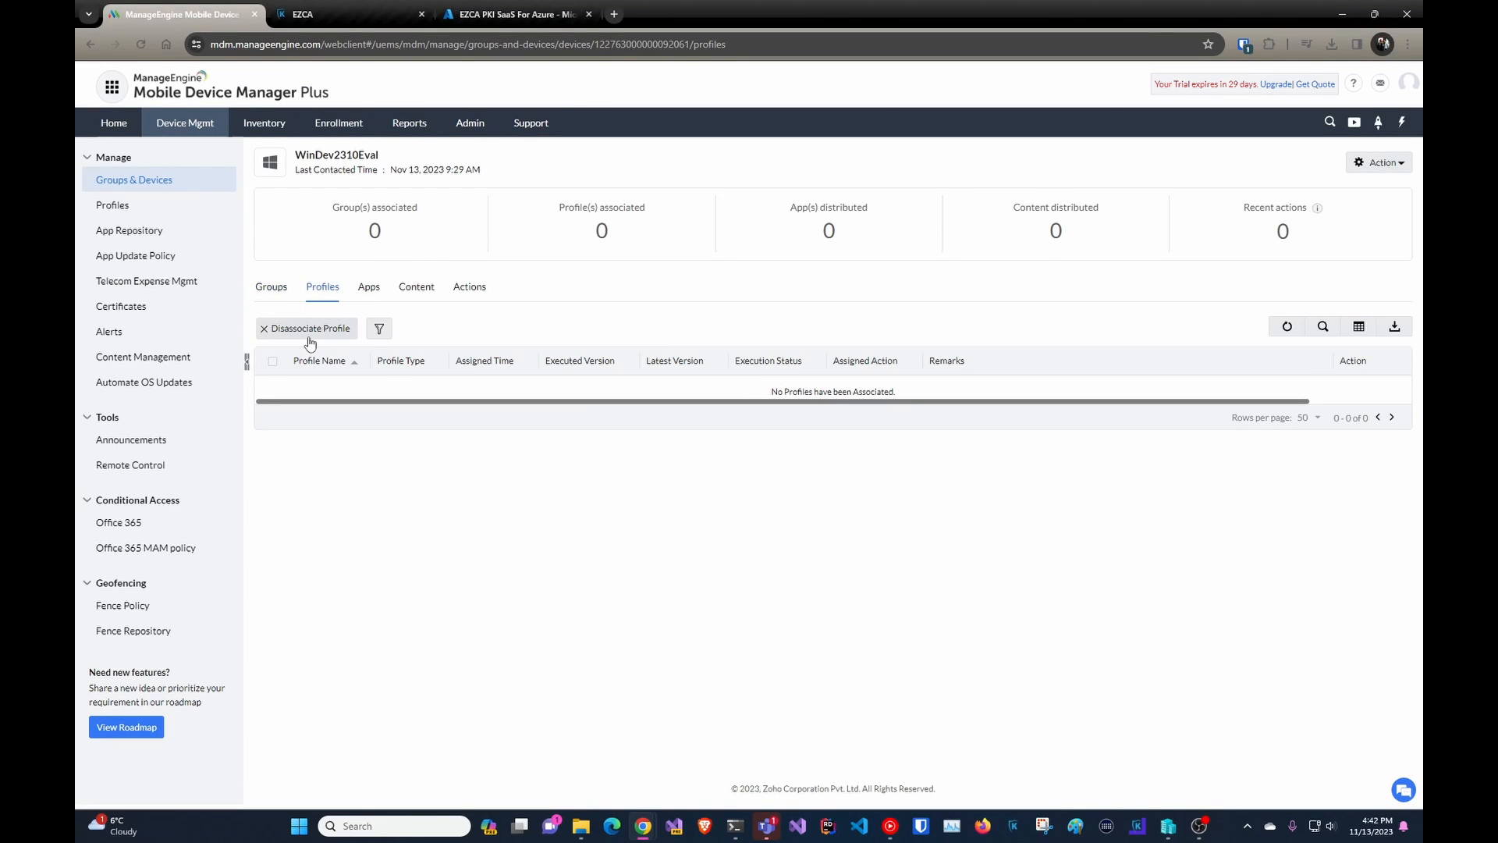
# Step: Start Associate Profile and pick EU Root and EU SCEP for the device
pyautogui.click(1380, 162)
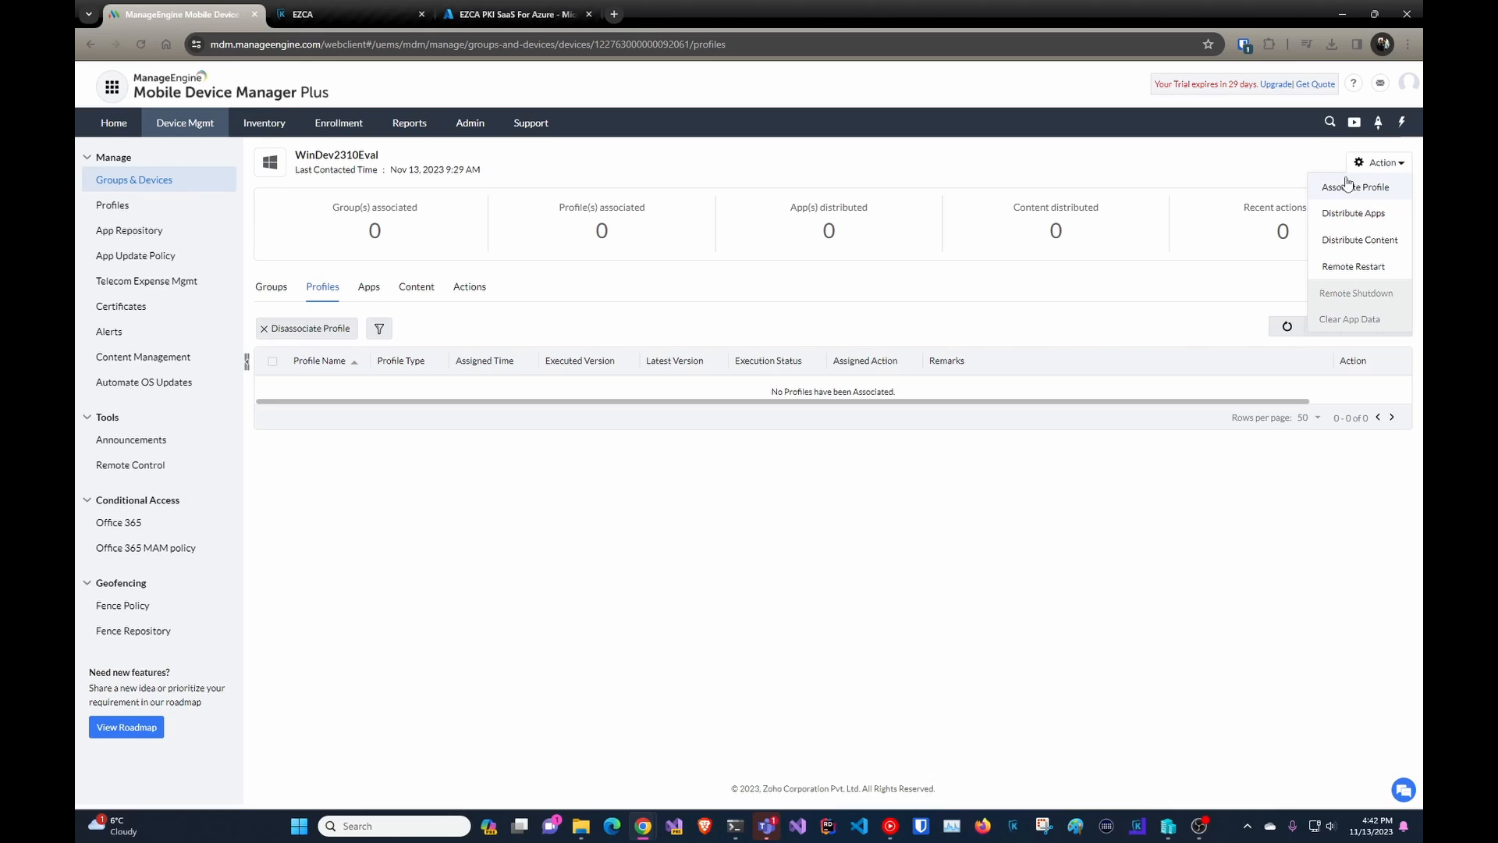
pyautogui.click(1354, 186)
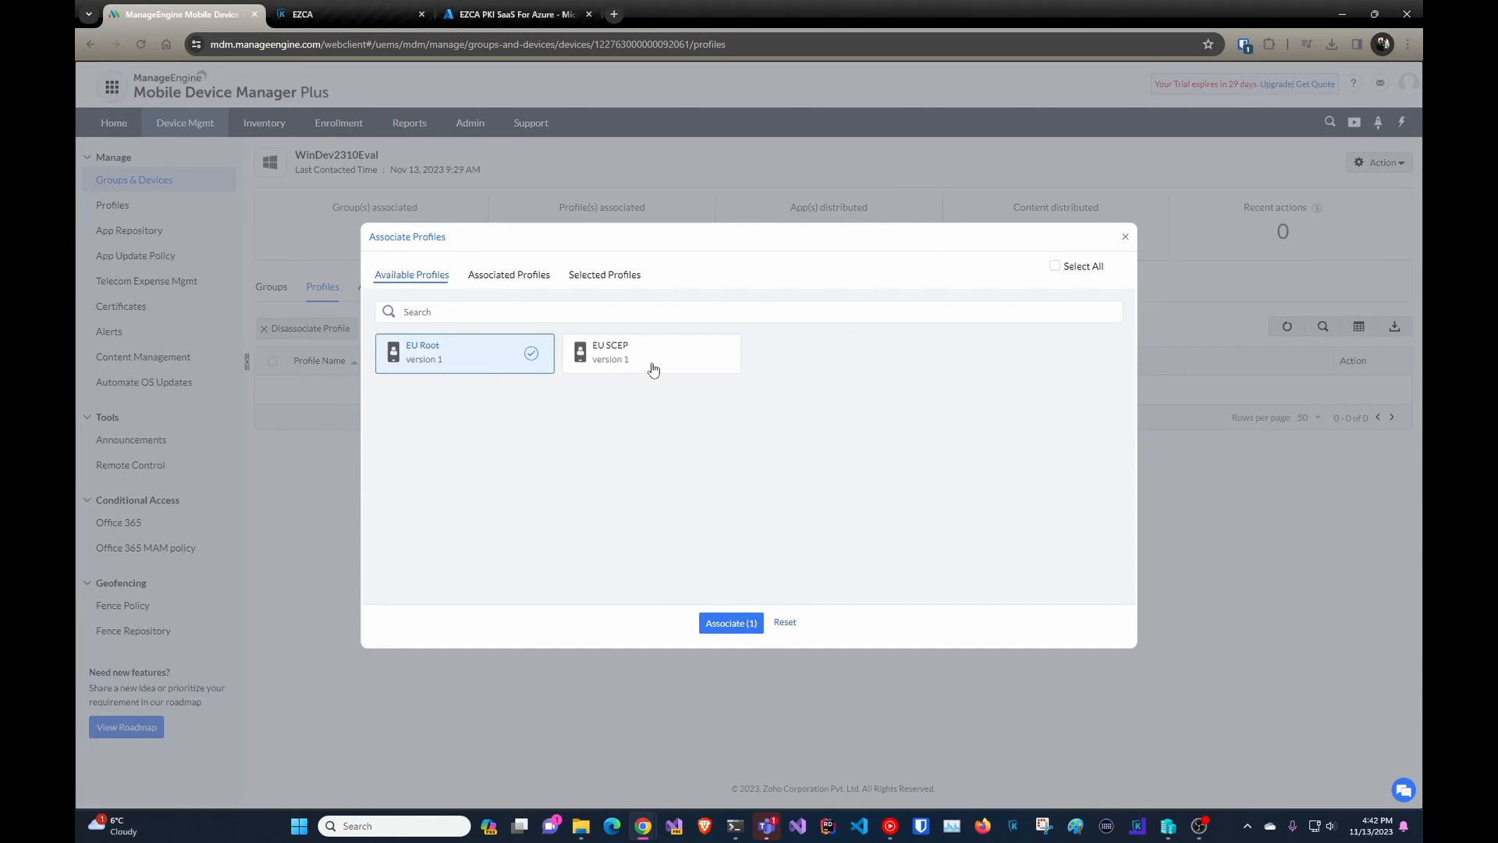
pyautogui.click(730, 622)
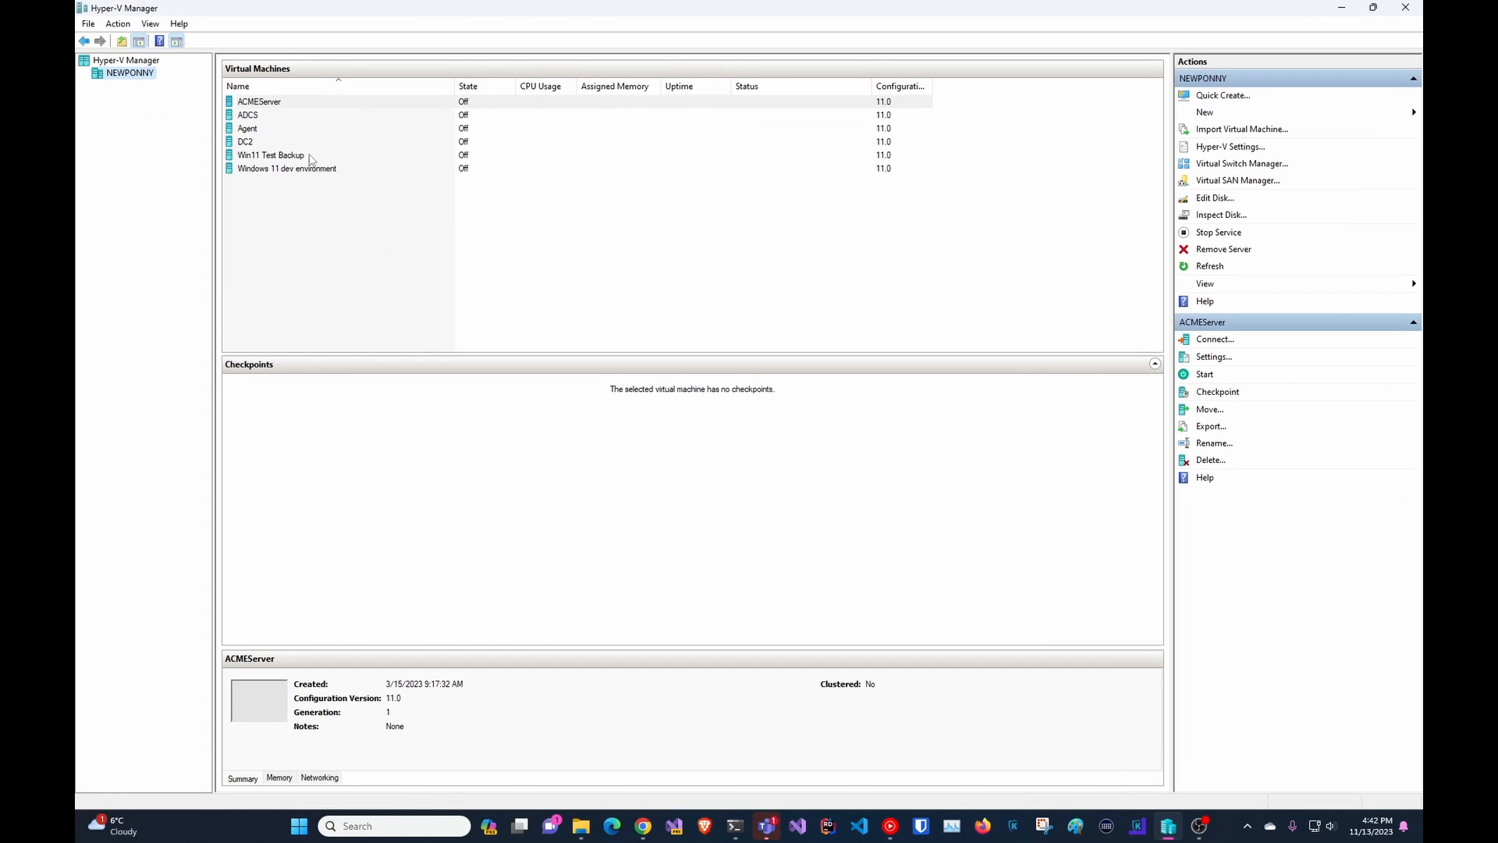
# Step: Connect to the Windows 11 dev environment virtual machine from Hyper-V Manager
pyautogui.doubleClick(287, 169)
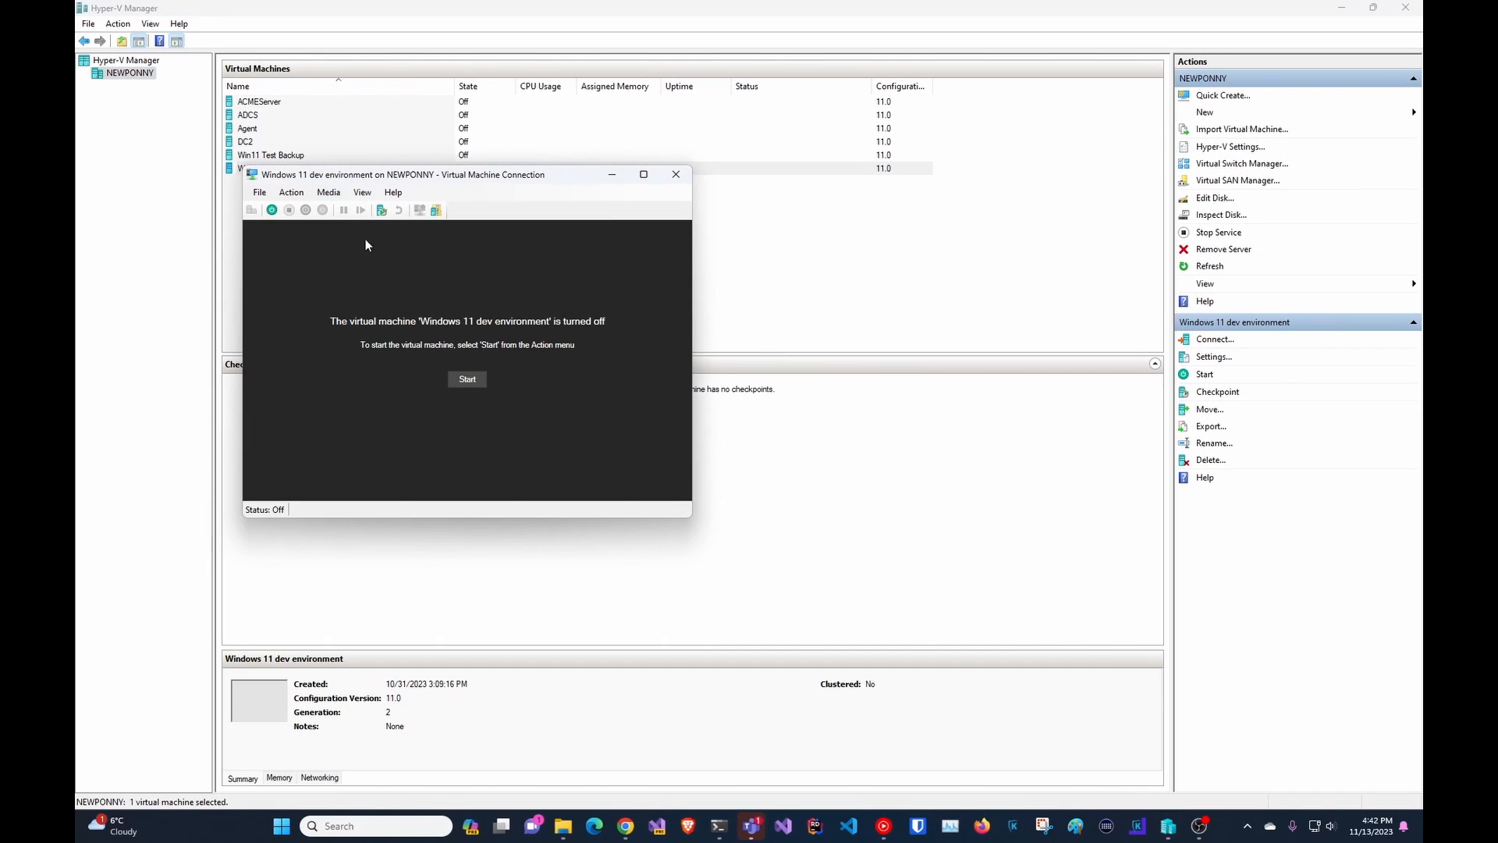
pyautogui.click(466, 377)
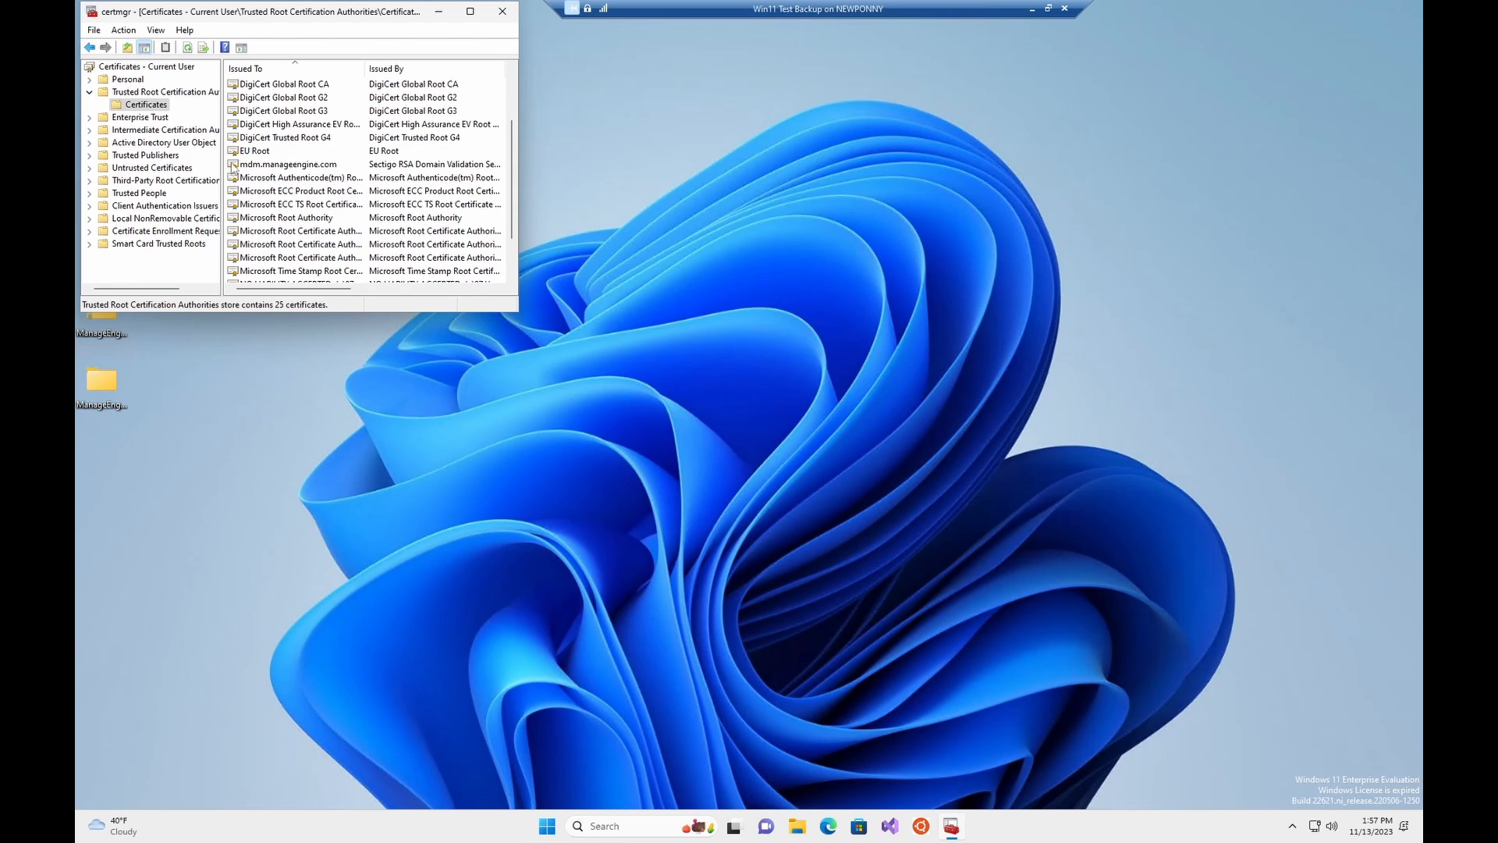
# Step: Inspect the Testing certificate's path chaining through ManageEngine Sub to EU Root
pyautogui.click(147, 90)
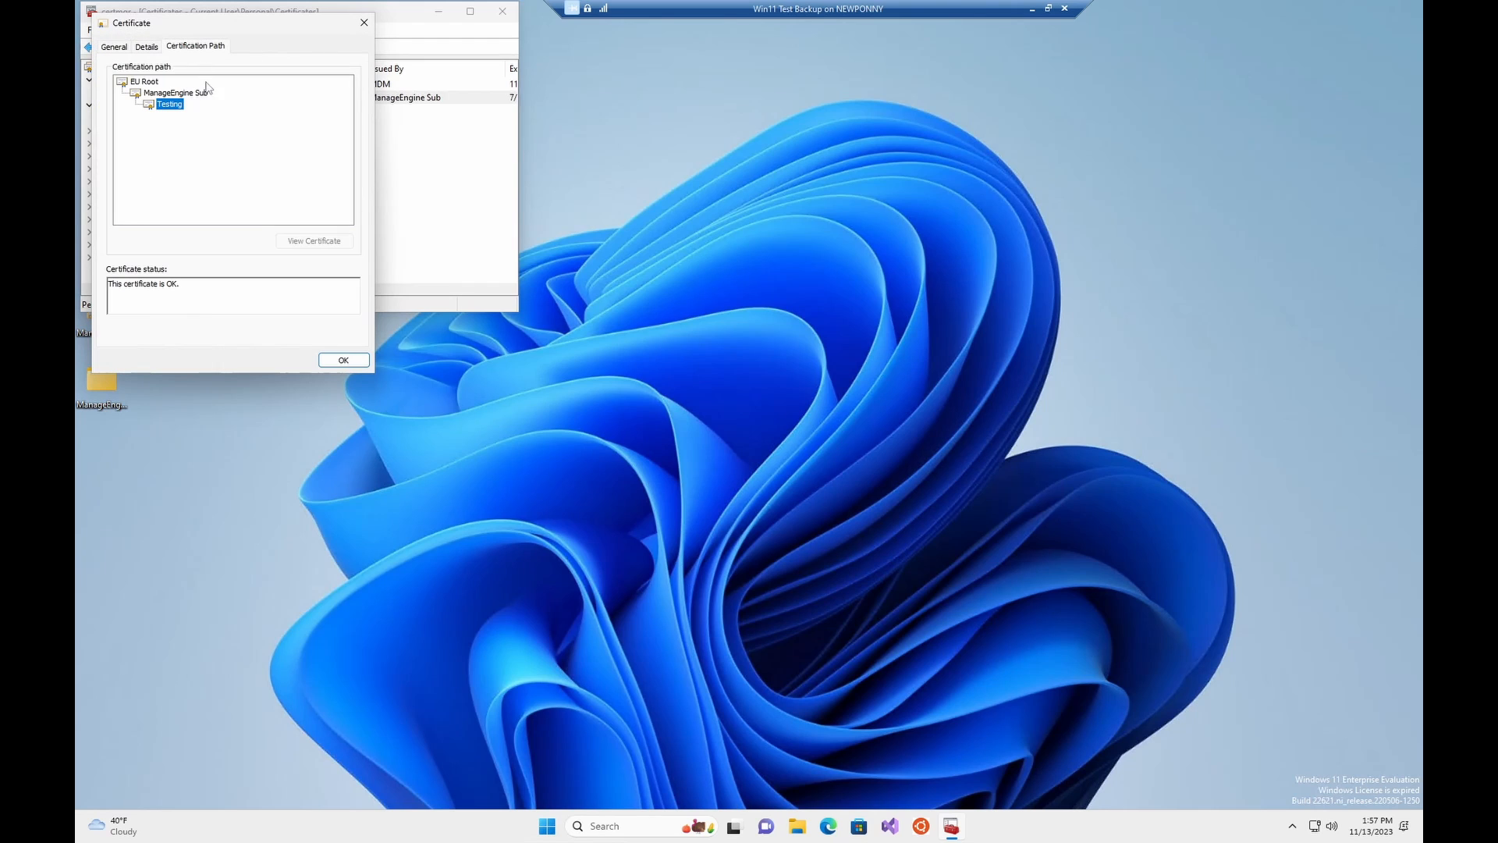
pyautogui.moveTo(193, 100)
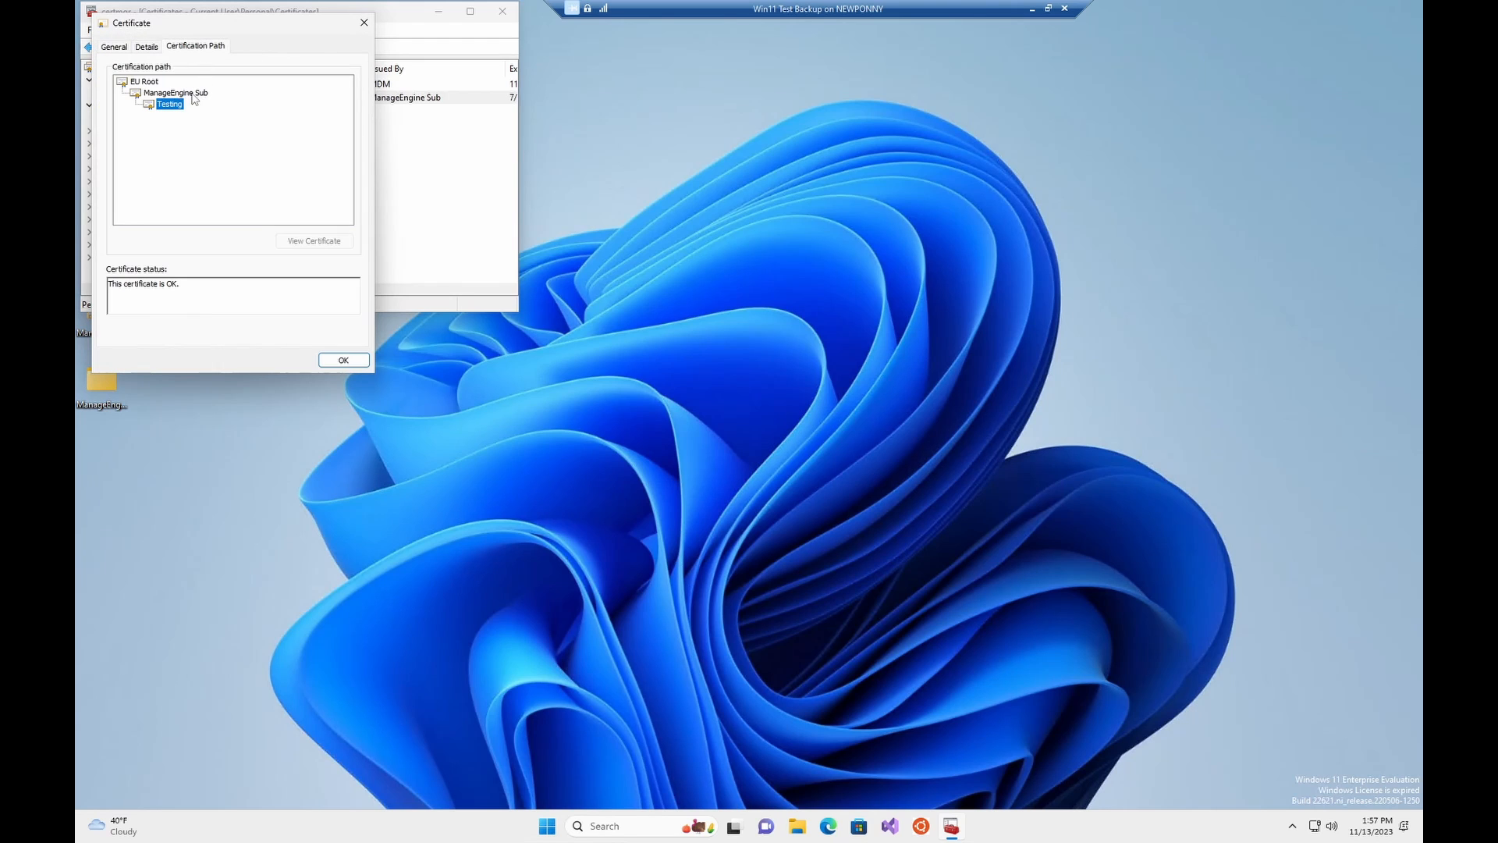
pyautogui.click(175, 92)
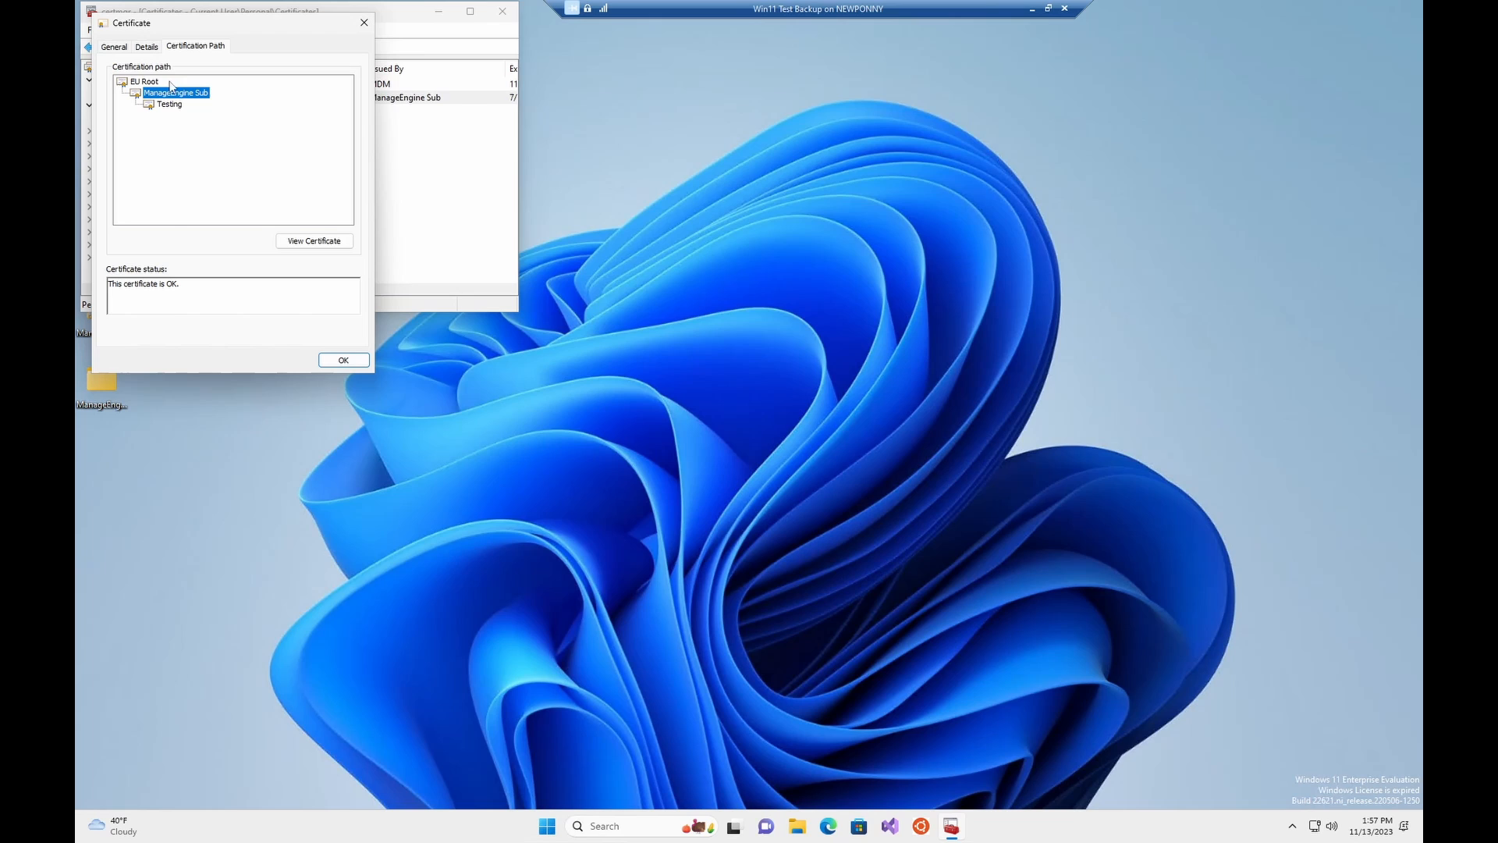
pyautogui.click(342, 360)
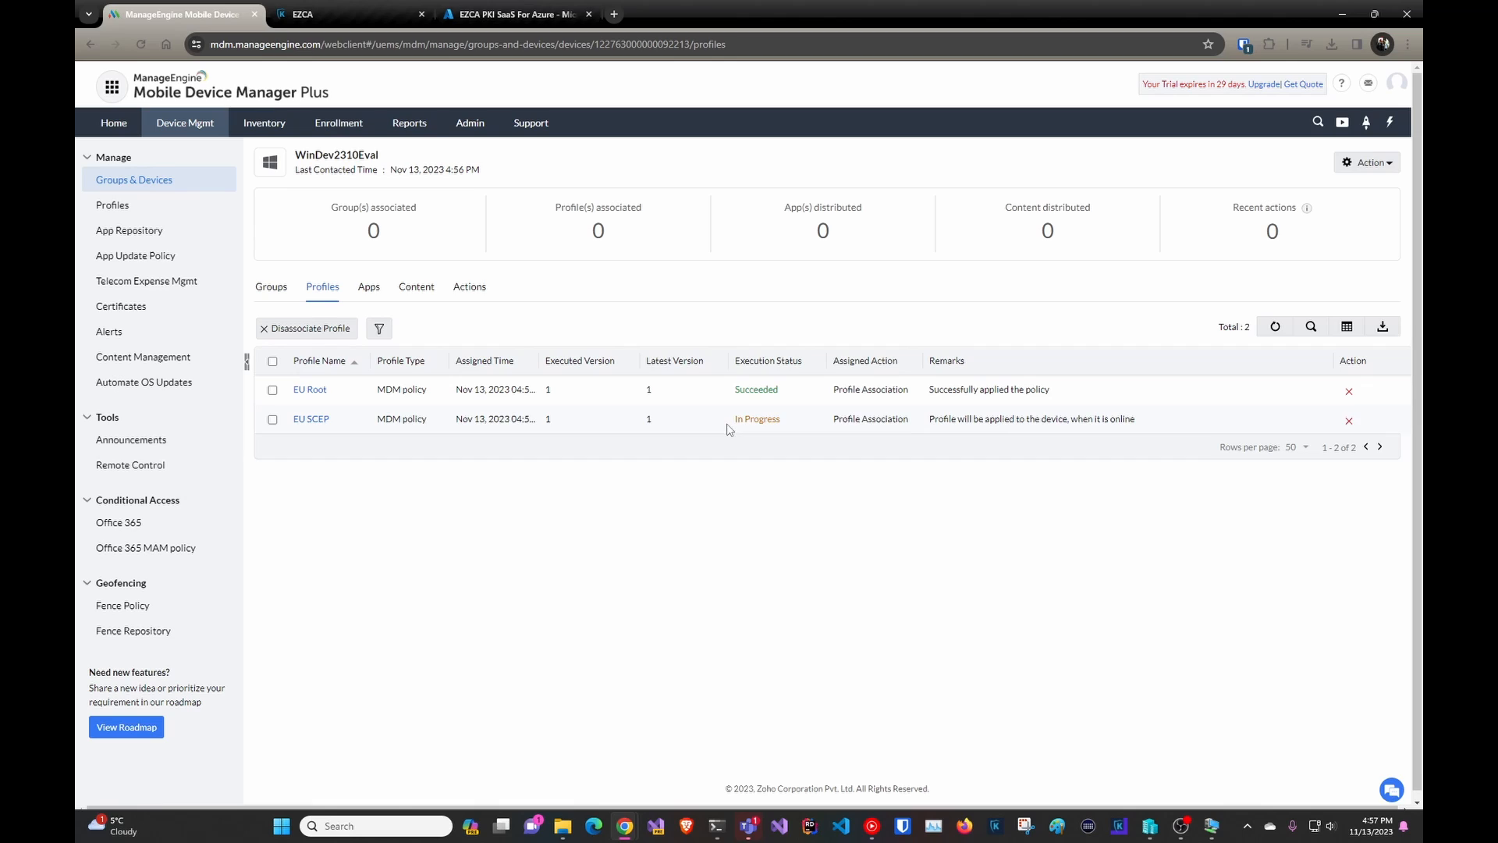
pyautogui.moveTo(1048, 433)
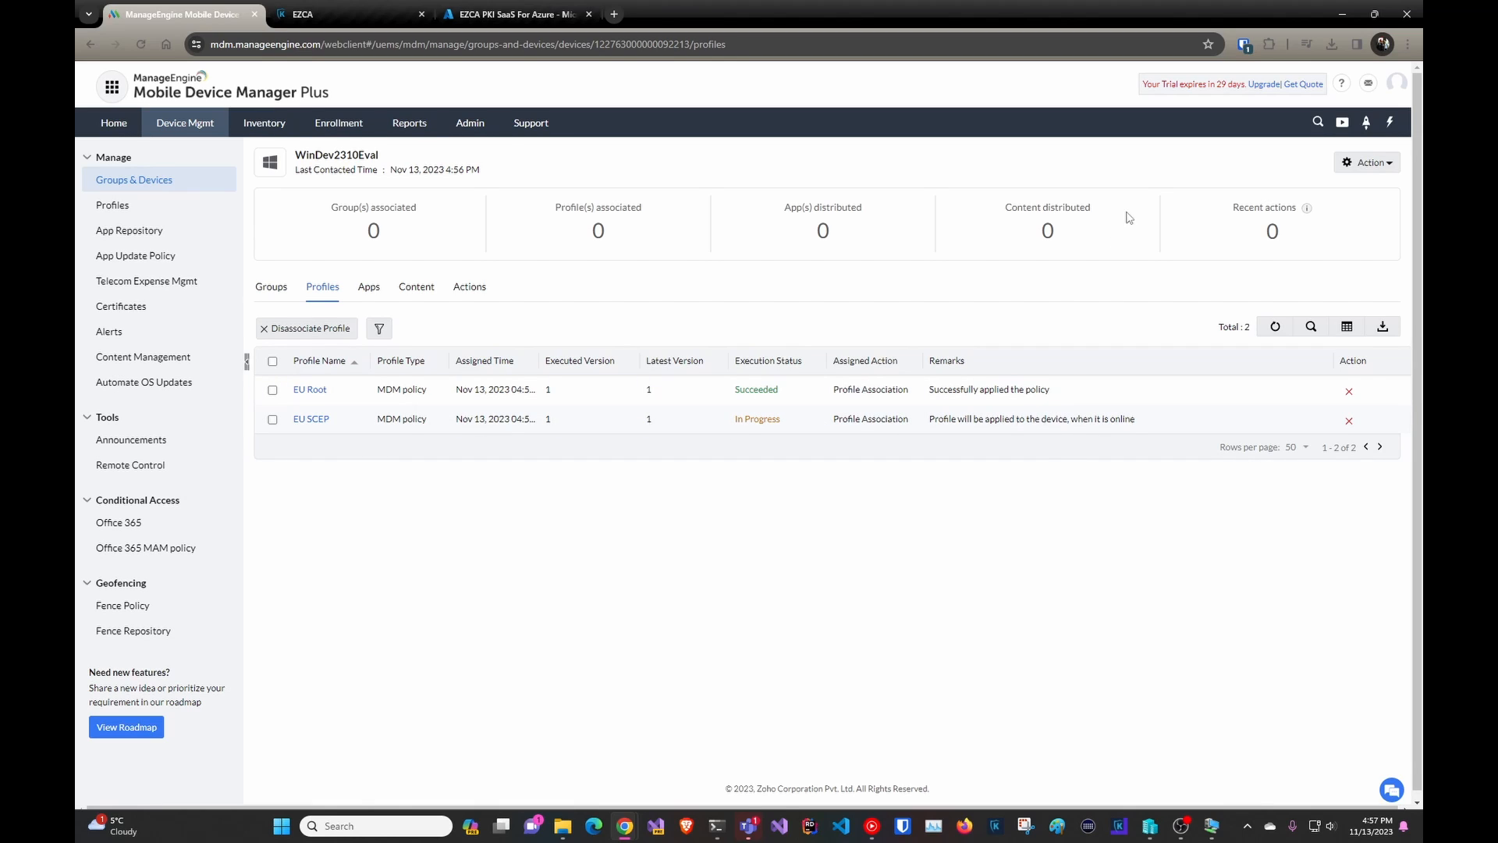
pyautogui.moveTo(1190, 155)
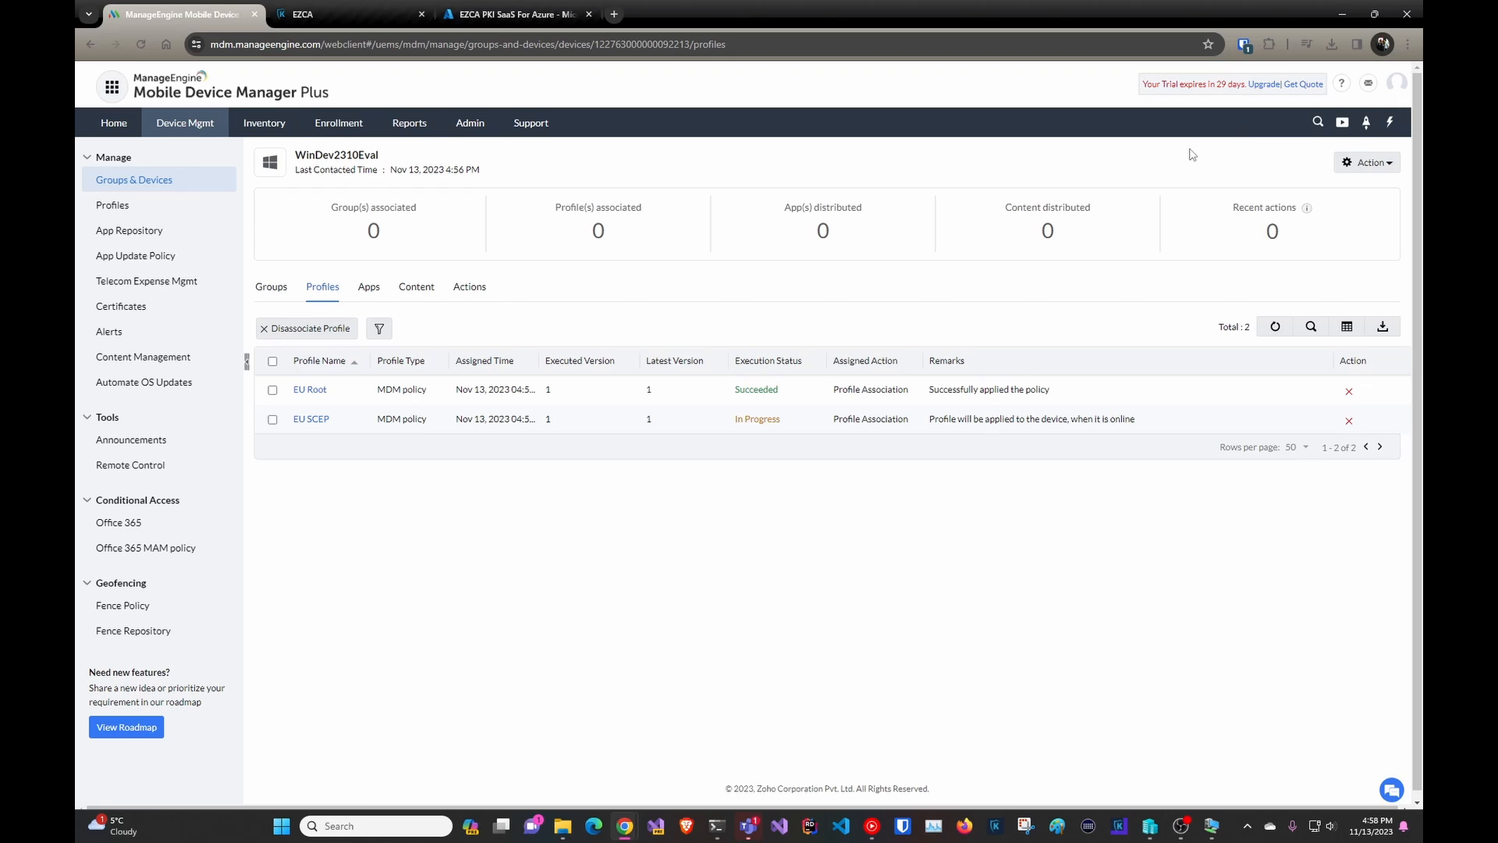